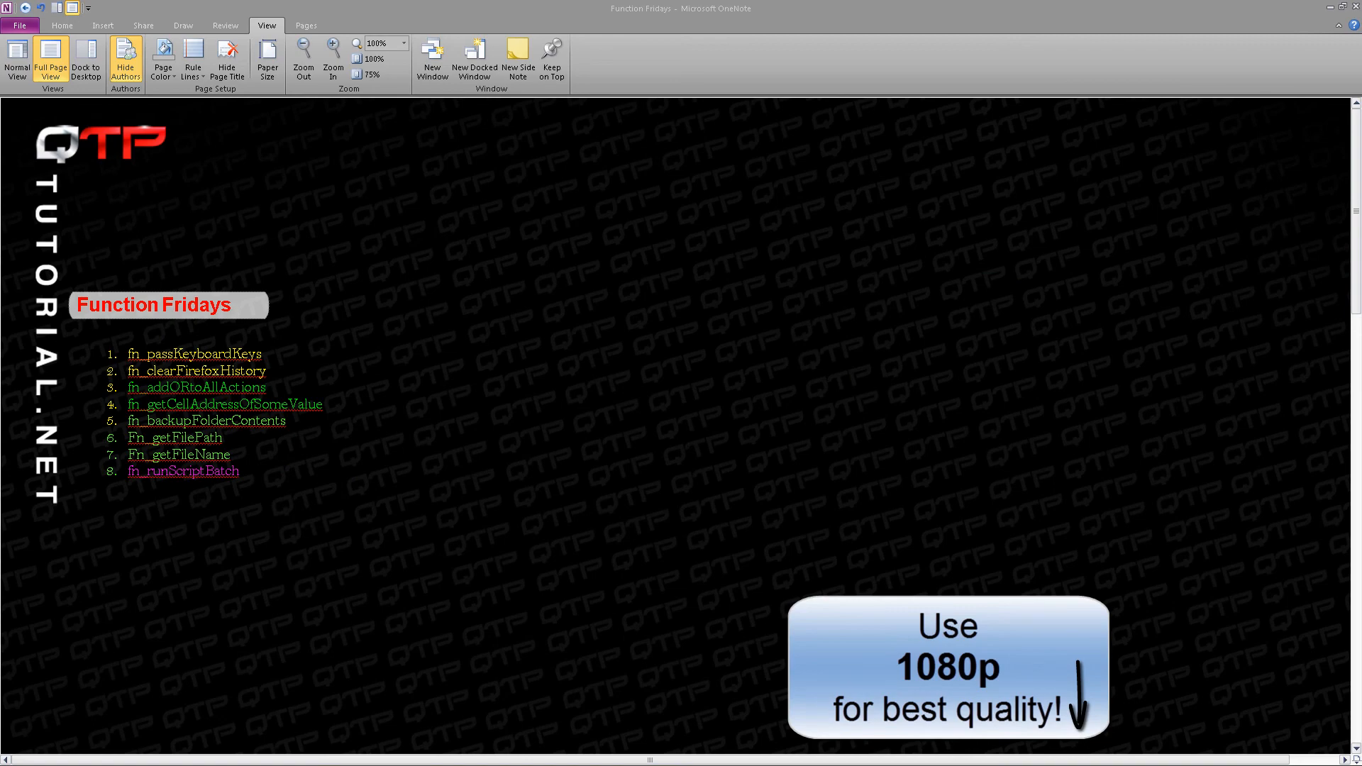
Show the Function Fridays page full-screen with its eight function links
{"action": "left_click", "coordinate": [51, 58]}
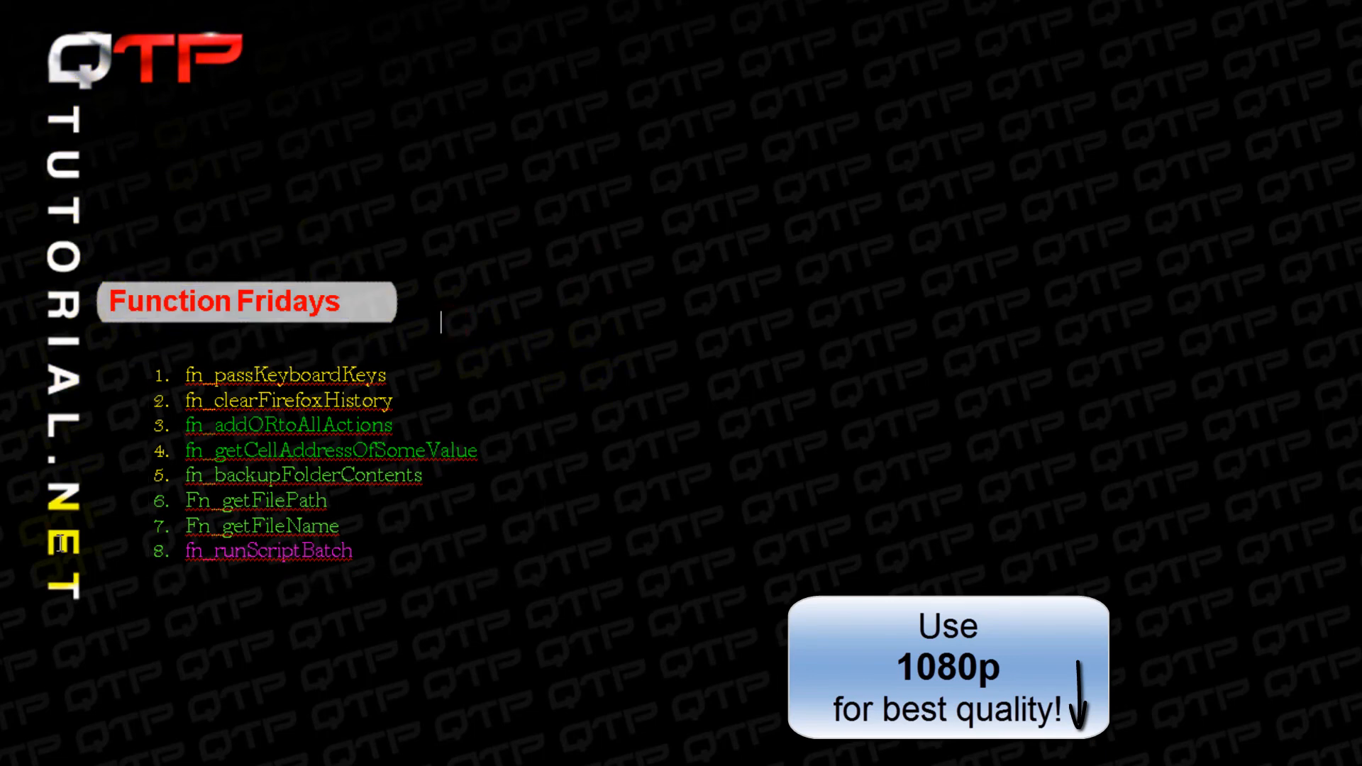
{"action": "mouse_move", "coordinate": [639, 482]}
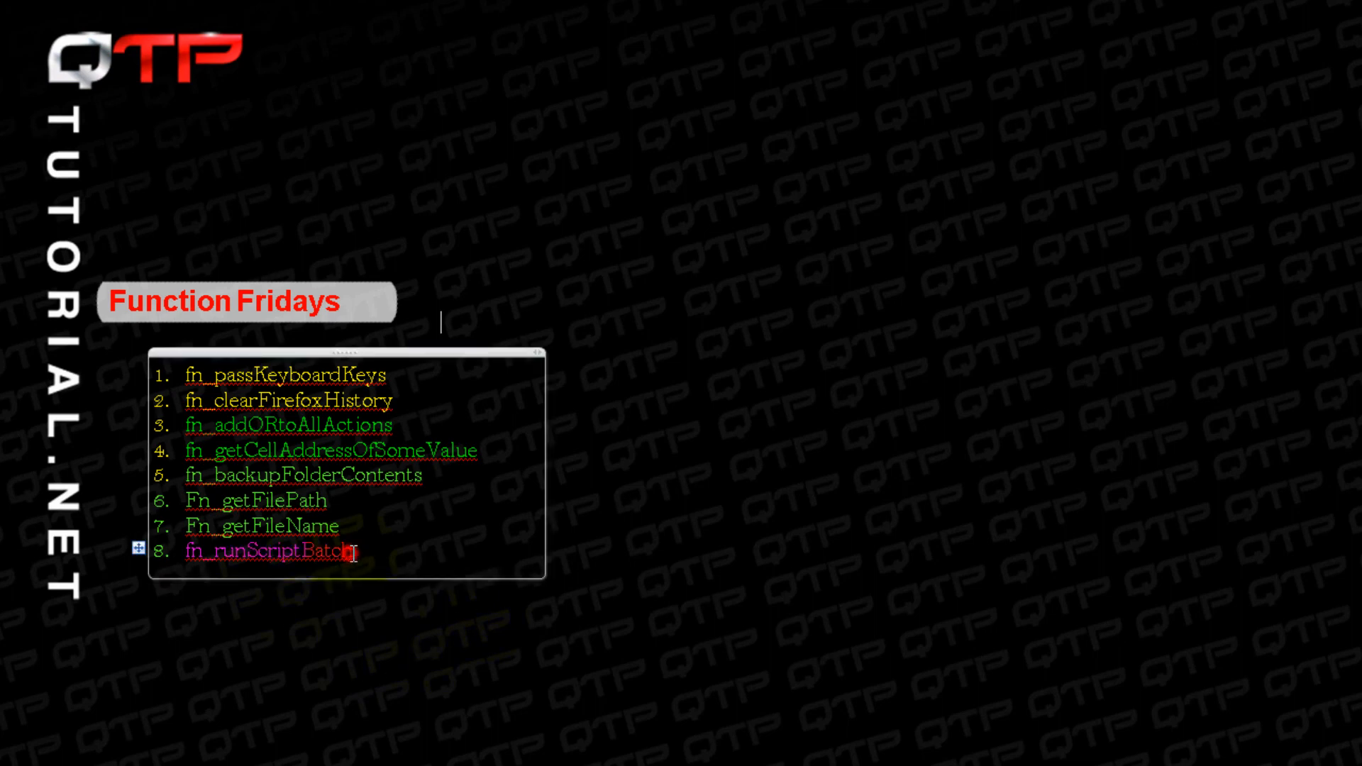
Select the eighth entry, fn_runScriptBatch, in the OneNote list
{"action": "double_click", "coordinate": [268, 550]}
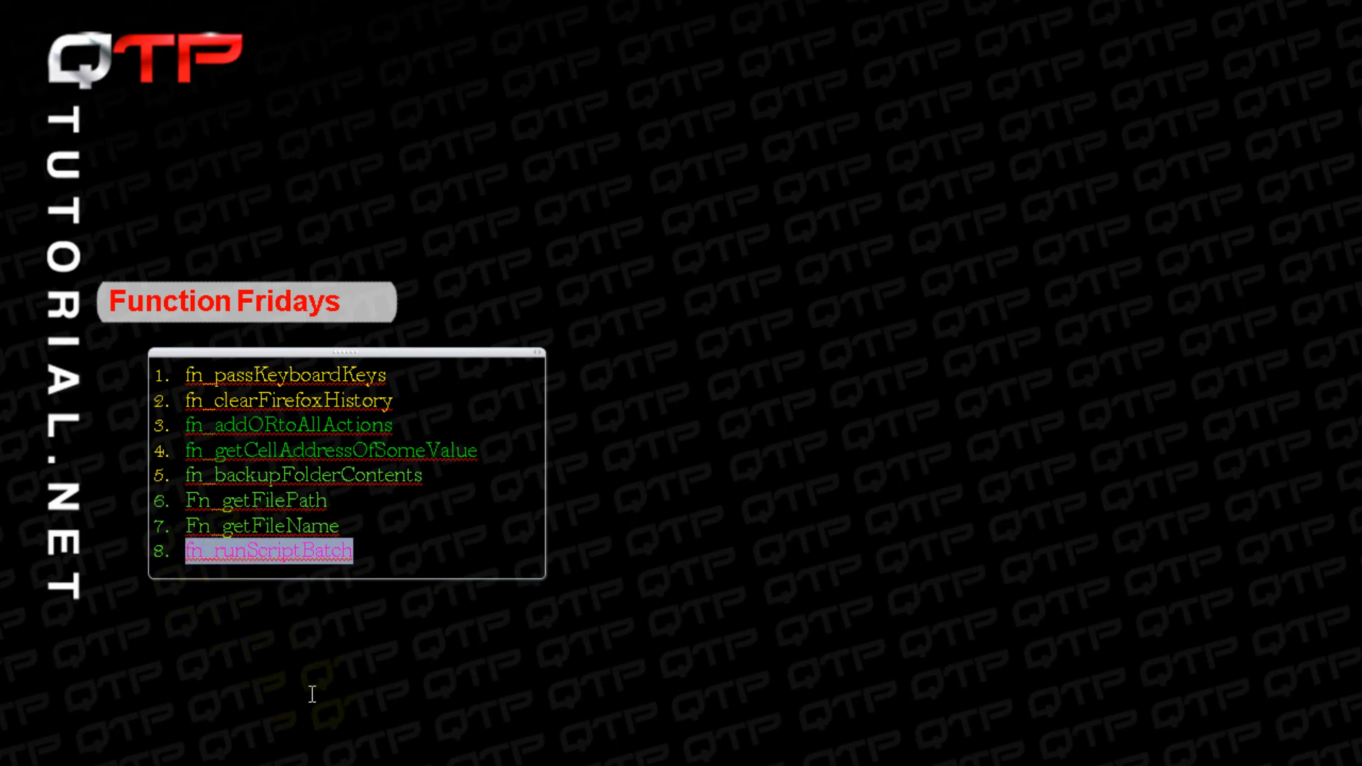
{"action": "mouse_move", "coordinate": [246, 672]}
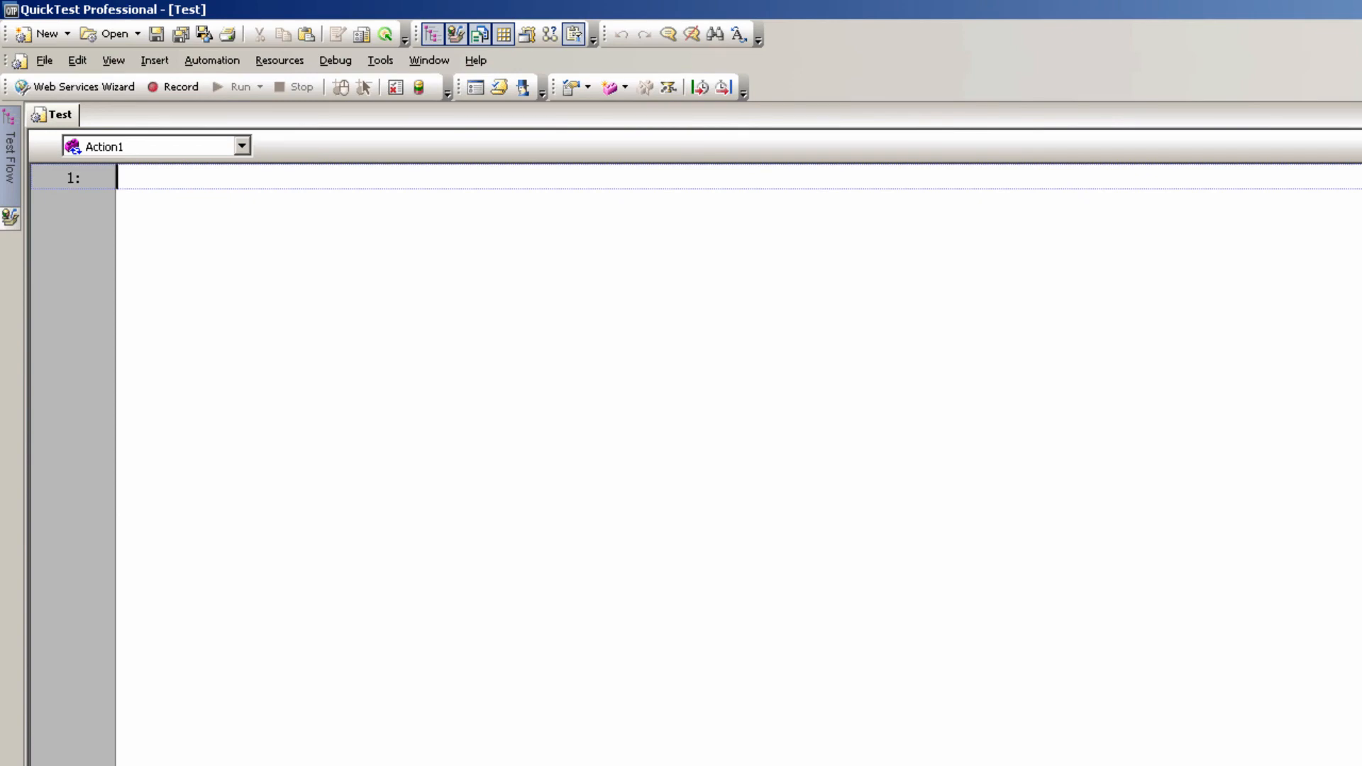
Declare Function fn_runScriptBatch() with Dim qtpApp
{"action": "type", "text": "Func"}
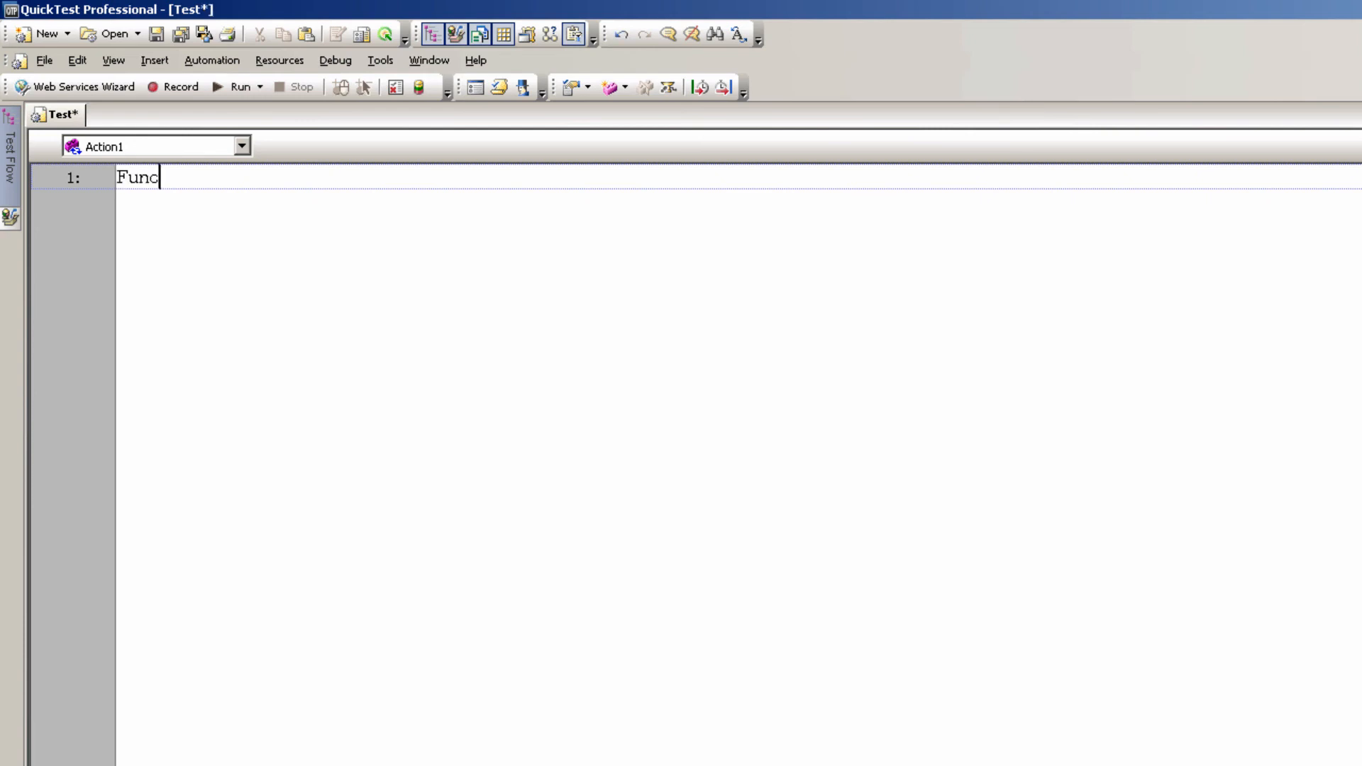
{"action": "type", "text": "tion fn_runScriptBatch()"}
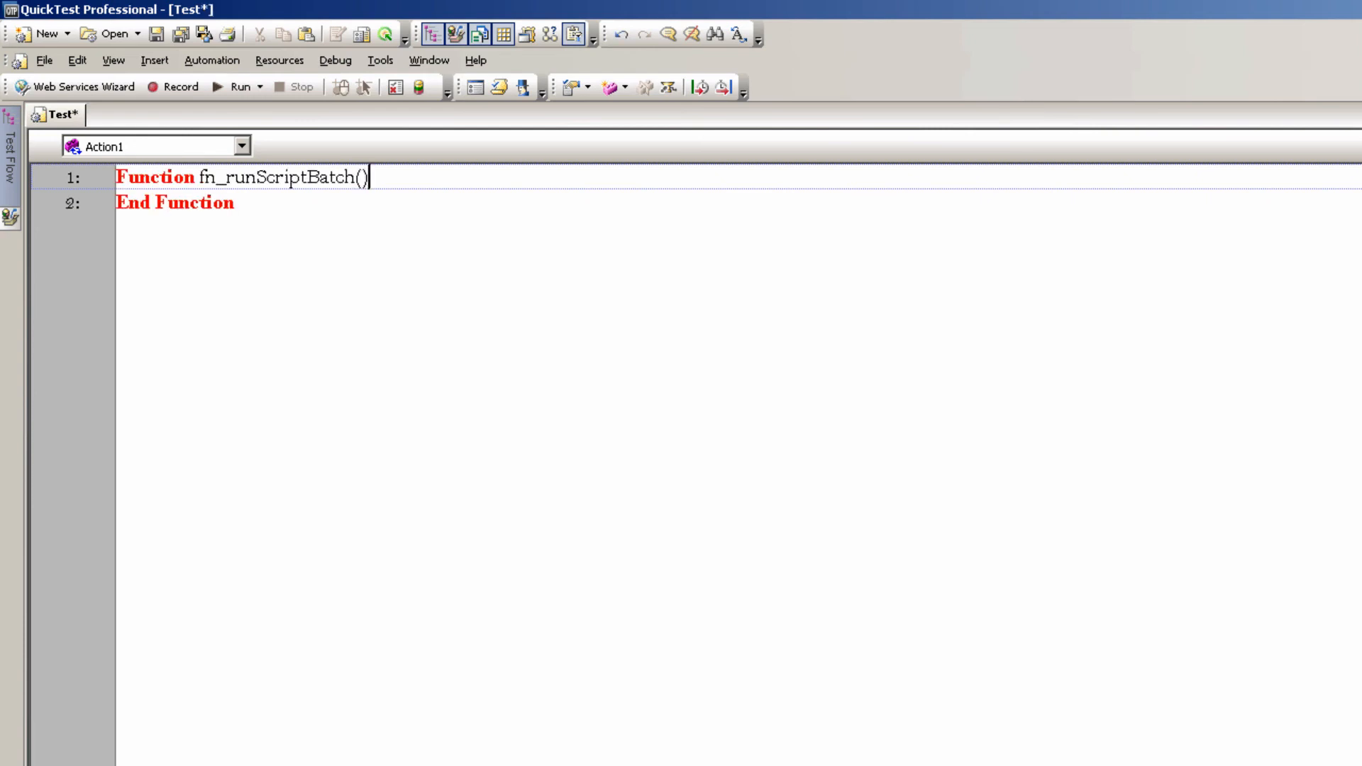
{"action": "type", "text": "Dim"}
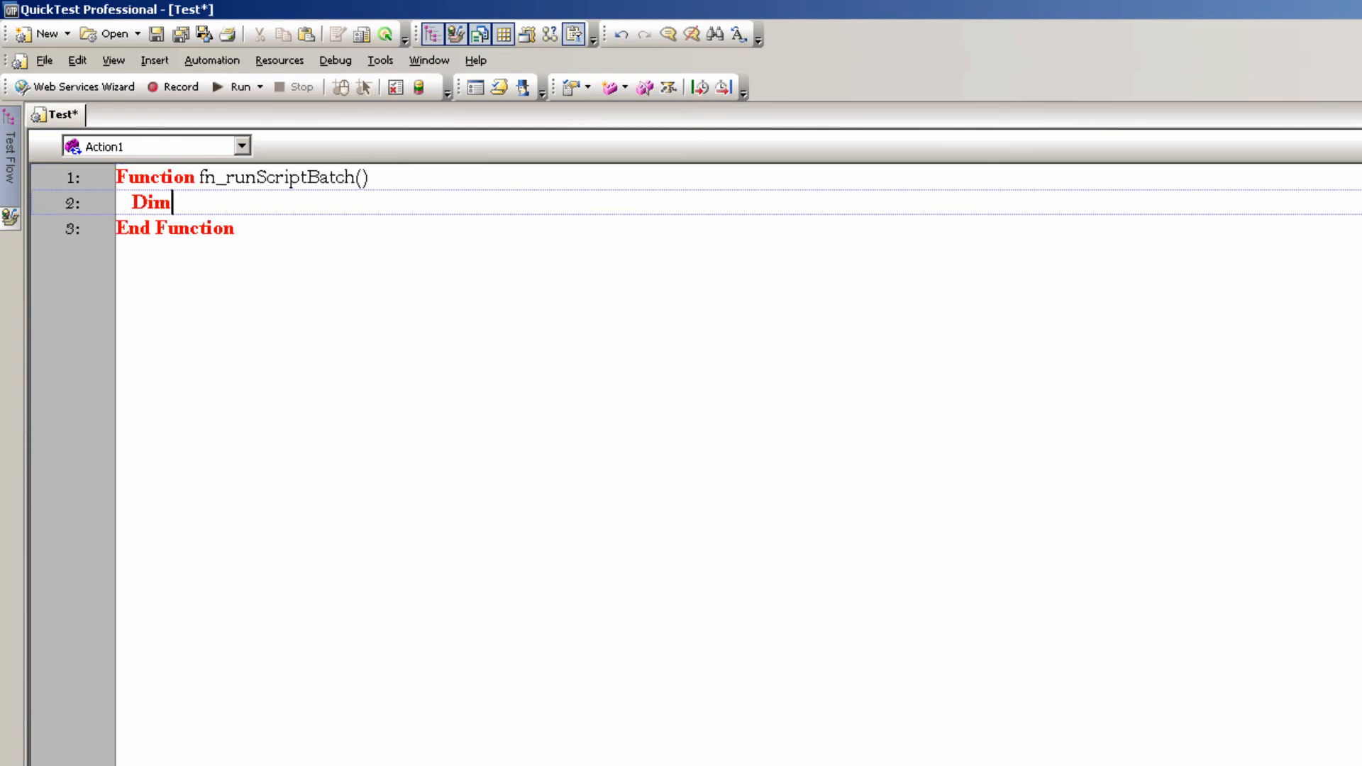
{"action": "type", "text": "qtpApp,script,k"}
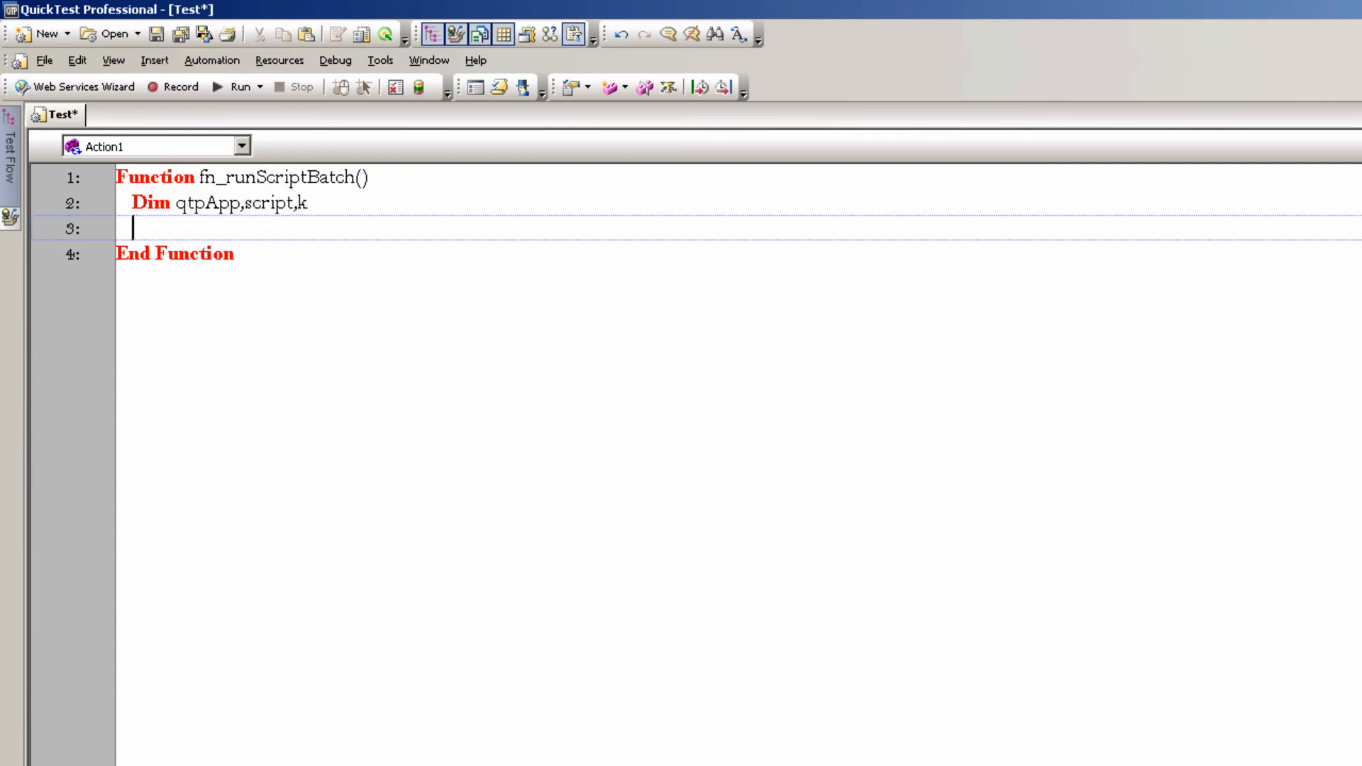
Set qtpApp = createobject("quicktest.application")
{"action": "type", "text": "Set qtp"}
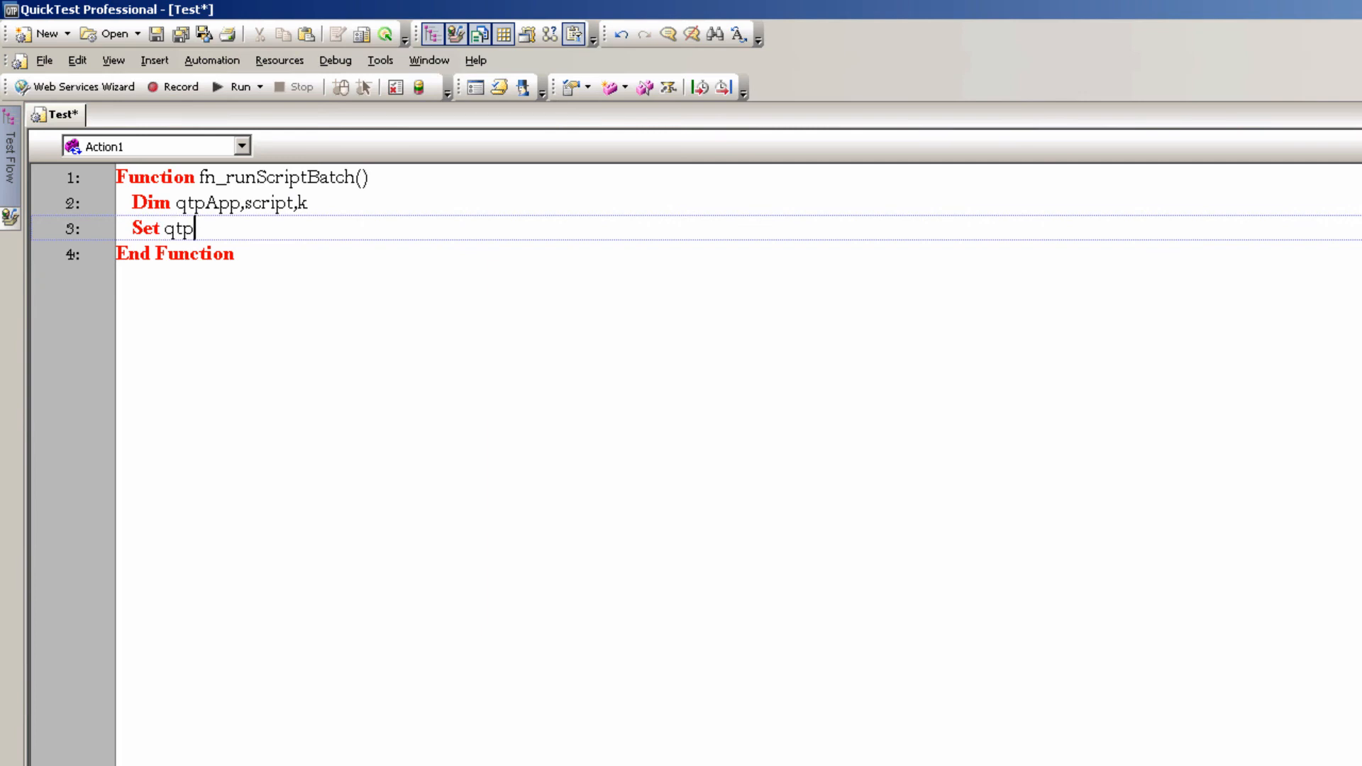
{"action": "type", "text": "App = createobject"}
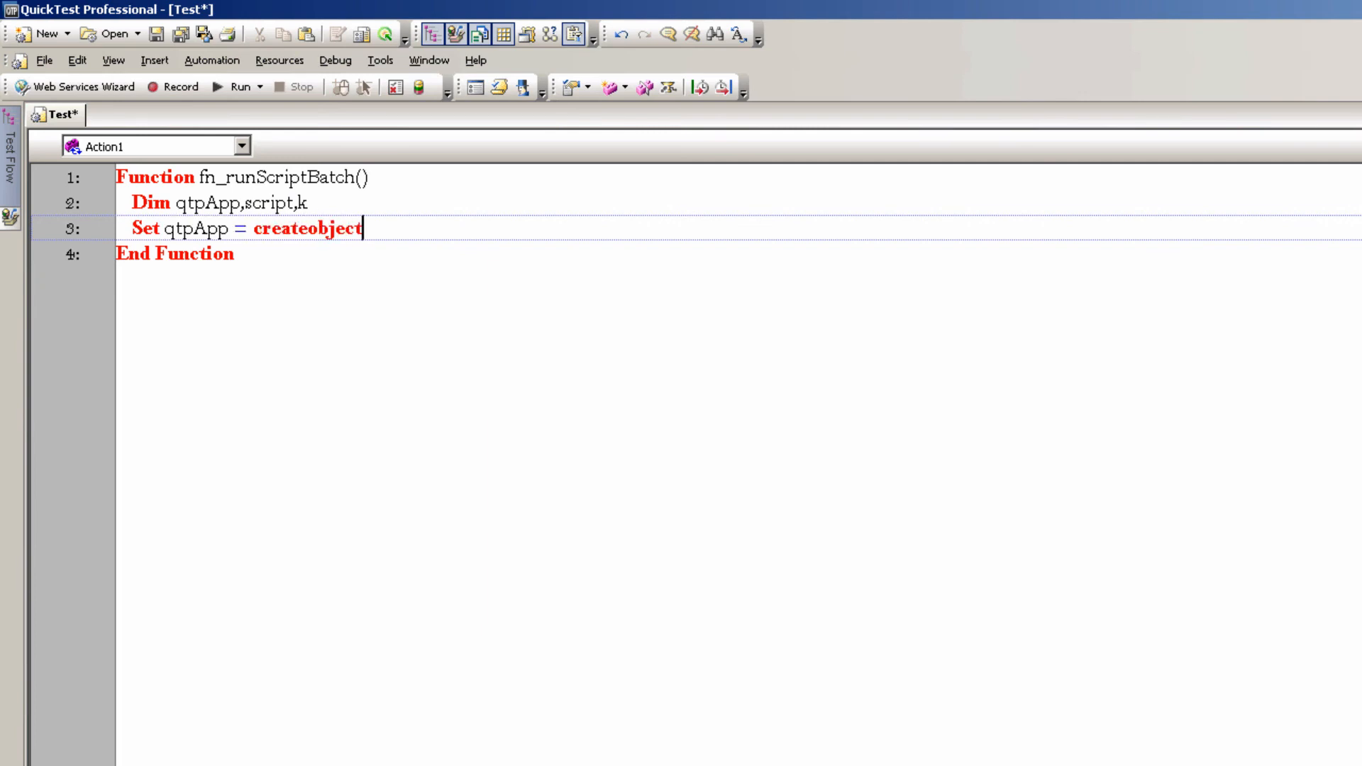
{"action": "type", "text": "(\"quicktest."}
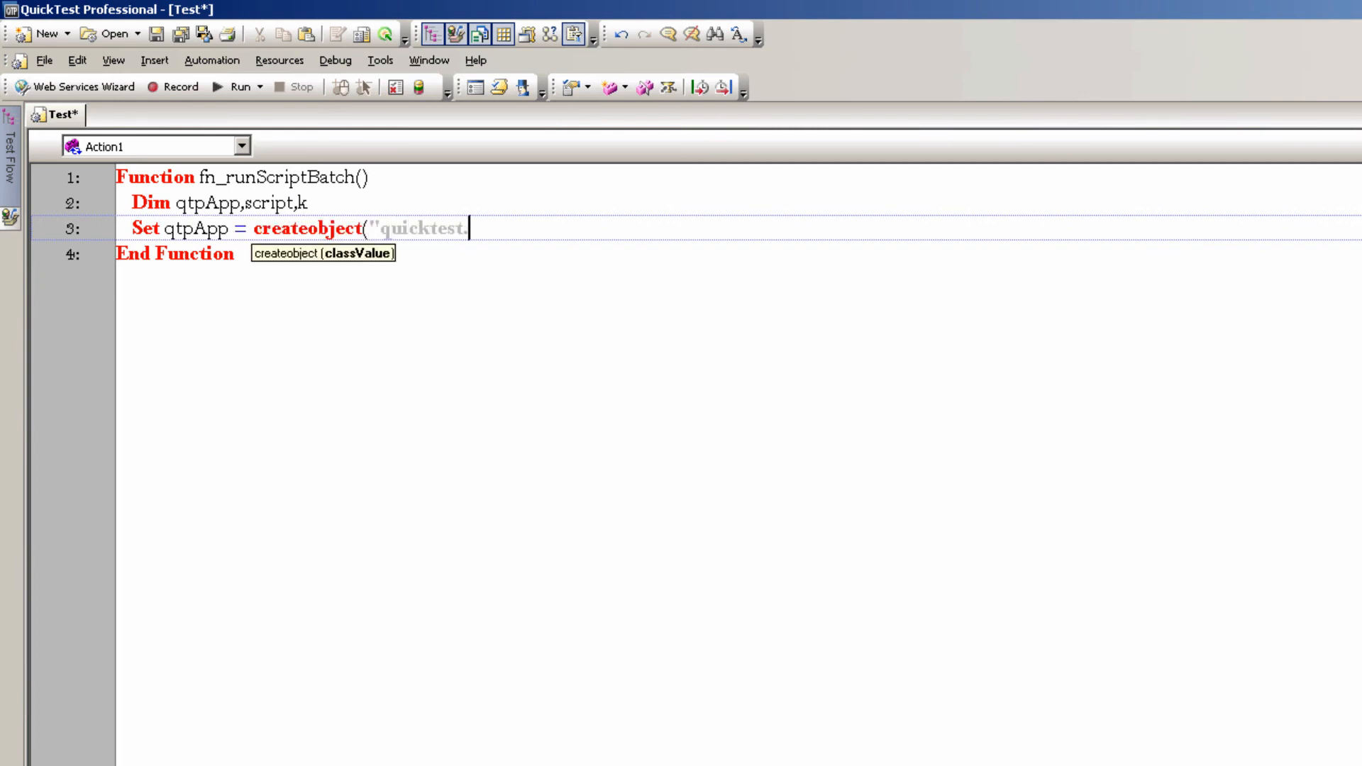
{"action": "type", "text": "application\")"}
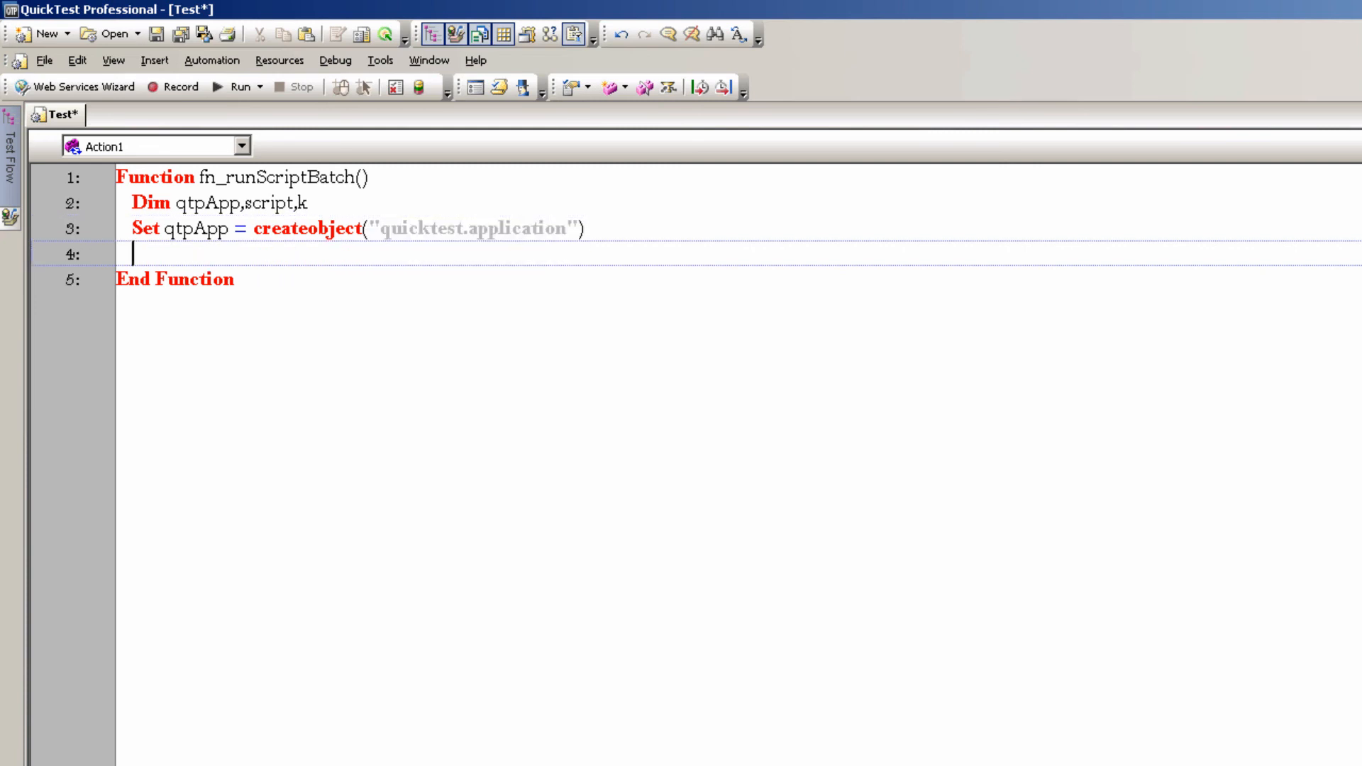
Make qtpApp Visible = True and WindowState = "Maximized", leaving blank lines after
{"action": "type", "text": "qtpApp.v"}
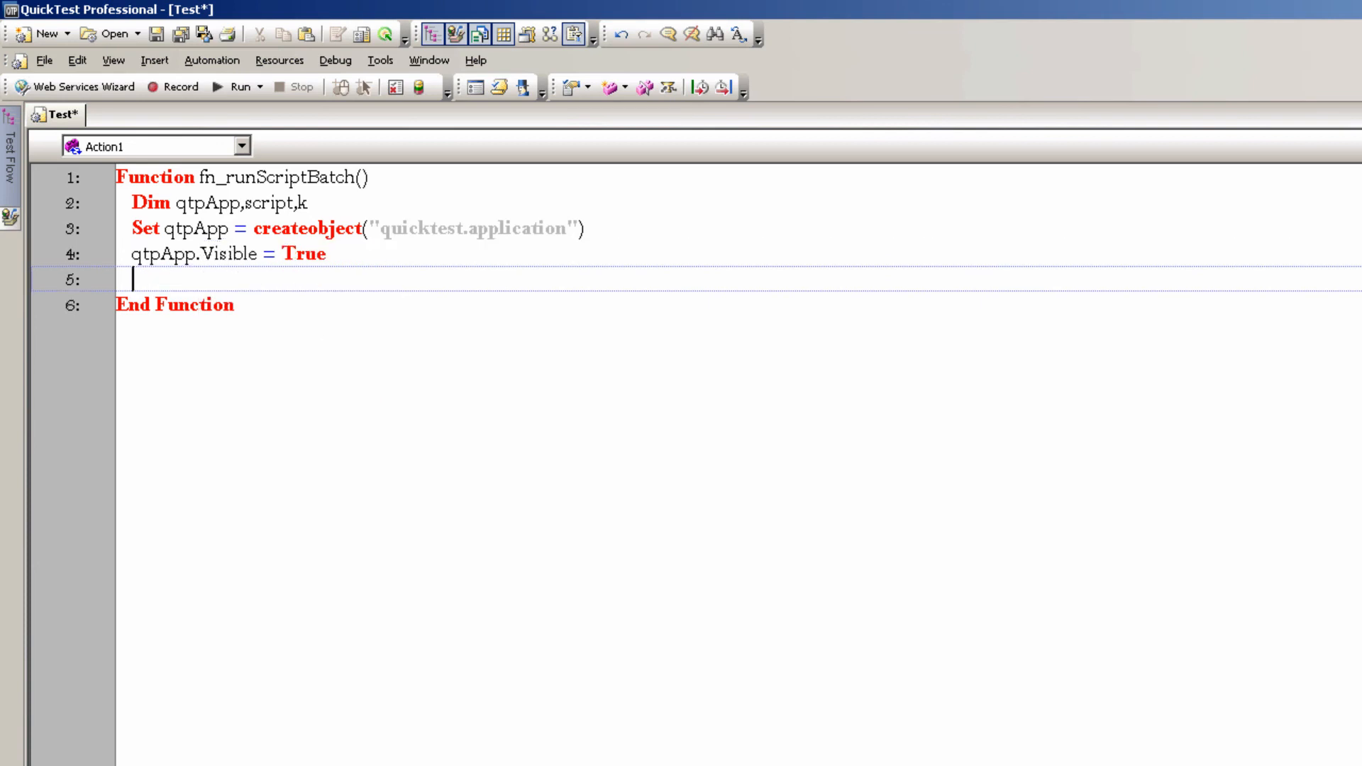
{"action": "type", "text": "qtpApp.WindowState = \"M"}
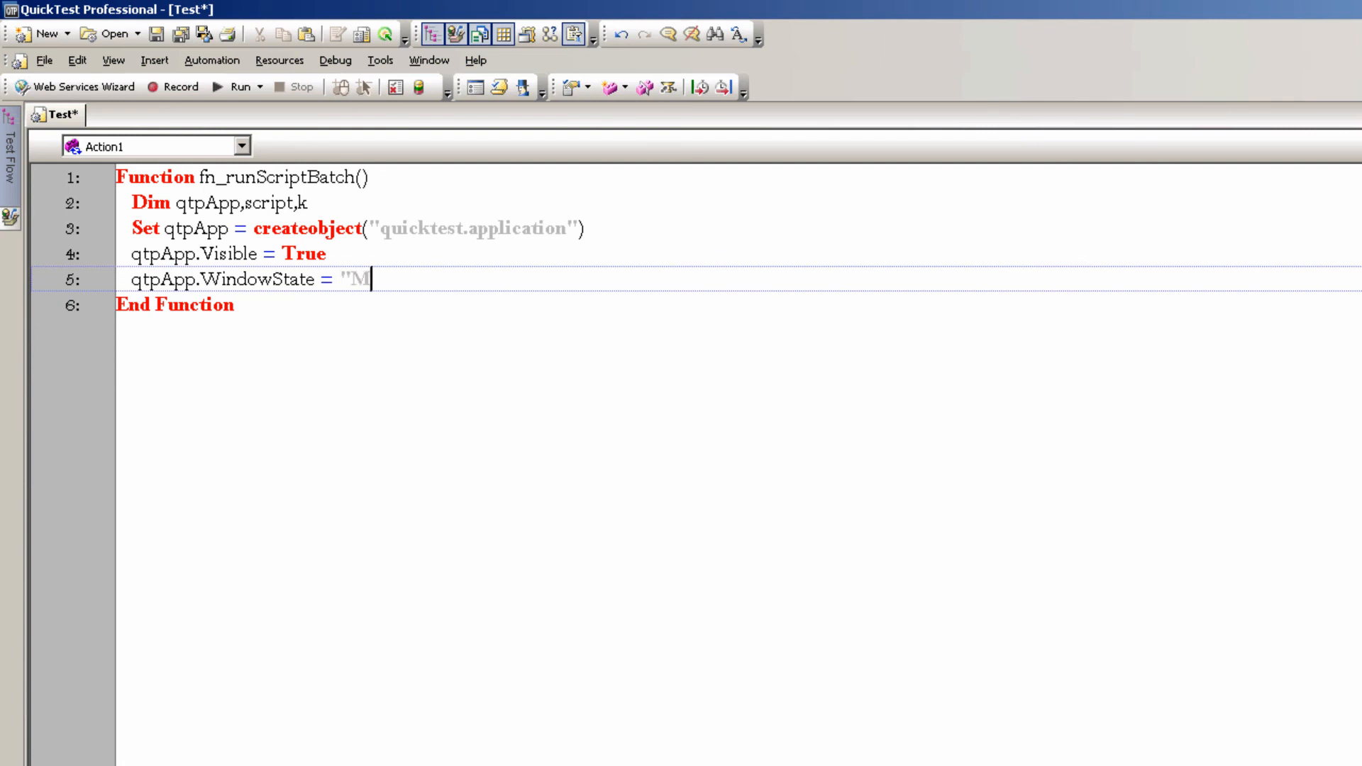
{"action": "type", "text": "aximized\""}
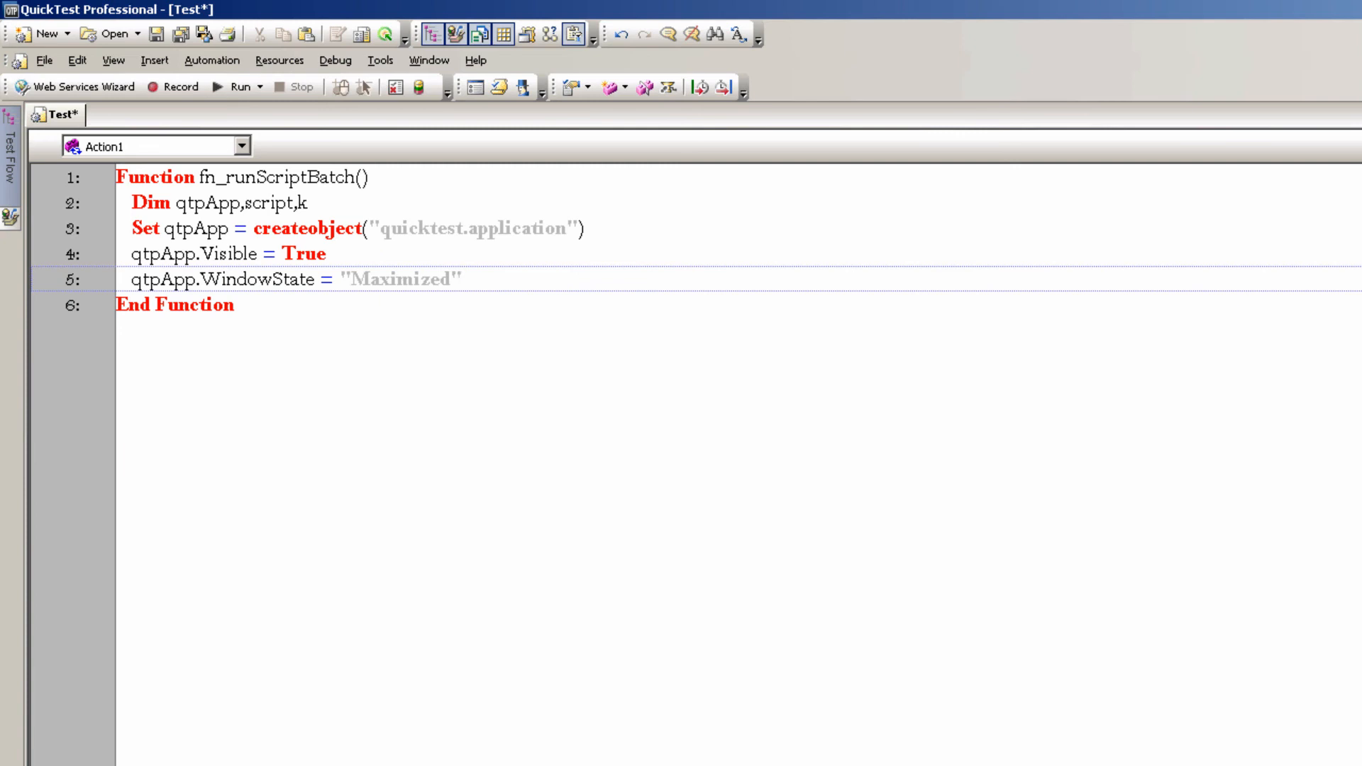
{"action": "key", "text": "Return"}
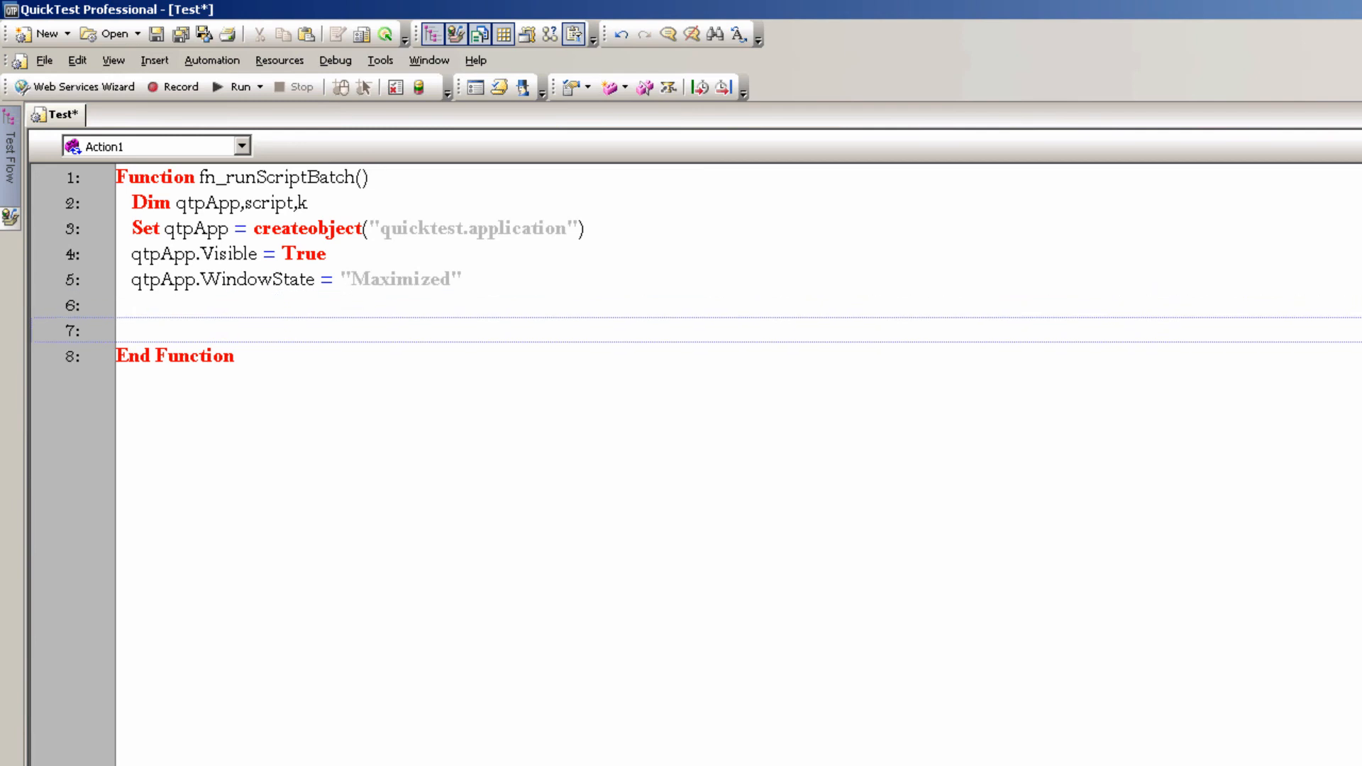
Add a For each script in arrTestPath loop and reuse arrTestPath as the parameter
{"action": "left_click", "coordinate": [132, 330]}
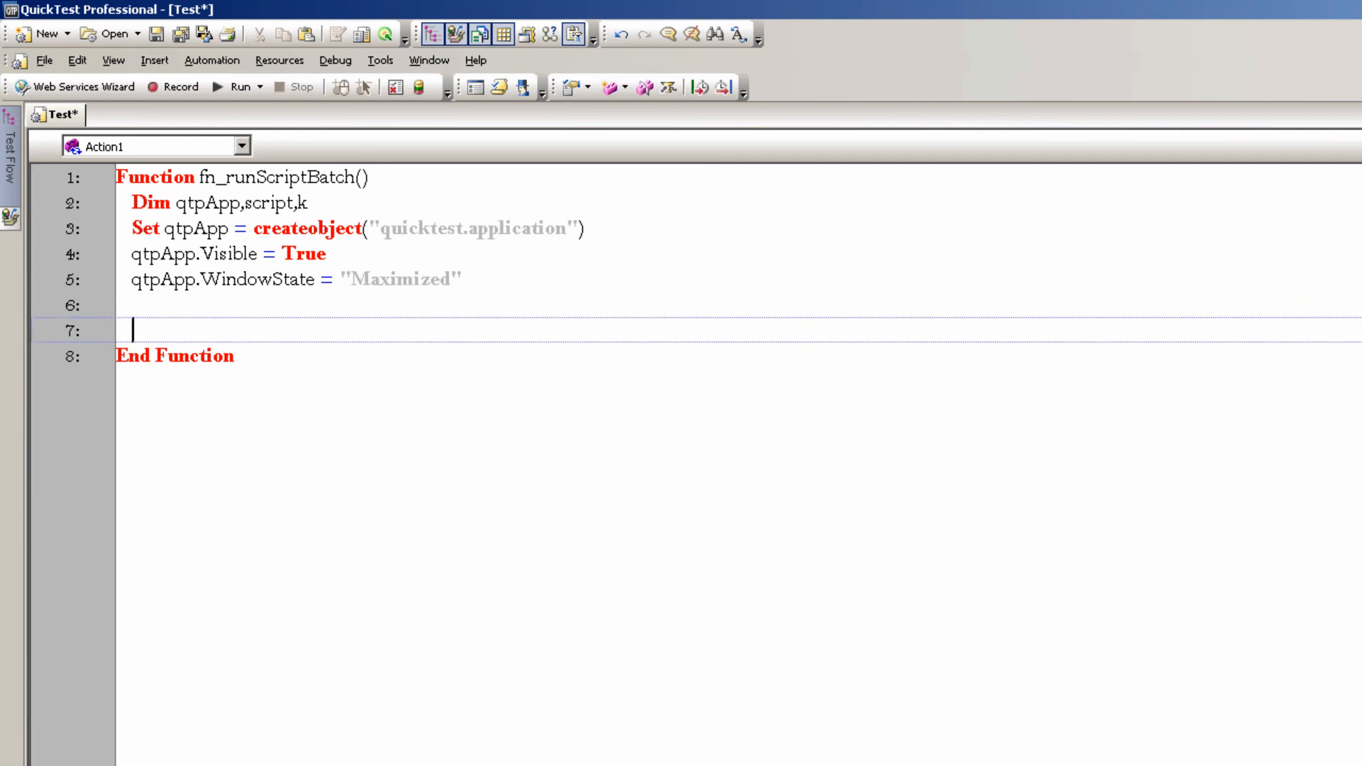
{"action": "type", "text": "For"}
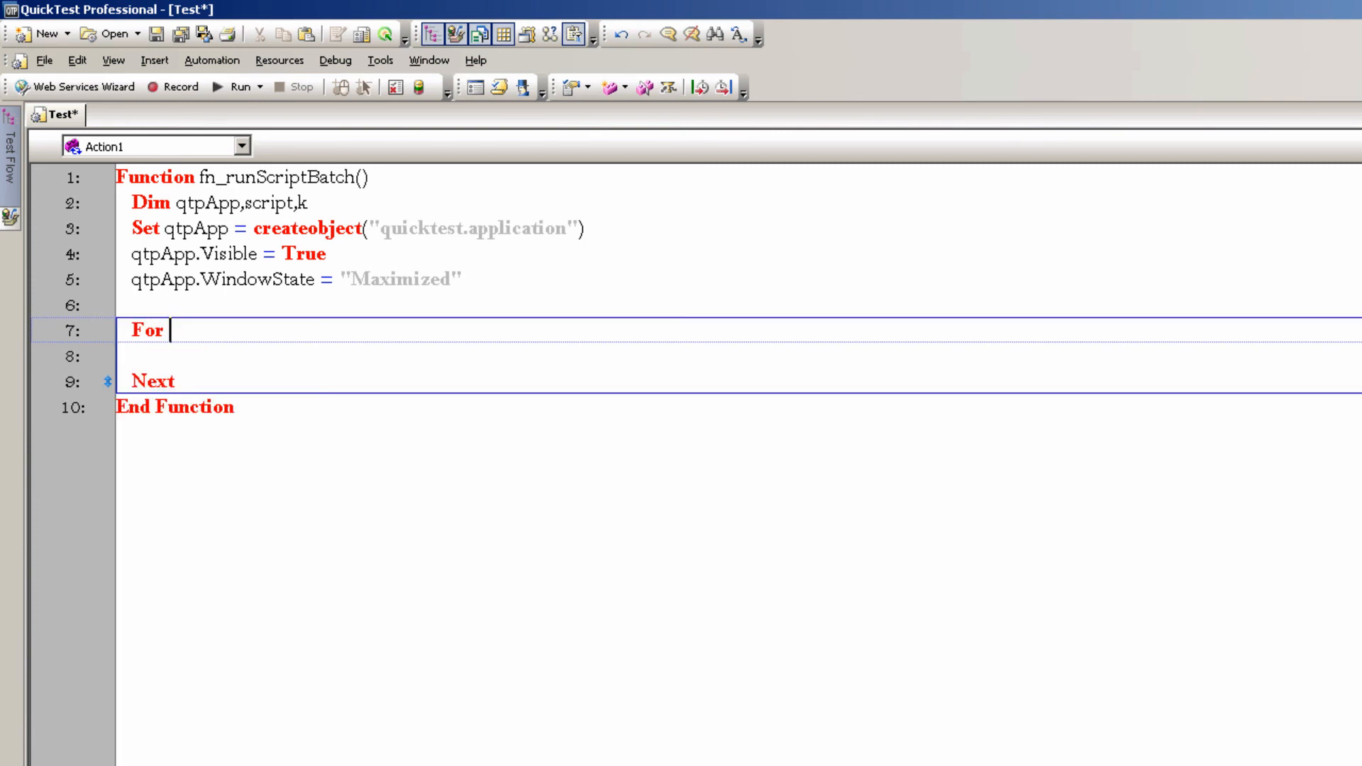
{"action": "type", "text": "each script in arr"}
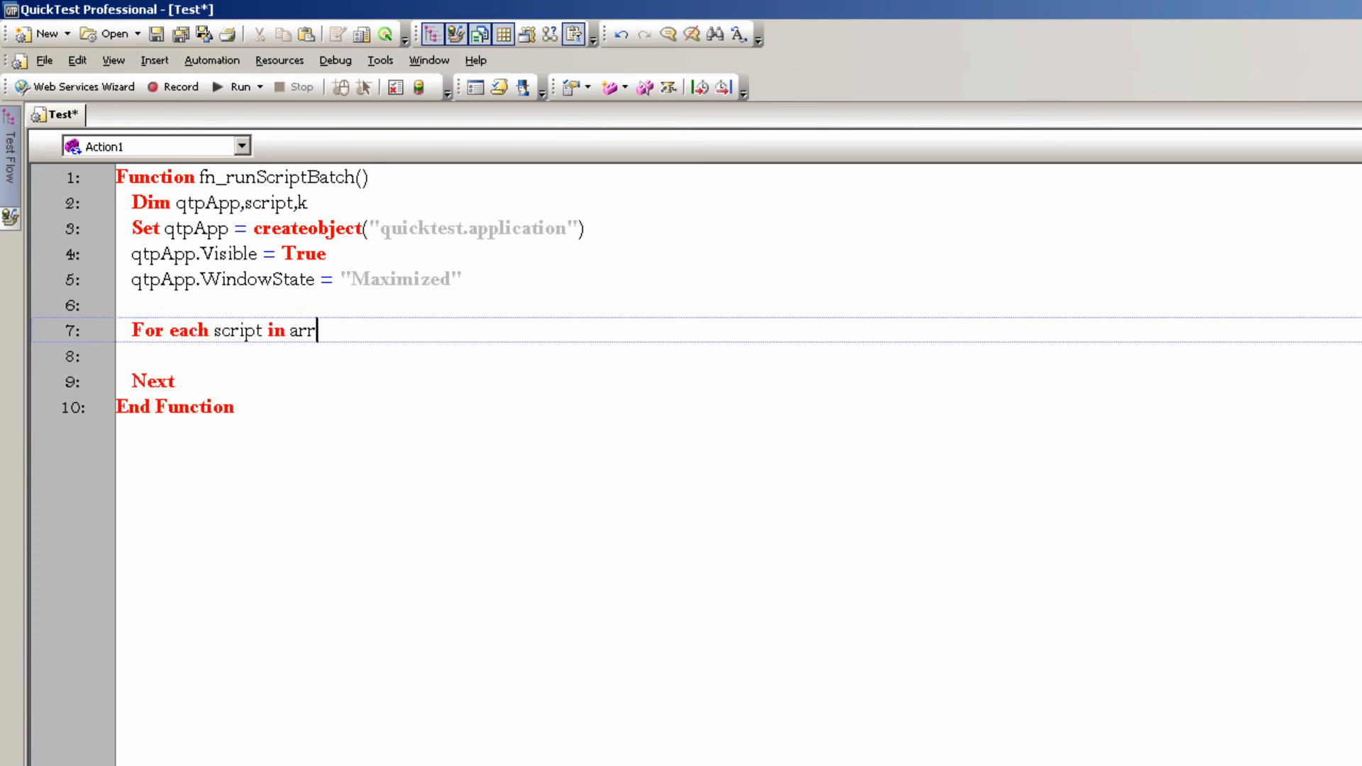
{"action": "type", "text": "TestPath"}
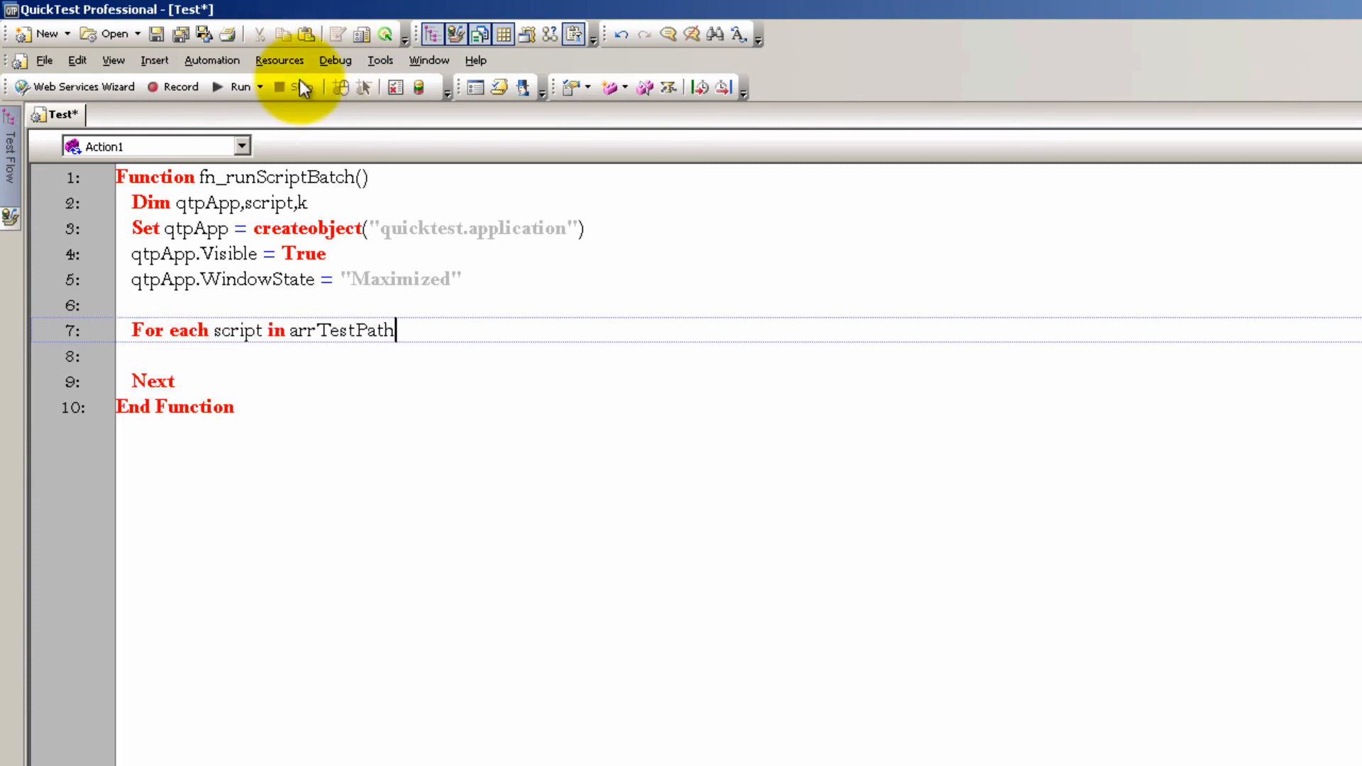
{"action": "double_click", "coordinate": [342, 330]}
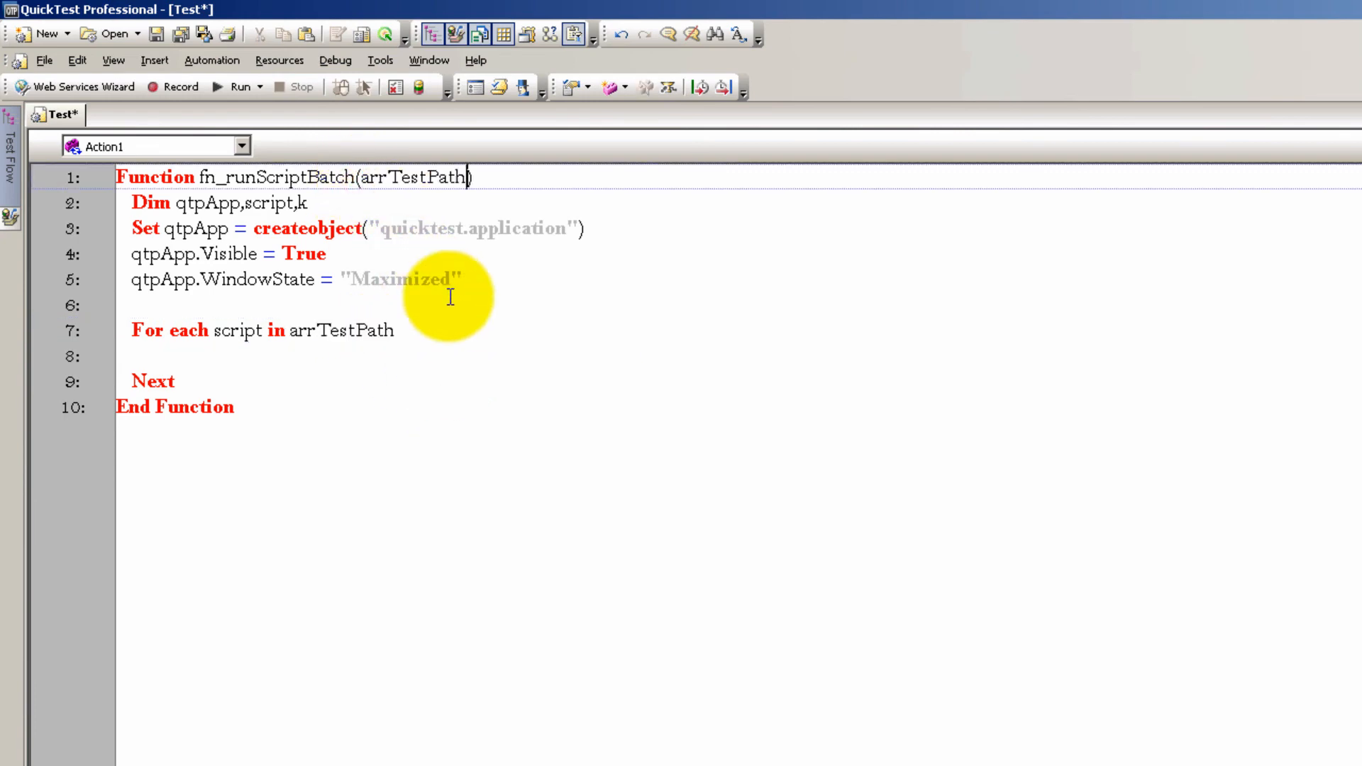
Inside the loop, open each non-empty script with qtpApp.Open script
{"action": "left_click", "coordinate": [179, 356]}
{"action": "type", "text": "If script <> \"\" Then"}
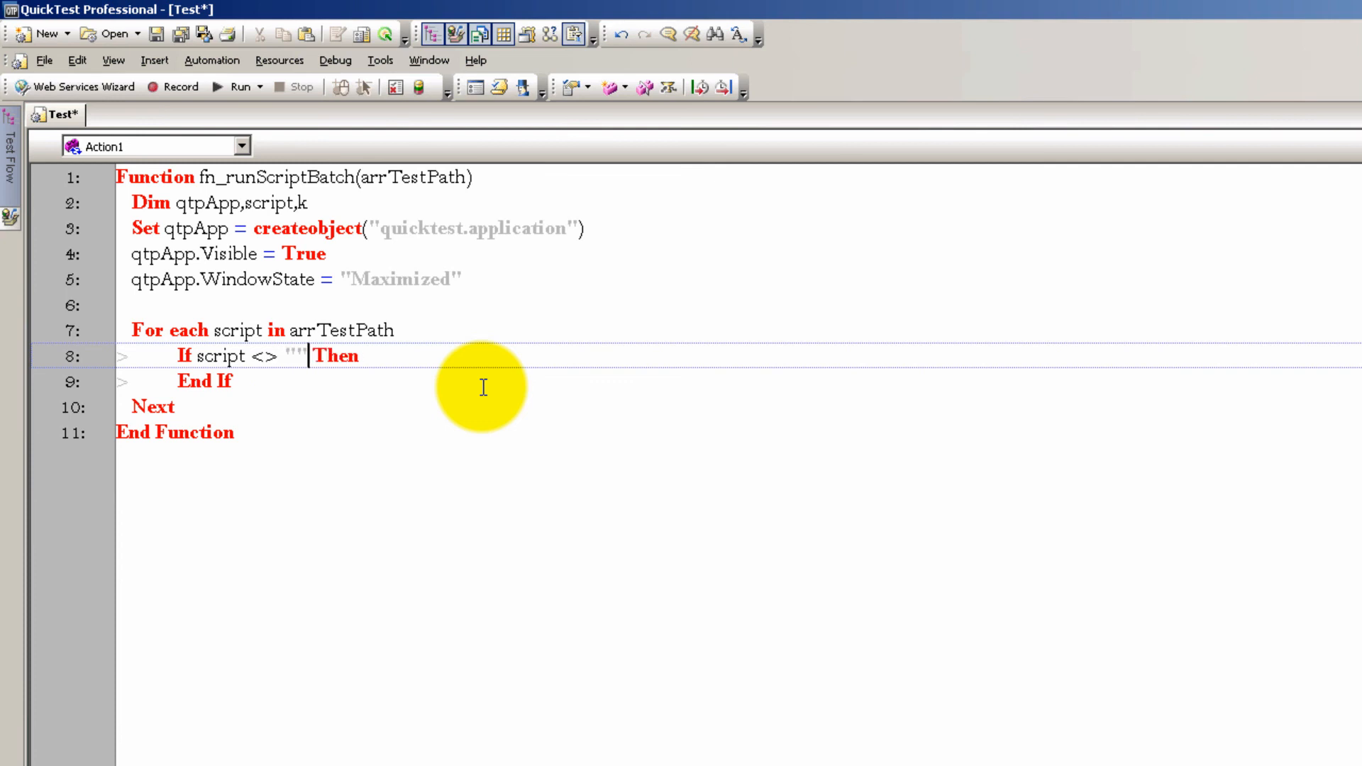
{"action": "type", "text": "qtp"}
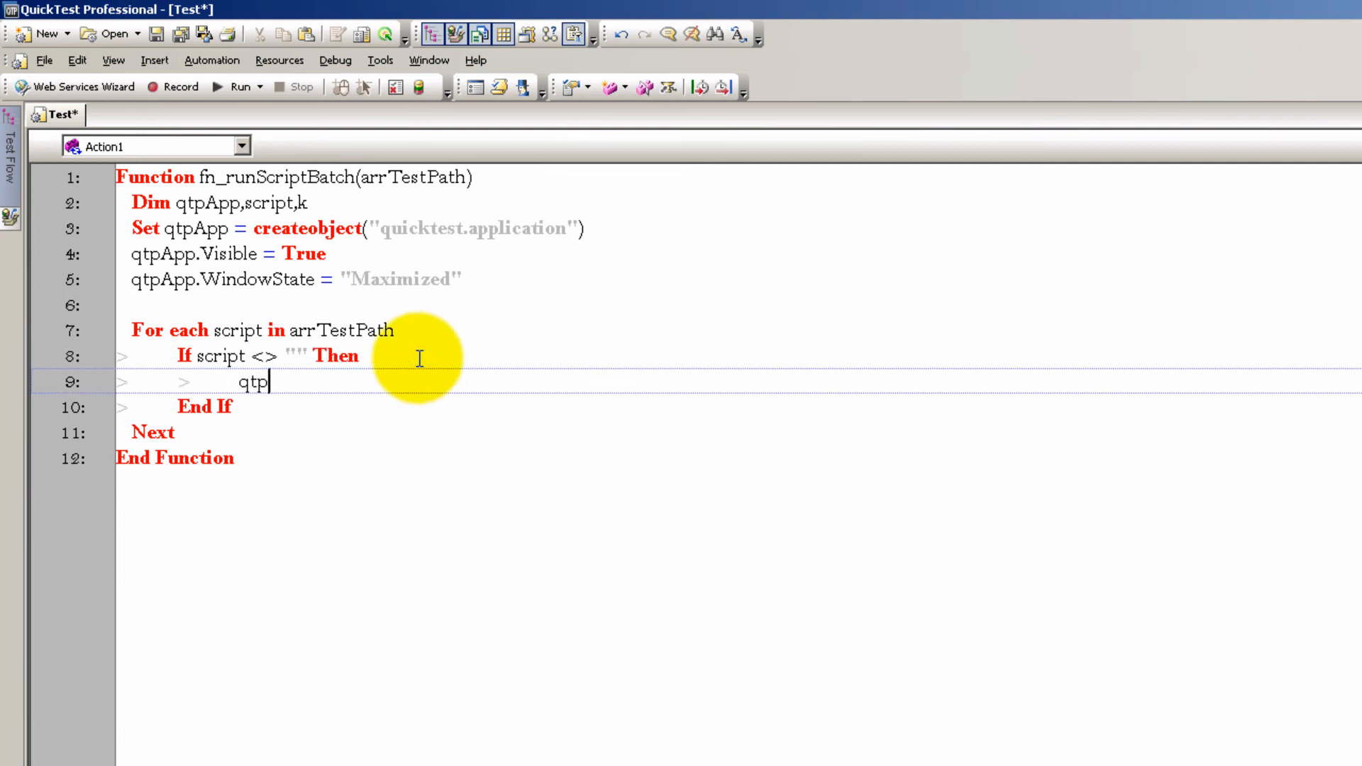
{"action": "type", "text": "App.Open script"}
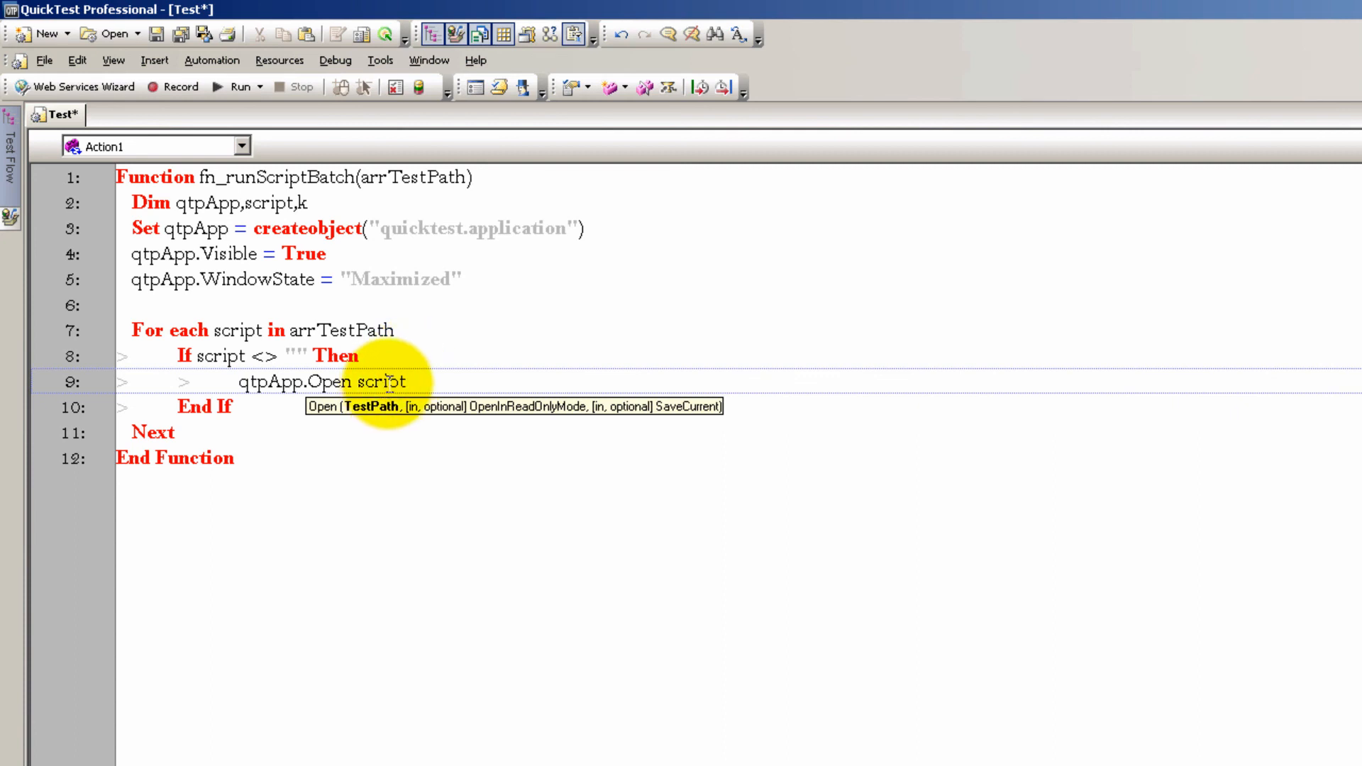
{"action": "mouse_move", "coordinate": [438, 384]}
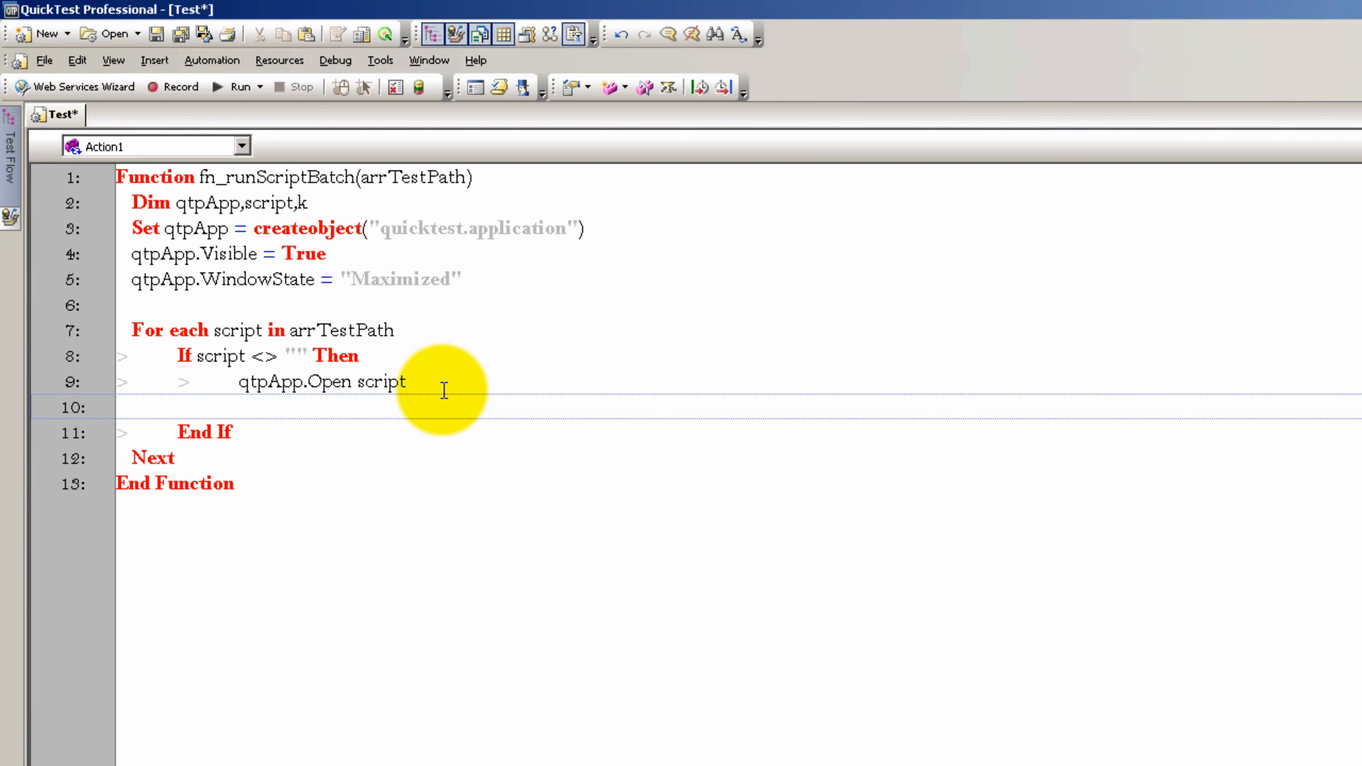
Add For k = lbound(arrEnvironmentVariableName) to ubound(arrValue) after the Open call
{"action": "left_click", "coordinate": [223, 407]}
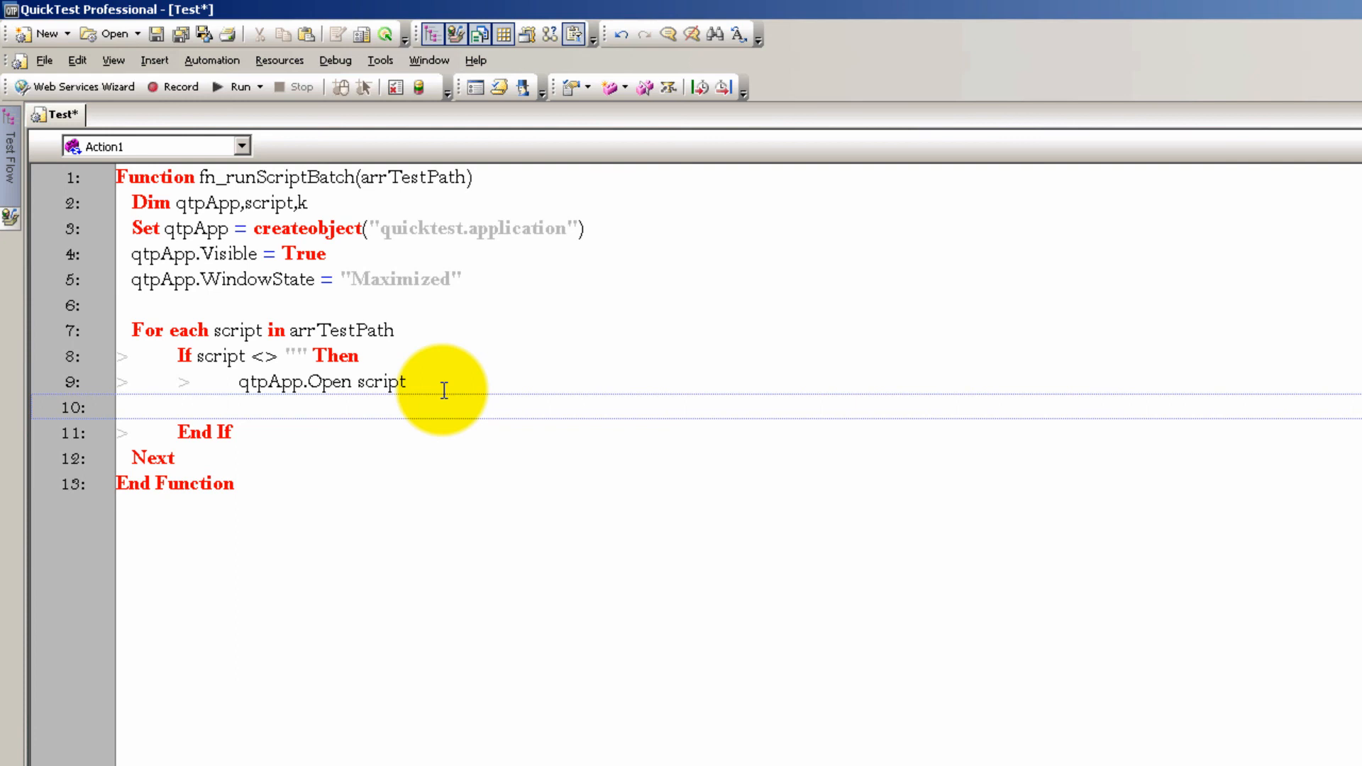
{"action": "type", "text": "For k = lbound("}
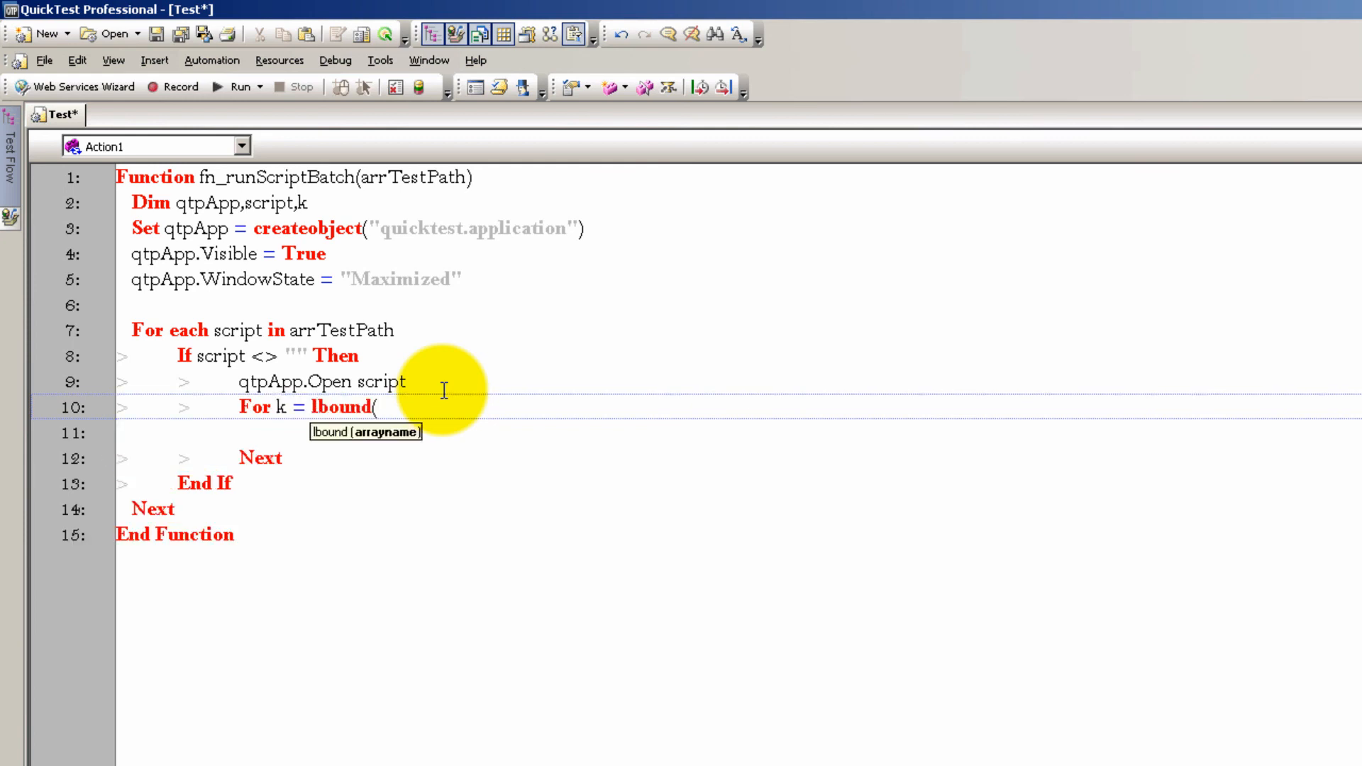
{"action": "type", "text": "arrEnvironmentVariable"}
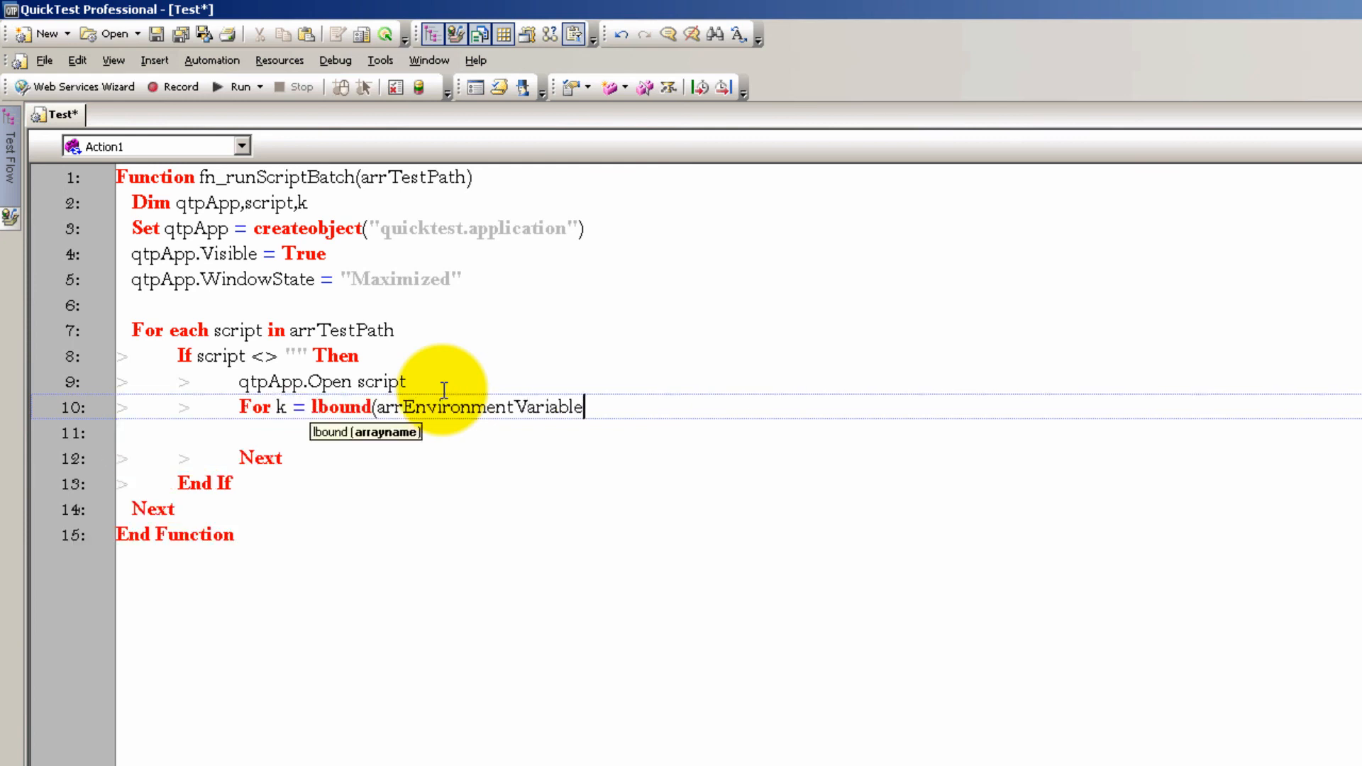
{"action": "type", "text": "Name) to ubound("}
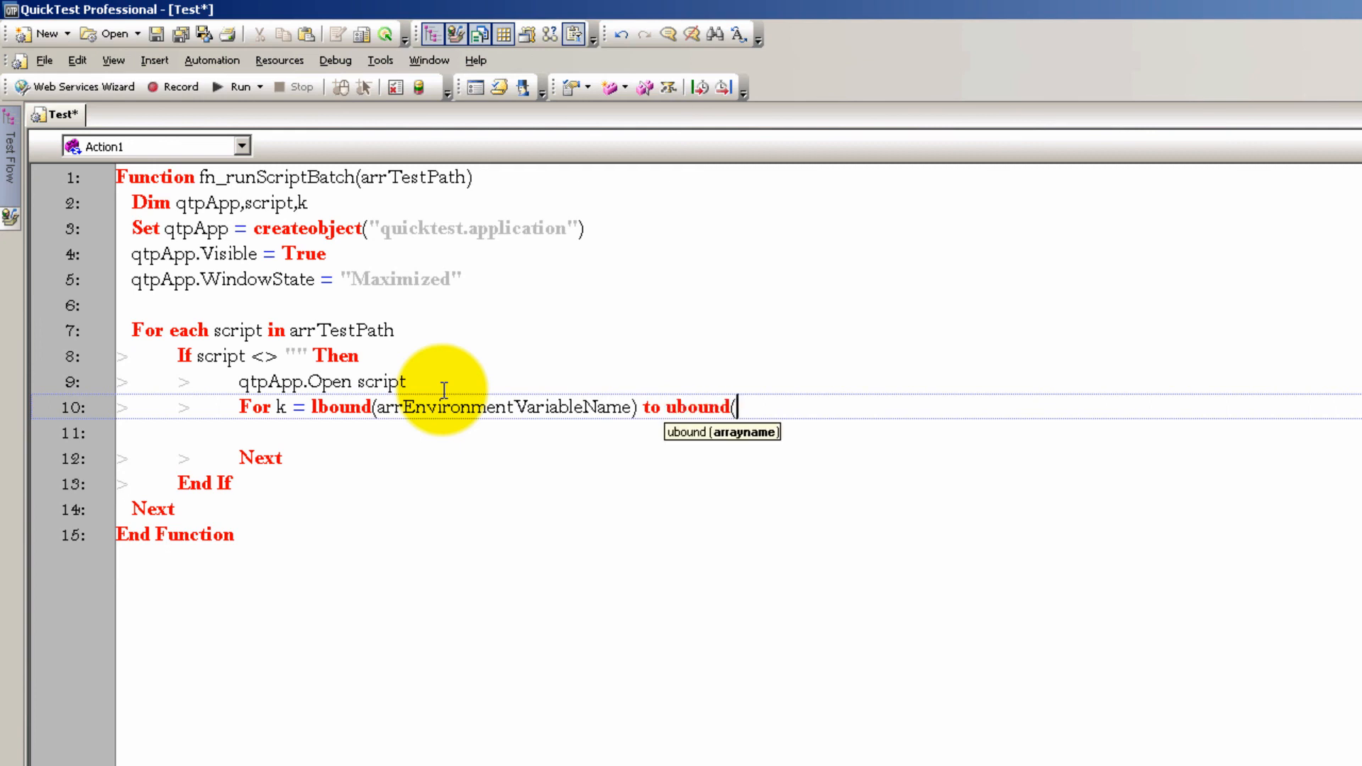
{"action": "type", "text": "arrValue)"}
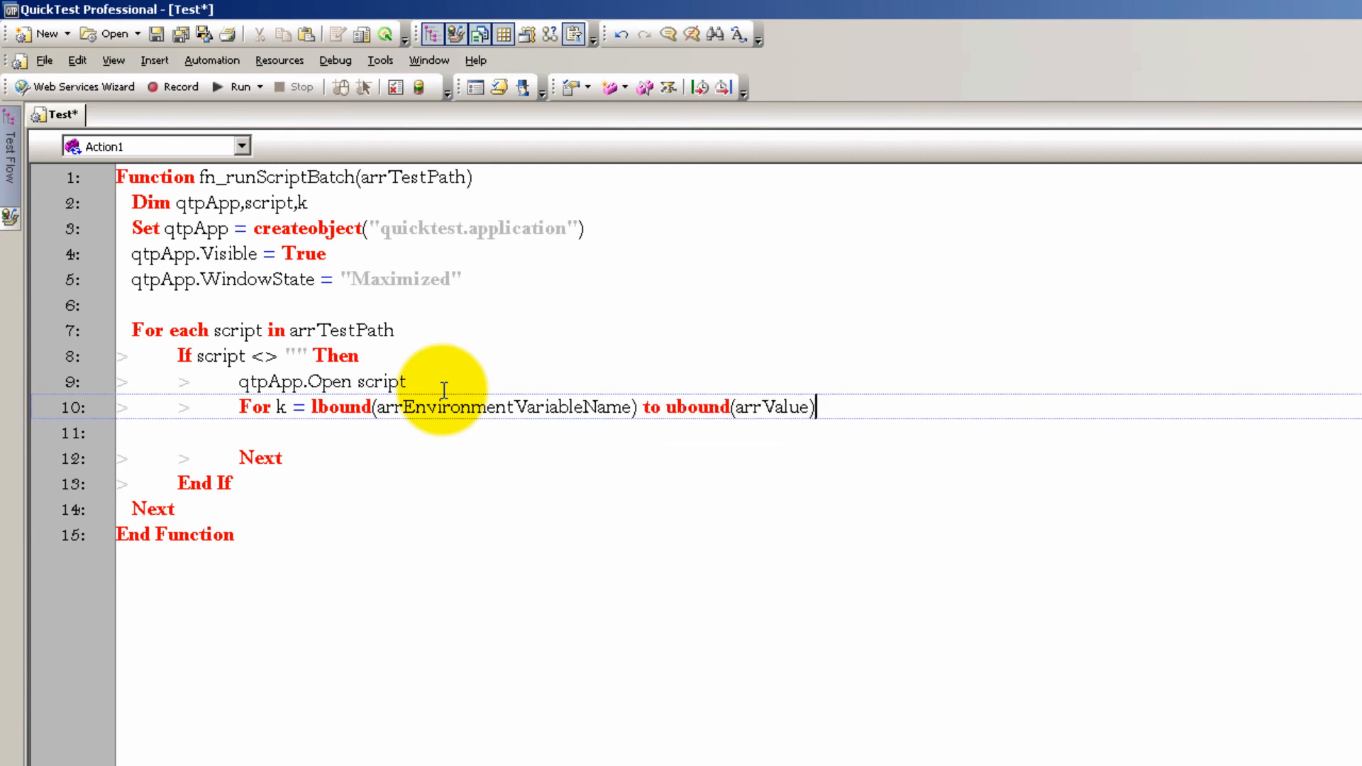
{"action": "mouse_move", "coordinate": [499, 410]}
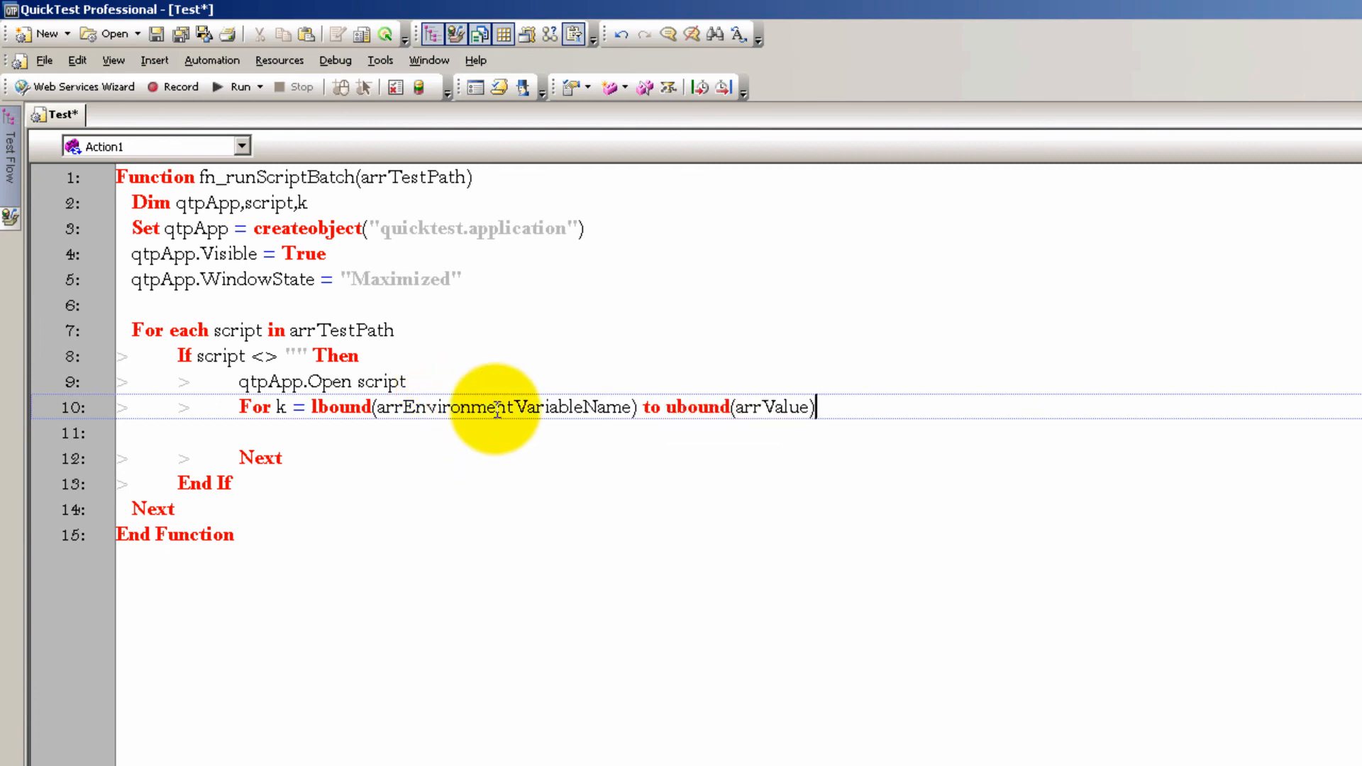
Copy arrEnvironmentVariableName and arrValue into the function signature before arrTestPath
{"action": "double_click", "coordinate": [498, 407]}
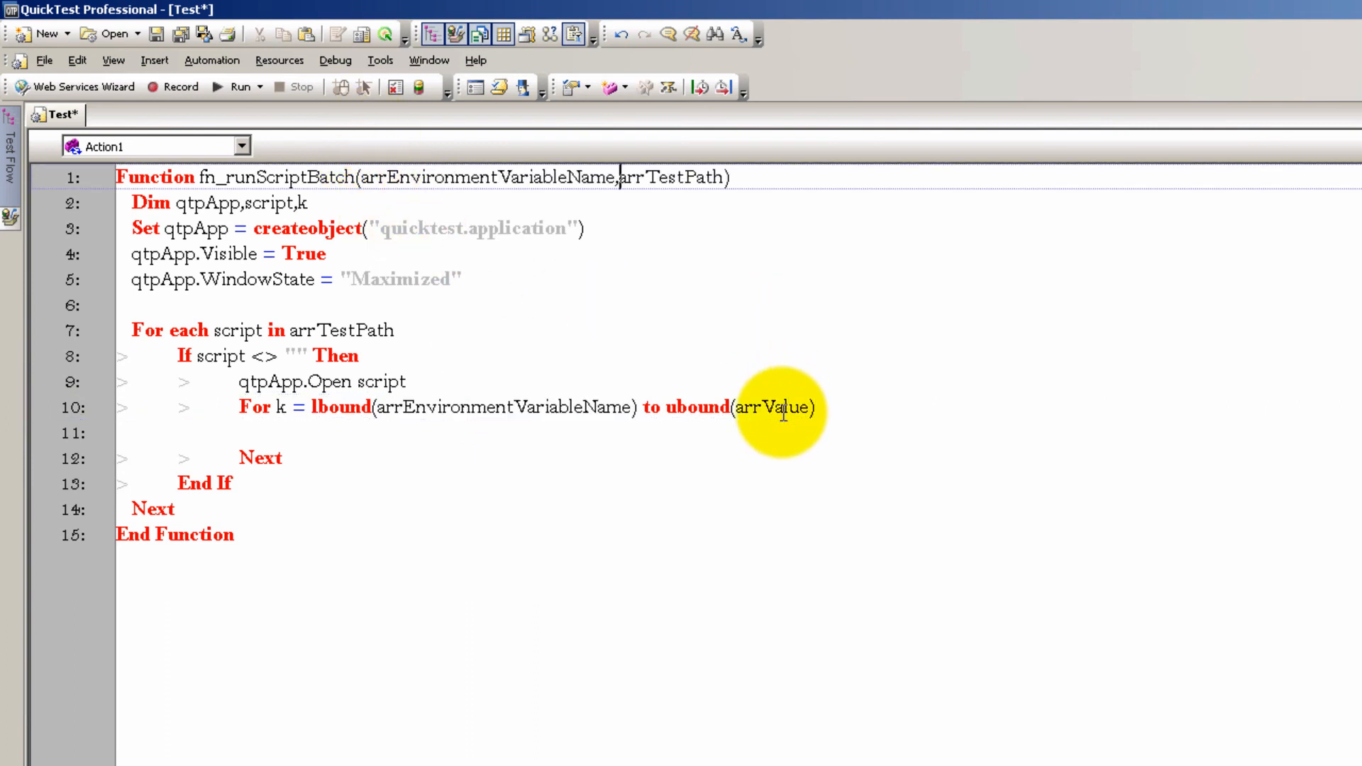
{"action": "double_click", "coordinate": [776, 407]}
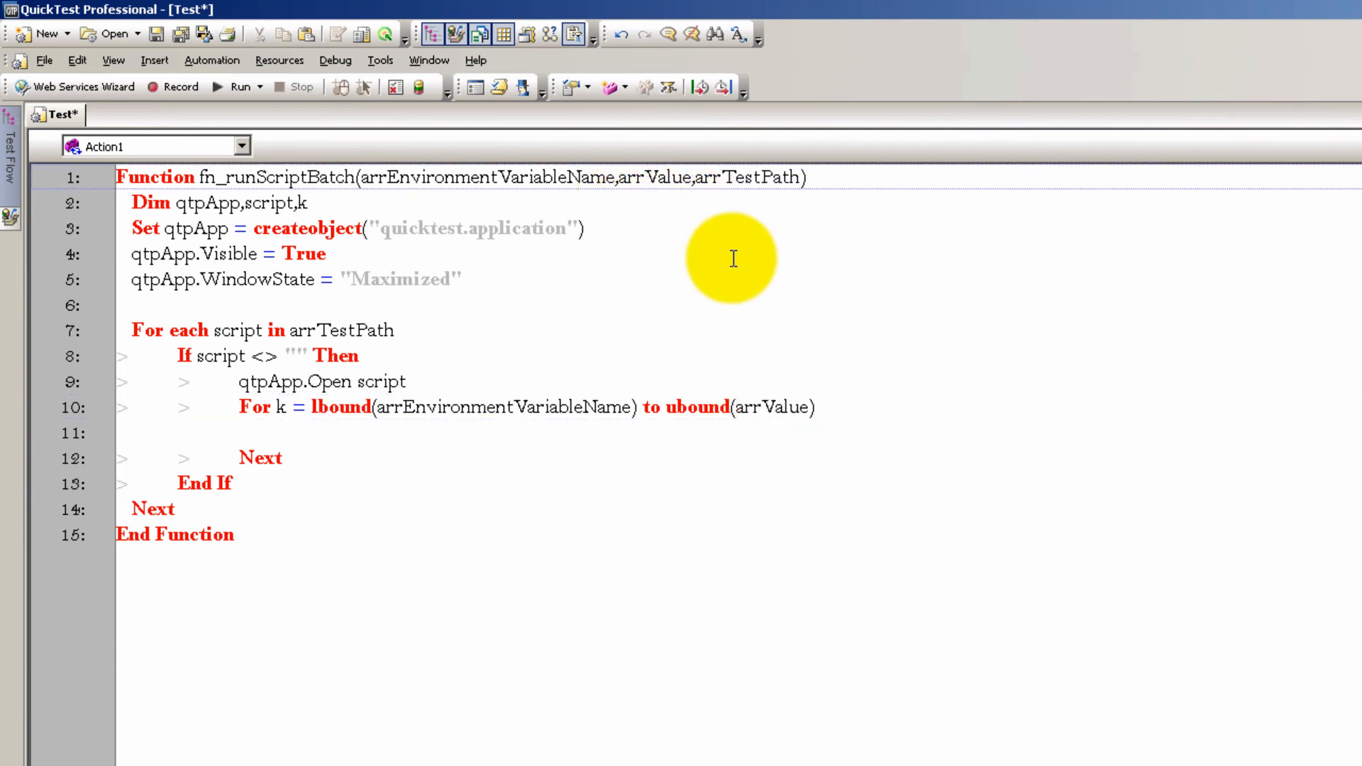
{"action": "mouse_move", "coordinate": [884, 370]}
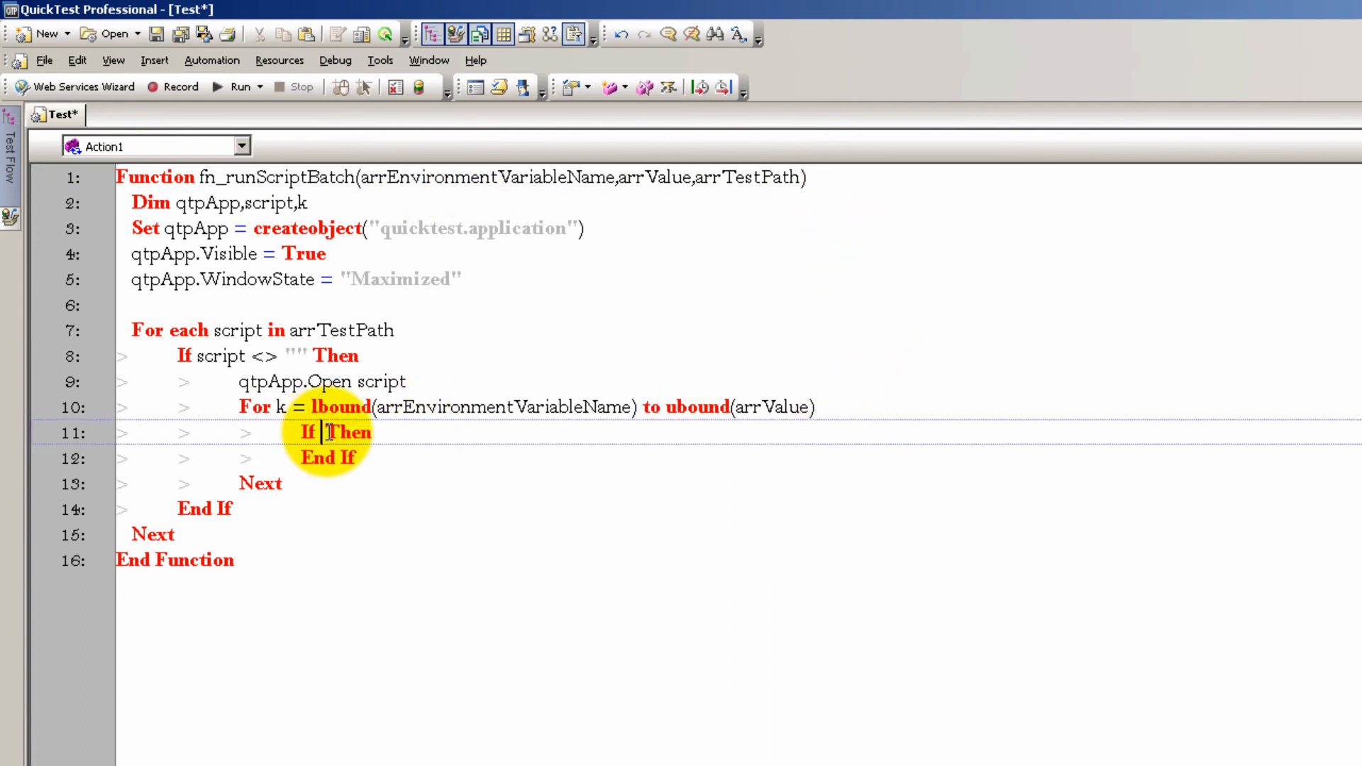
If arrEnvironmentVariableName(k) <> "" Then set qtpApp.Test.Environment.value(arrEnvironmentVariableName(k)) = arrValue(k)
{"action": "type", "text": "arrEnvironmentVariableName"}
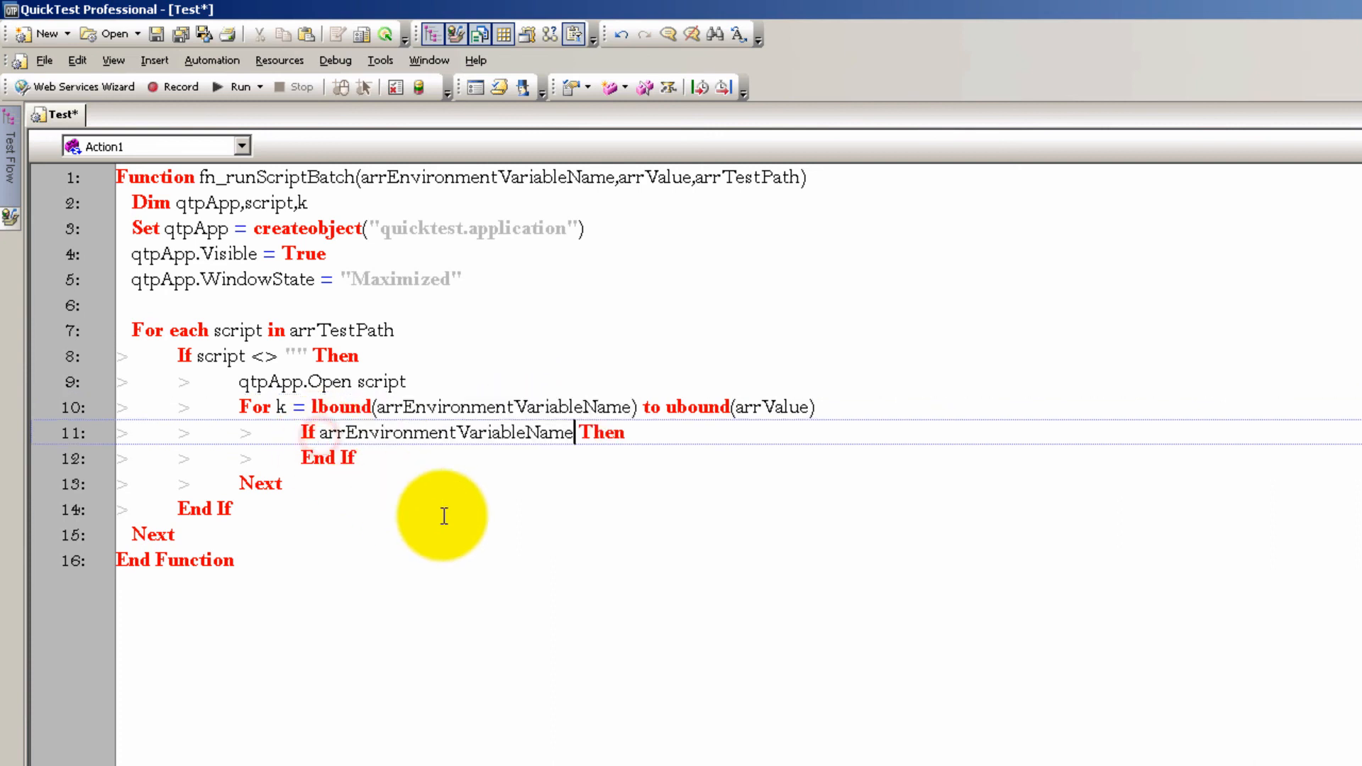
{"action": "type", "text": "(k) <> \""}
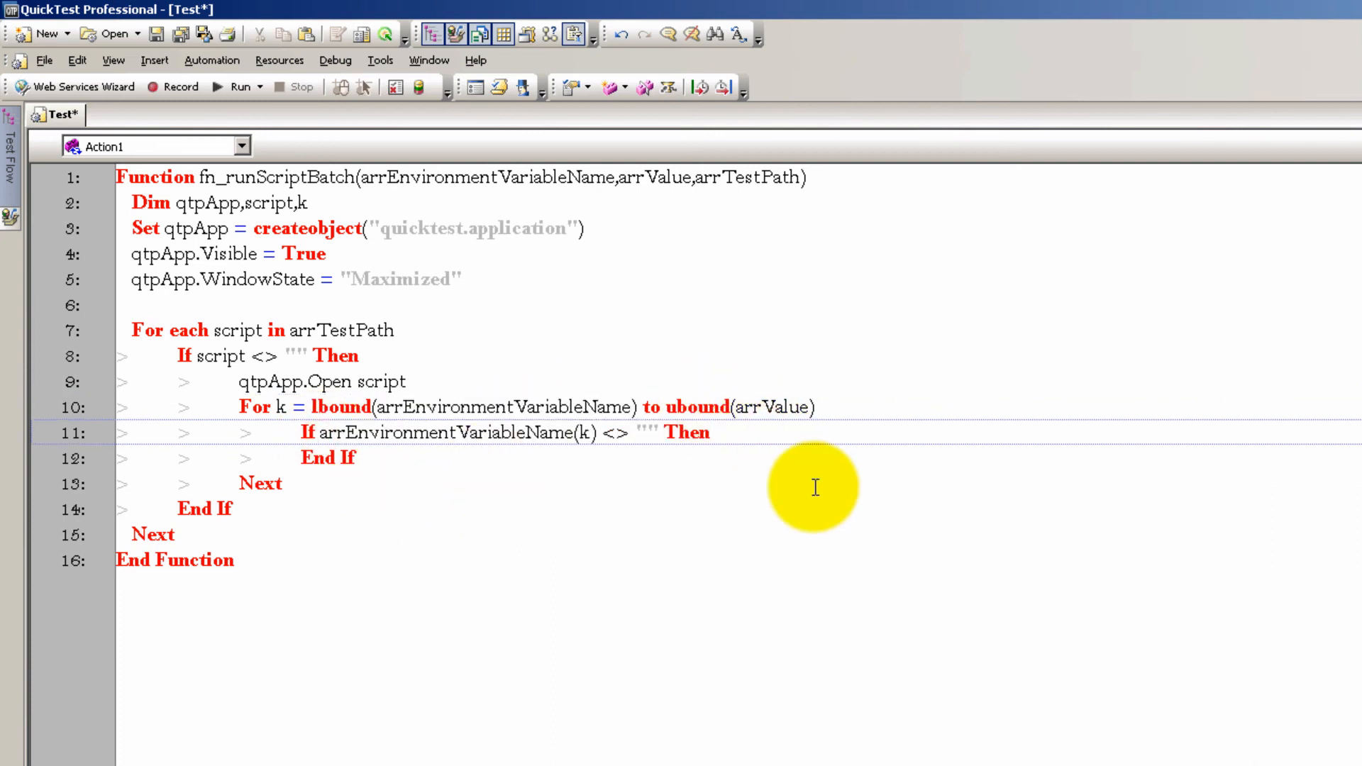
{"action": "type", "text": "qtpApp.test.Environment.value("}
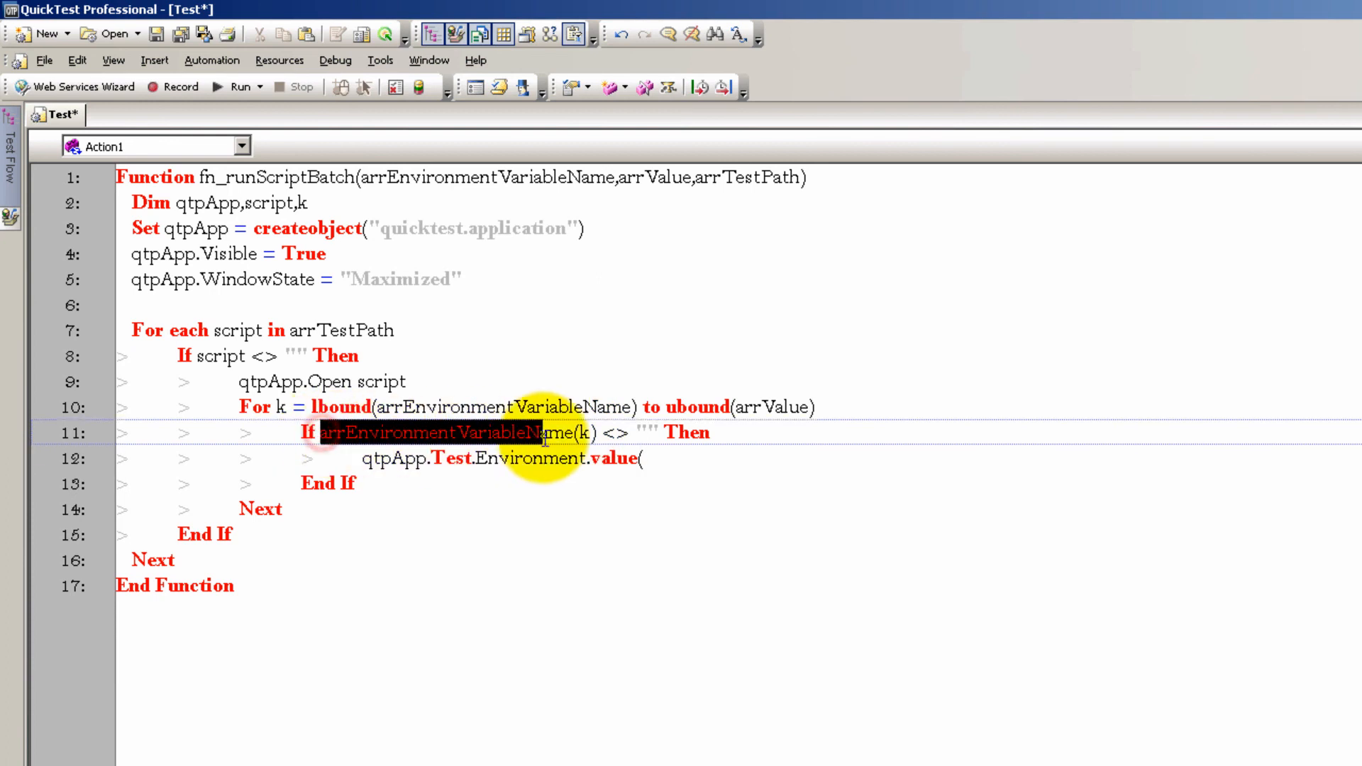
{"action": "type", "text": "arrEnvironmentVariableName(k))"}
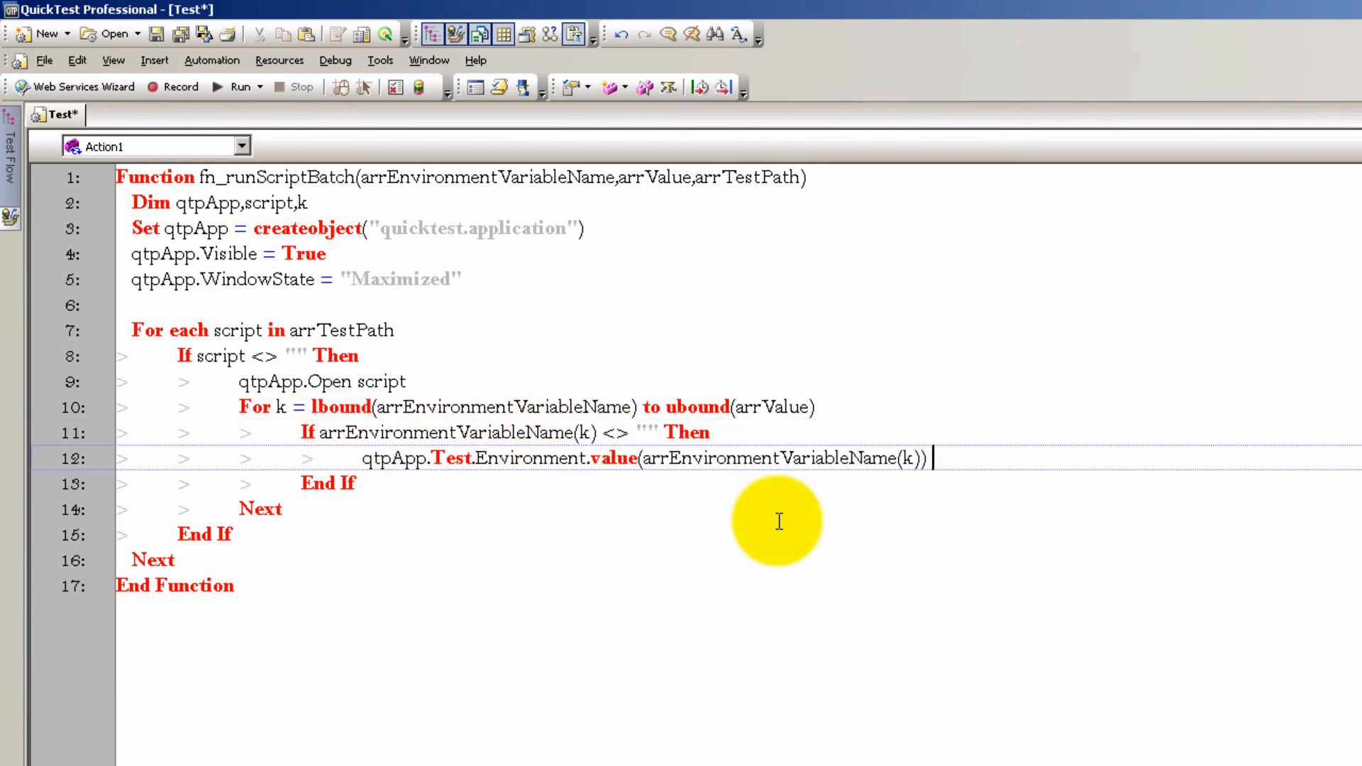
{"action": "type", "text": "= arrValue("}
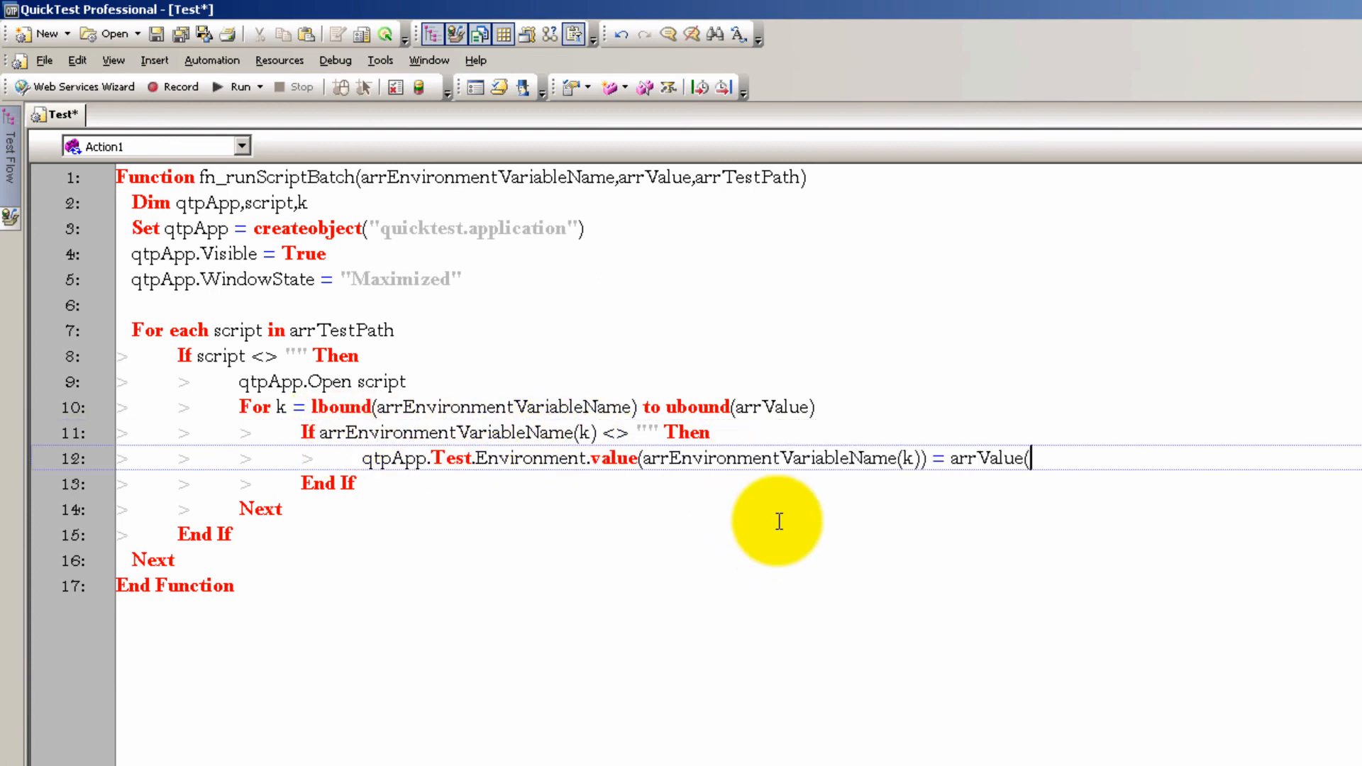
{"action": "type", "text": "k)"}
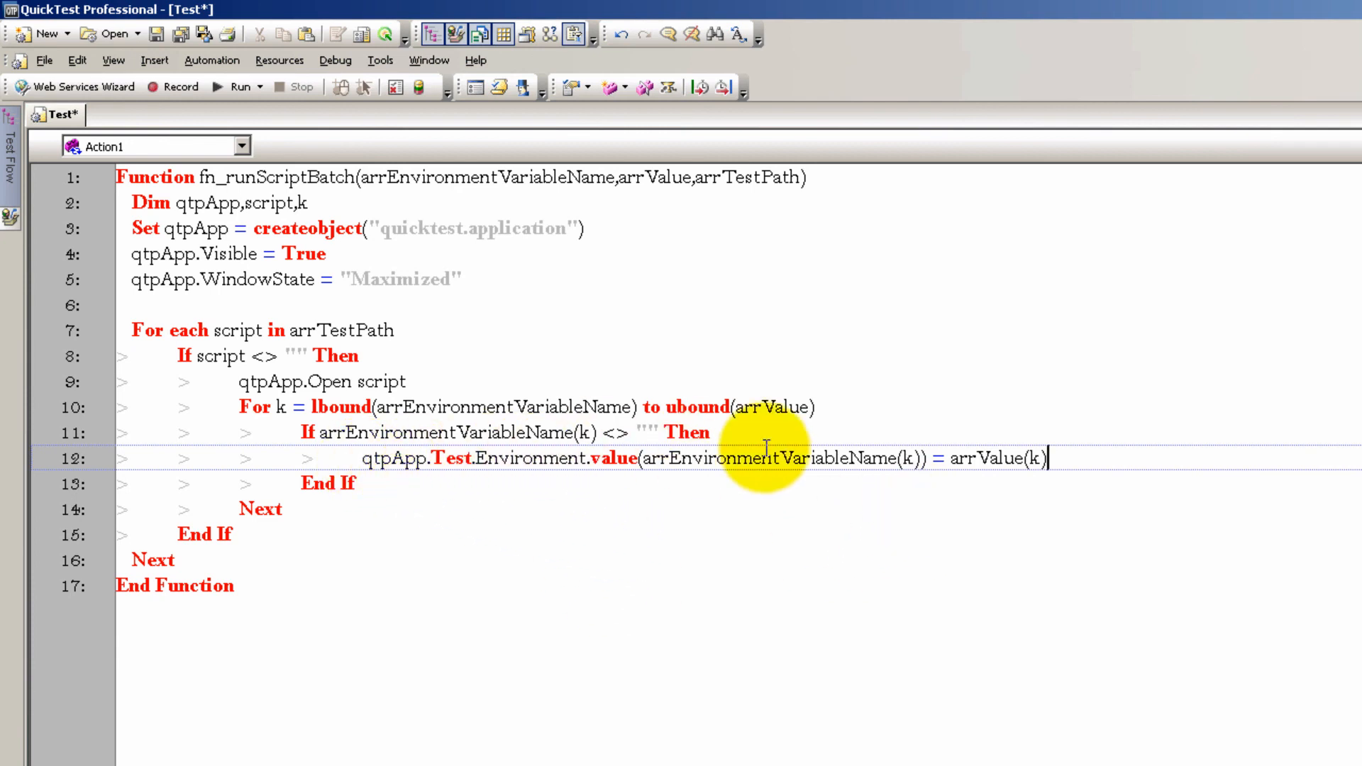
{"action": "mouse_move", "coordinate": [972, 465]}
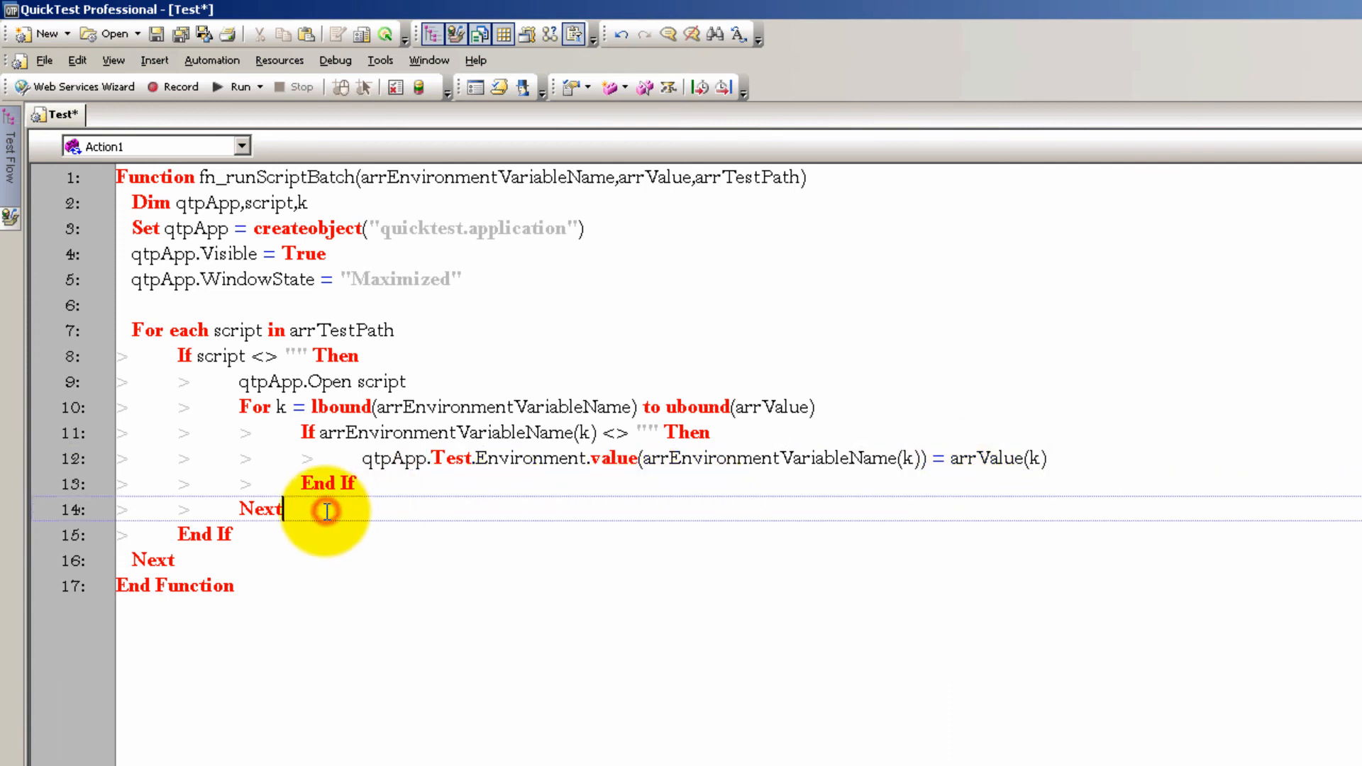
{"action": "key", "text": "Return"}
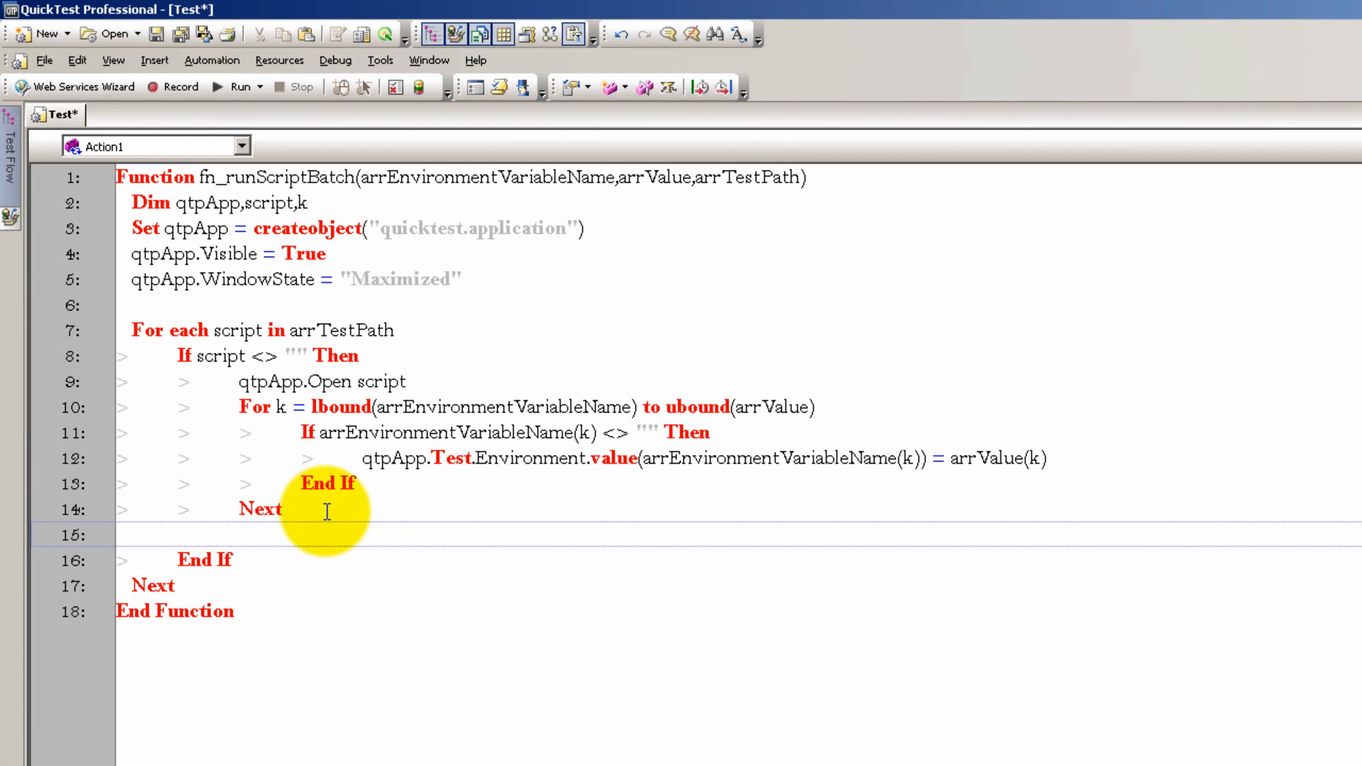
Run each opened script with qtpApp.Test.Run after the environment loop
{"action": "type", "text": "qtpApp.T"}
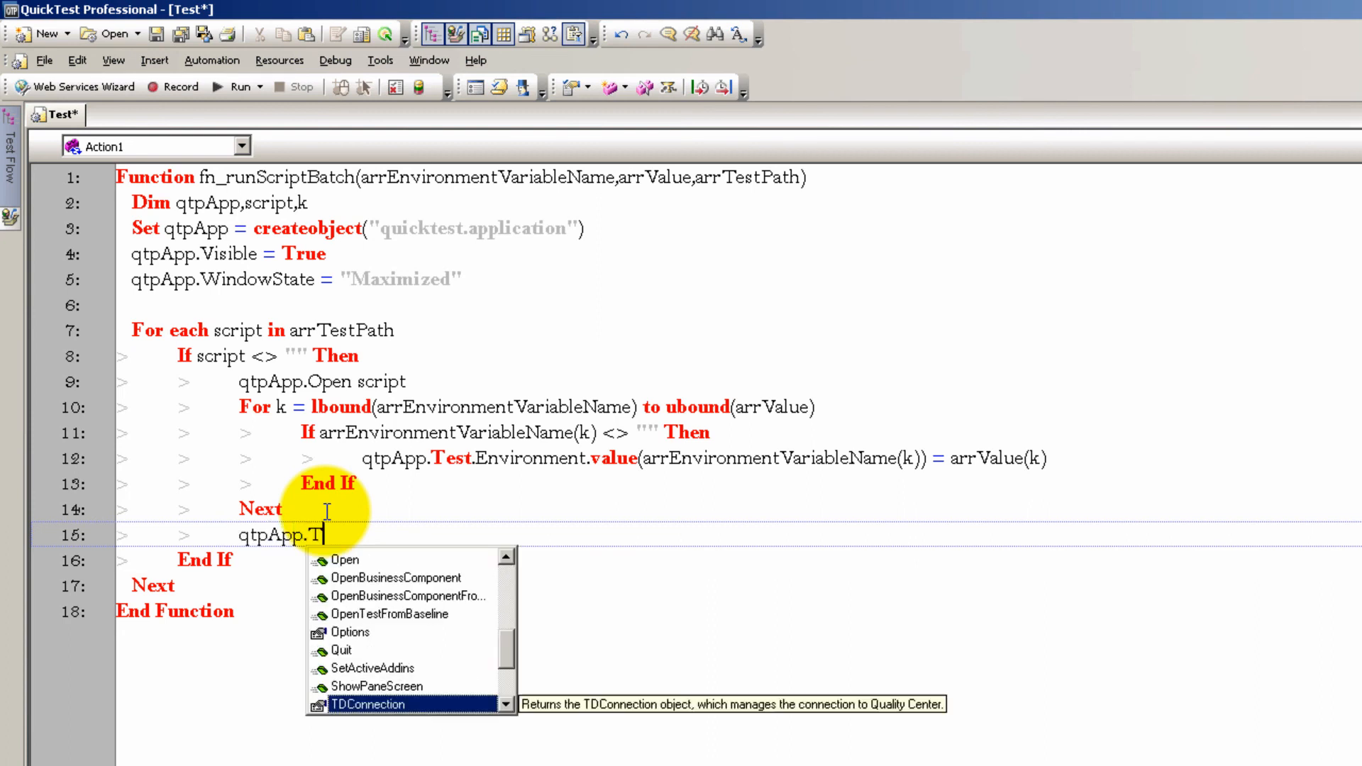
{"action": "type", "text": "est.Run"}
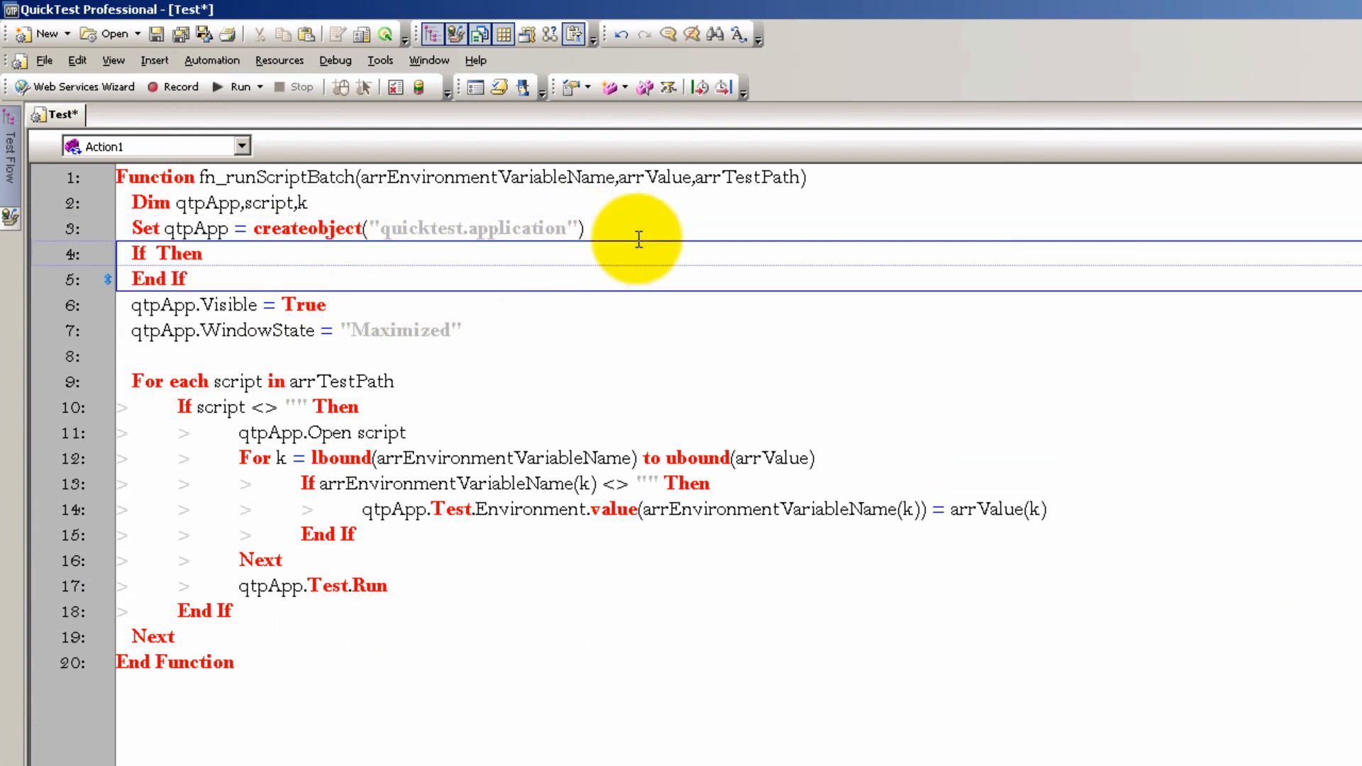
Wrap in If Not qtpApp.Launched, Else qtpApp.Quit, and Set qtpApp = nothing as cleanup
{"action": "type", "text": "Not qtp"}
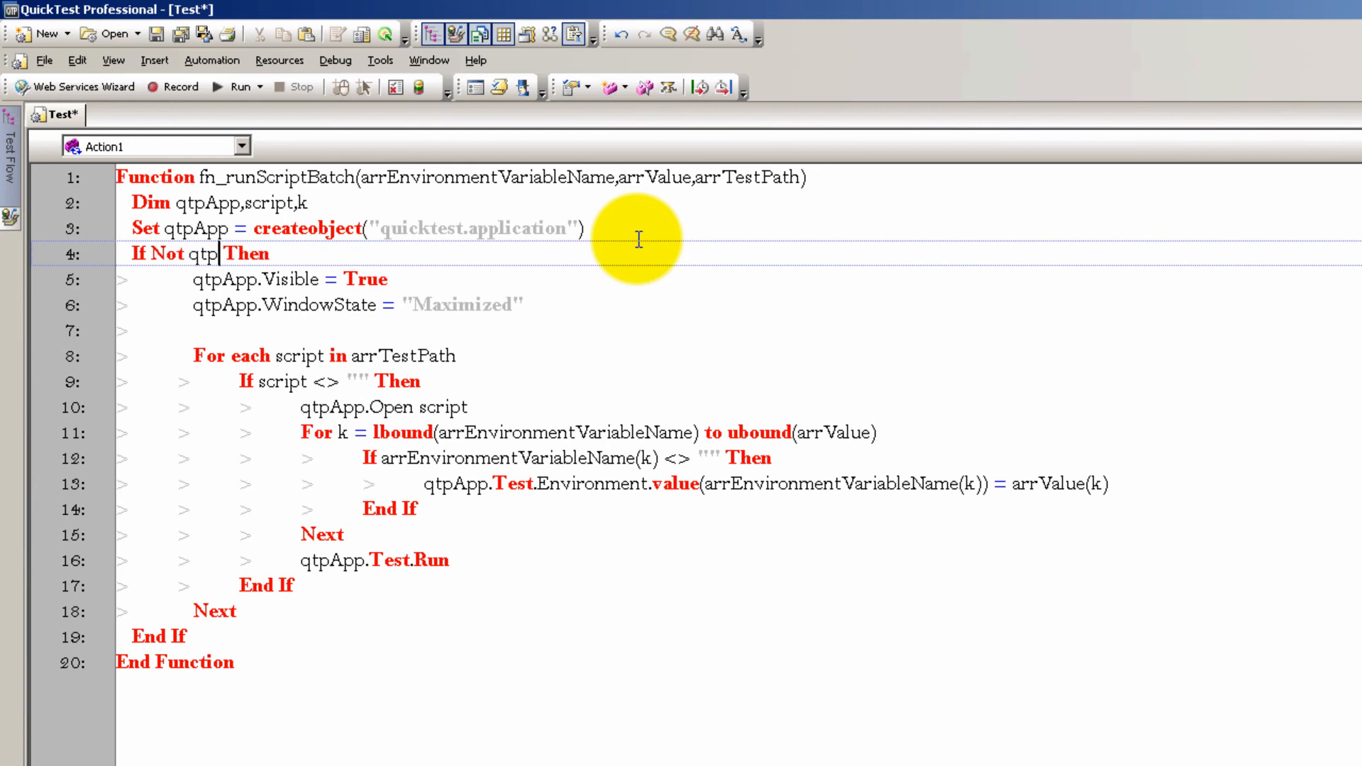
{"action": "type", "text": ".la"}
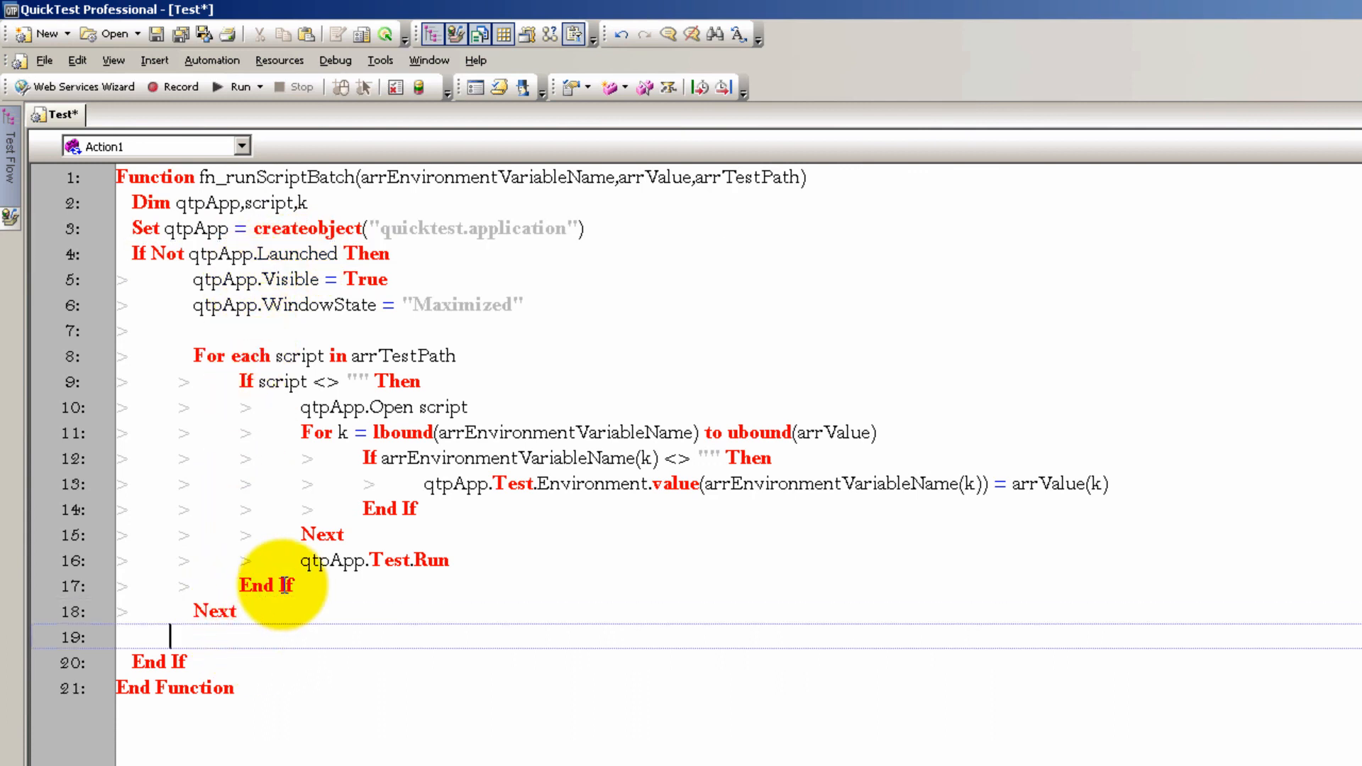
{"action": "type", "text": "Else"}
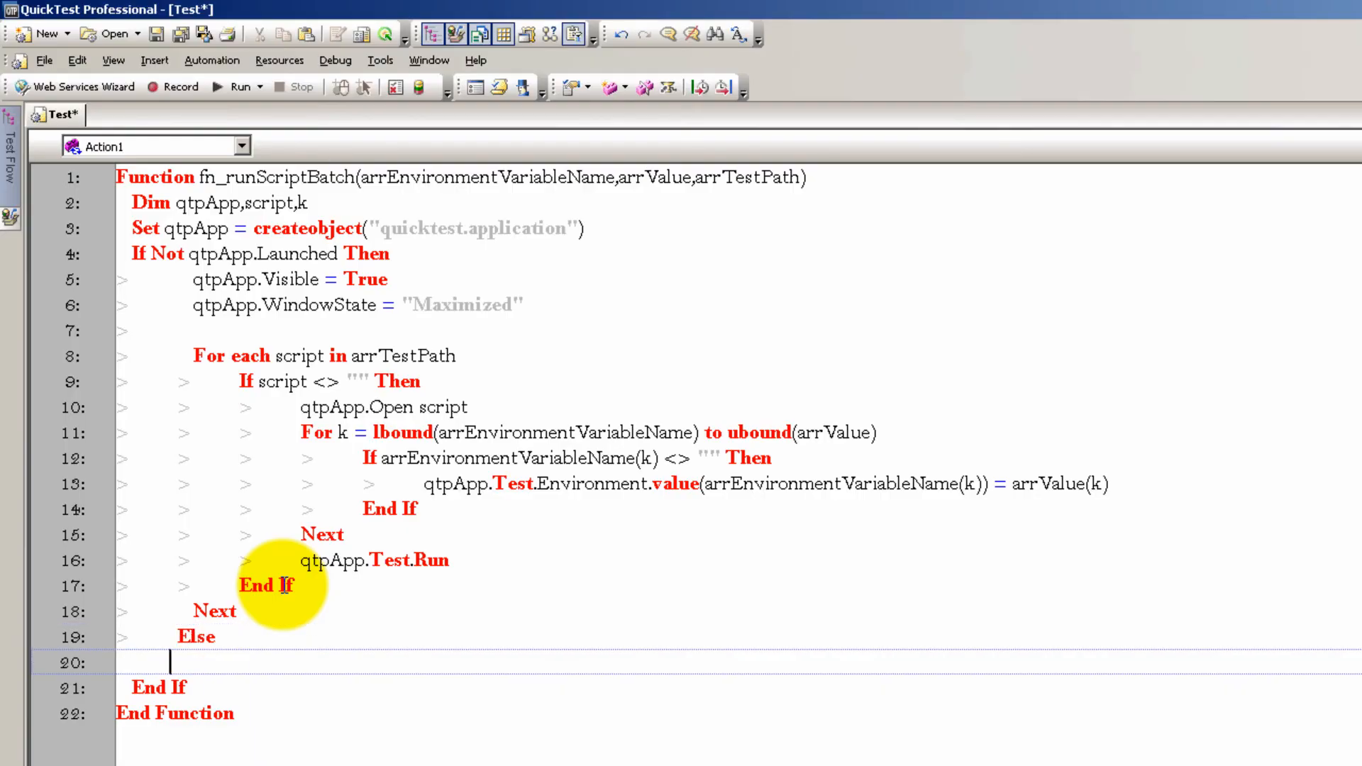
{"action": "type", "text": "qtpApp.Quit"}
{"action": "type", "text": "'Clean Up"}
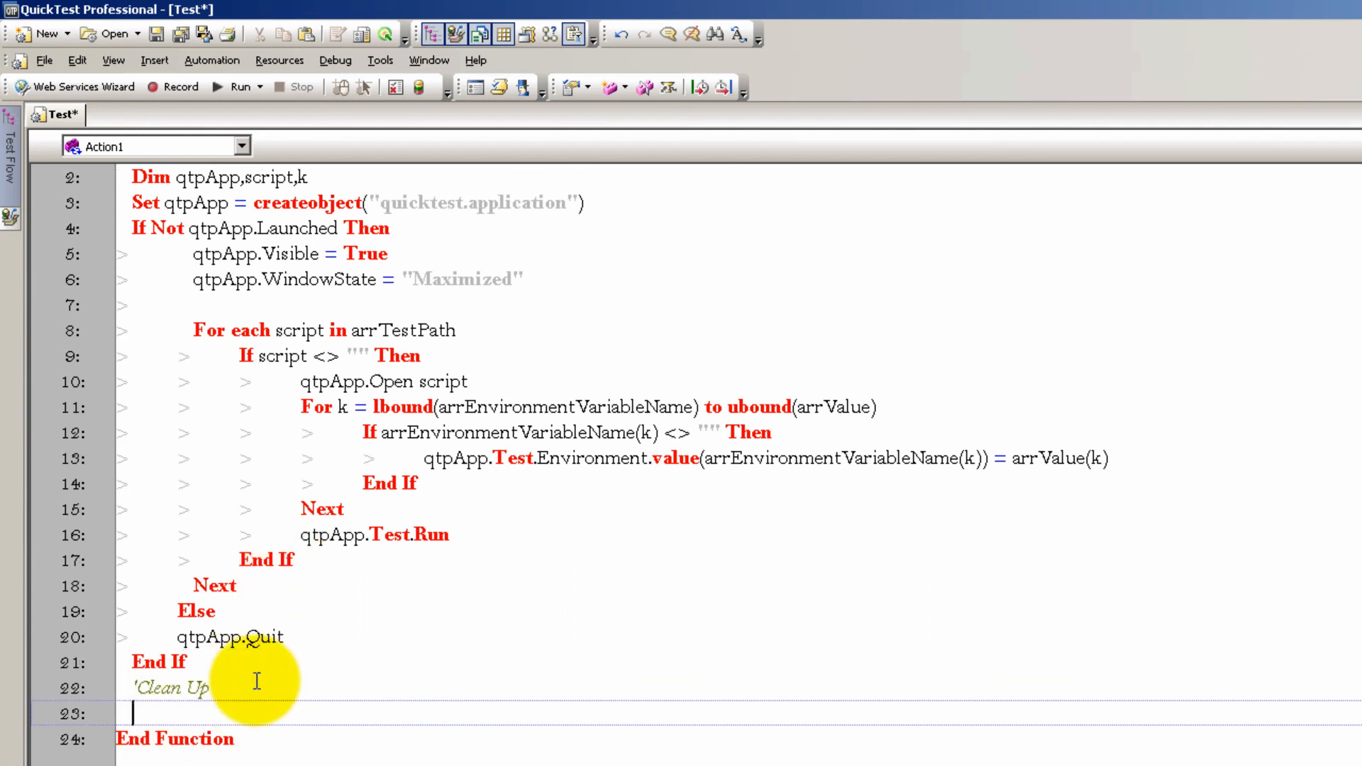
{"action": "type", "text": "Set qtpApp = nothing"}
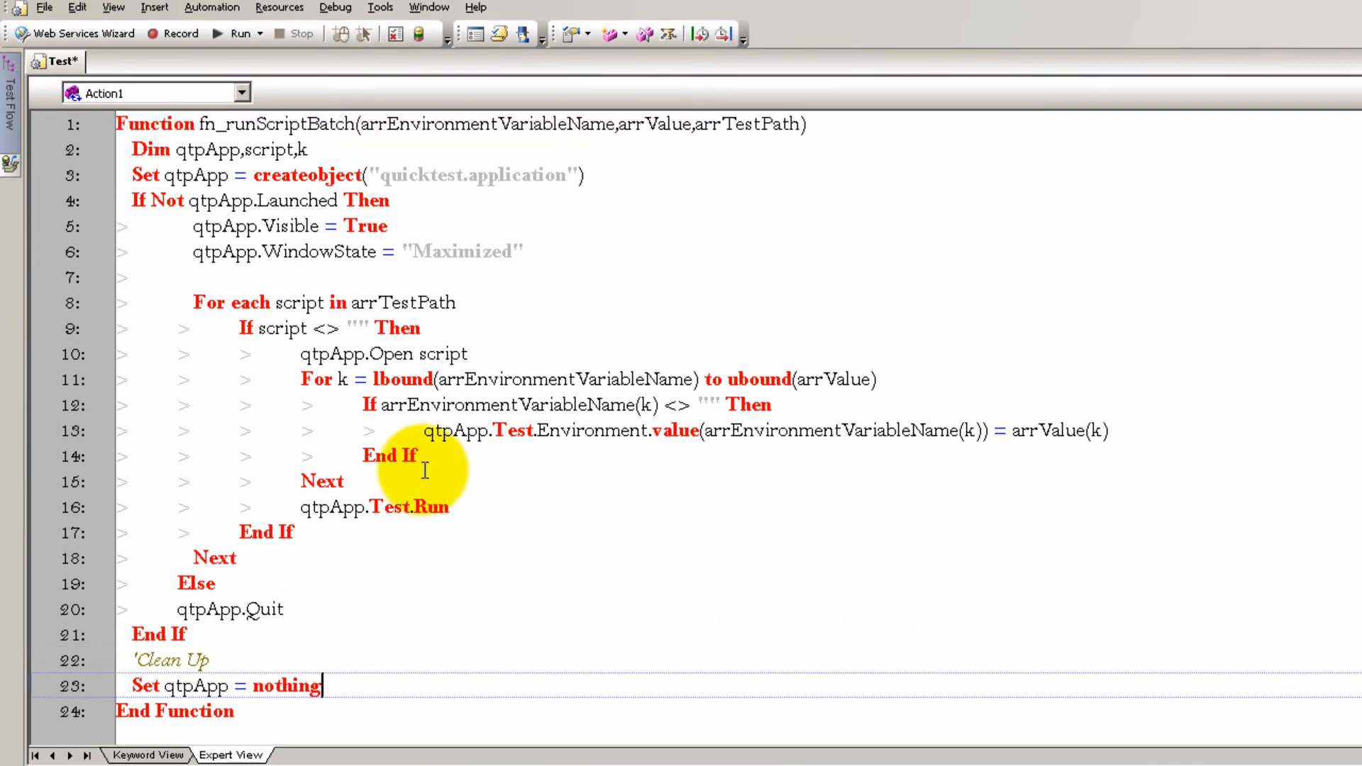
{"action": "mouse_move", "coordinate": [254, 220]}
{"action": "type", "text": "q"}
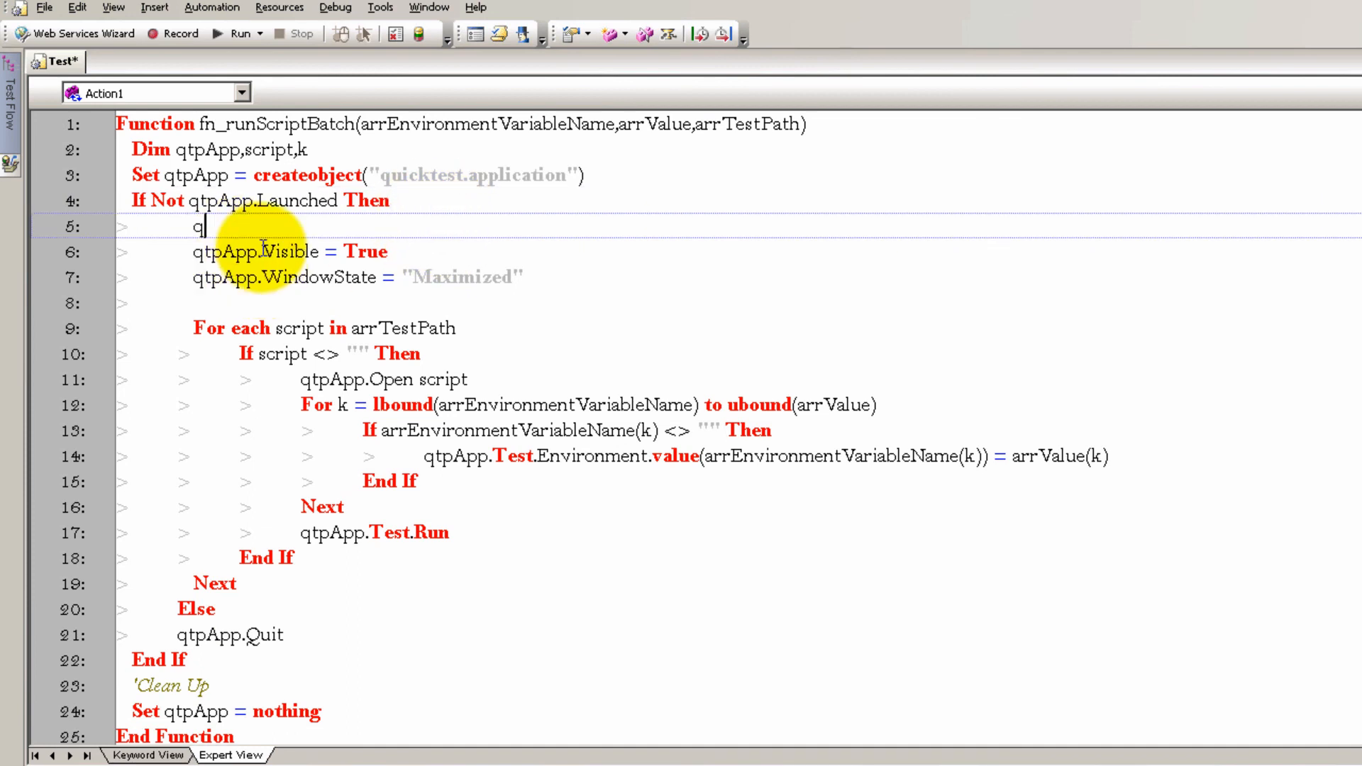
Add qtpApp.Launch inside the If Not qtpApp.Launched branch
{"action": "type", "text": ".Launch"}
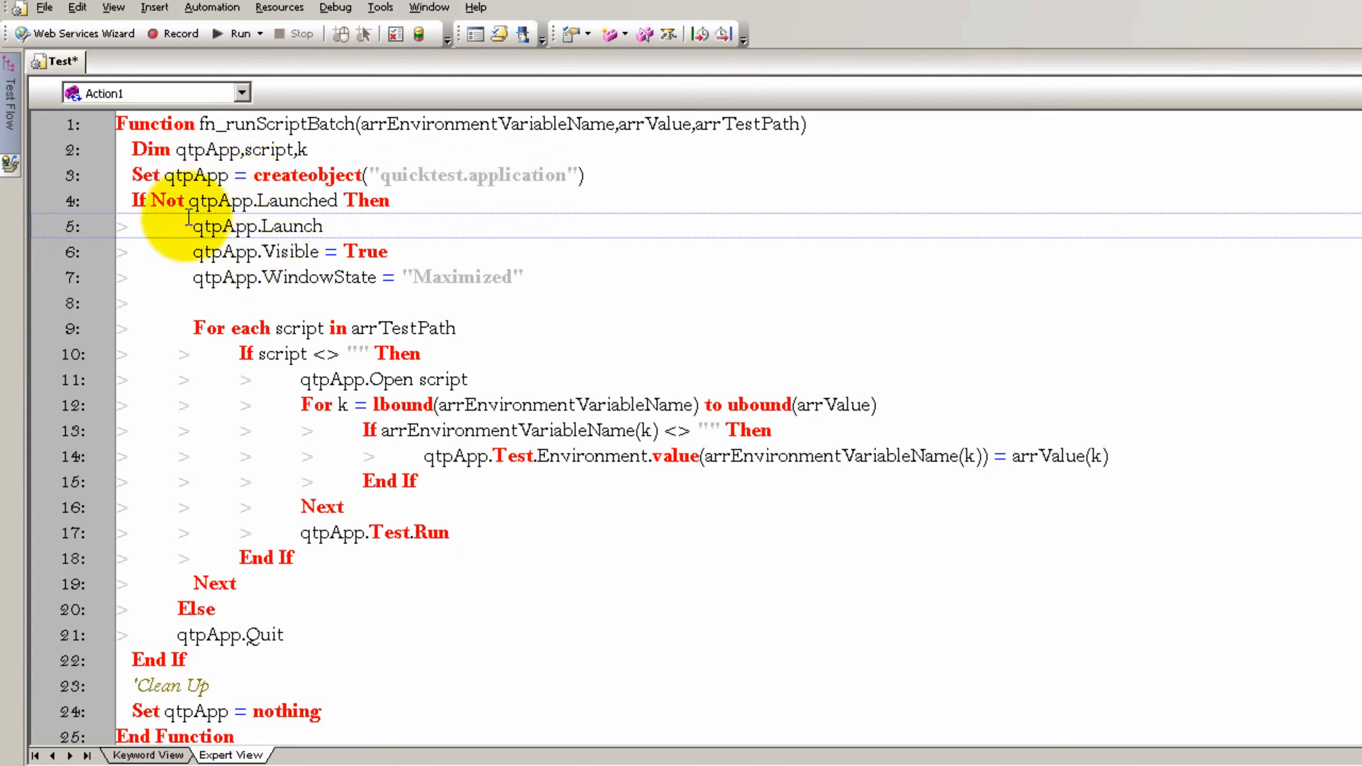
{"action": "mouse_move", "coordinate": [847, 333]}
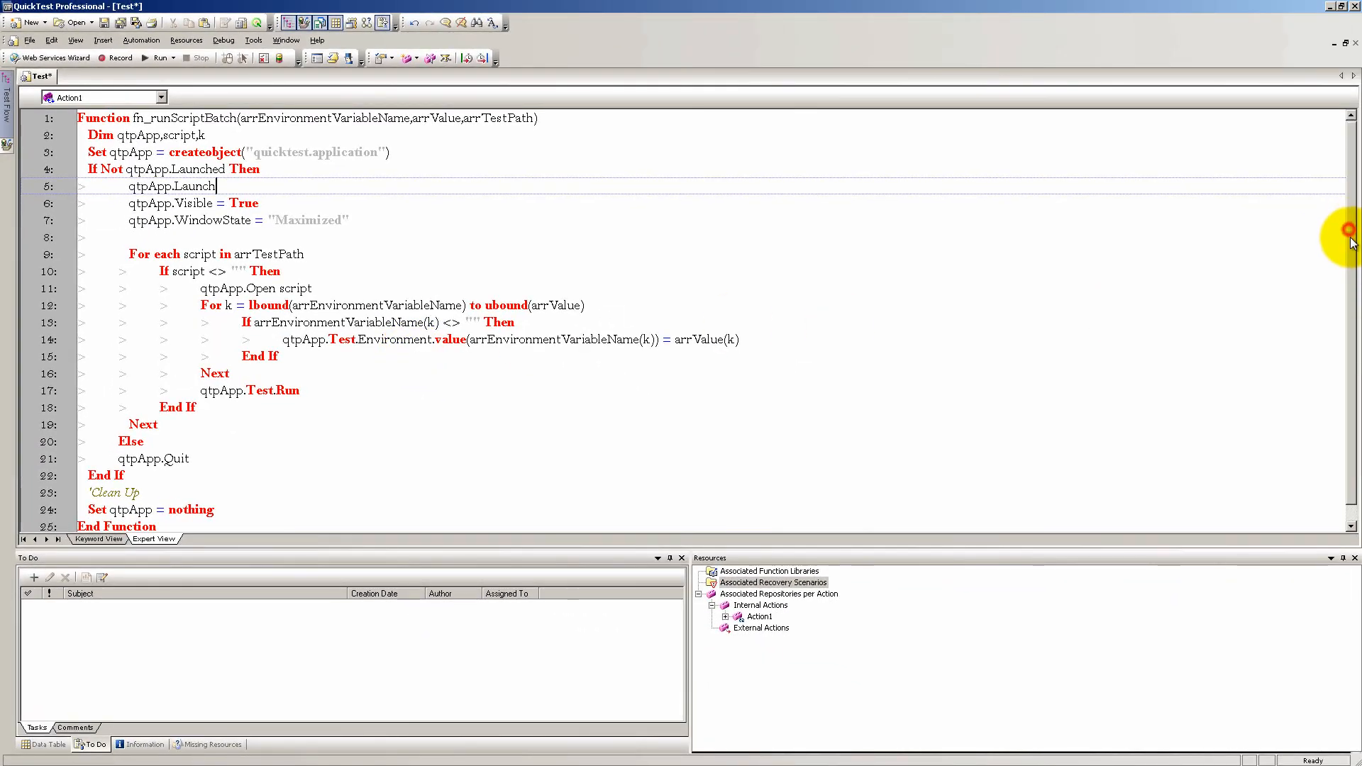
{"action": "mouse_move", "coordinate": [1311, 192]}
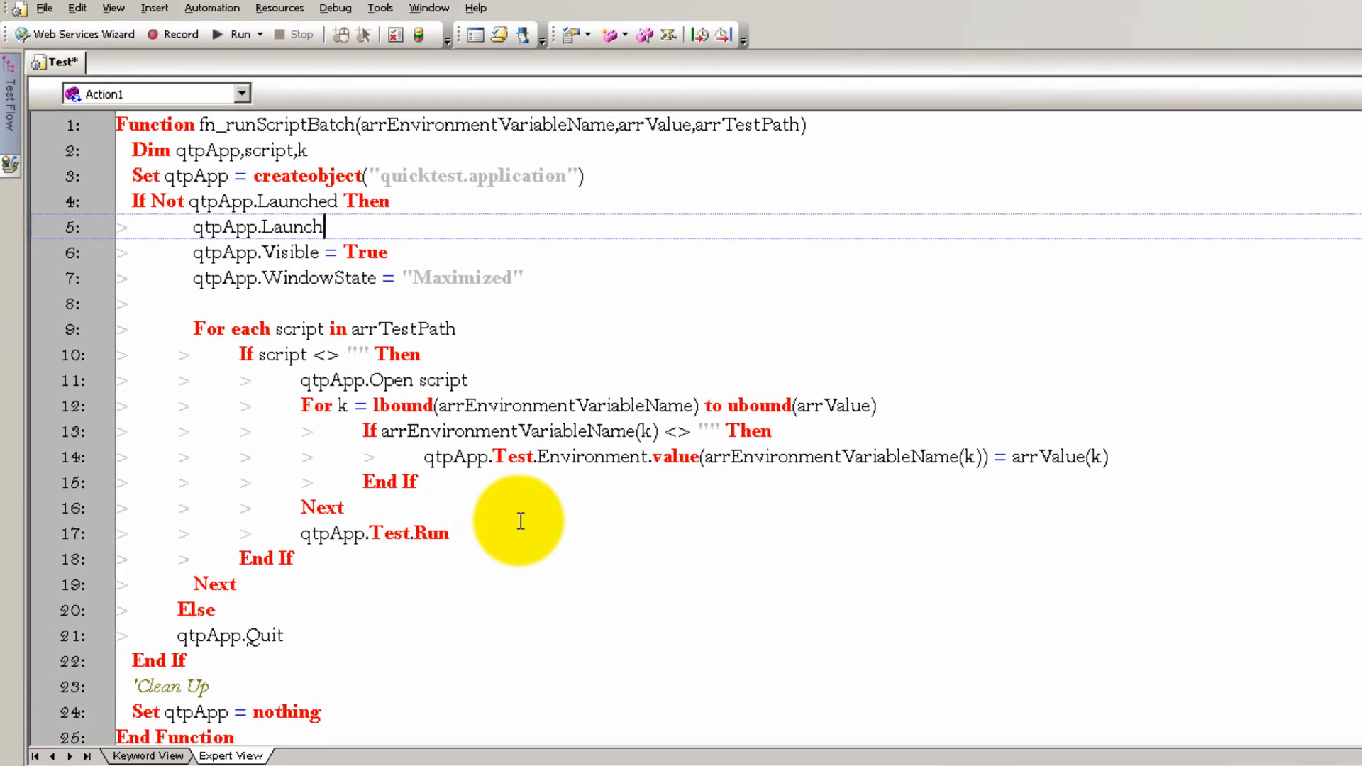
{"action": "mouse_move", "coordinate": [562, 503]}
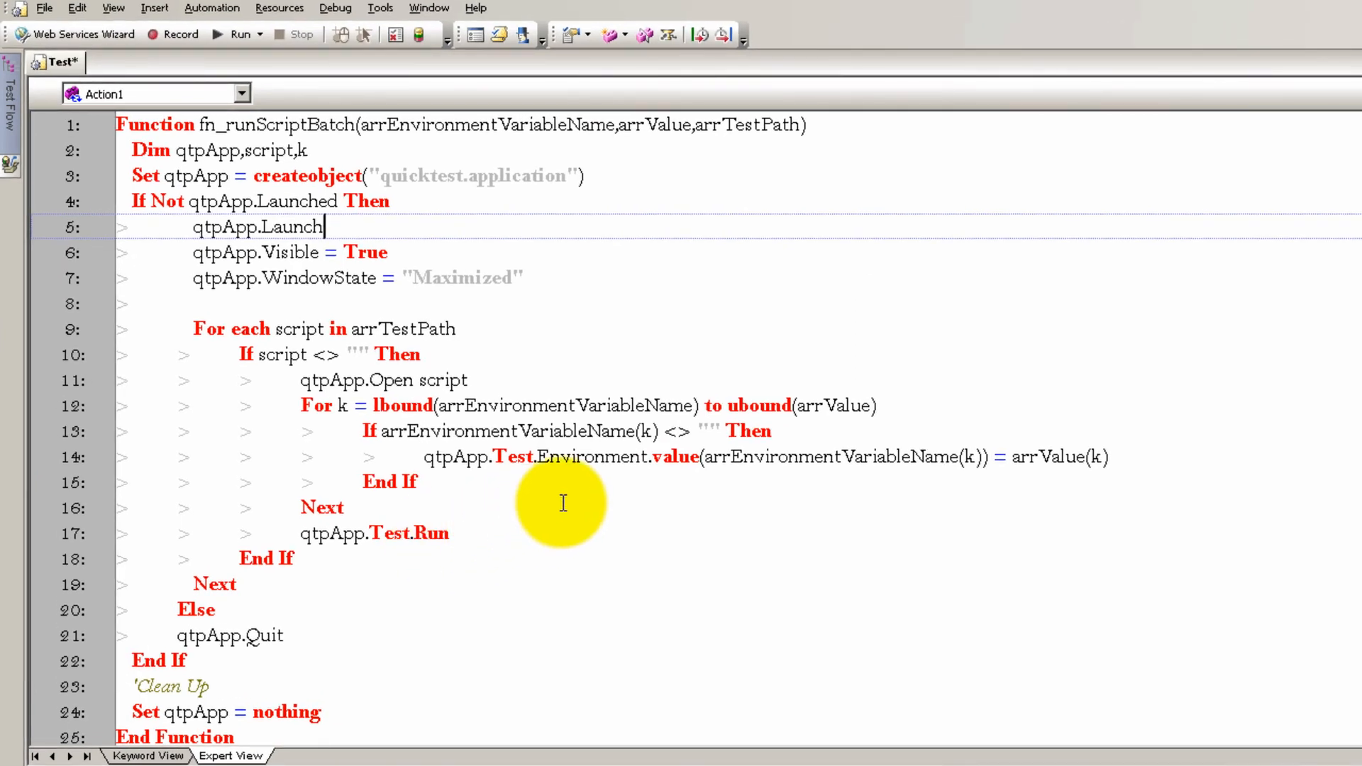
{"action": "mouse_move", "coordinate": [632, 515]}
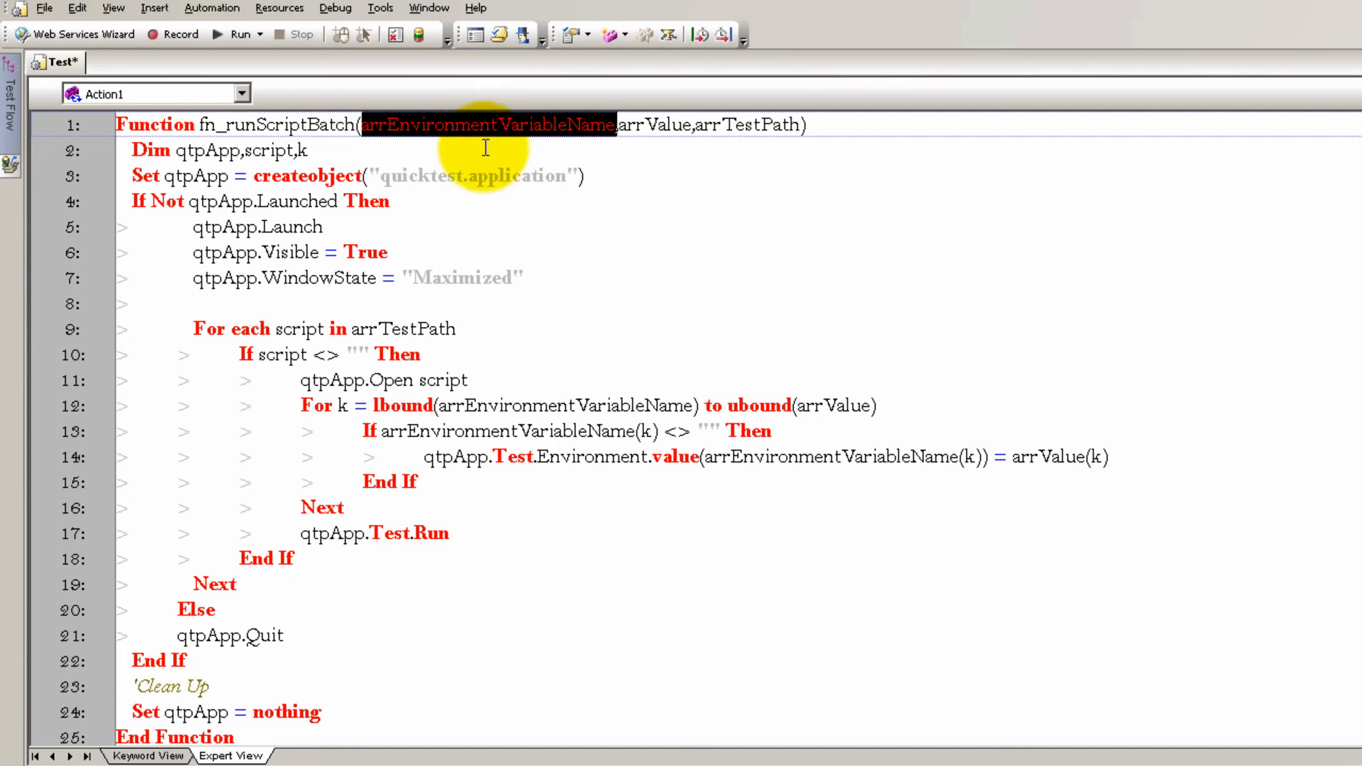
{"action": "mouse_move", "coordinate": [493, 150]}
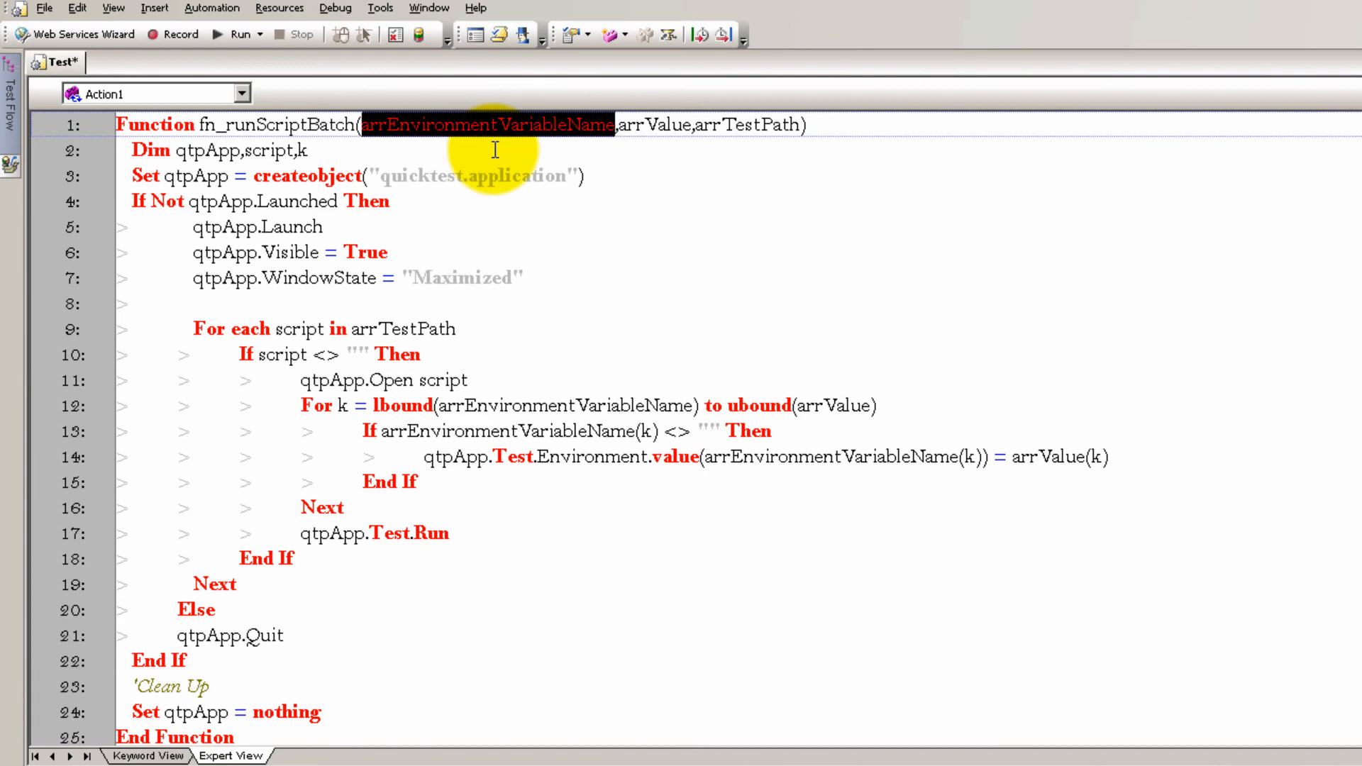
{"action": "mouse_move", "coordinate": [712, 199]}
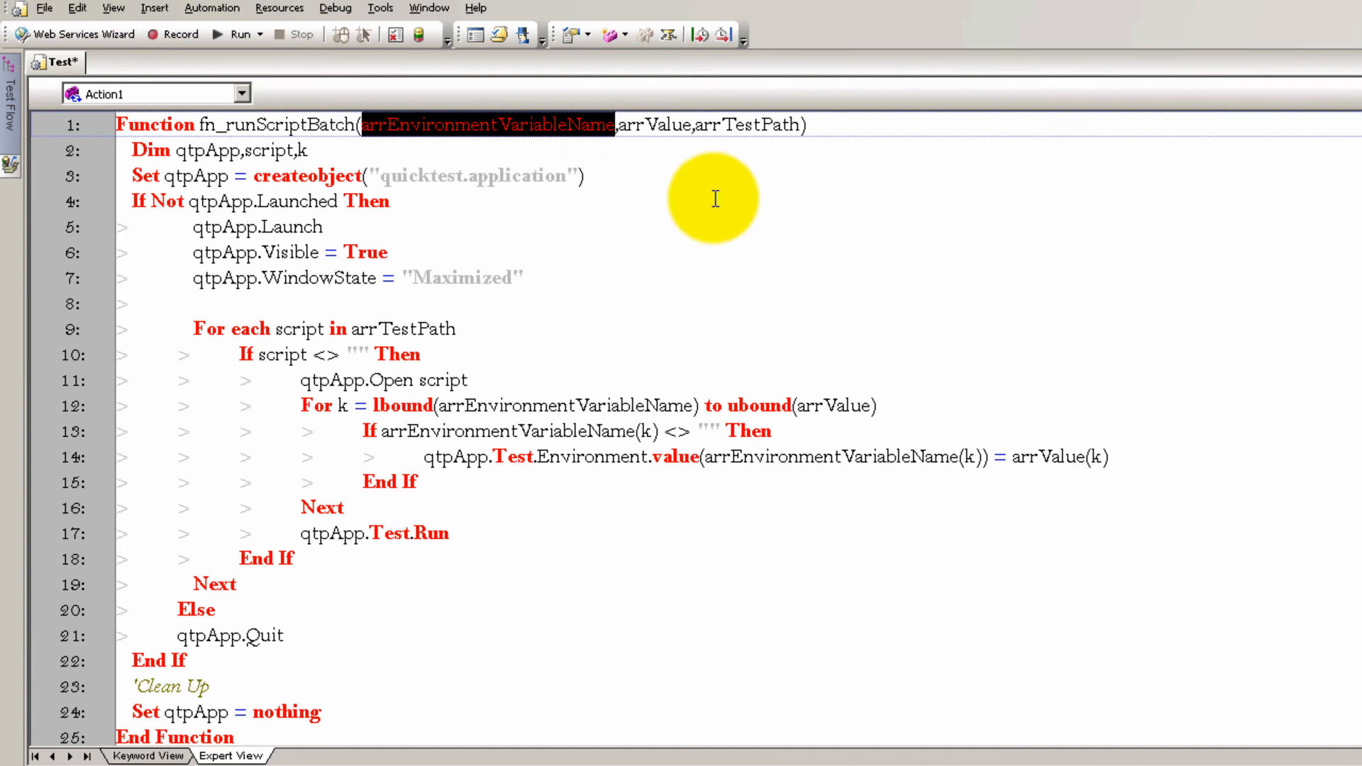
{"action": "double_click", "coordinate": [654, 124]}
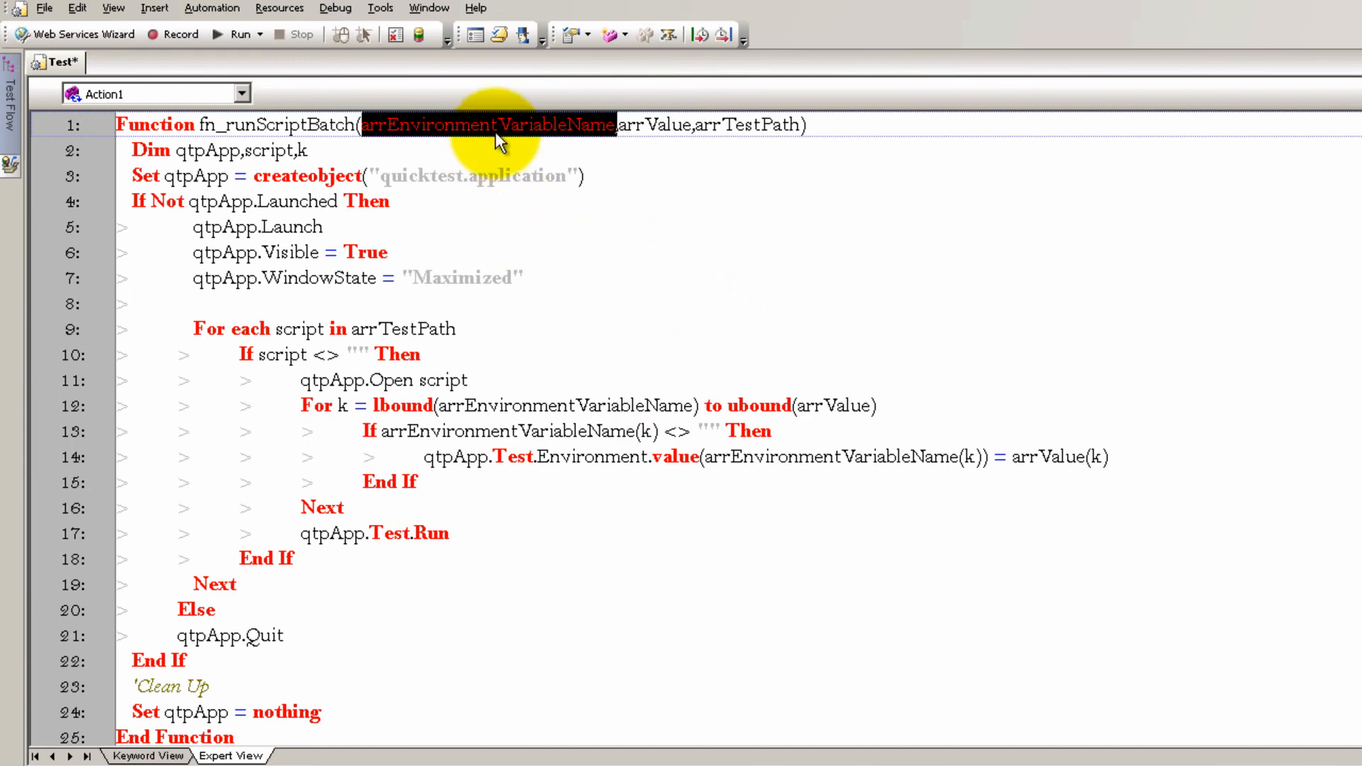
{"action": "mouse_move", "coordinate": [532, 138]}
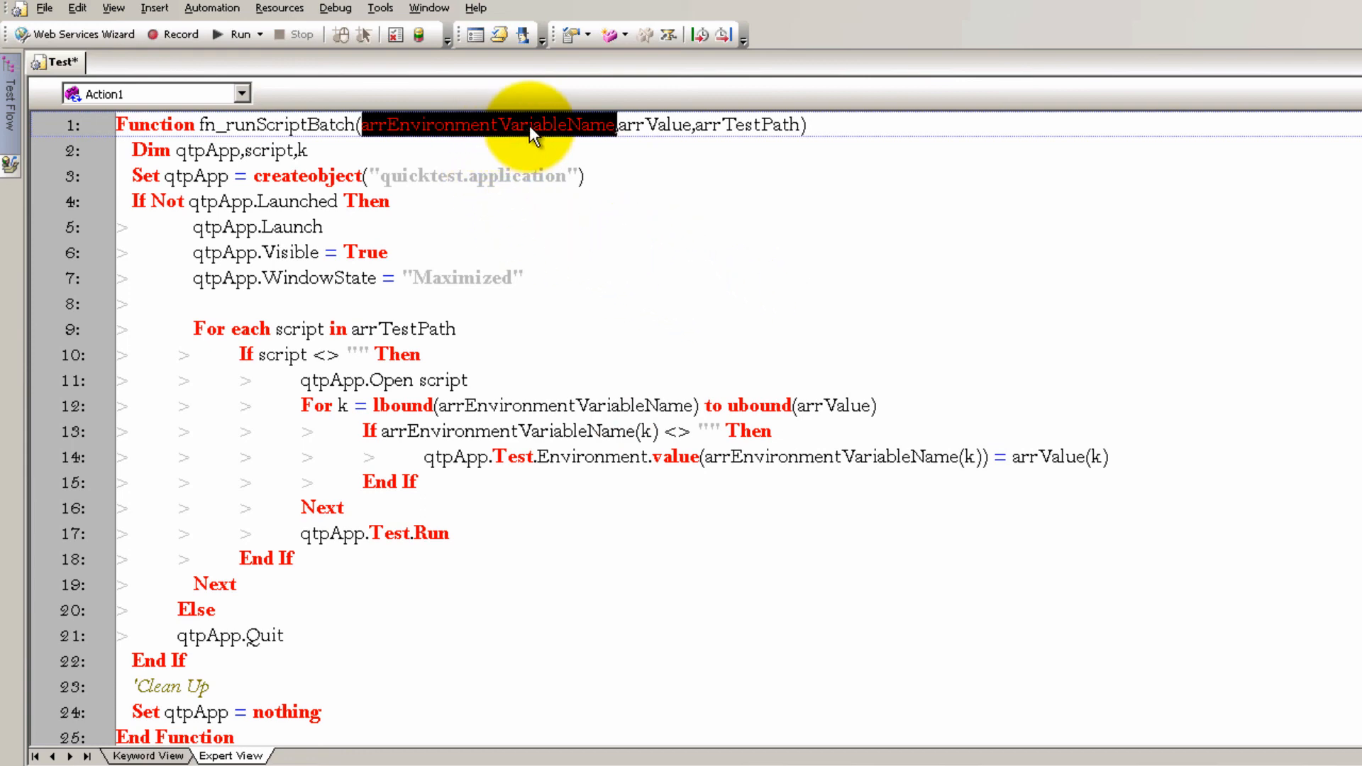
{"action": "mouse_move", "coordinate": [648, 144]}
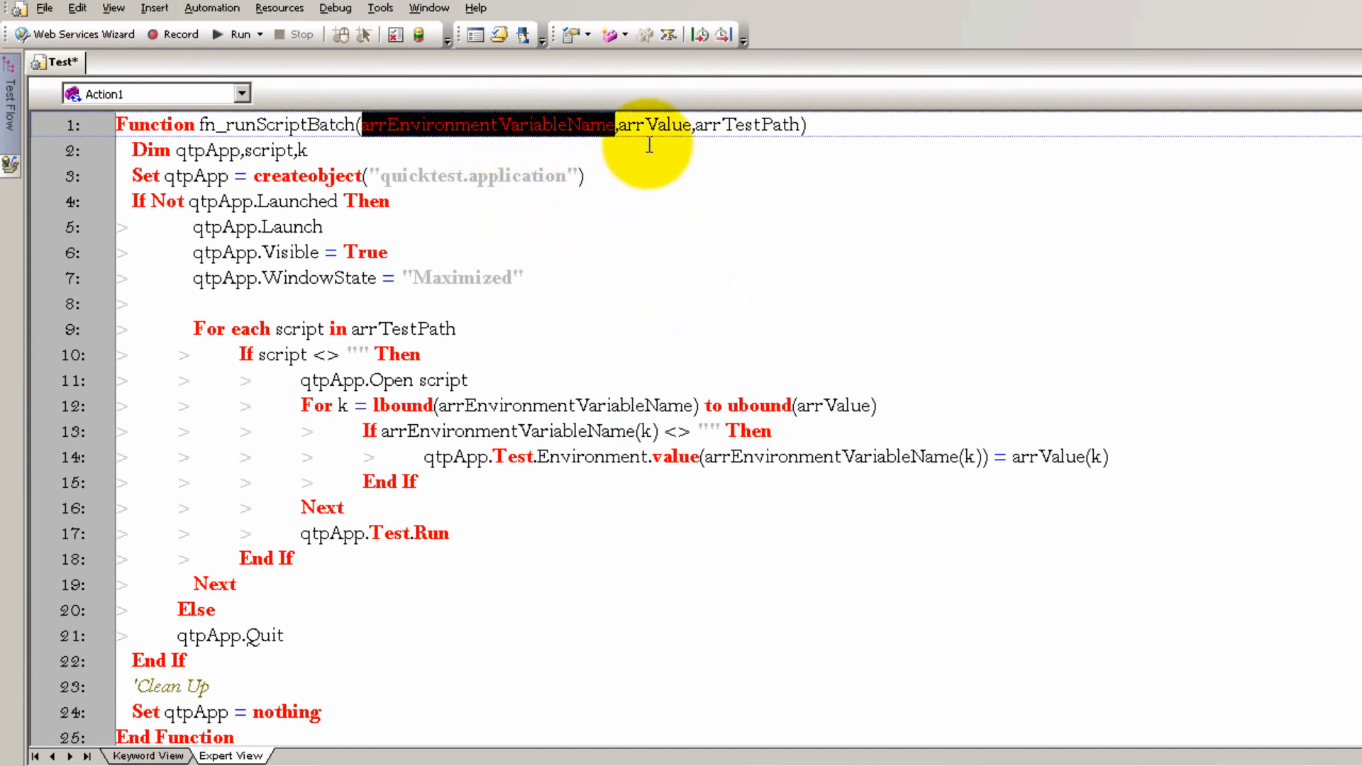
{"action": "double_click", "coordinate": [657, 125]}
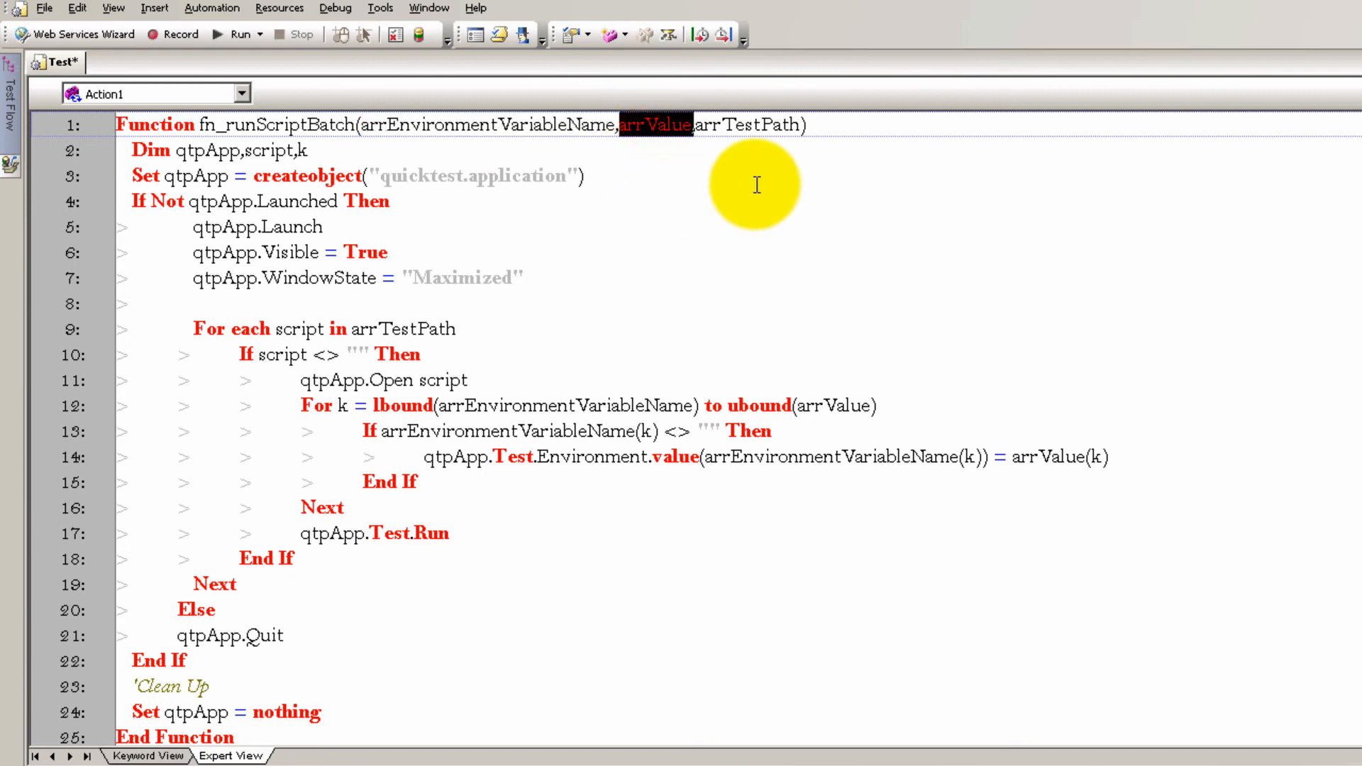
{"action": "mouse_move", "coordinate": [789, 207]}
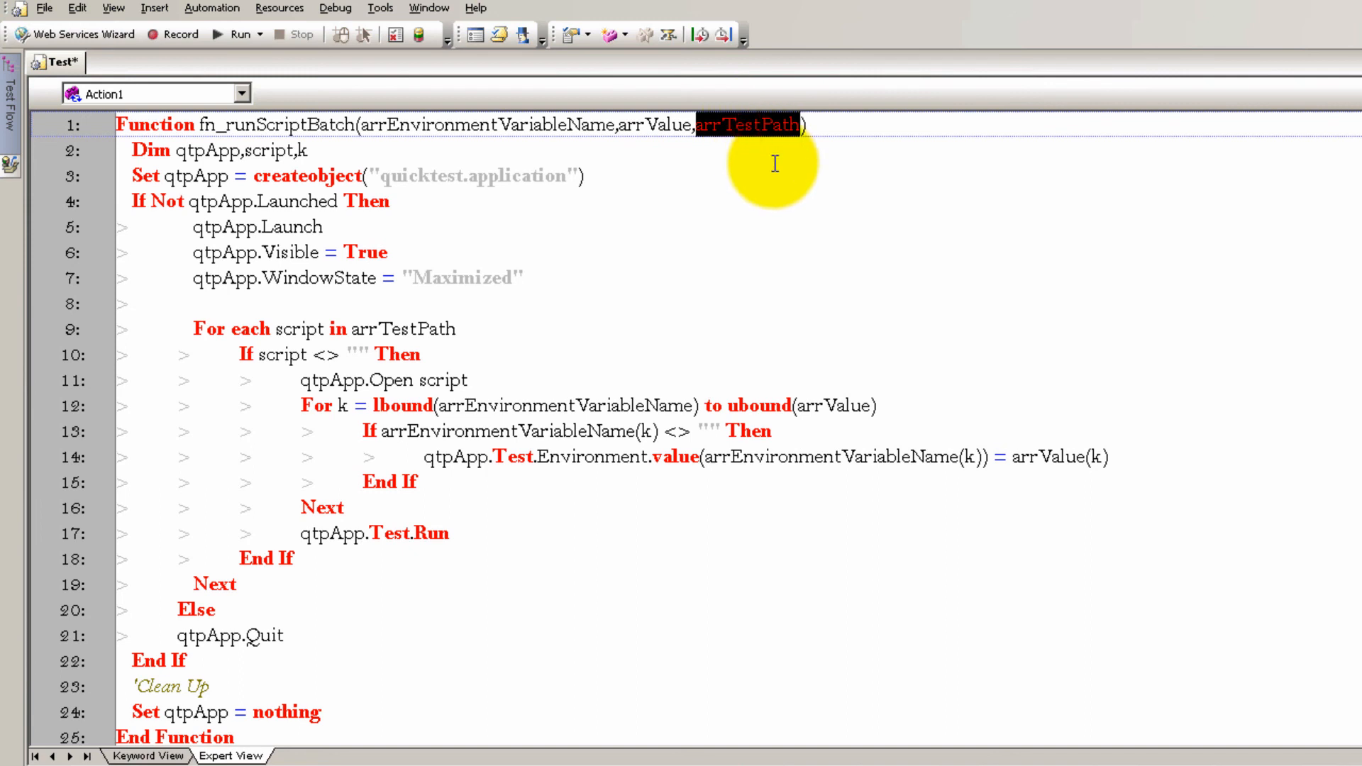
{"action": "mouse_move", "coordinate": [771, 138]}
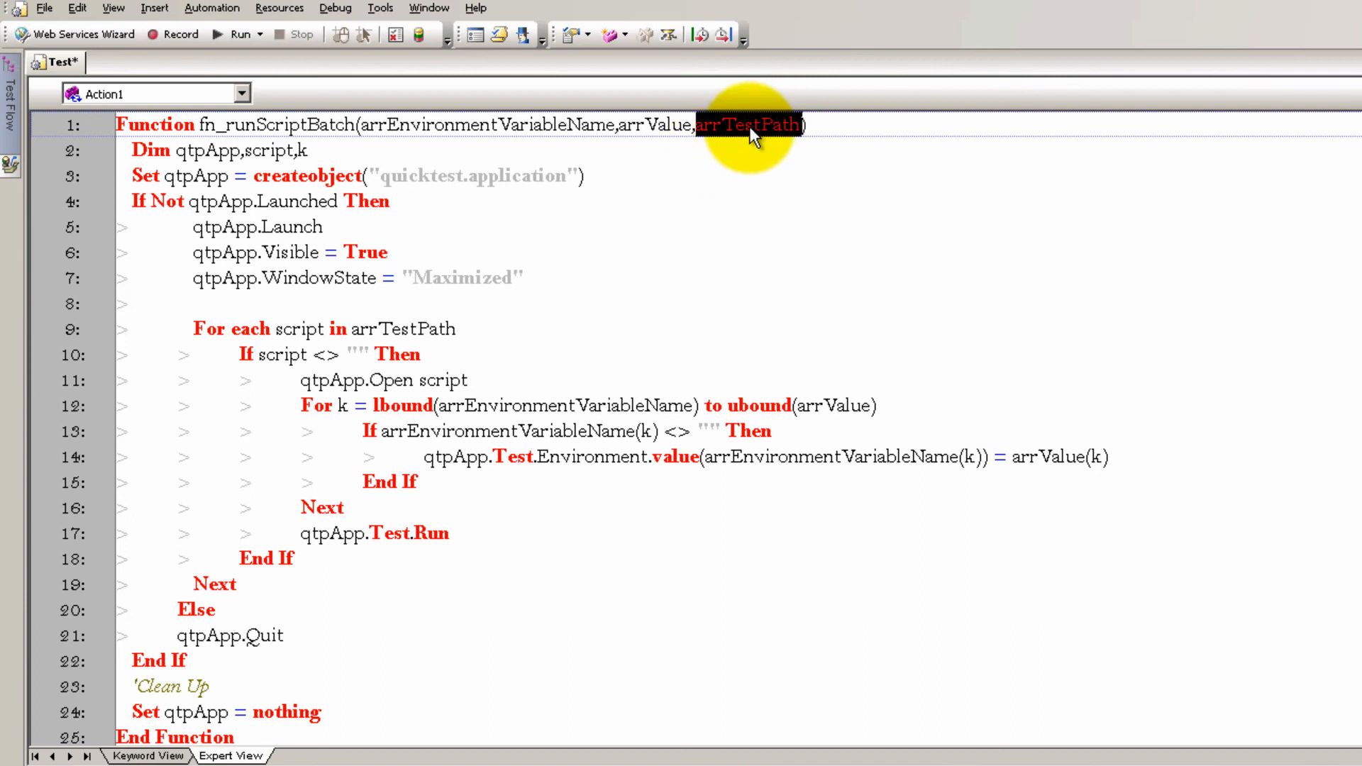
{"action": "mouse_move", "coordinate": [772, 115]}
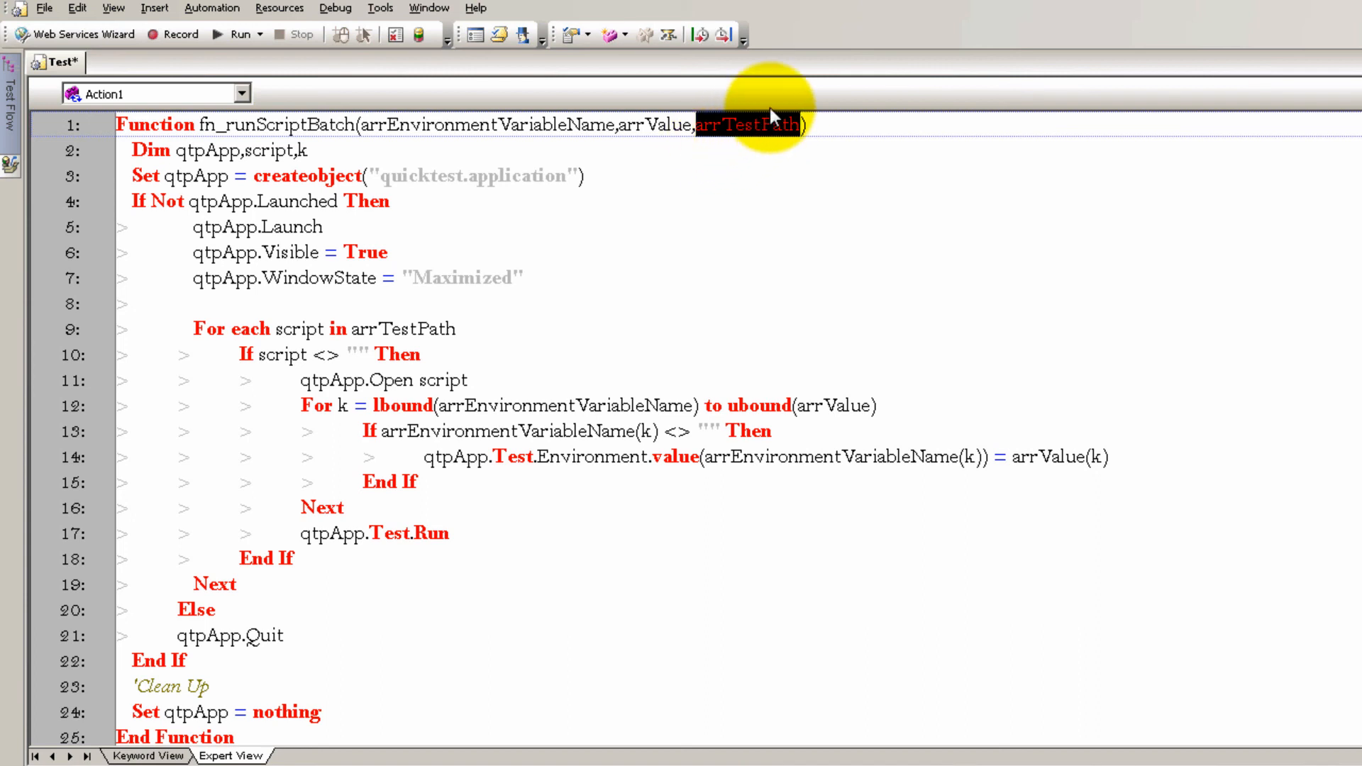
{"action": "mouse_move", "coordinate": [772, 139]}
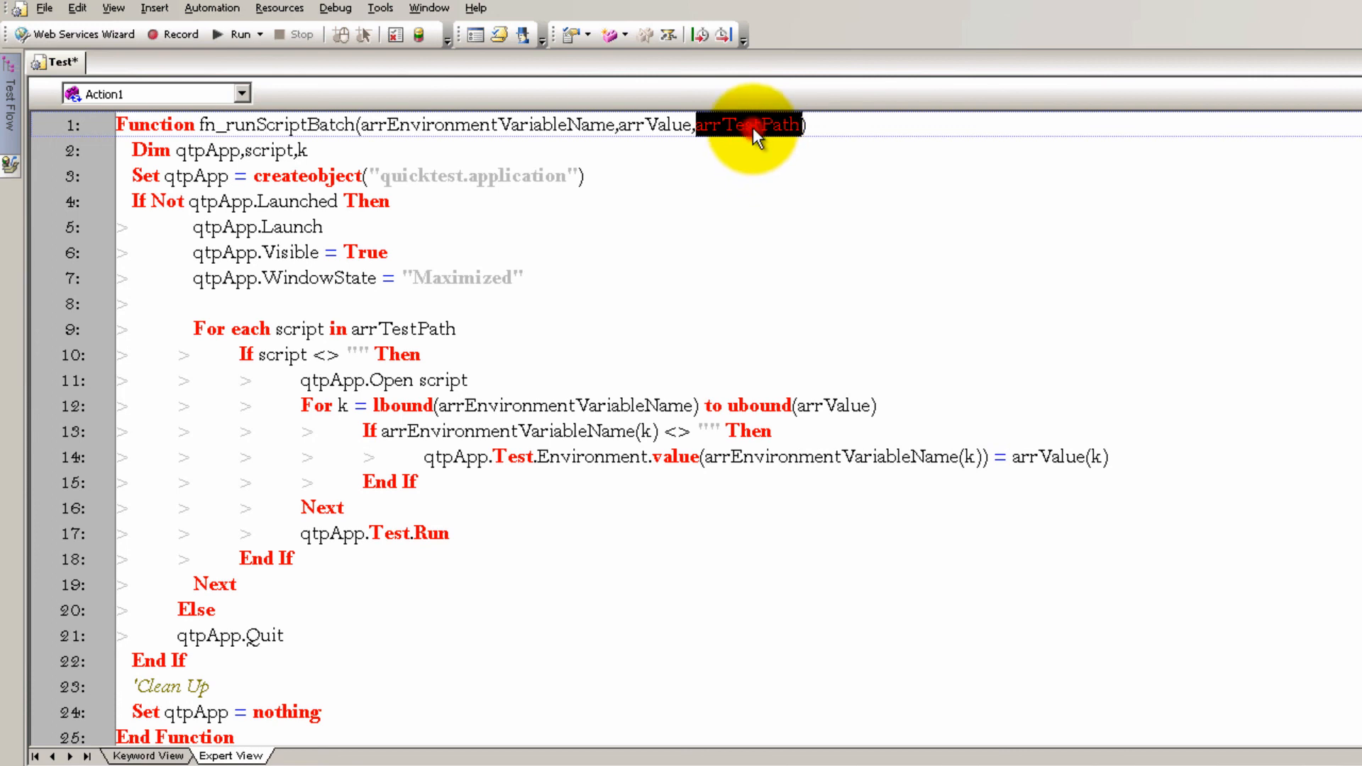
{"action": "mouse_move", "coordinate": [712, 215]}
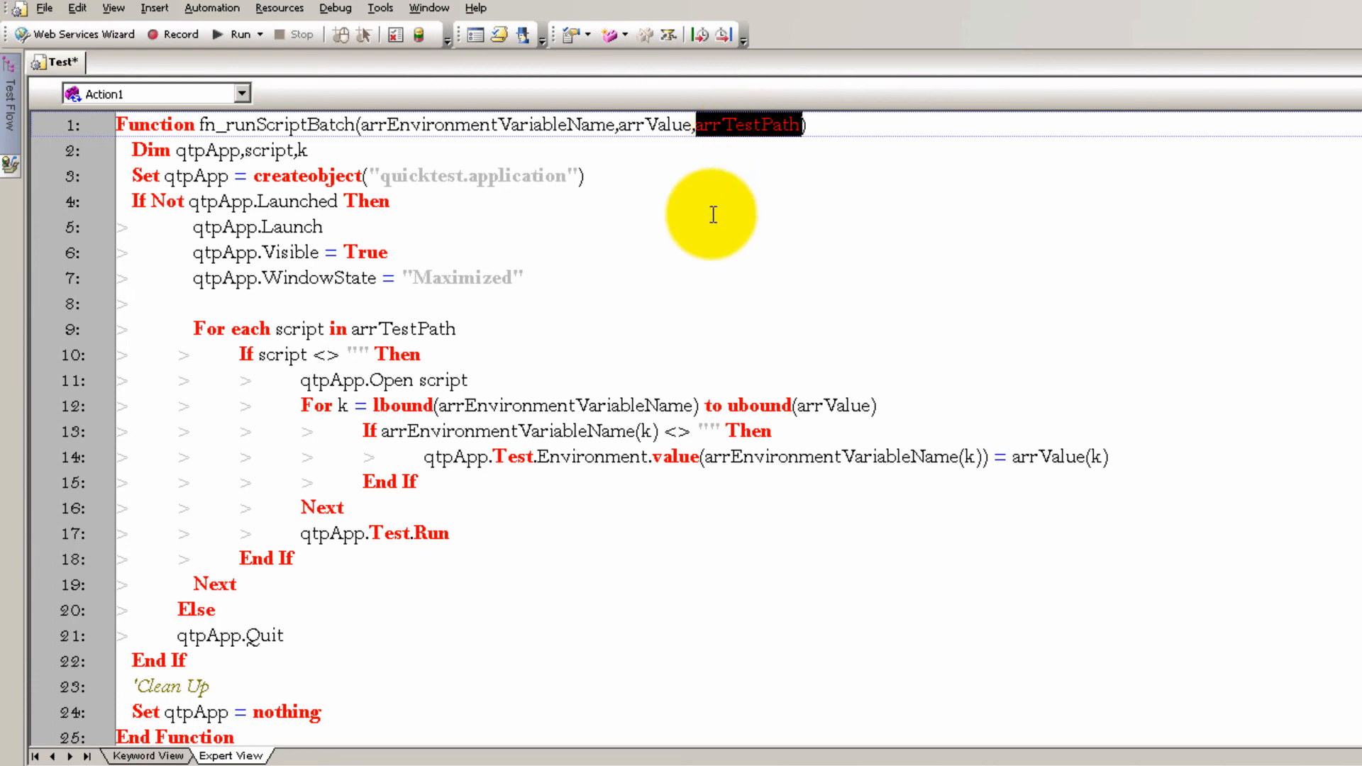
{"action": "mouse_move", "coordinate": [744, 208]}
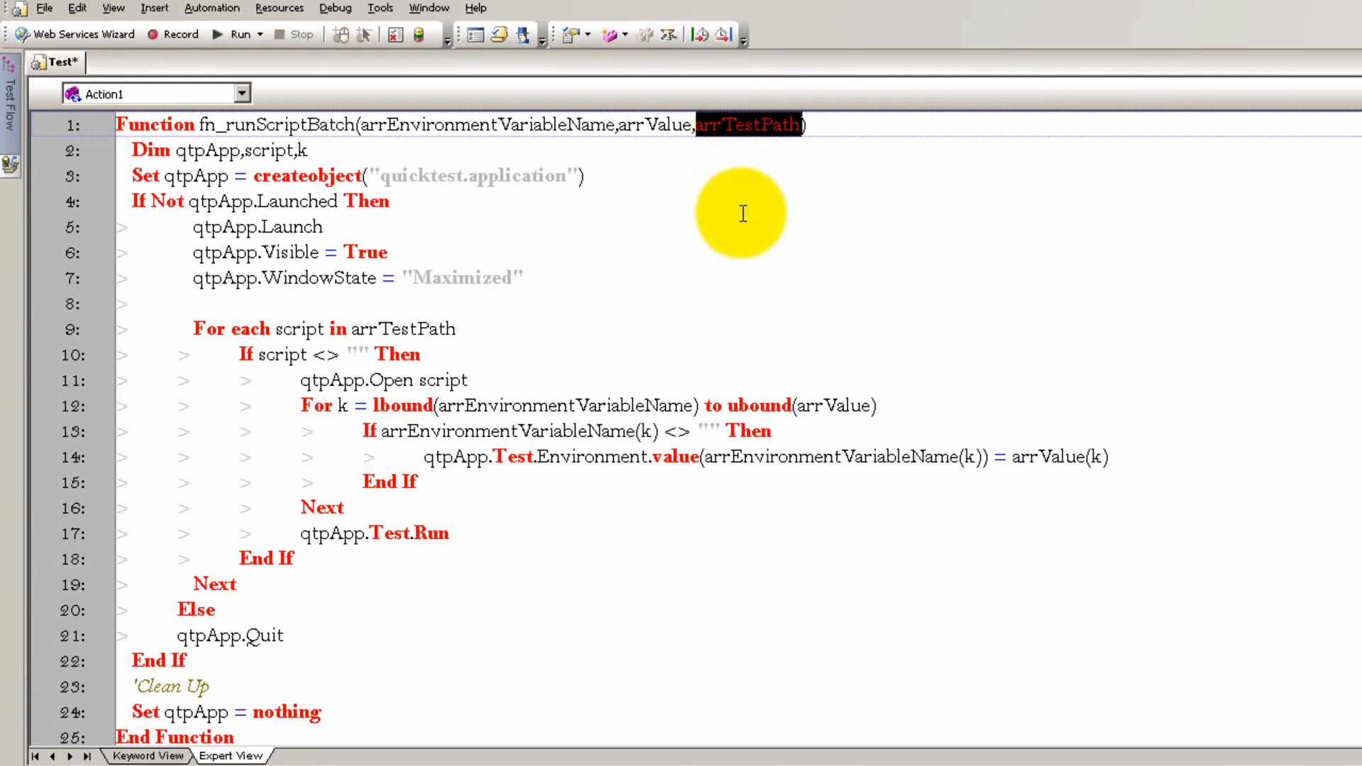
{"action": "mouse_move", "coordinate": [757, 239]}
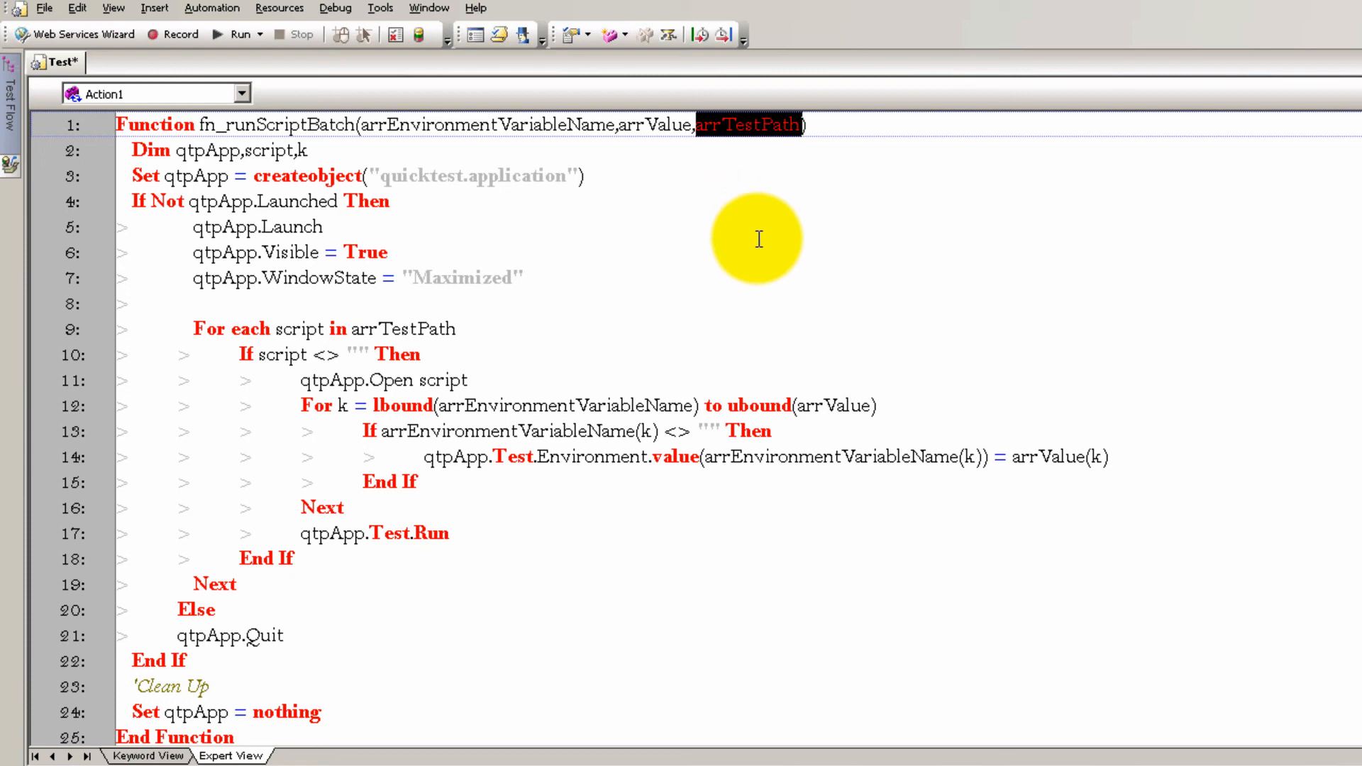
{"action": "mouse_move", "coordinate": [684, 237]}
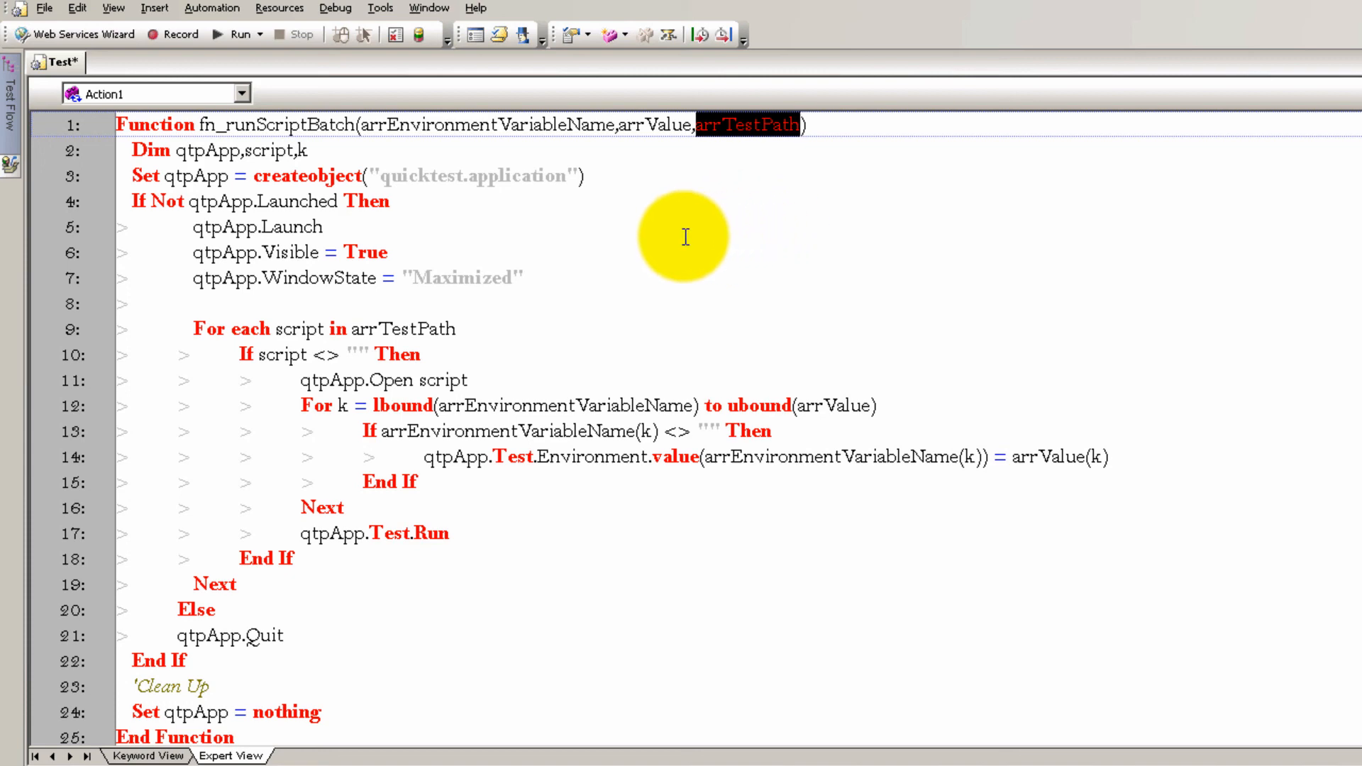
{"action": "mouse_move", "coordinate": [695, 270]}
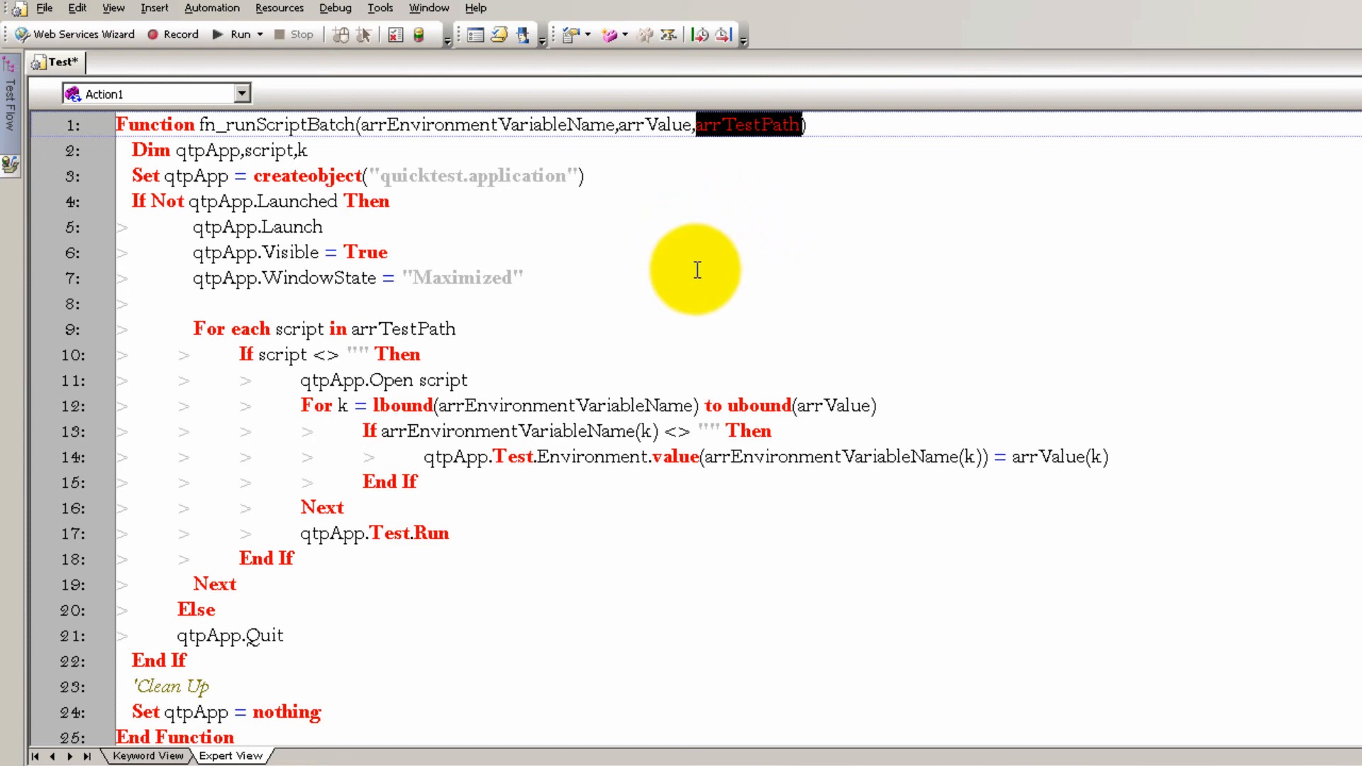
{"action": "mouse_move", "coordinate": [732, 288]}
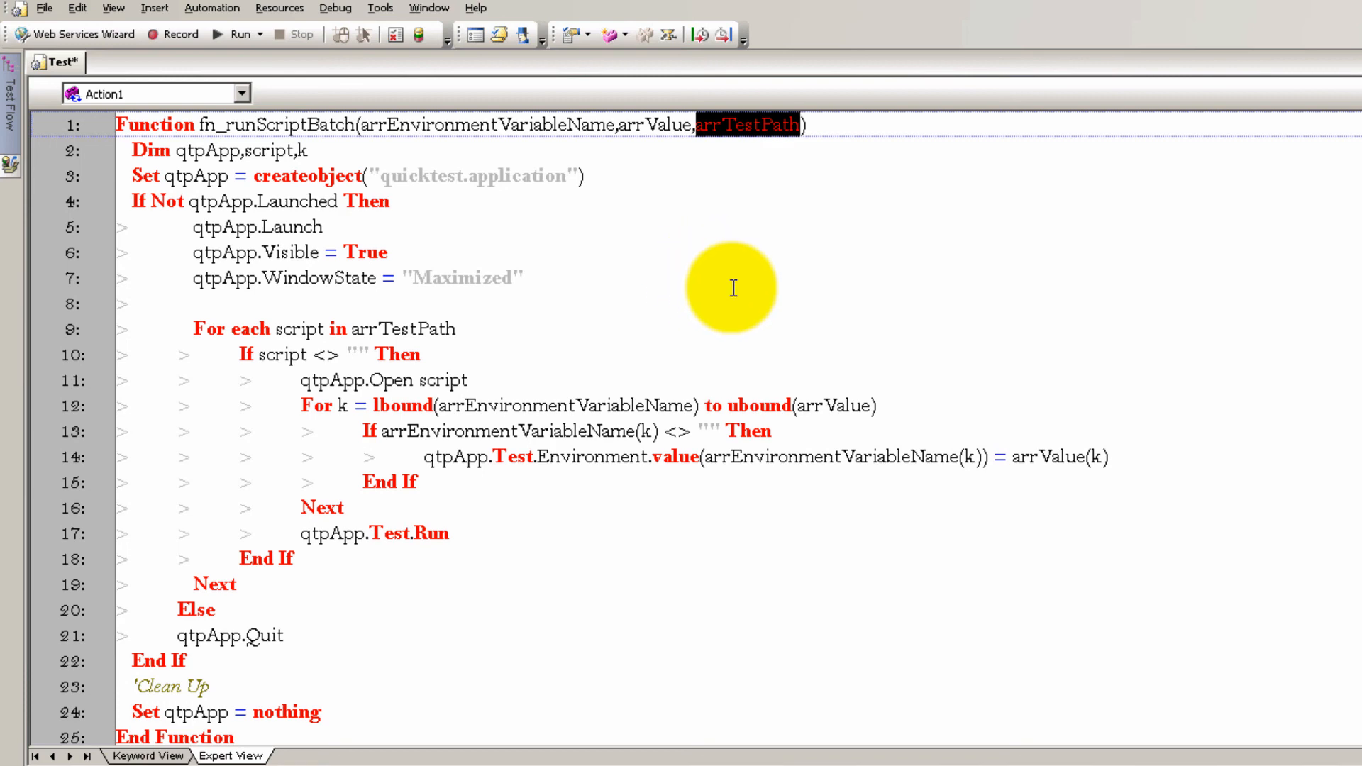
{"action": "mouse_move", "coordinate": [250, 736]}
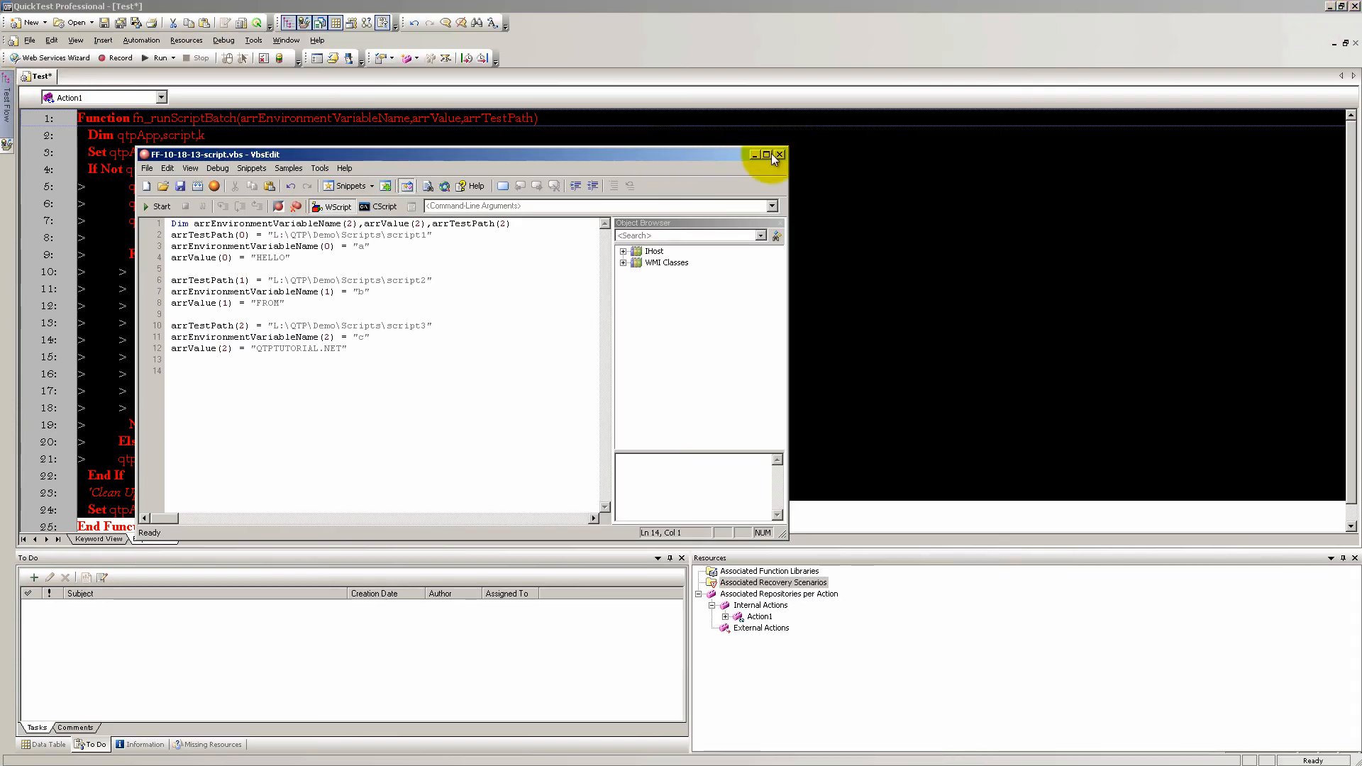
Maximize VbsEdit, finish the function with End Function and nothing, and select the array setup lines
{"action": "left_click", "coordinate": [764, 154]}
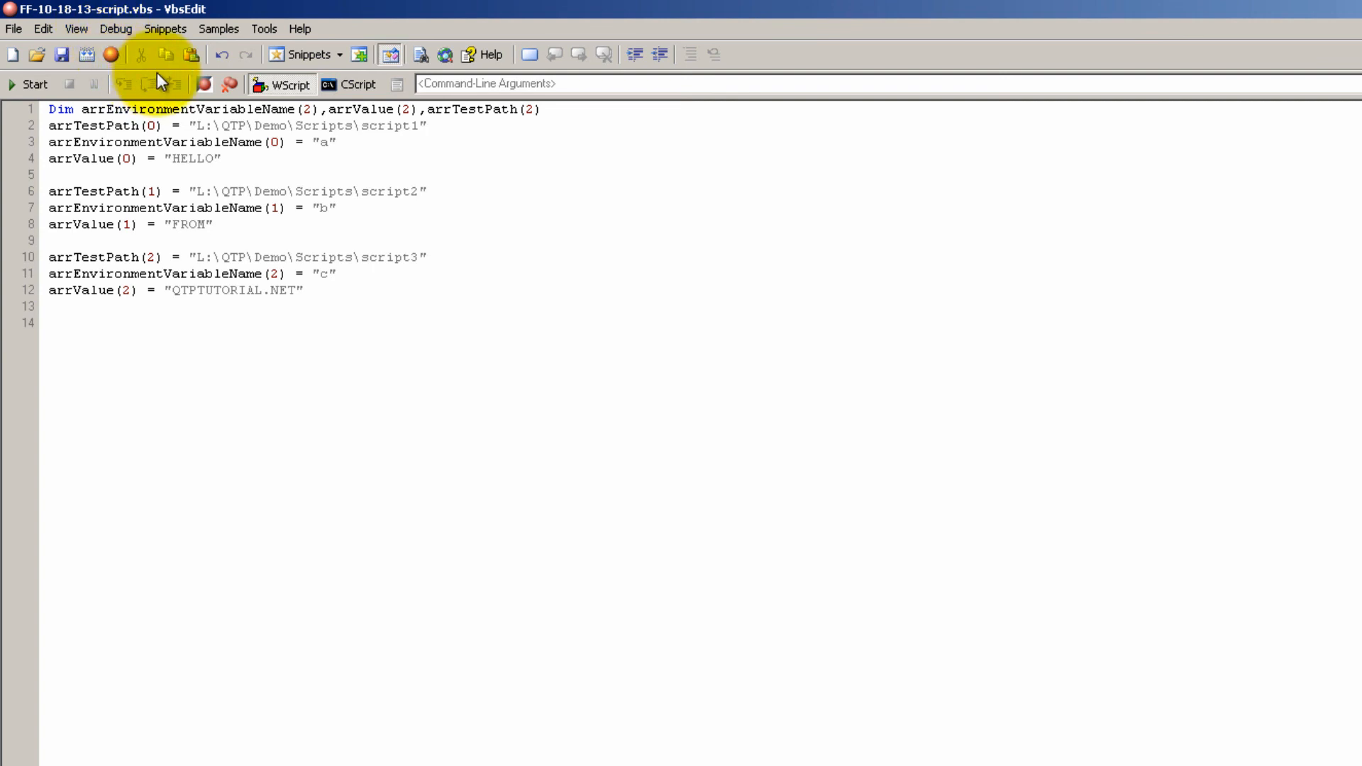
{"action": "mouse_move", "coordinate": [273, 220]}
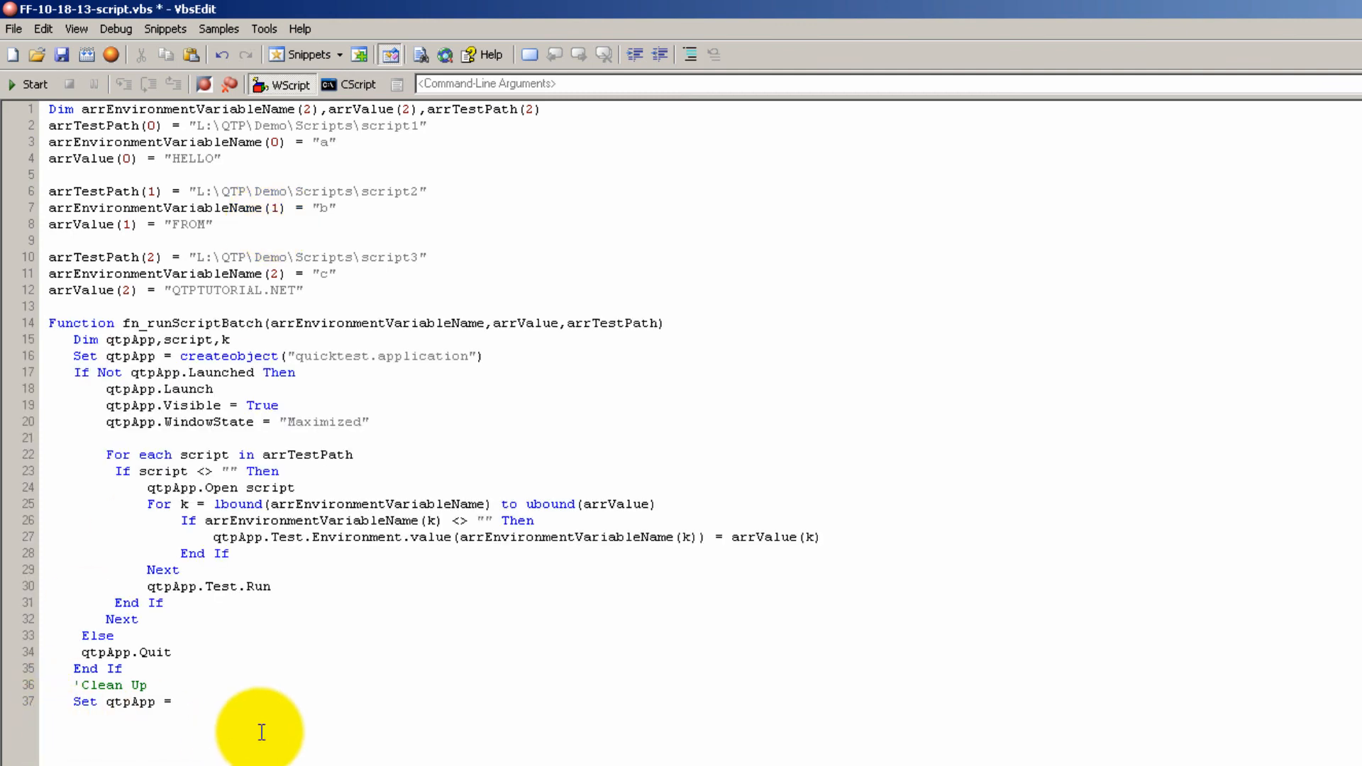
{"action": "key", "text": "Return"}
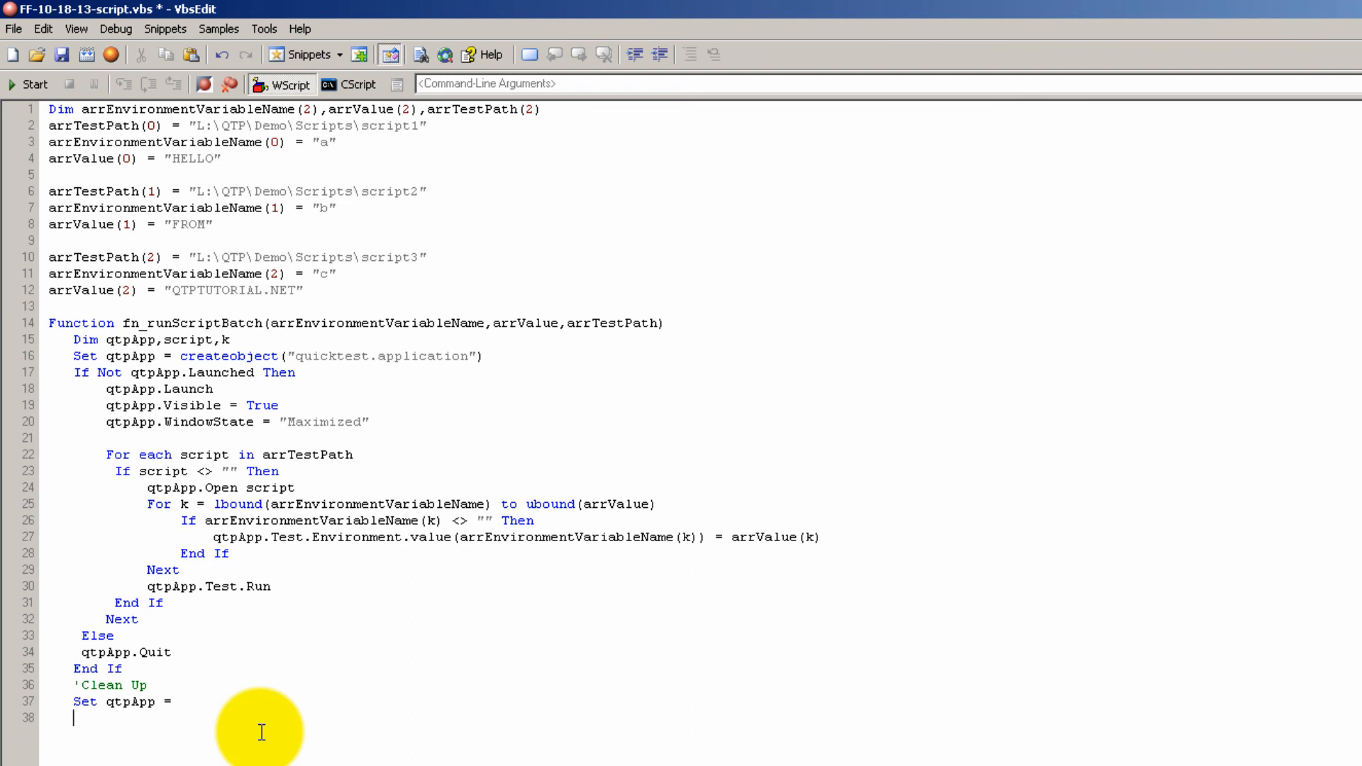
{"action": "type", "text": "End Function"}
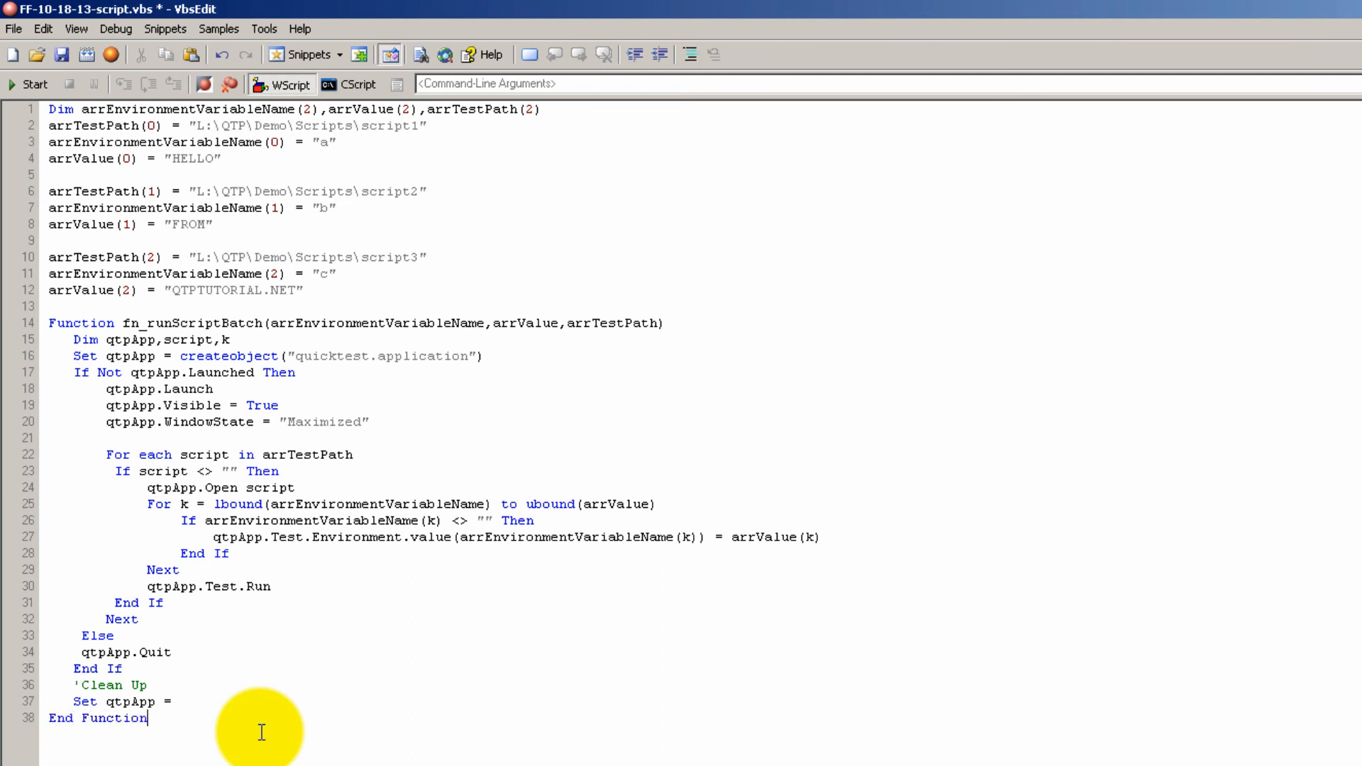
{"action": "type", "text": "nothing"}
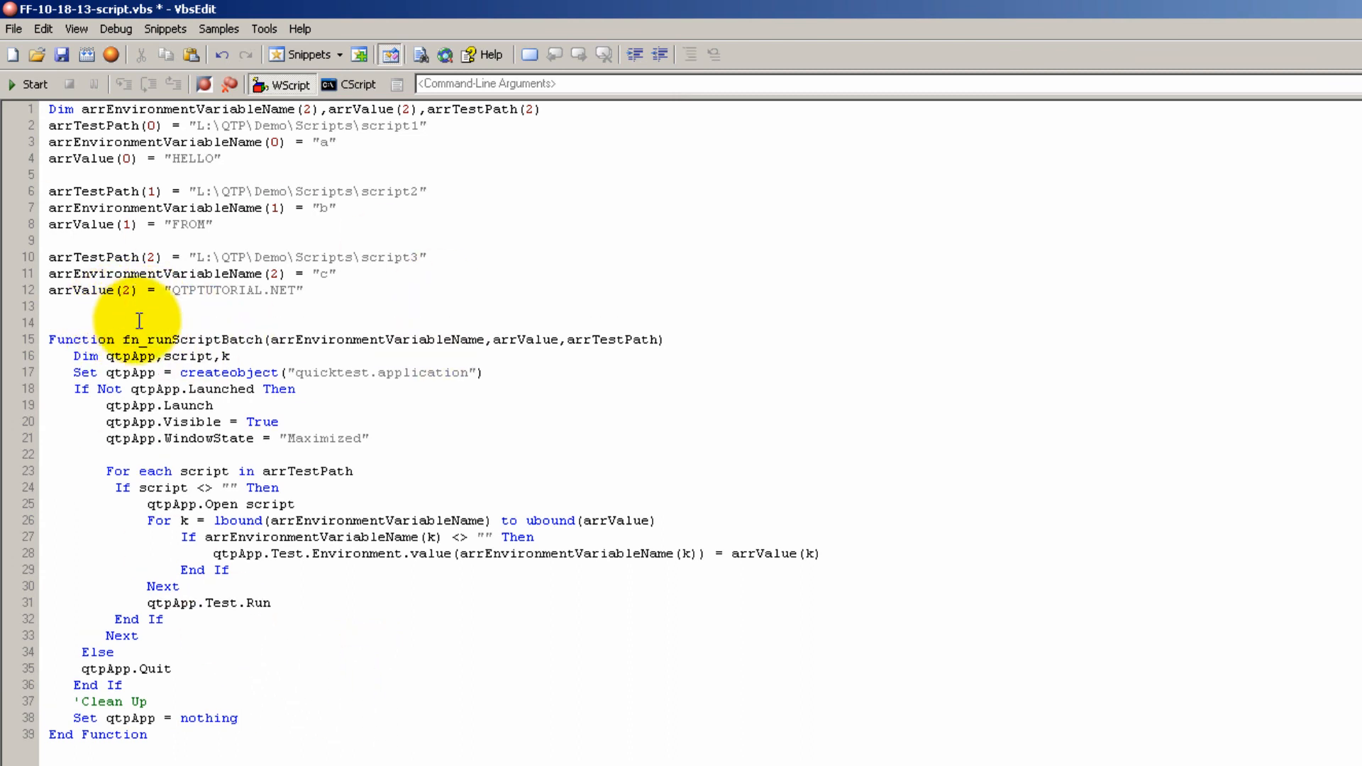
{"action": "left_click_drag", "start_coordinate": [49, 125], "coordinate": [304, 289]}
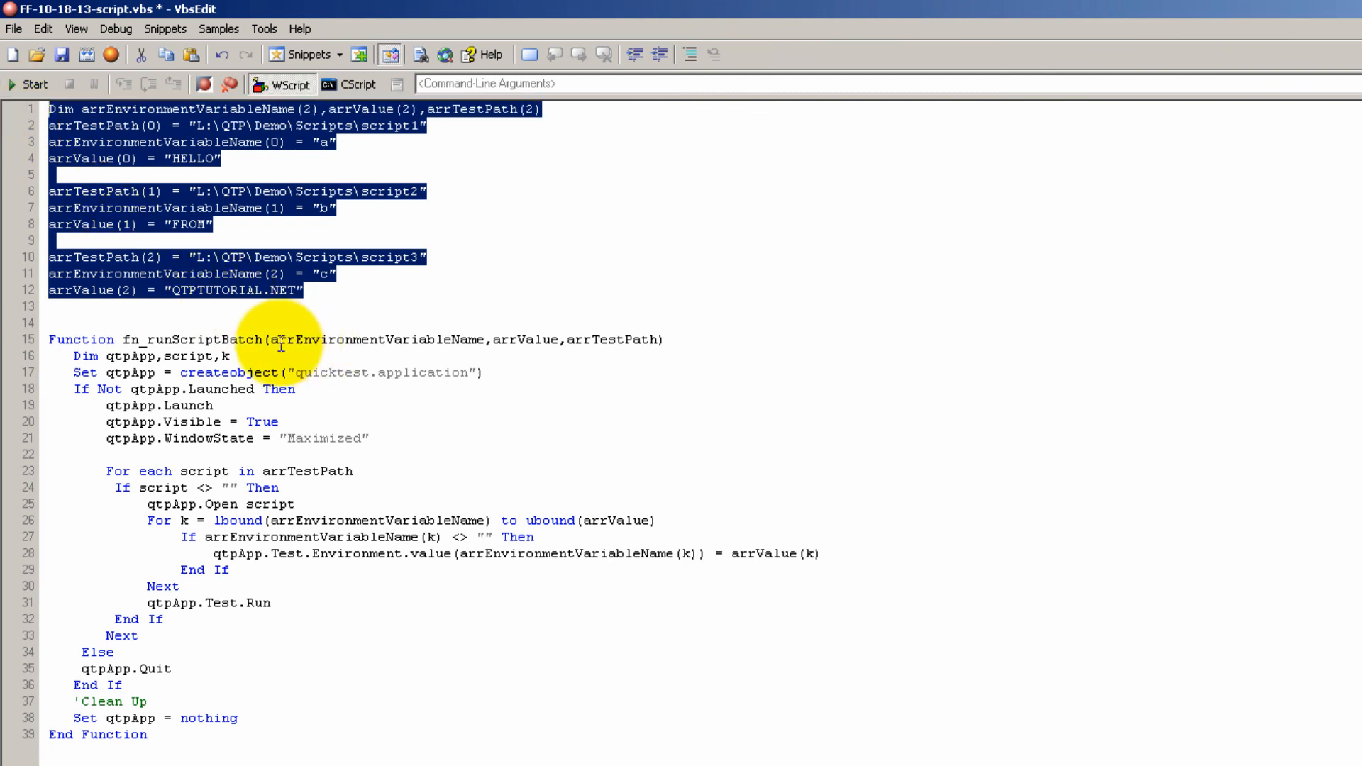
Insert a bare fn_runScriptBatch call line between the array setup and the function definition
{"action": "left_click", "coordinate": [213, 339]}
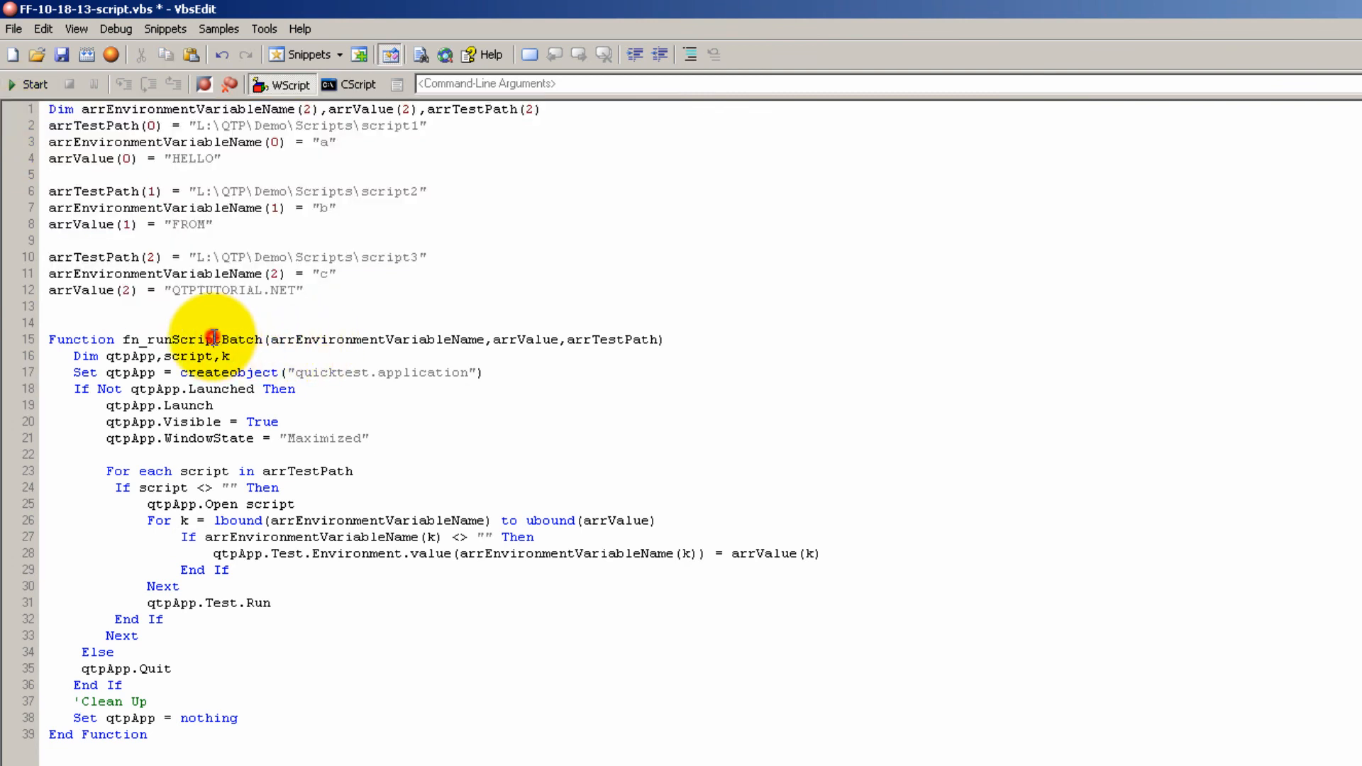
{"action": "double_click", "coordinate": [196, 339]}
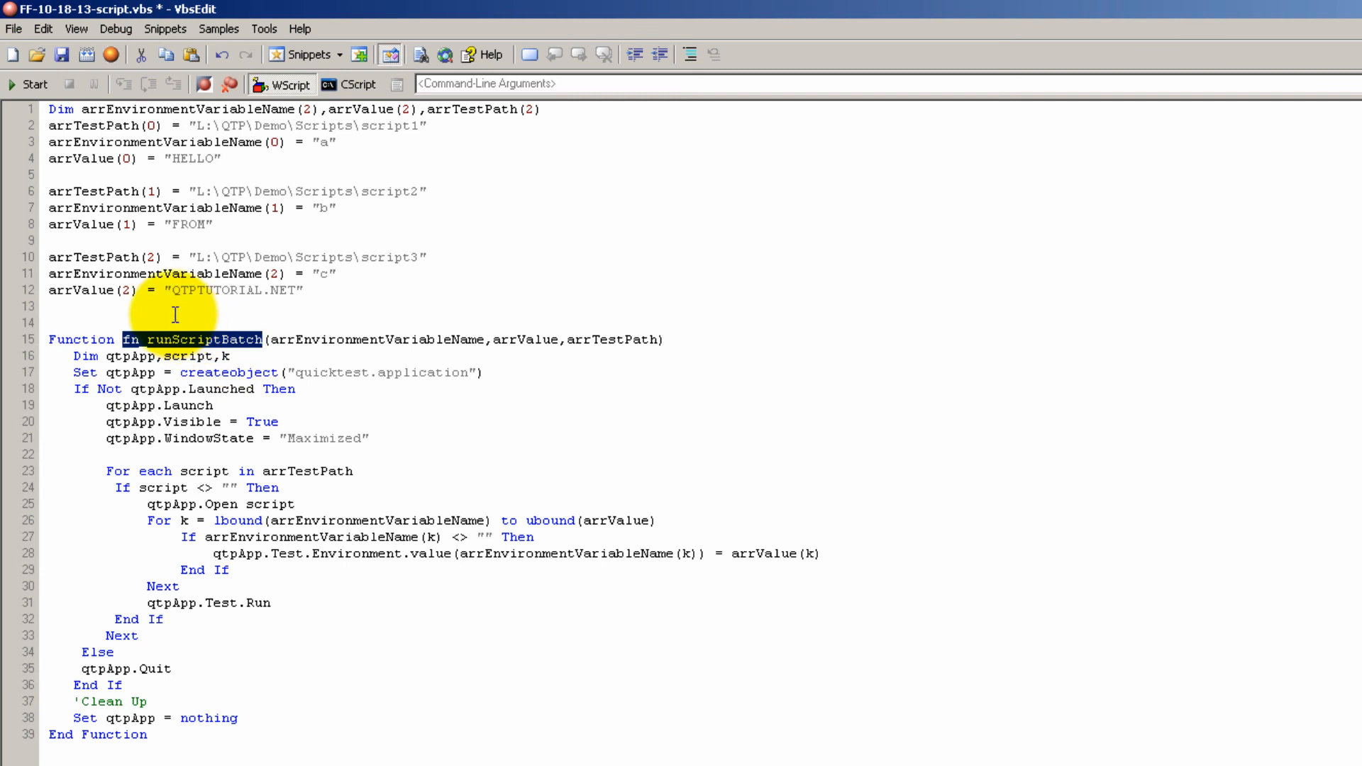
{"action": "type", "text": "fn_runScriptBatch"}
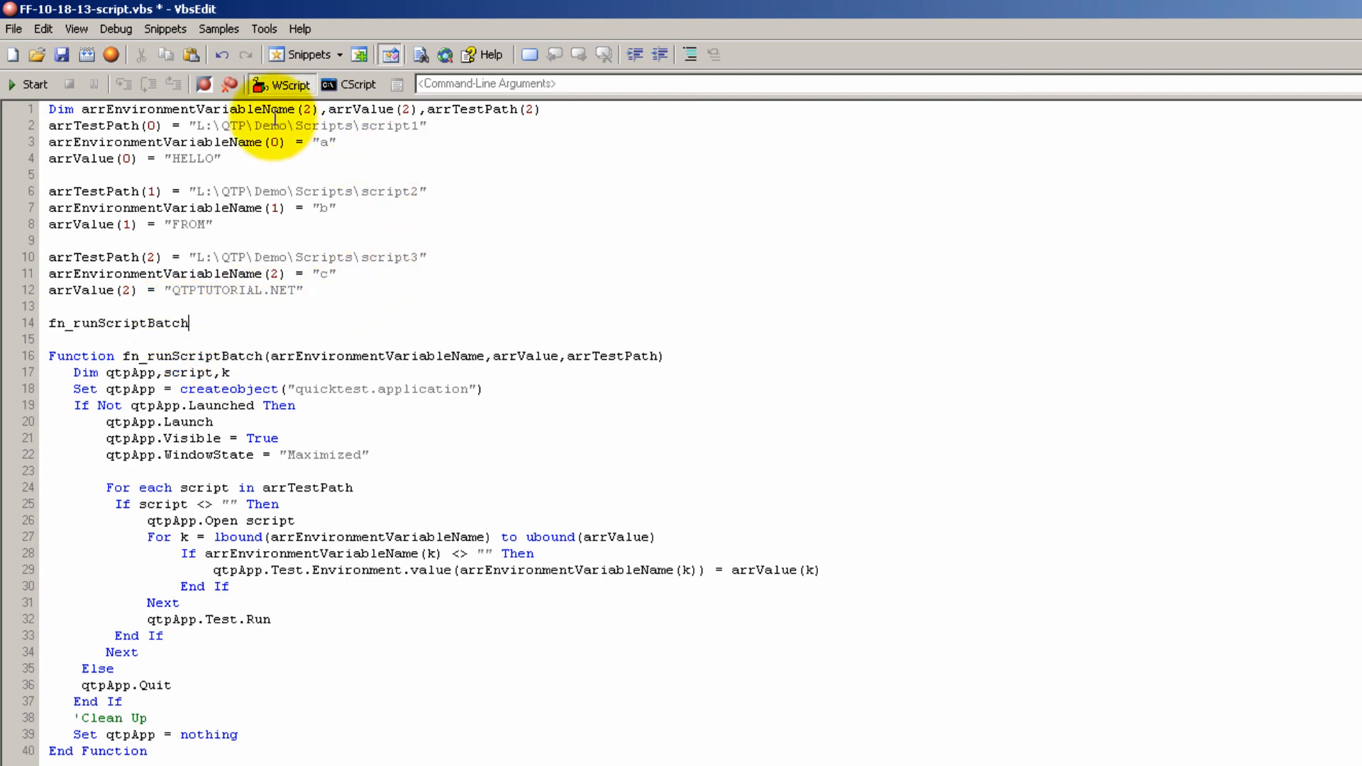
Highlight the first test script path, the value HELLO and the variable b to explain them
{"action": "double_click", "coordinate": [363, 110]}
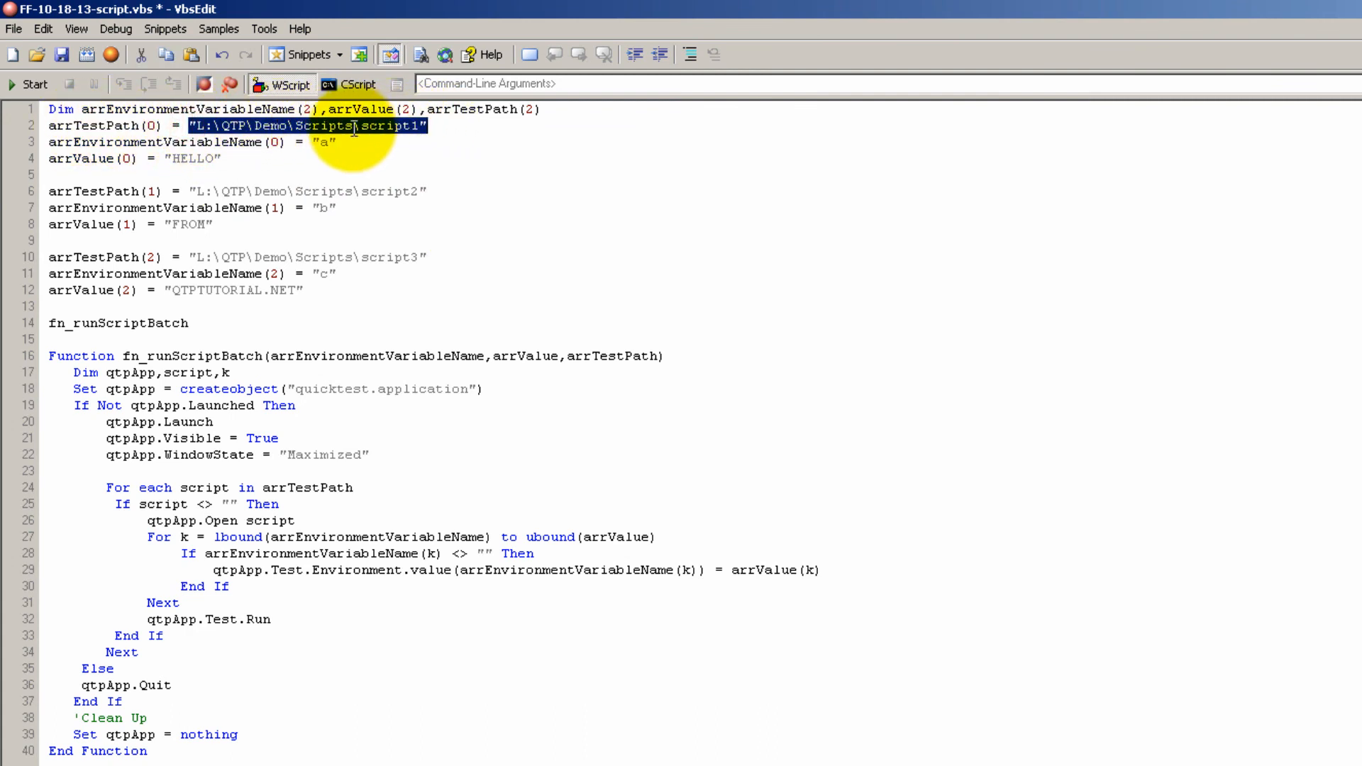
{"action": "mouse_move", "coordinate": [173, 161]}
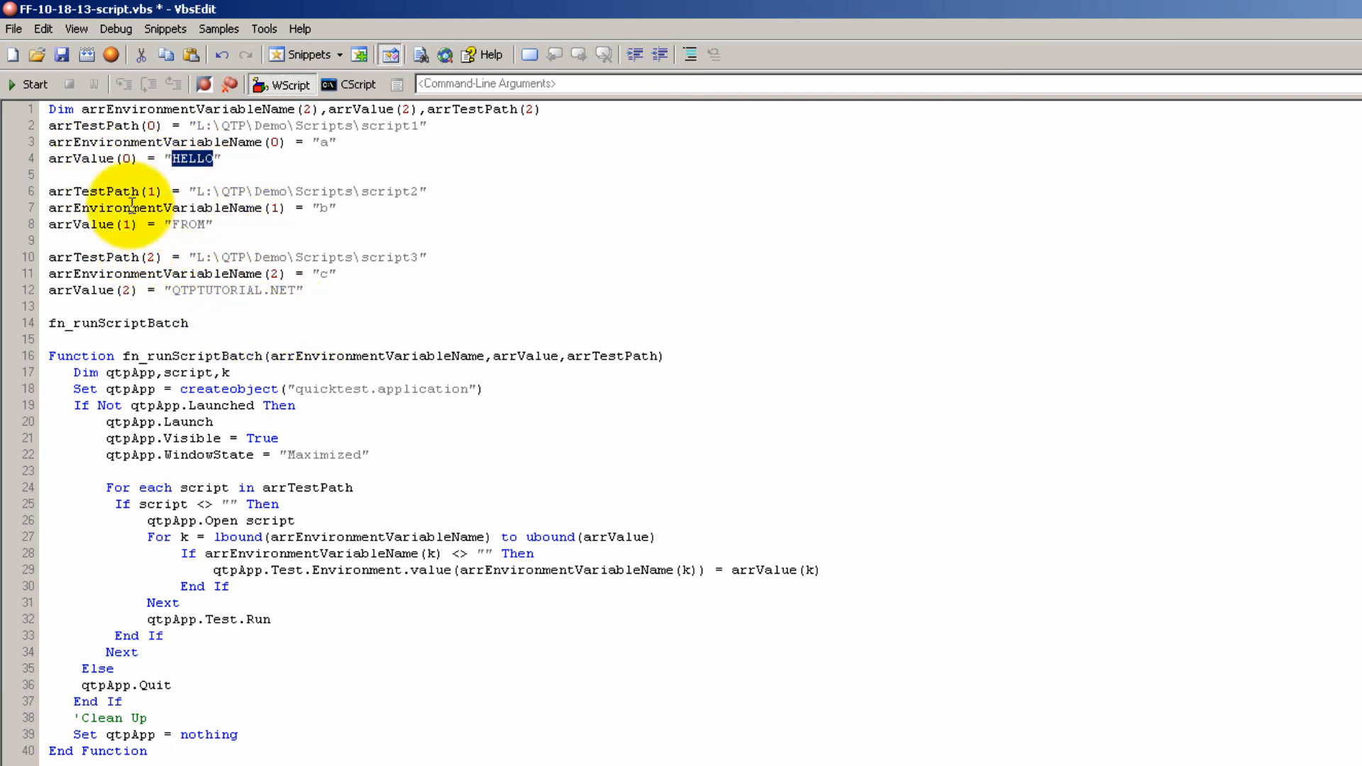
{"action": "double_click", "coordinate": [299, 192]}
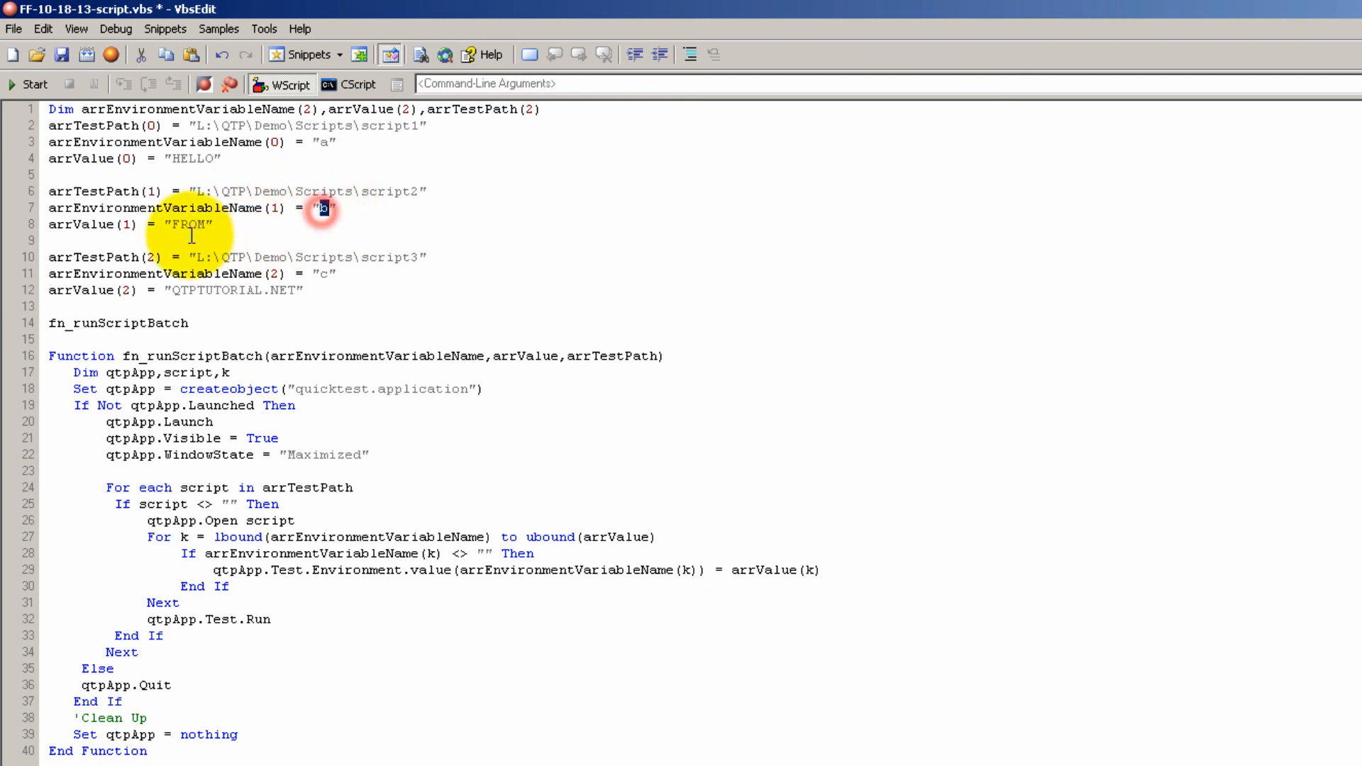
{"action": "double_click", "coordinate": [188, 224]}
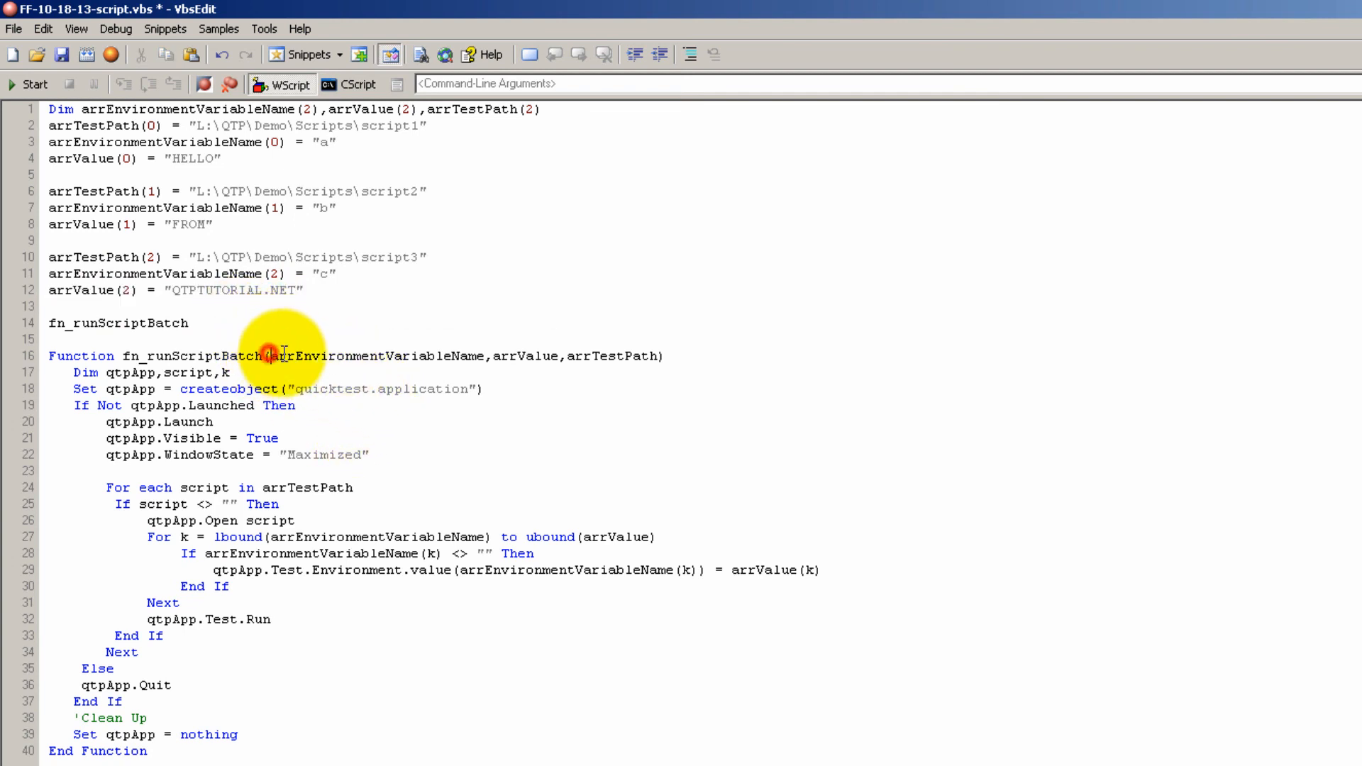
{"action": "left_click", "coordinate": [199, 322]}
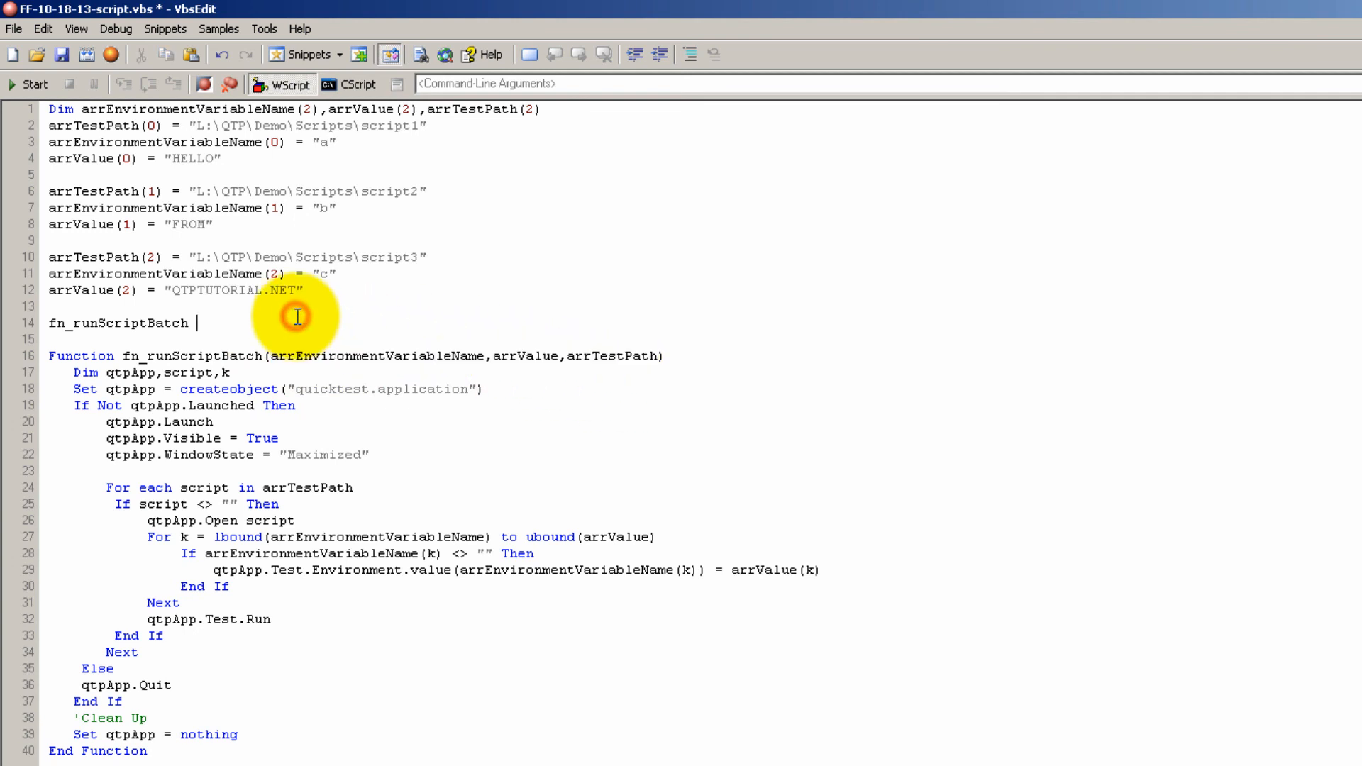
{"action": "type", "text": "arrEnvironmentVariableName,arrValue,arrTestPath"}
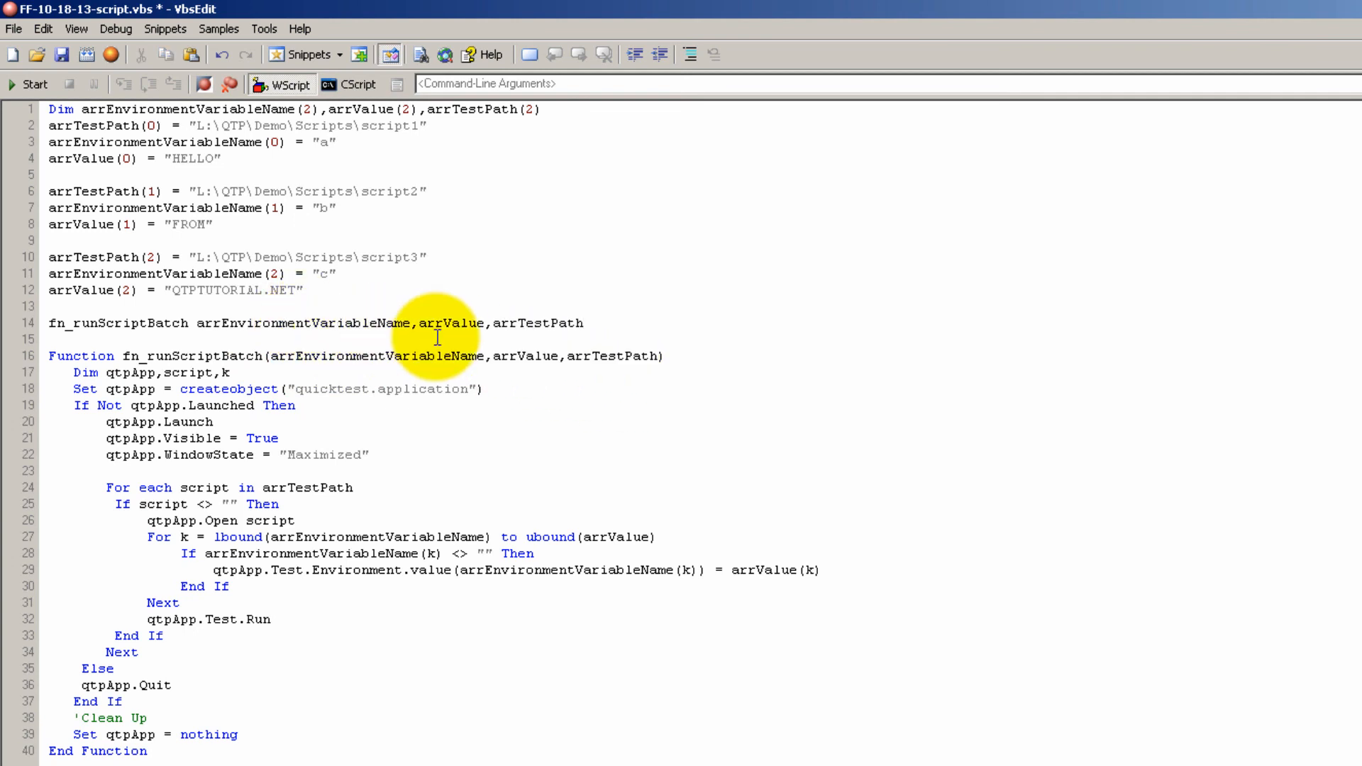
{"action": "mouse_move", "coordinate": [621, 355]}
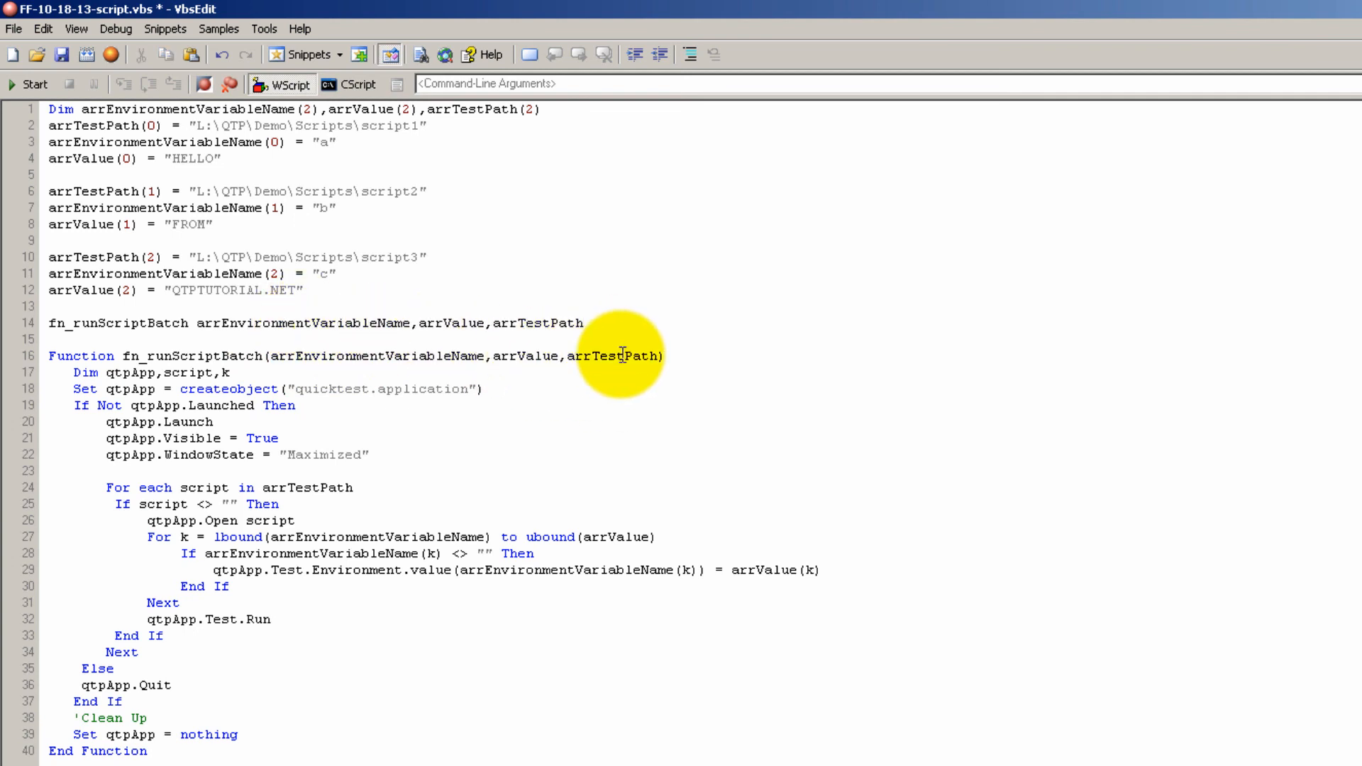
{"action": "mouse_move", "coordinate": [607, 380]}
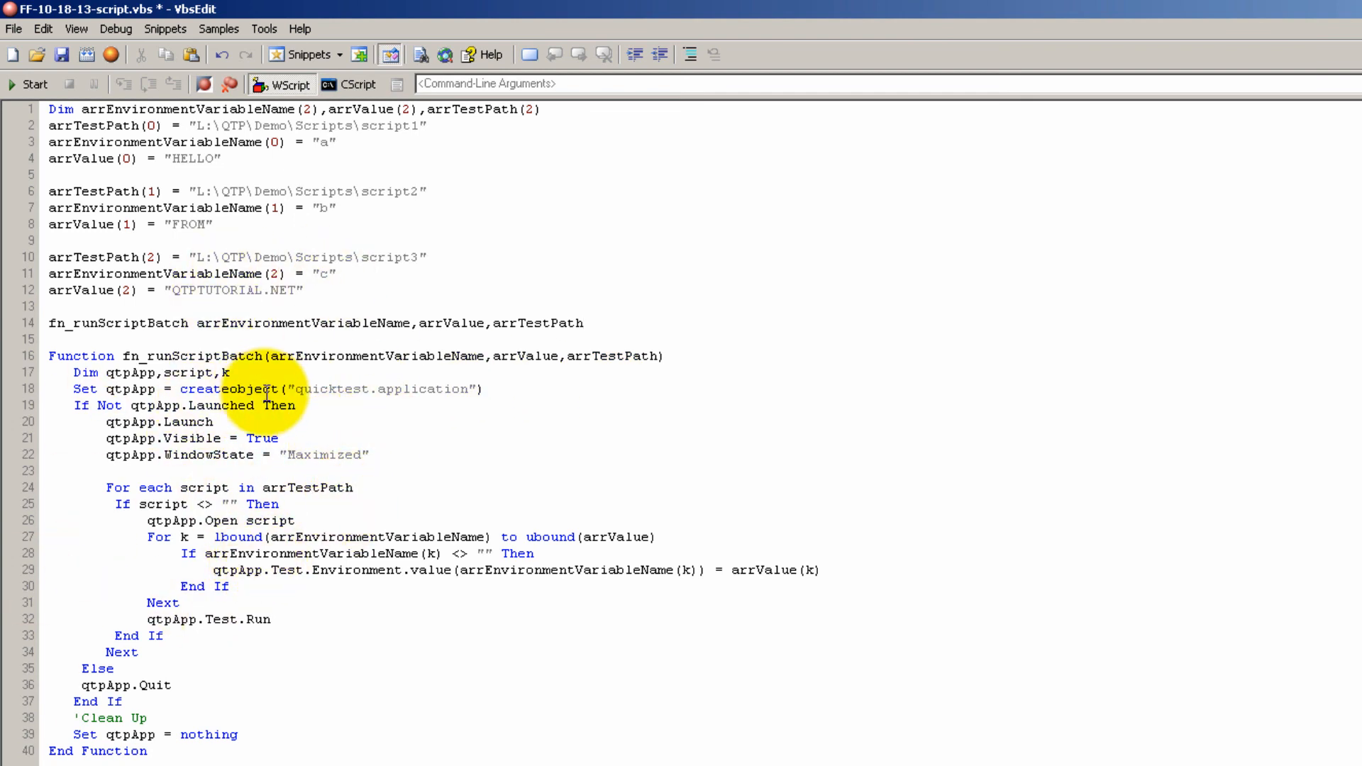
{"action": "mouse_move", "coordinate": [261, 384]}
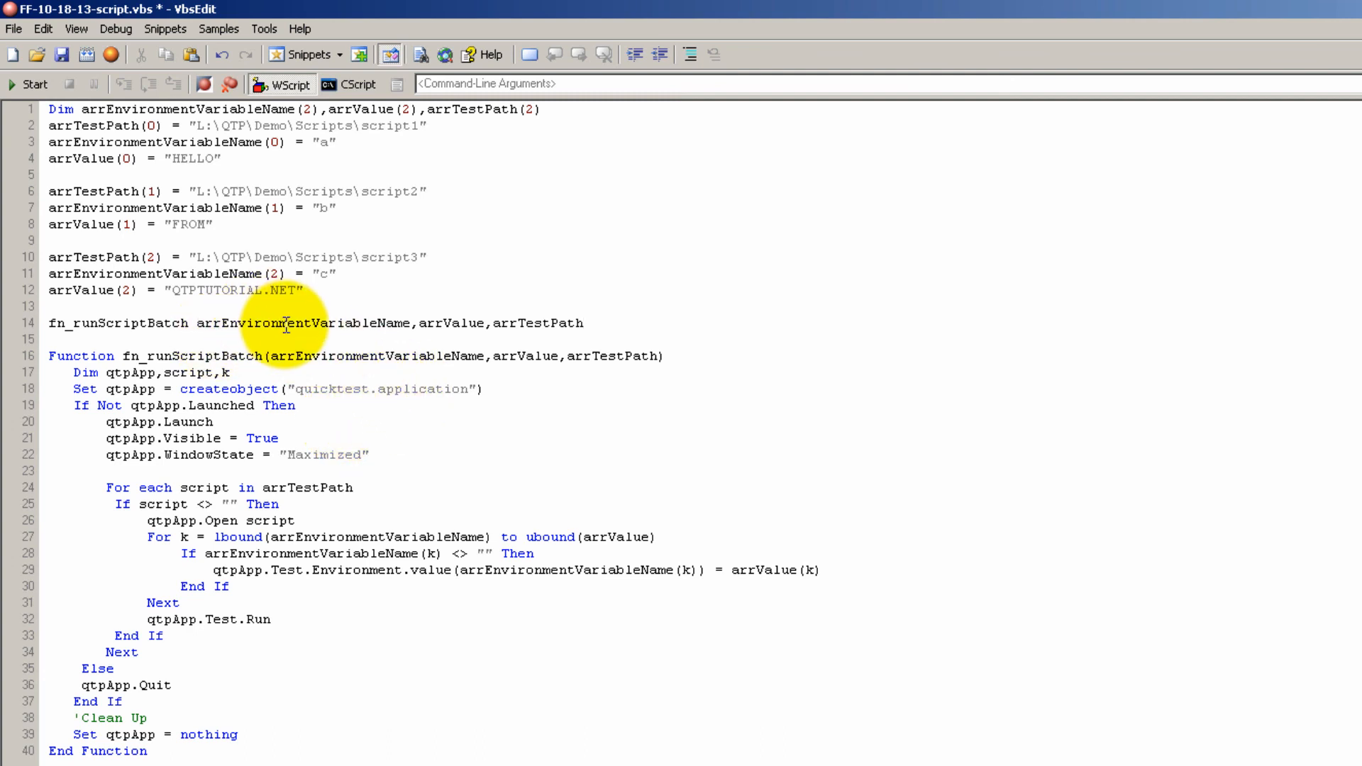
{"action": "mouse_move", "coordinate": [222, 323]}
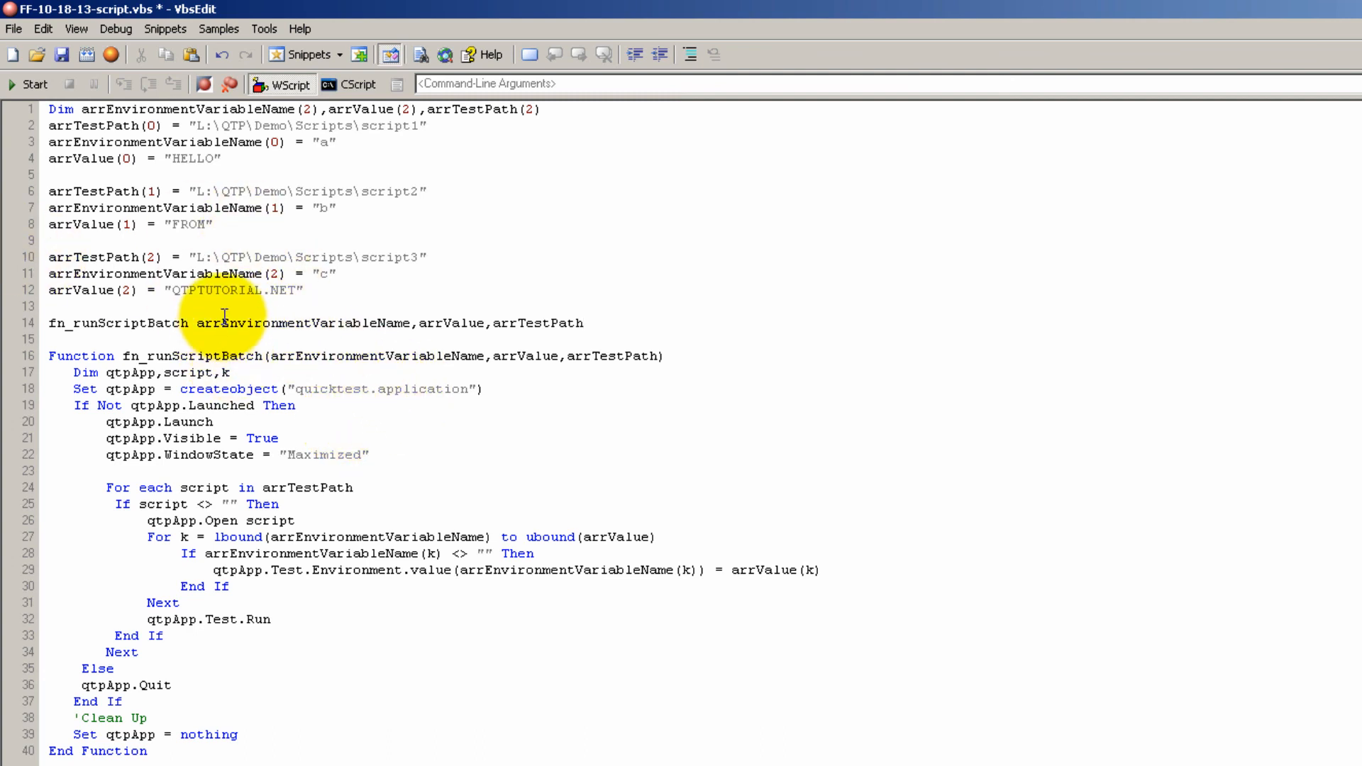
{"action": "double_click", "coordinate": [302, 324]}
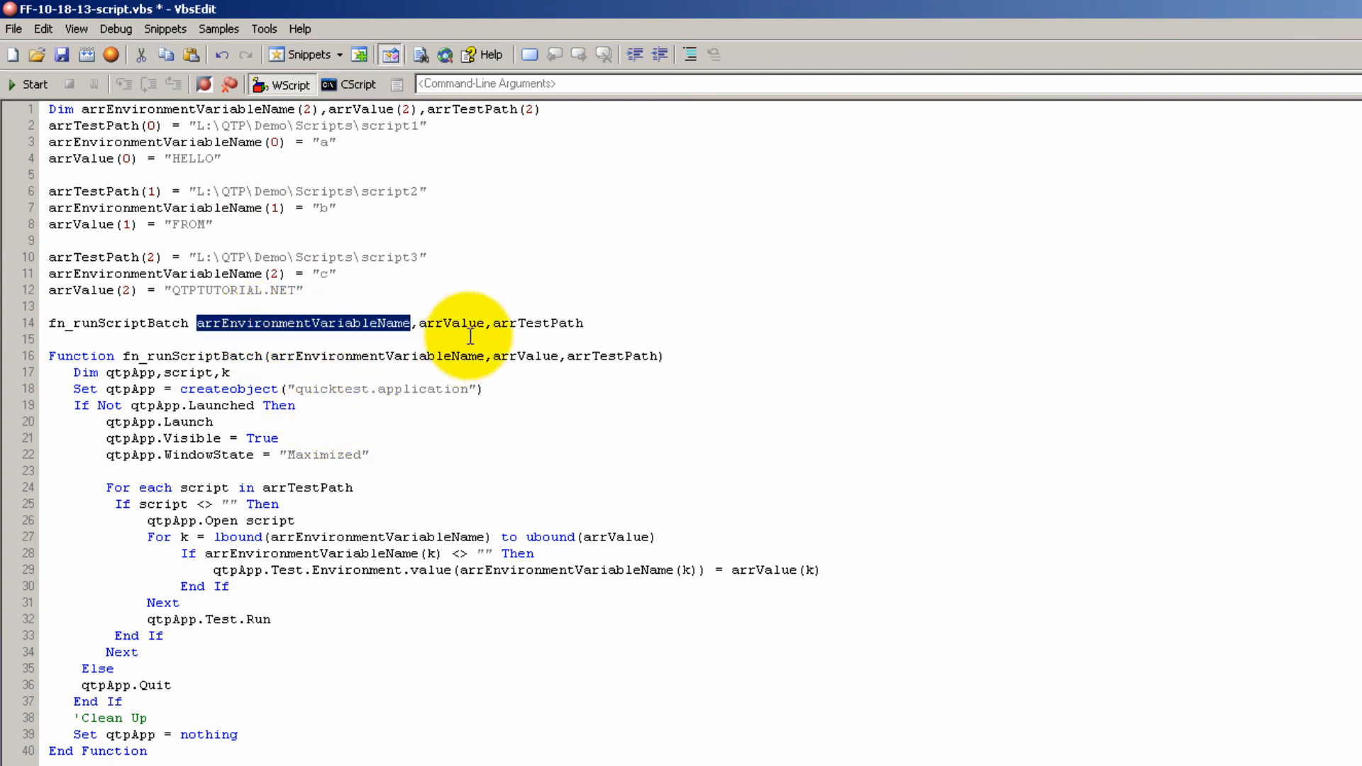
{"action": "double_click", "coordinate": [536, 322]}
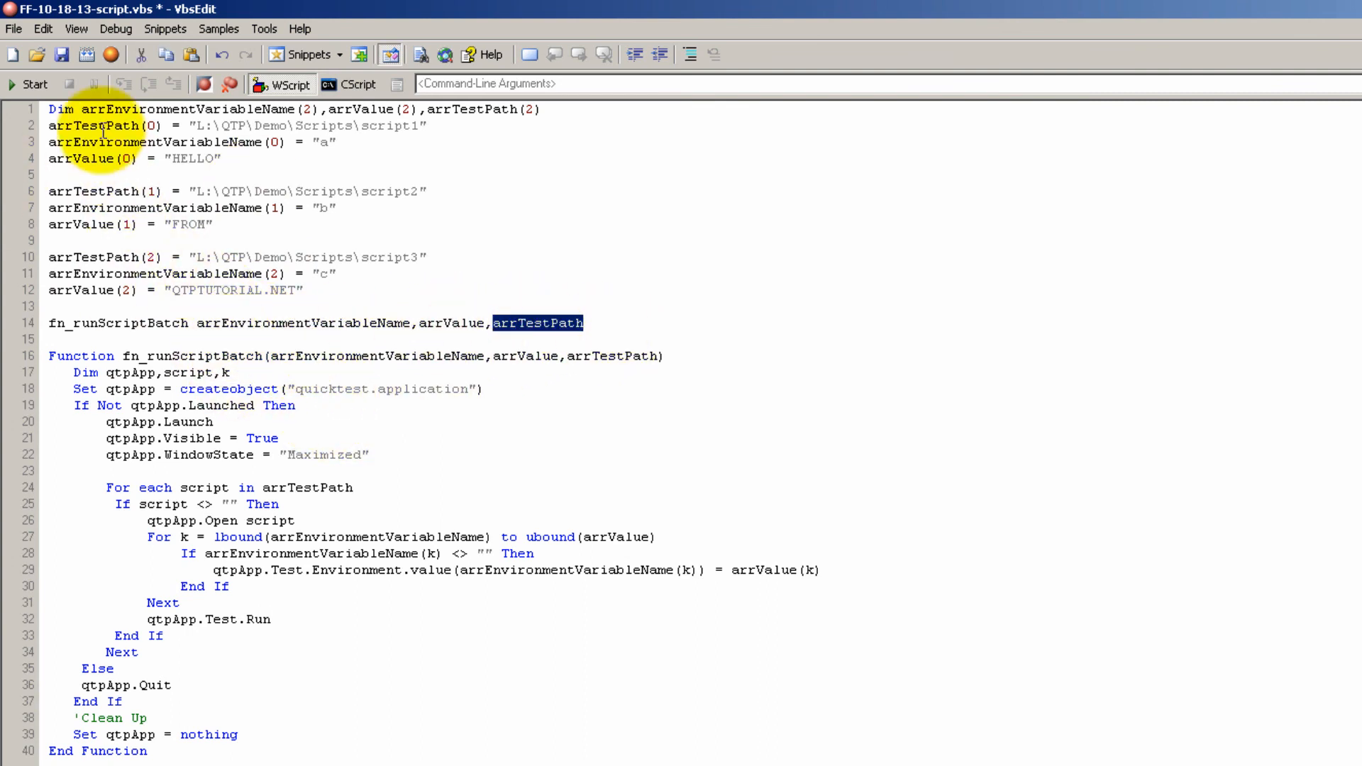
{"action": "mouse_move", "coordinate": [398, 366]}
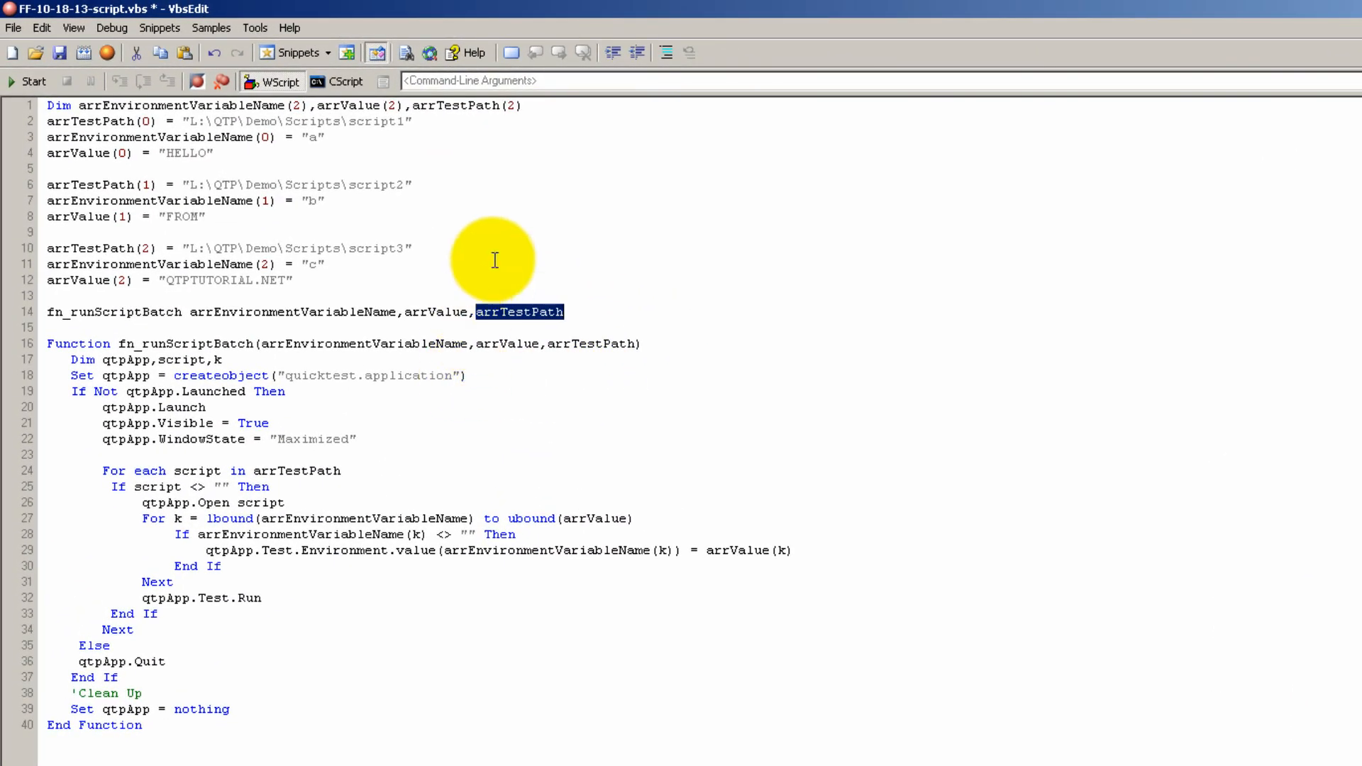
{"action": "mouse_move", "coordinate": [582, 332]}
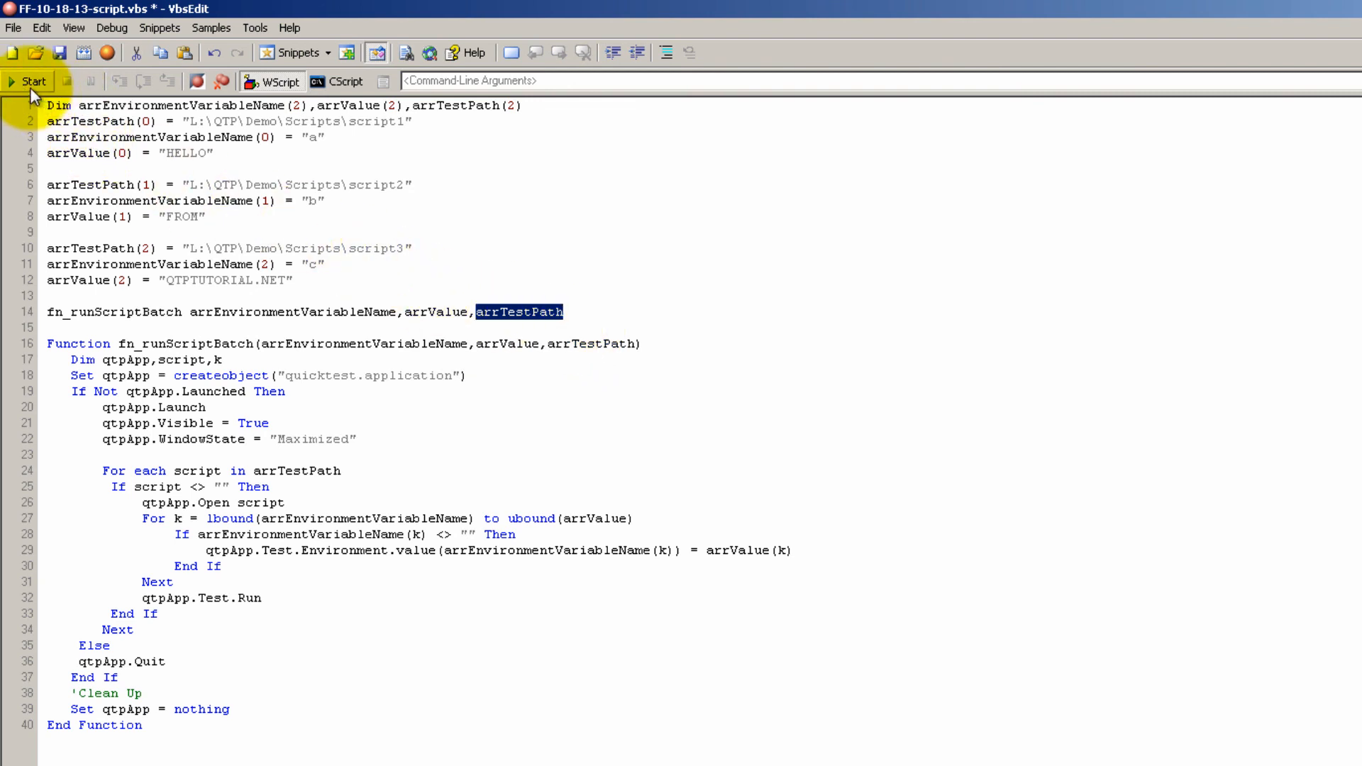
{"action": "mouse_move", "coordinate": [32, 81]}
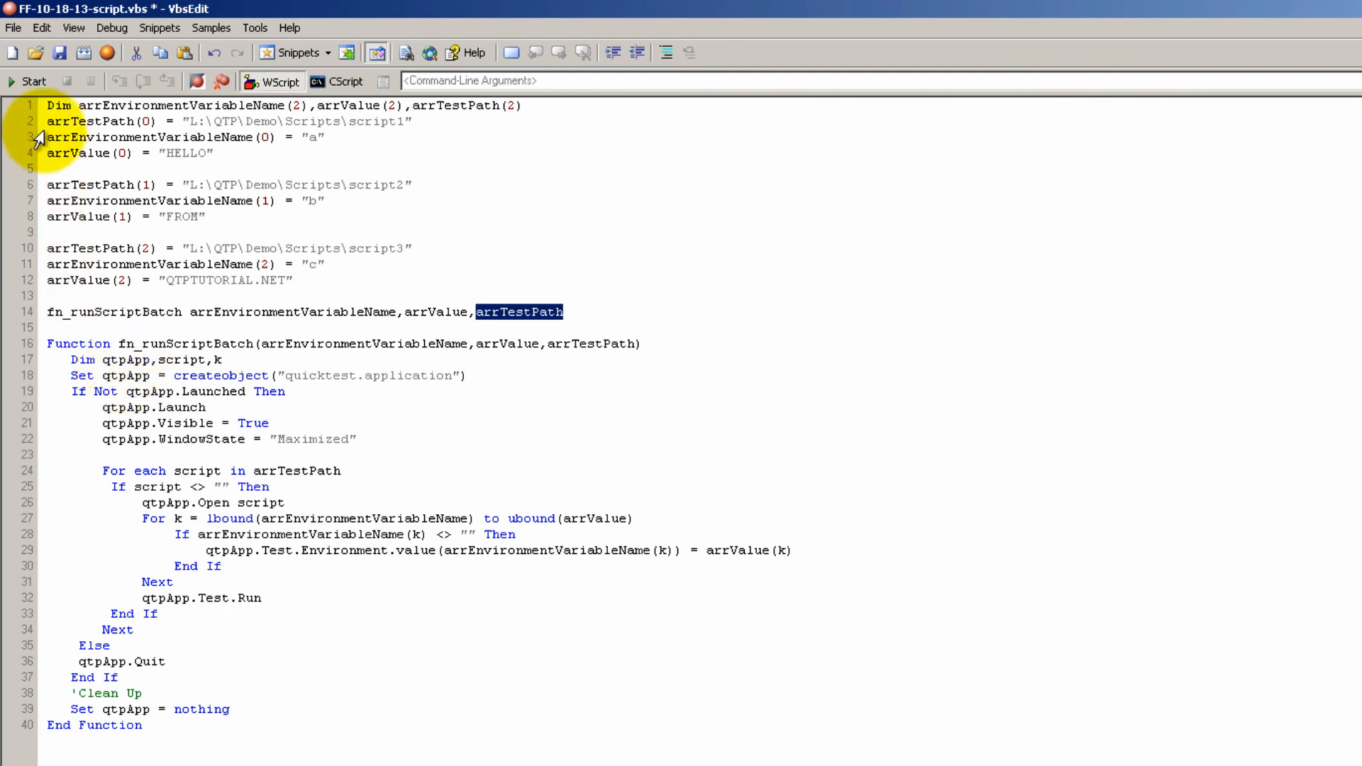
{"action": "mouse_move", "coordinate": [32, 82]}
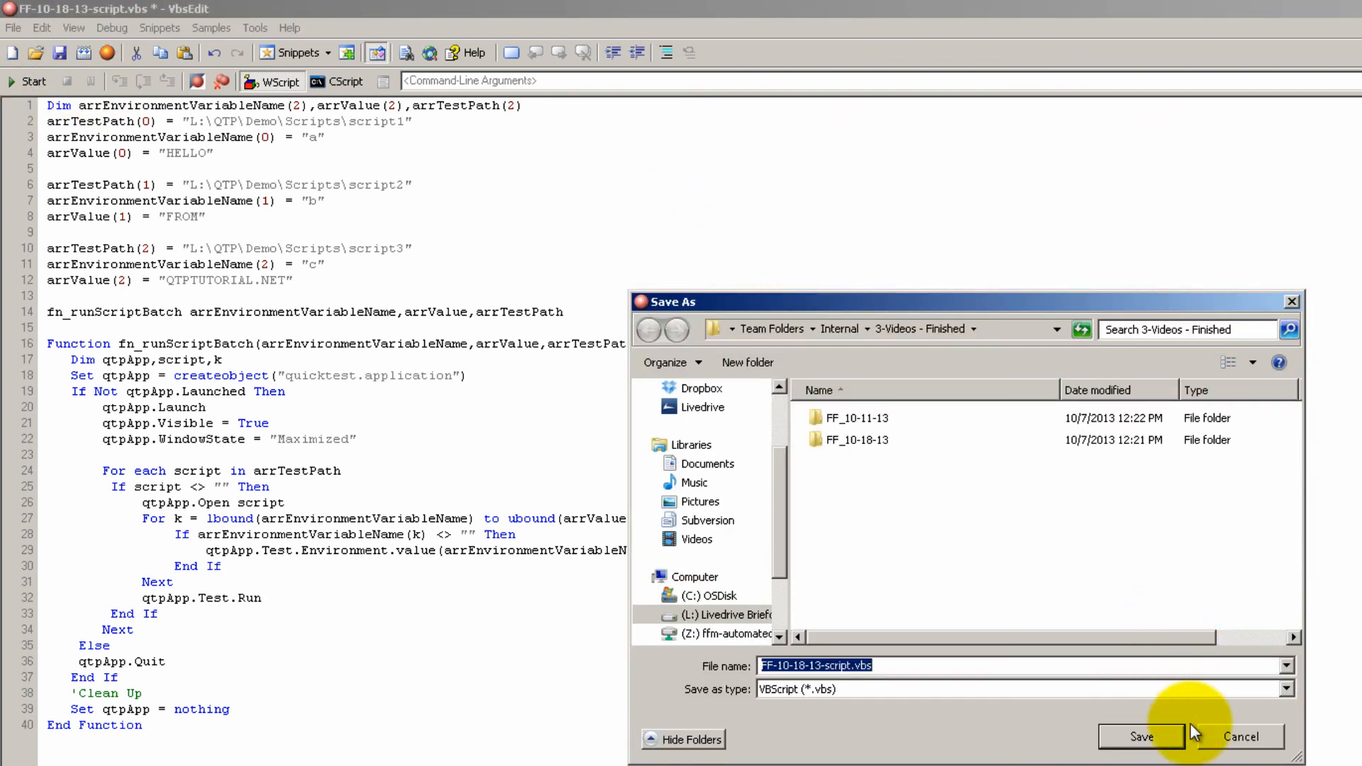
{"action": "mouse_move", "coordinate": [1240, 736]}
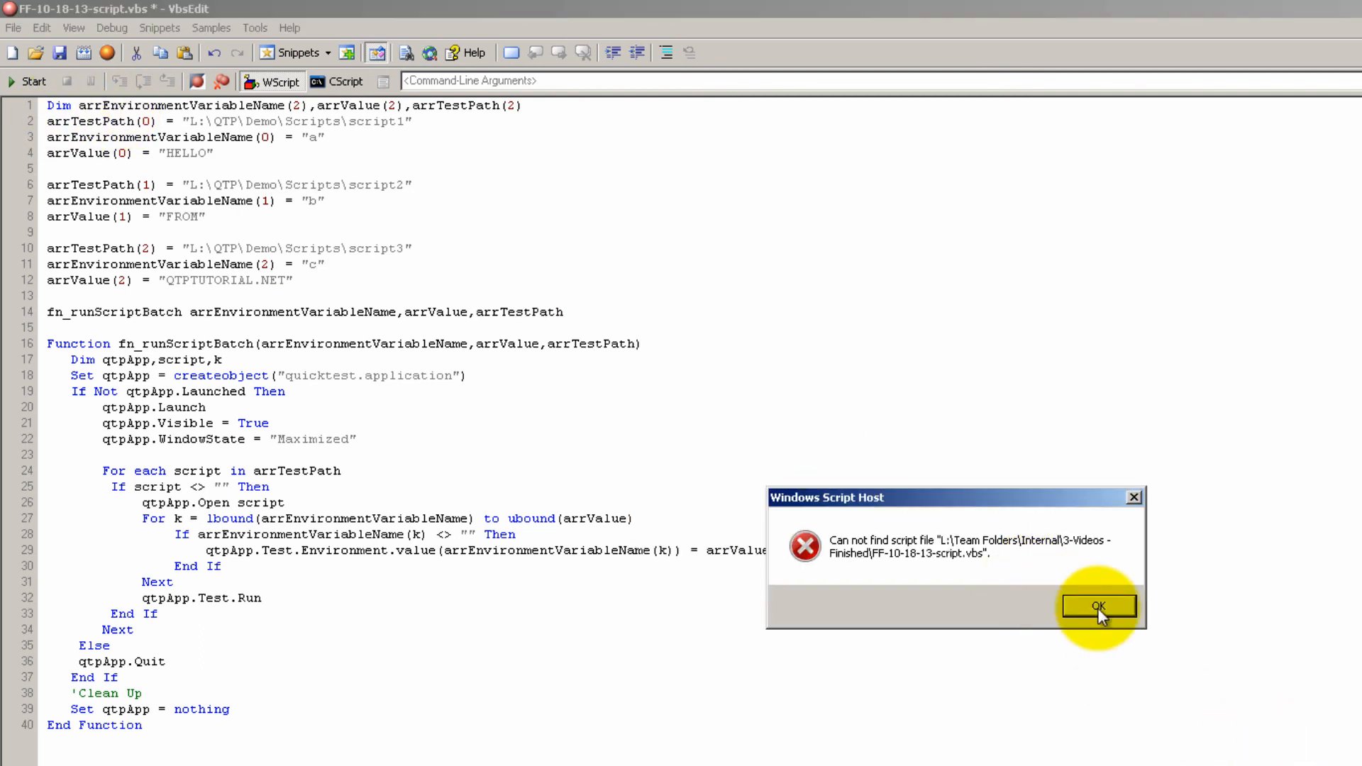
Dismiss the script-not-found error, save as FF-10-18-13-script.vbs and start the batch run
{"action": "left_click", "coordinate": [1098, 606]}
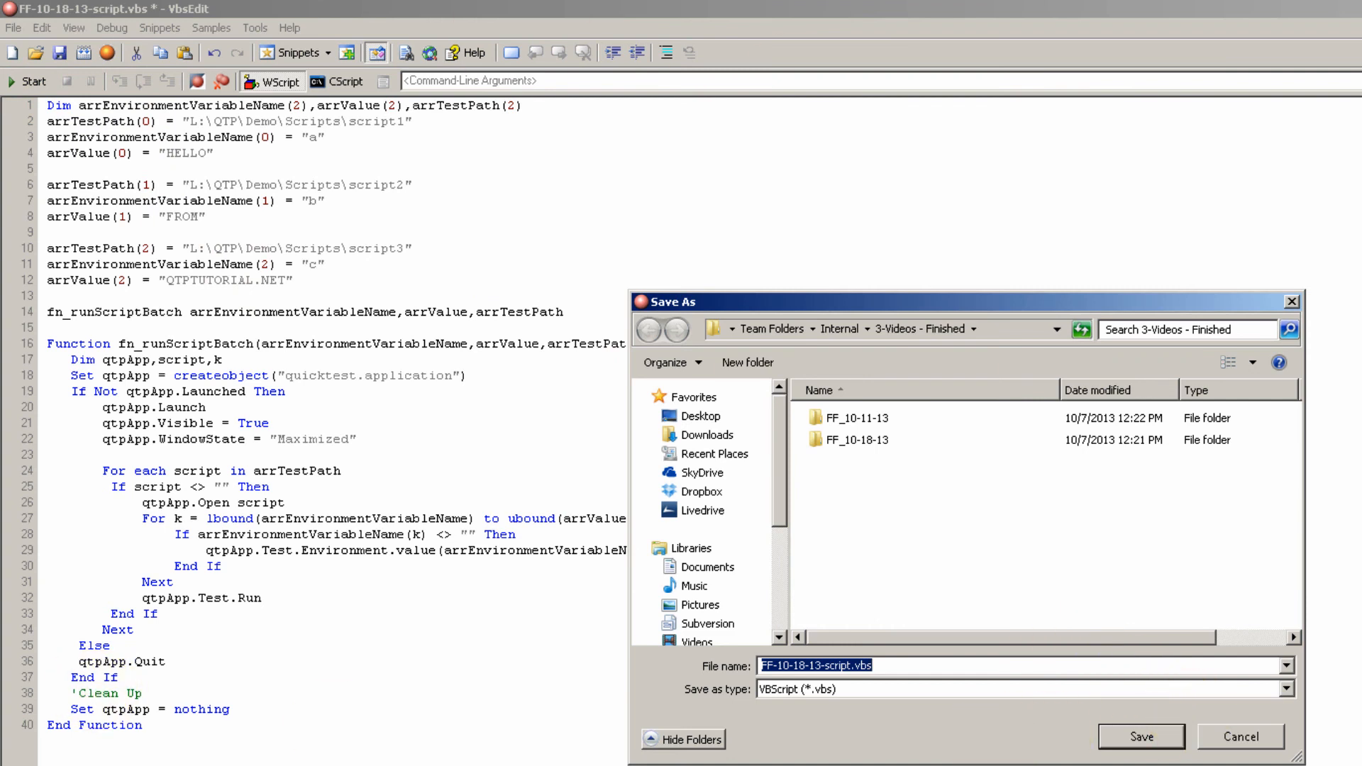
{"action": "left_click", "coordinate": [1139, 736]}
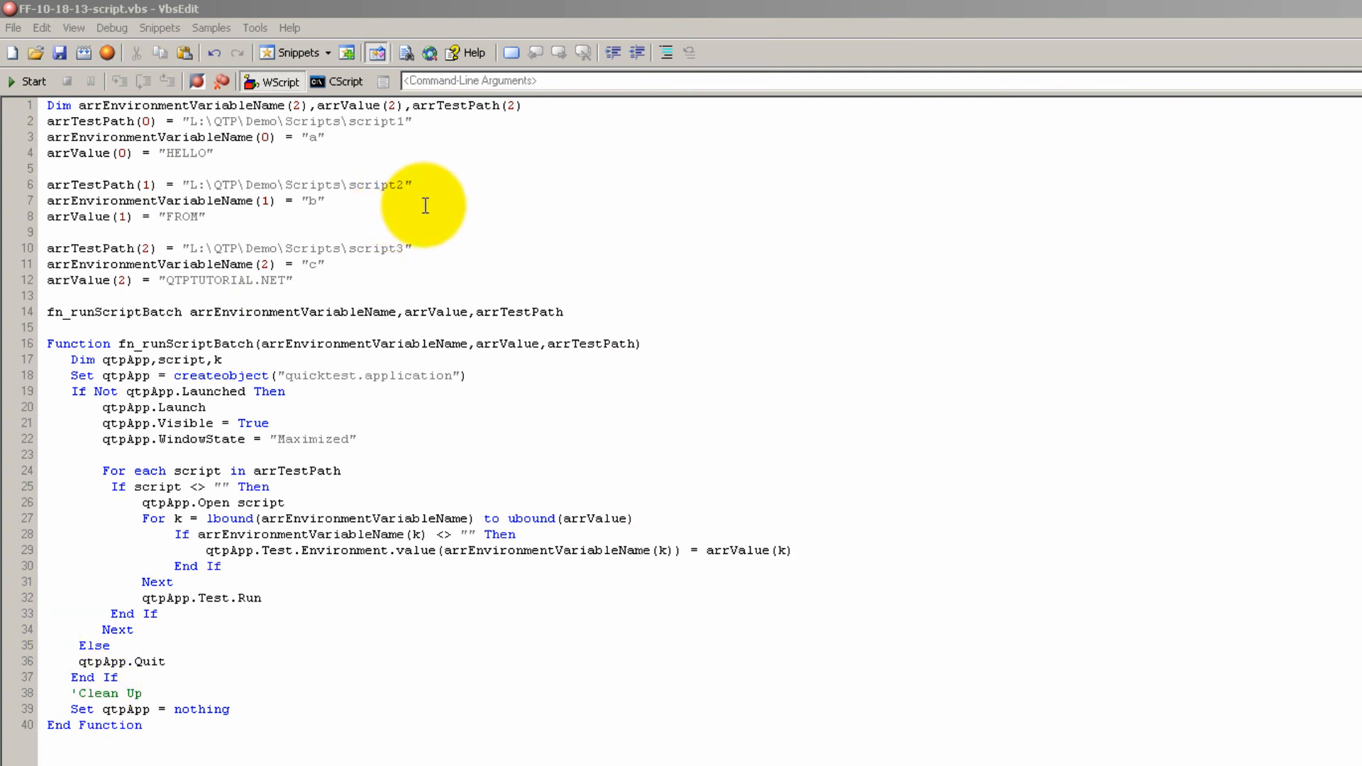
{"action": "left_click", "coordinate": [34, 81]}
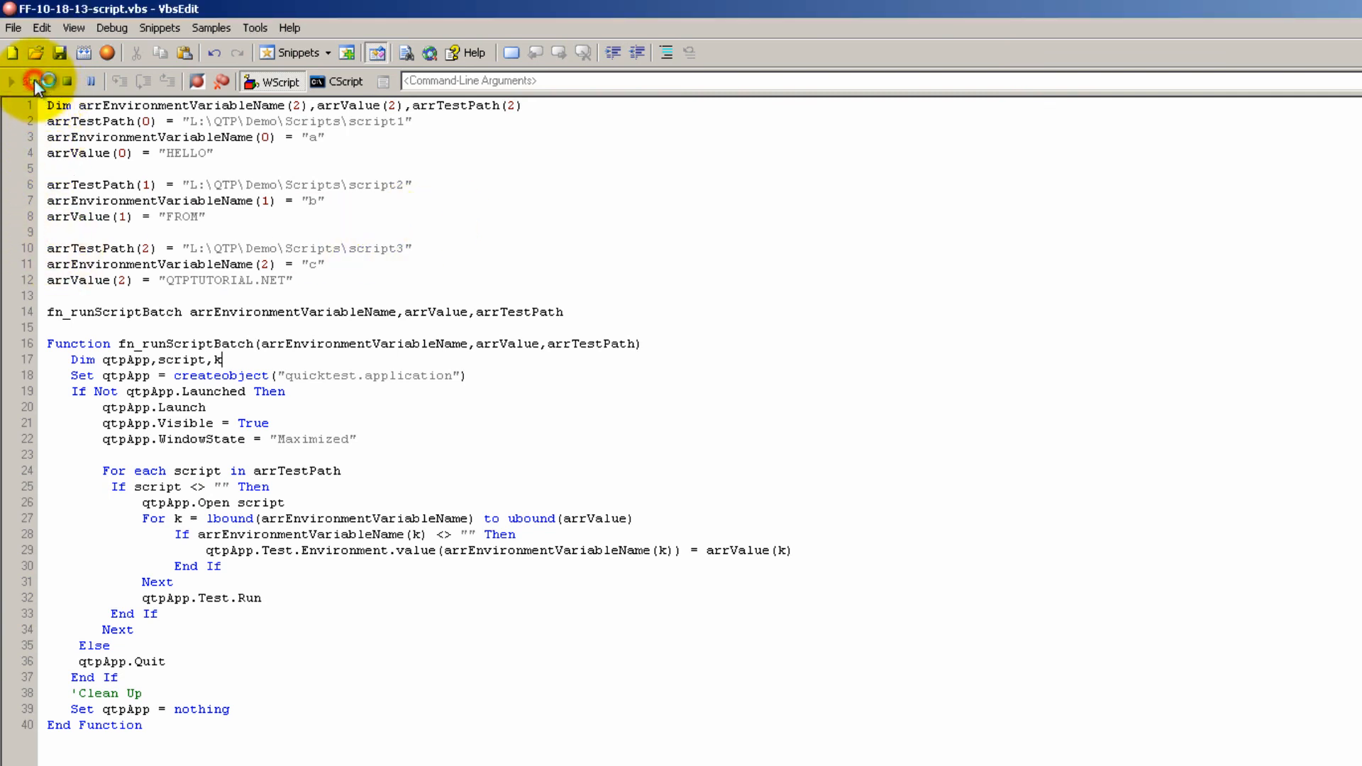
Let script1 and script2 run in QTP, dismissing the HELLO and FROM popups to continue
{"action": "left_click", "coordinate": [38, 82]}
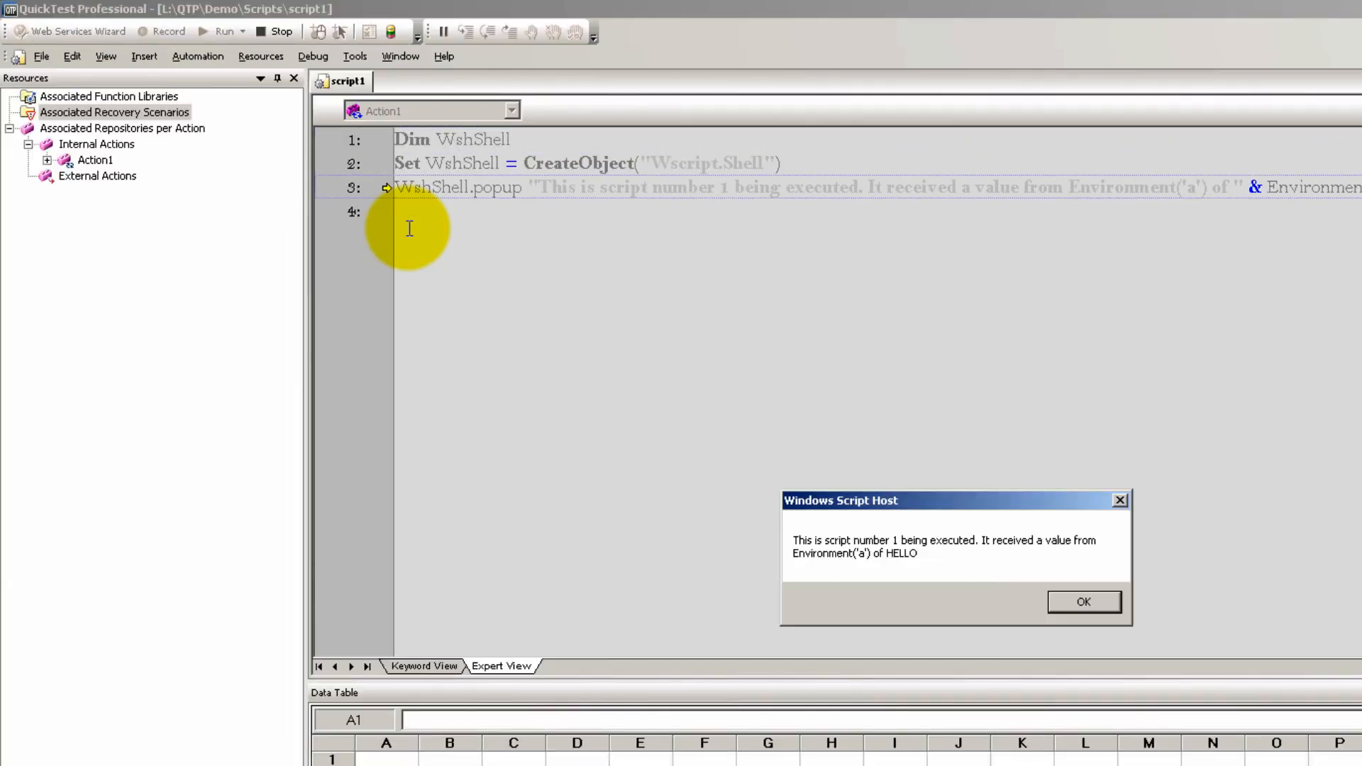
{"action": "mouse_move", "coordinate": [838, 712]}
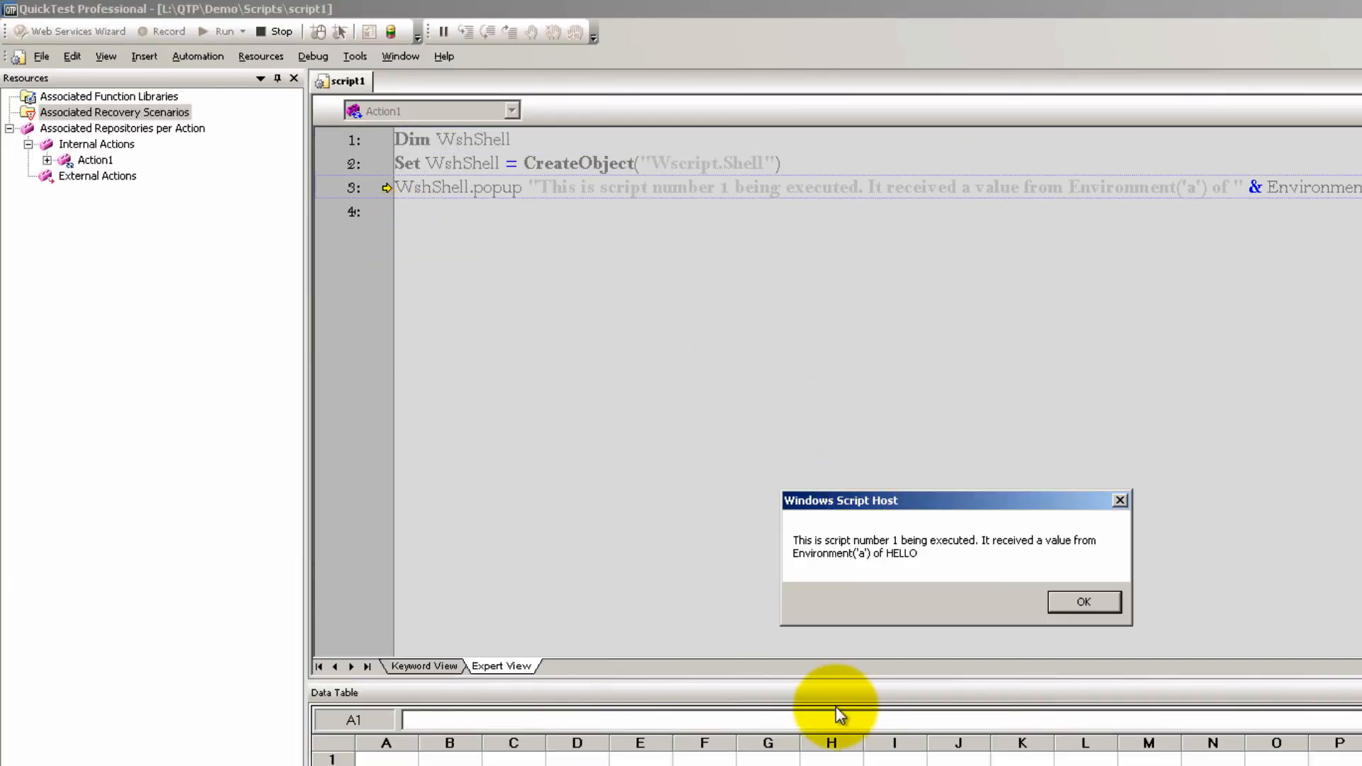
{"action": "mouse_move", "coordinate": [1003, 583]}
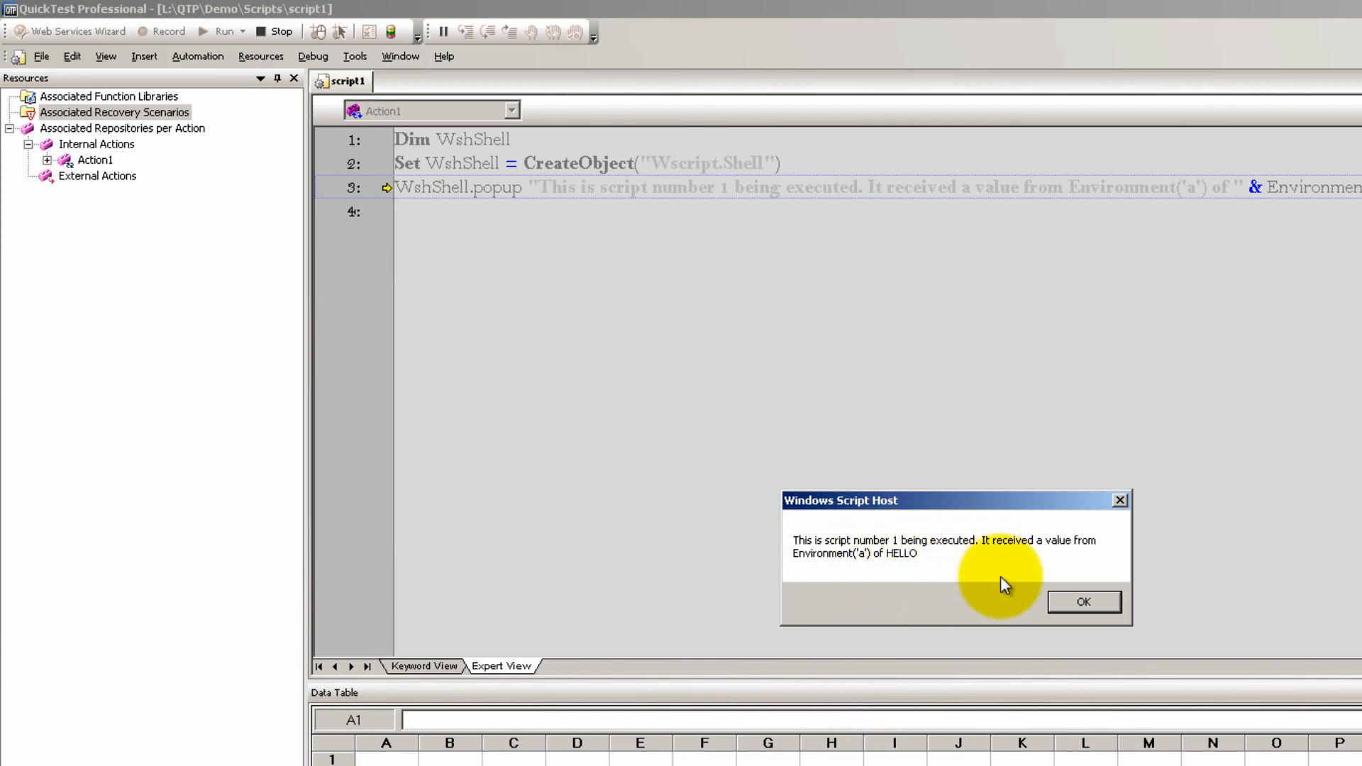
{"action": "mouse_move", "coordinate": [825, 560]}
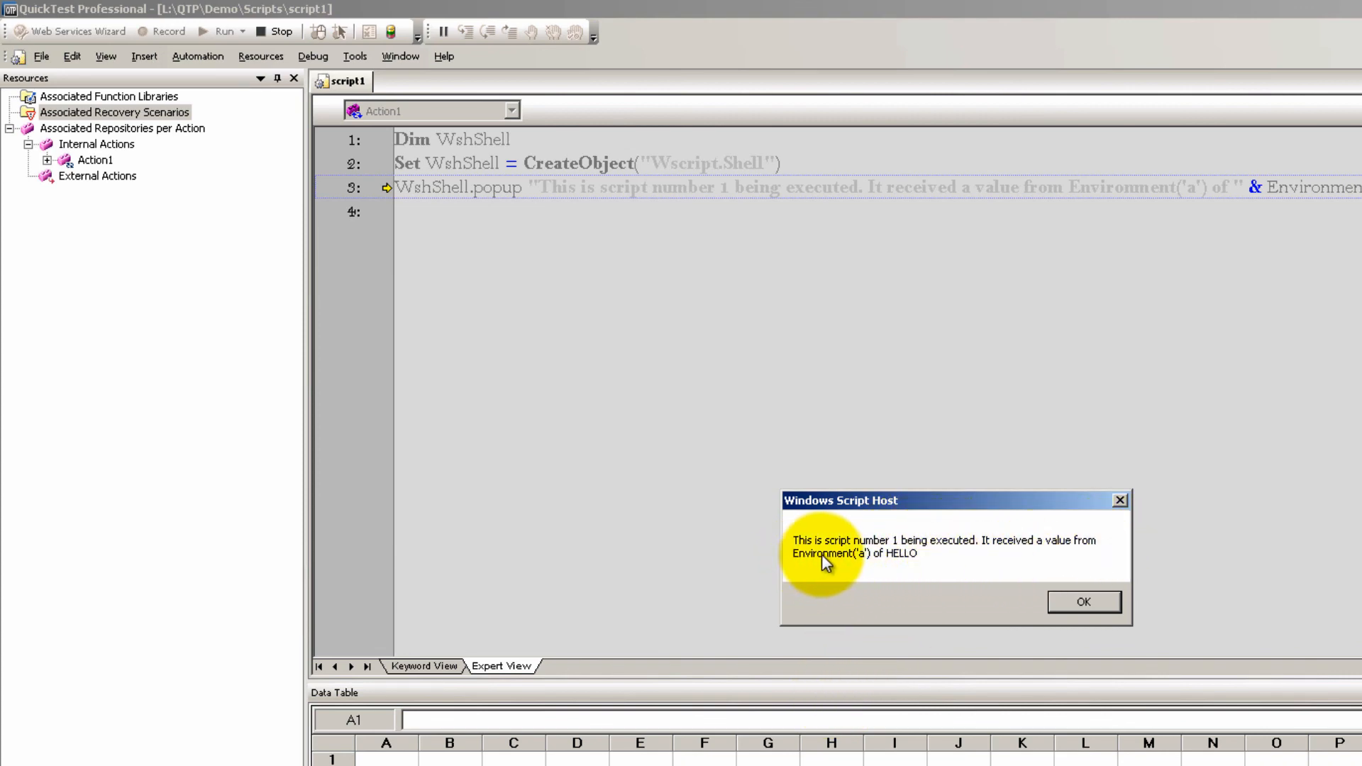
{"action": "mouse_move", "coordinate": [907, 563]}
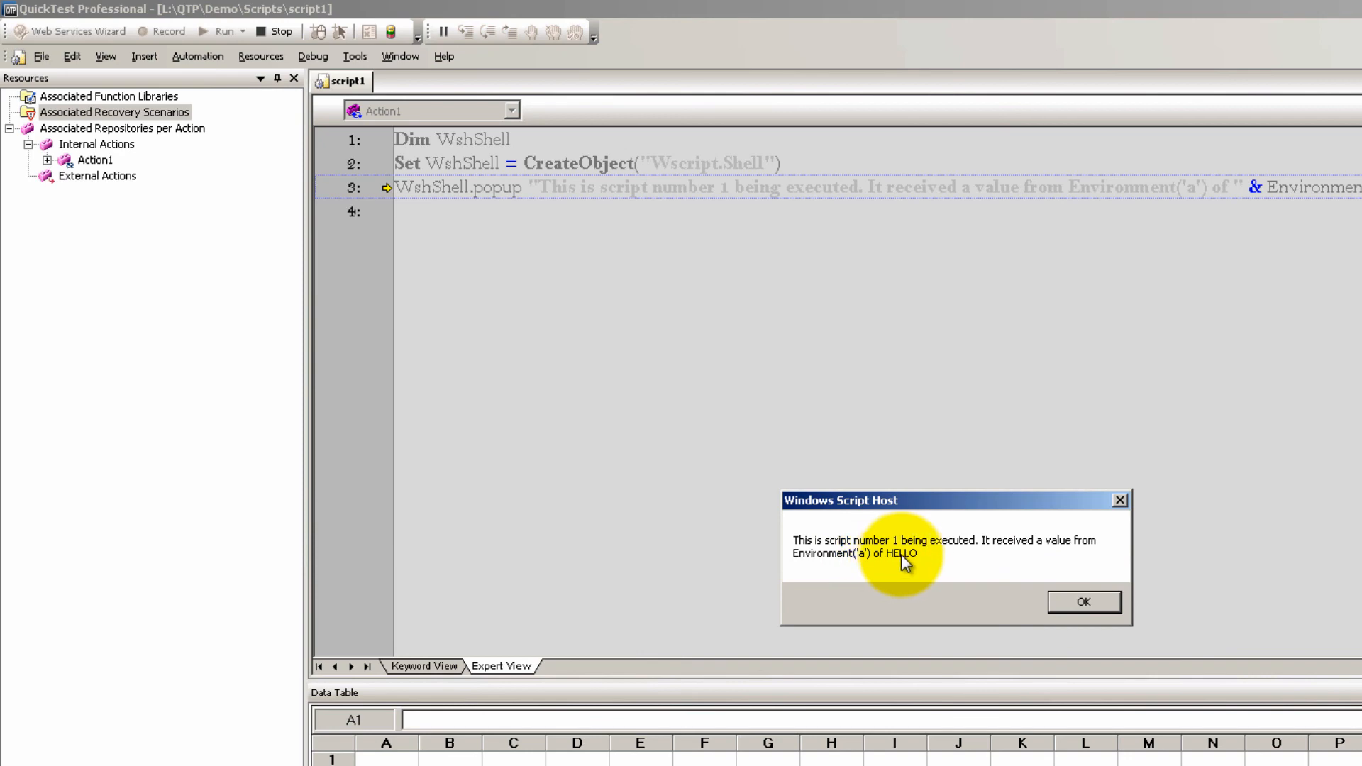
{"action": "left_click", "coordinate": [1081, 602]}
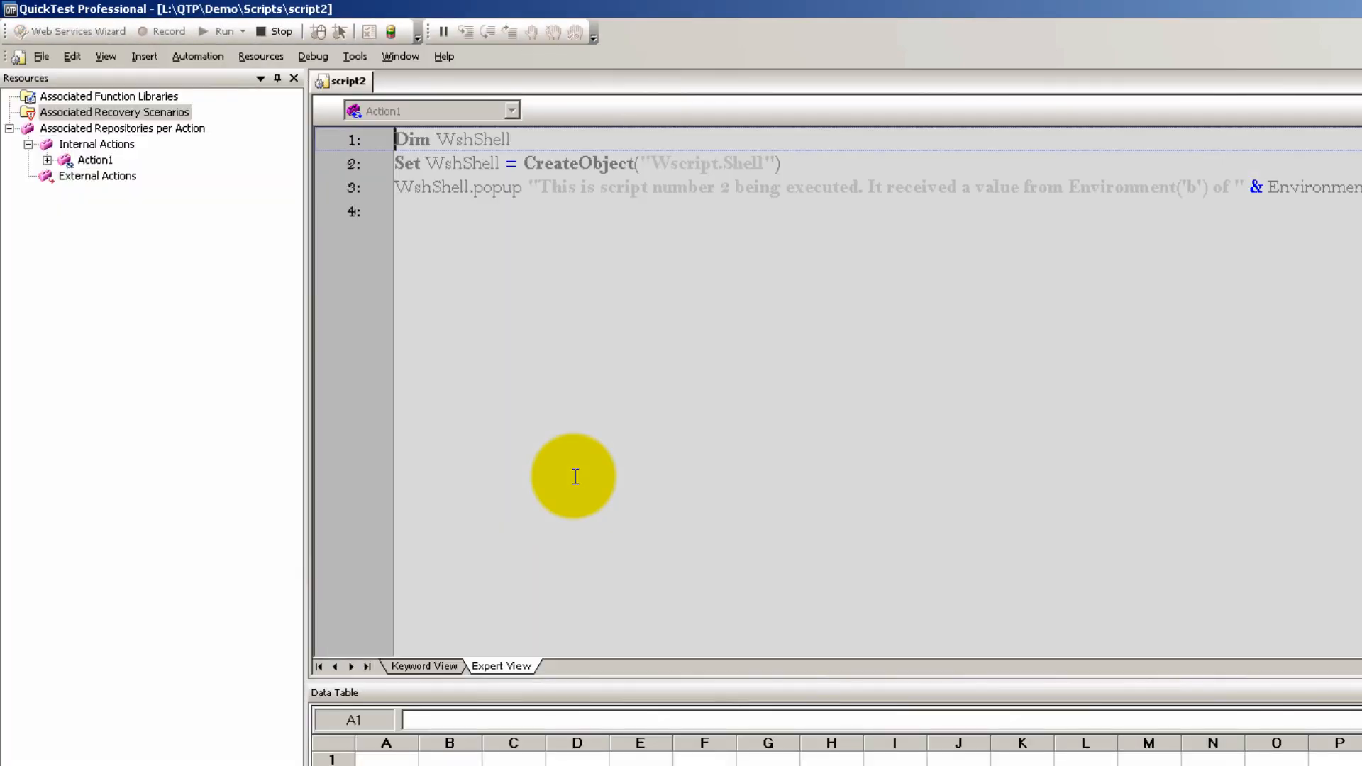
{"action": "left_click", "coordinate": [223, 32]}
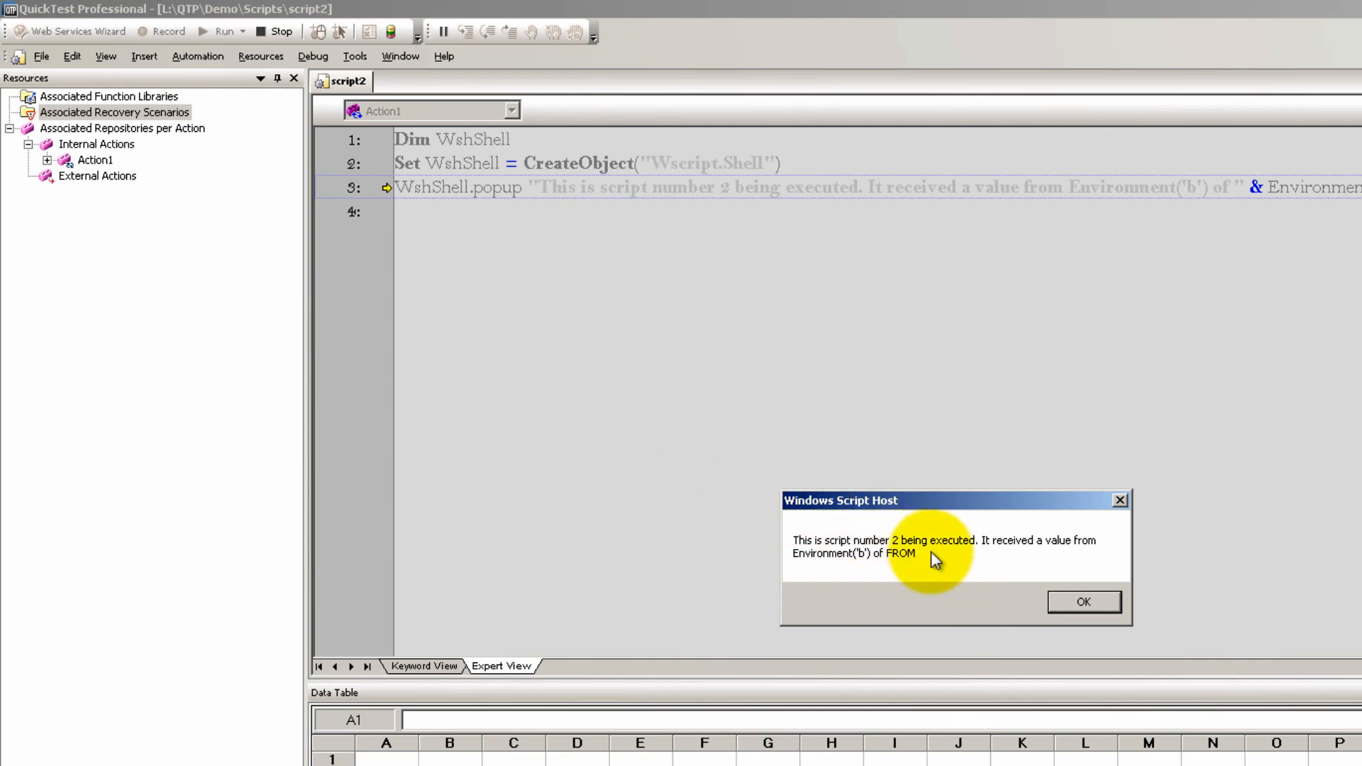
{"action": "mouse_move", "coordinate": [1058, 555]}
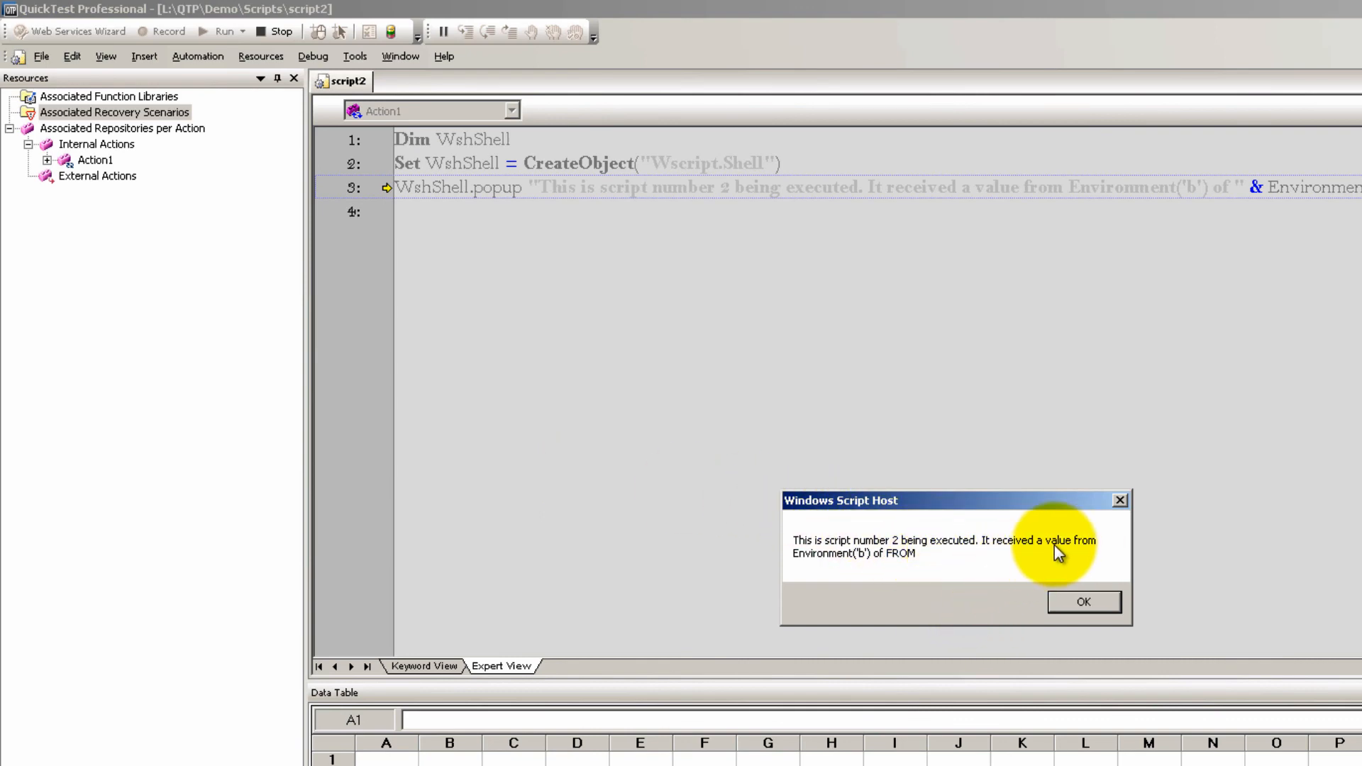
{"action": "mouse_move", "coordinate": [875, 577]}
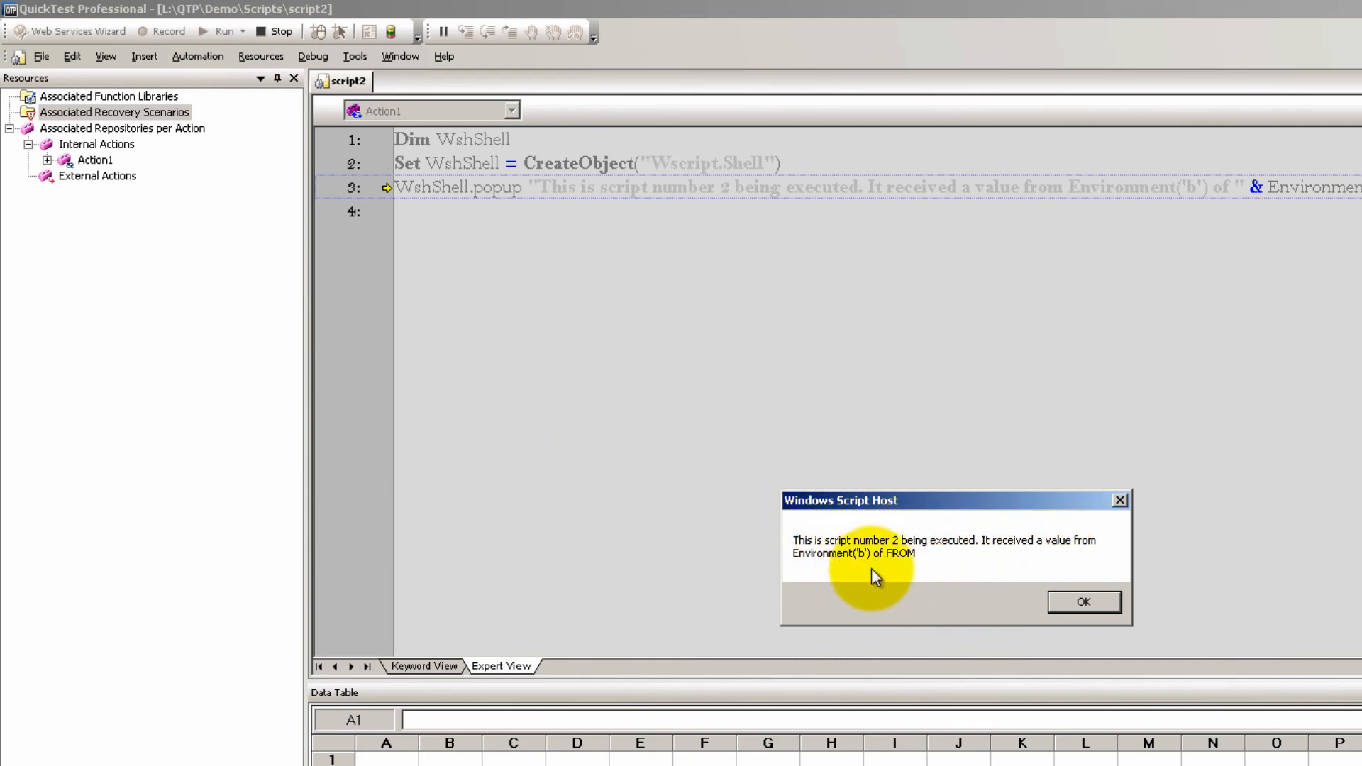
{"action": "mouse_move", "coordinate": [934, 398]}
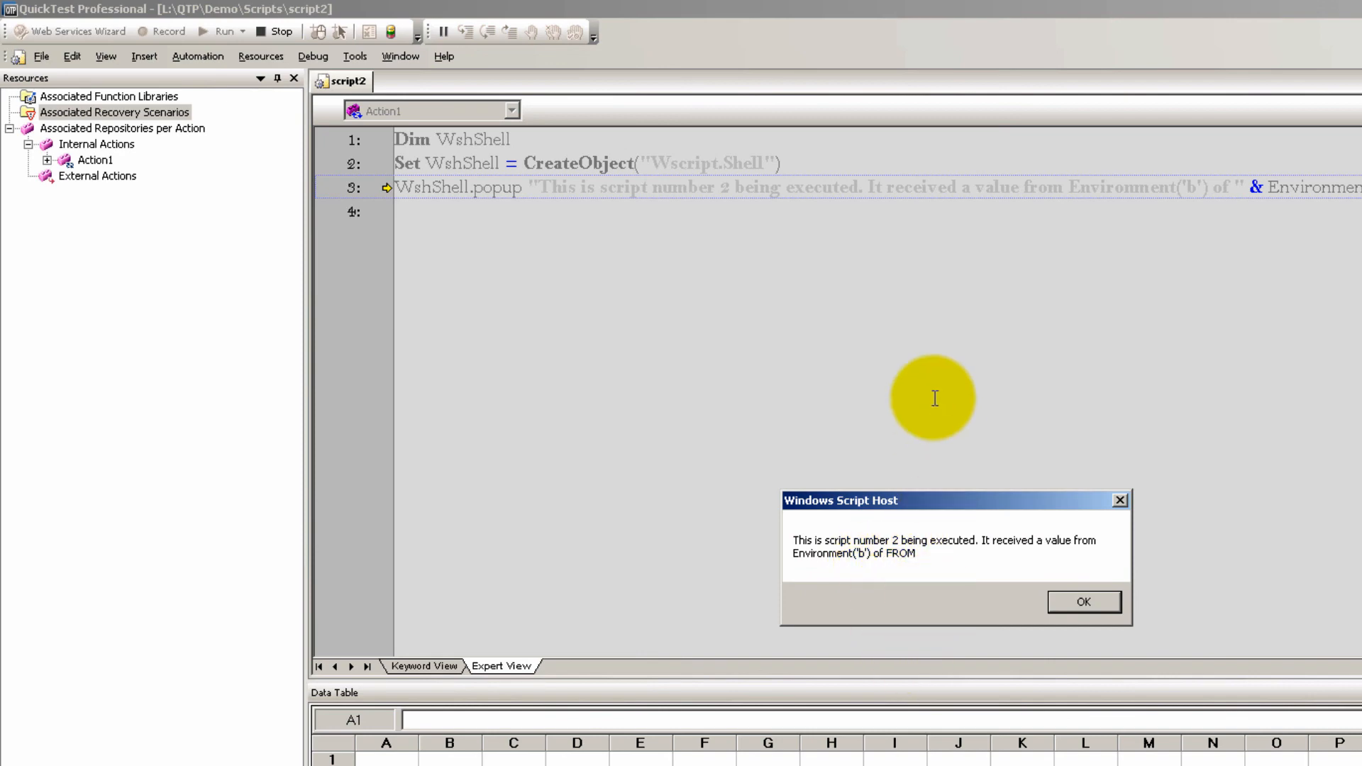
{"action": "left_click", "coordinate": [1082, 602]}
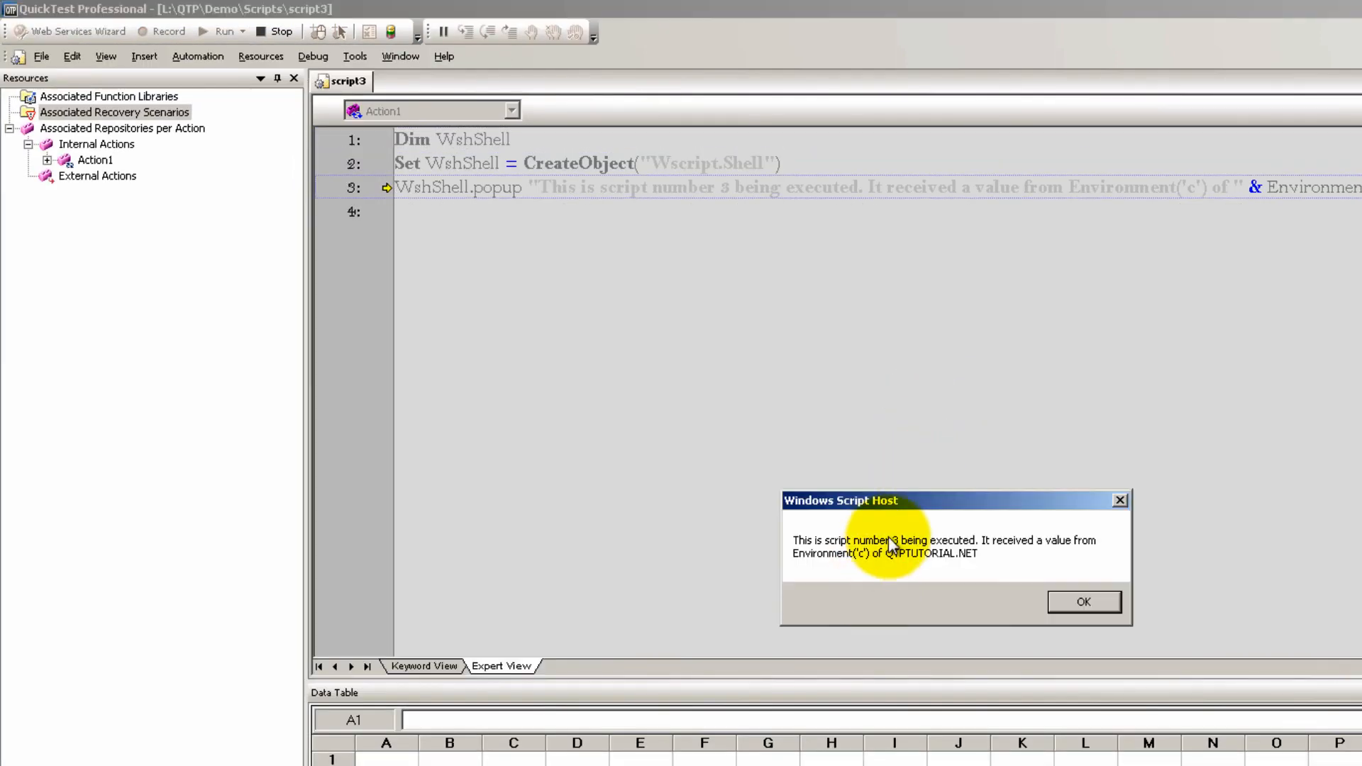
{"action": "mouse_move", "coordinate": [1098, 551]}
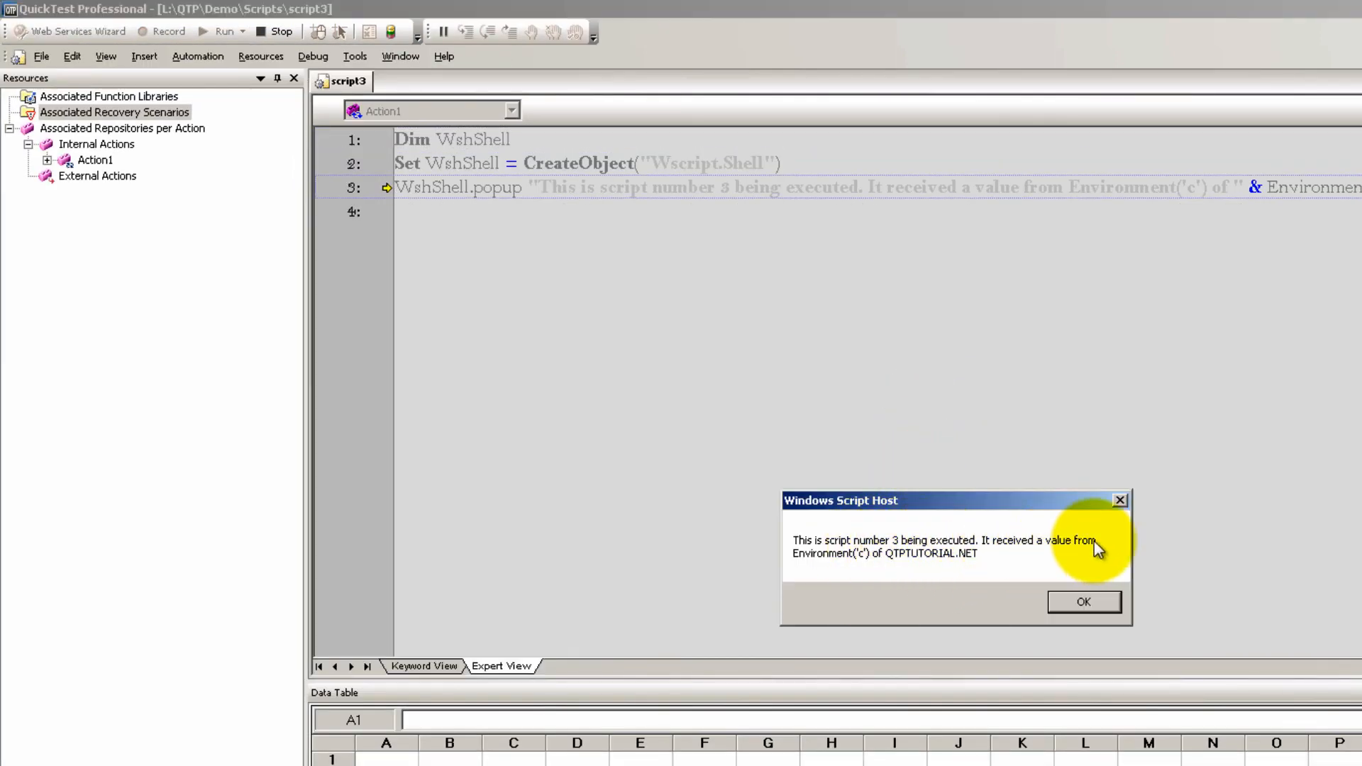
{"action": "mouse_move", "coordinate": [899, 569]}
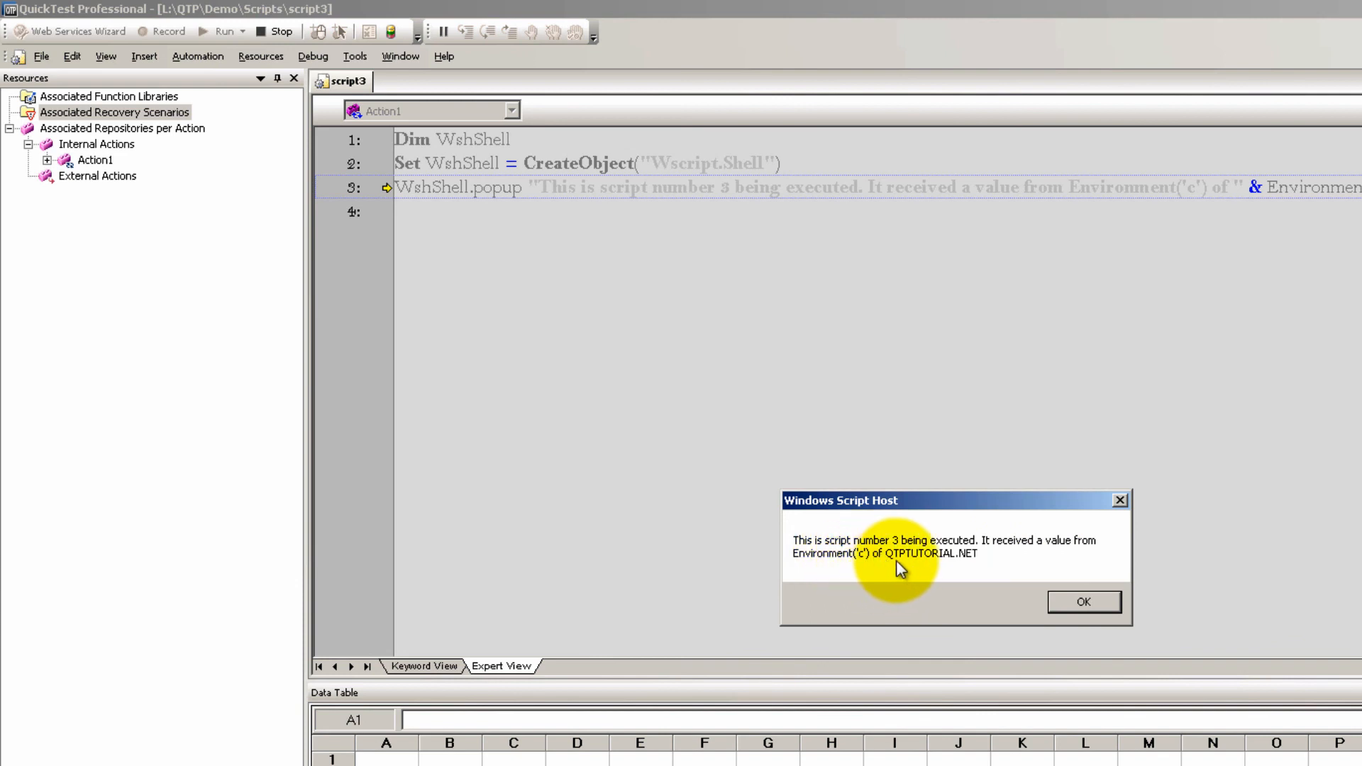
{"action": "mouse_move", "coordinate": [960, 344]}
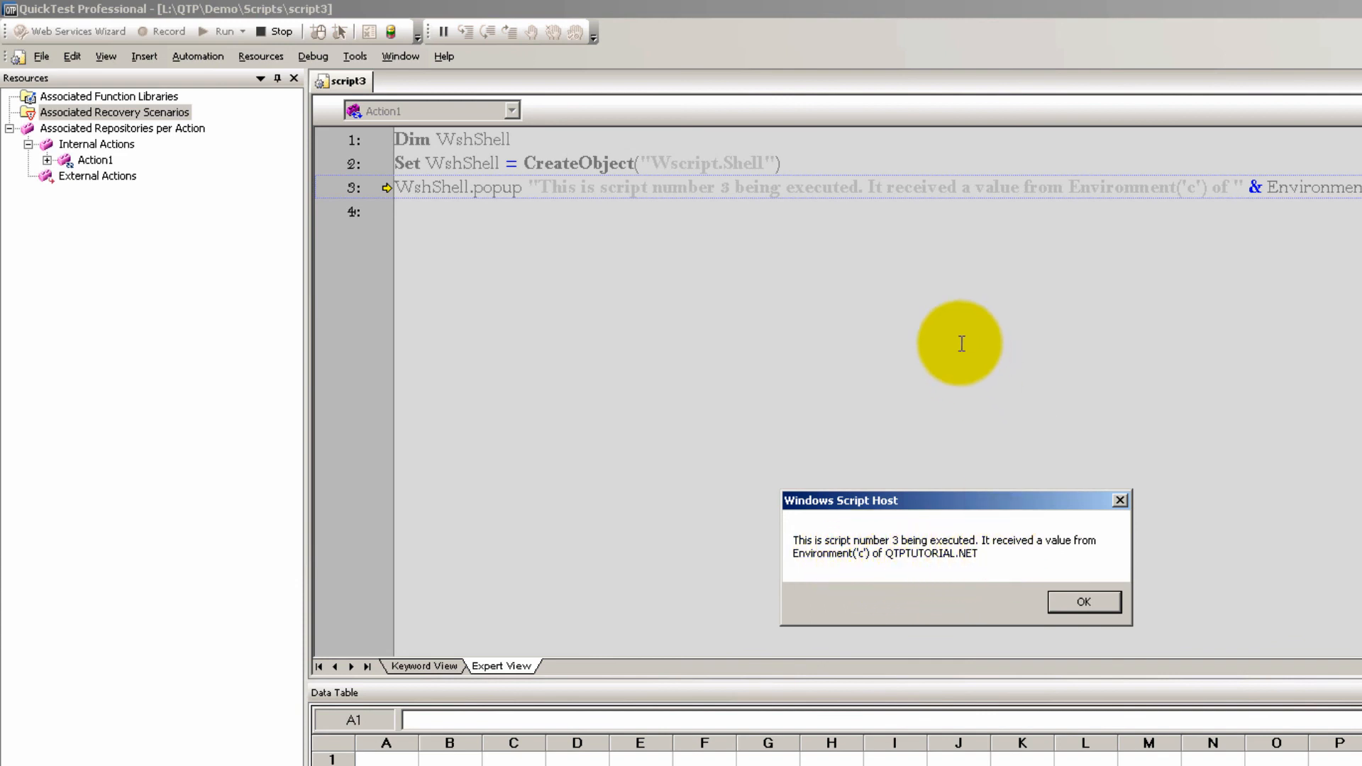
Dismiss script3's QTPTUTORIAL.NET popup so the batch run finishes
{"action": "left_click", "coordinate": [1082, 602]}
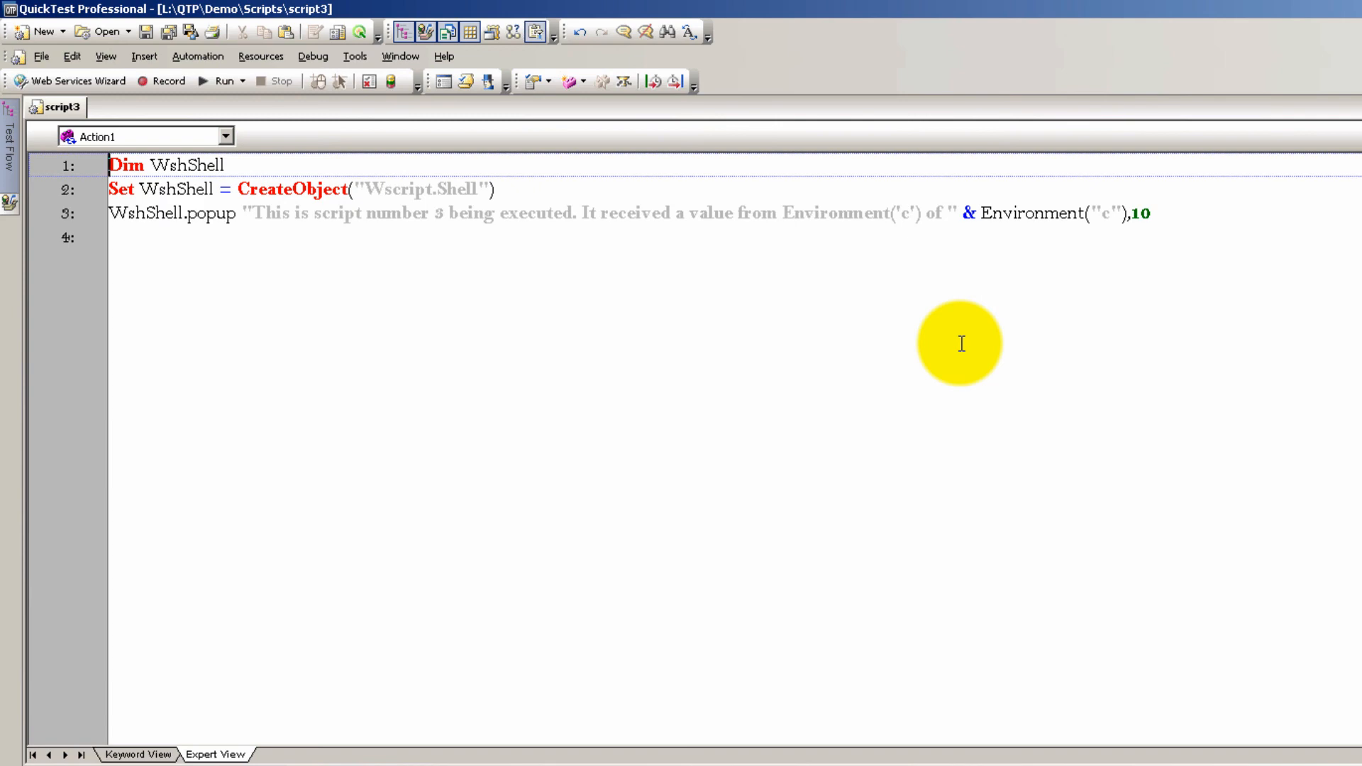
{"action": "mouse_move", "coordinate": [973, 374]}
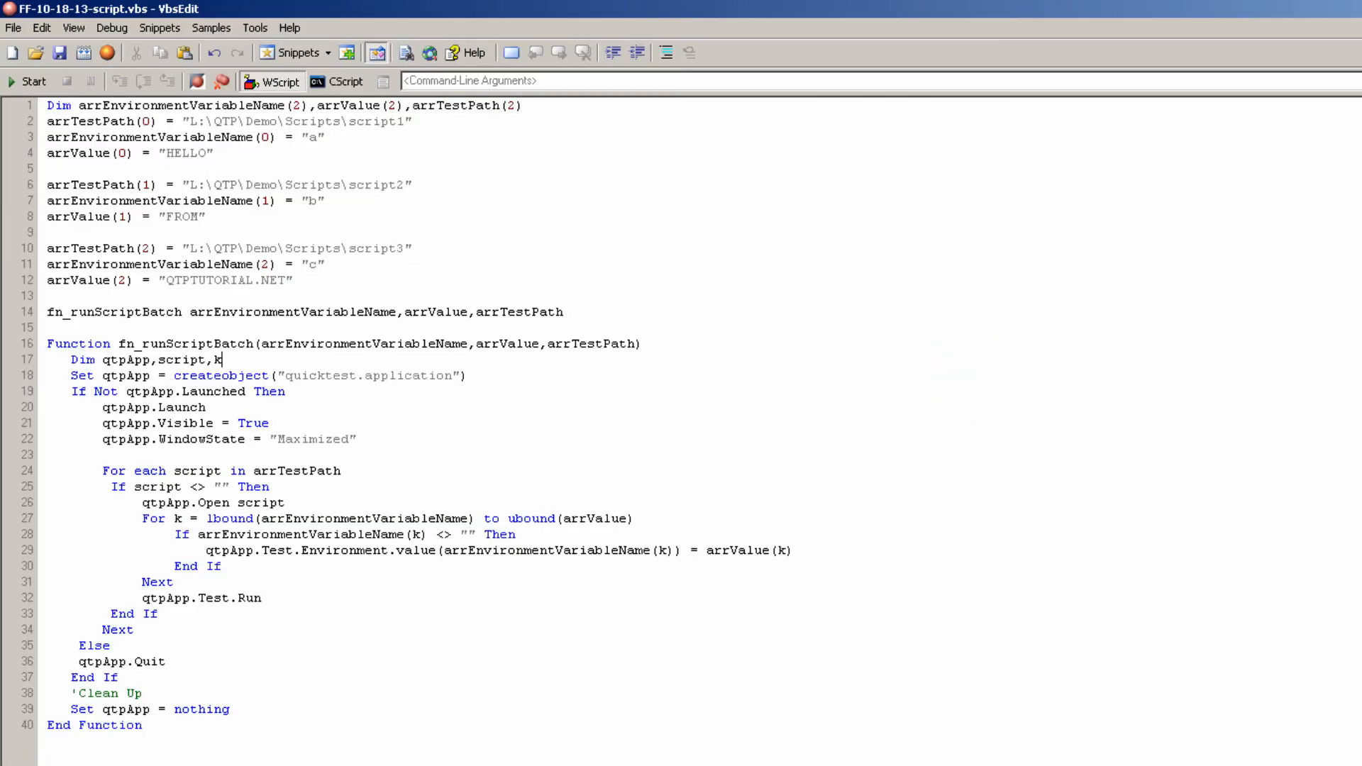
{"action": "mouse_move", "coordinate": [680, 425]}
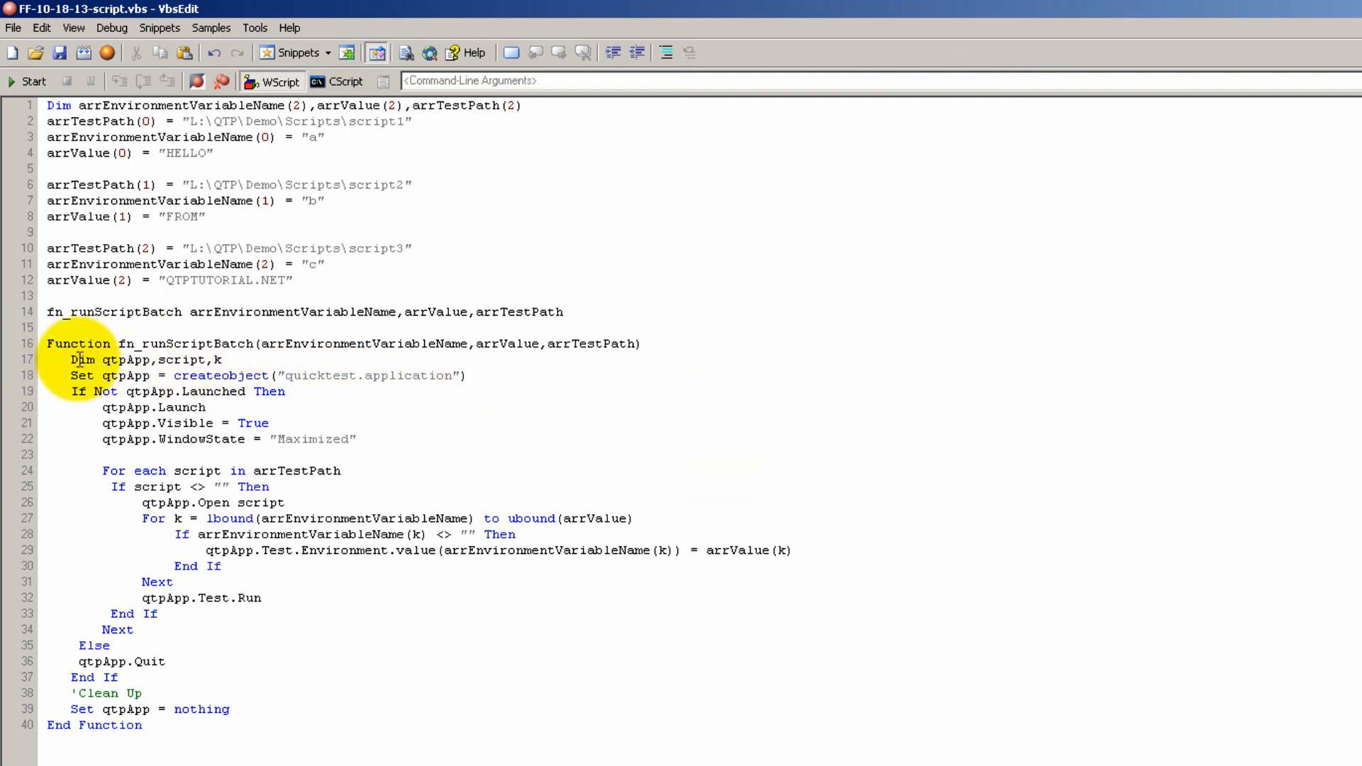
{"action": "mouse_move", "coordinate": [303, 383]}
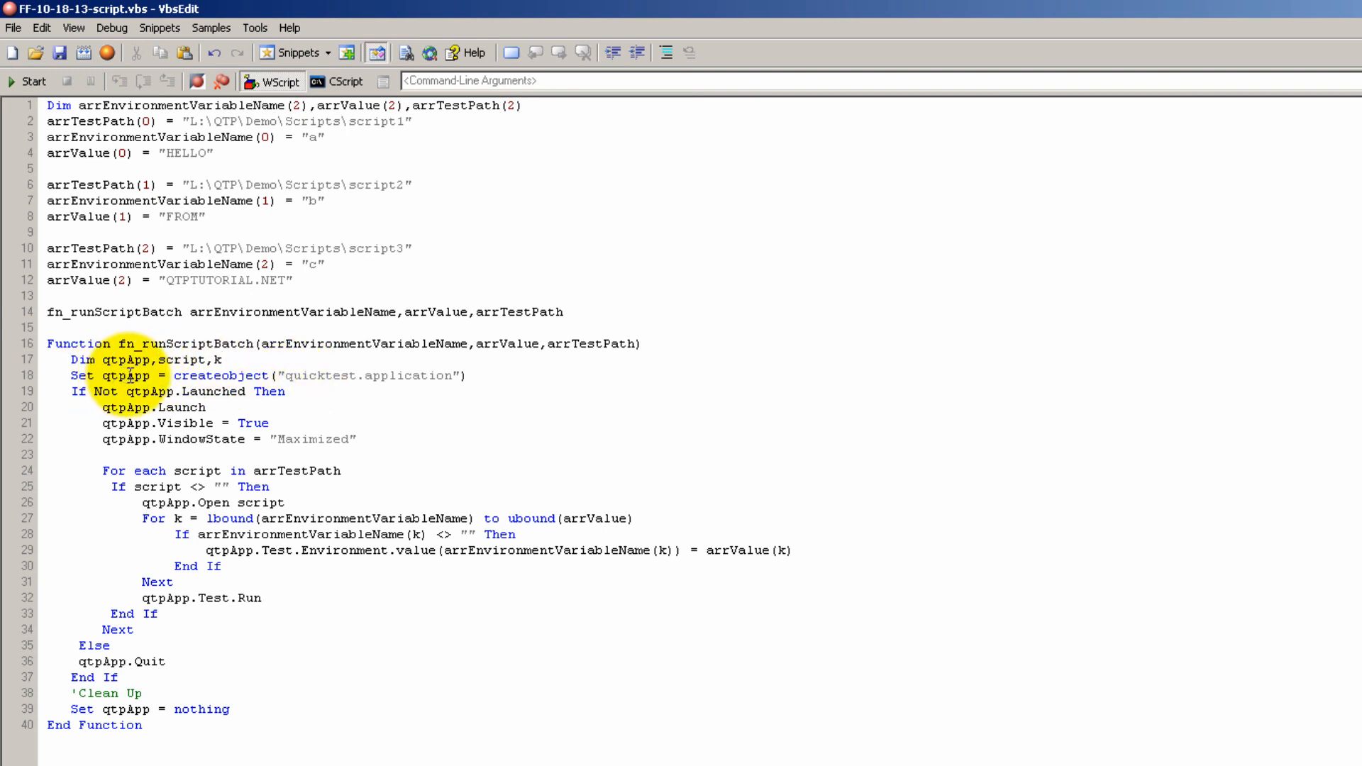
Place the cursor at the end of the createobject line, ready to comment
{"action": "left_click", "coordinate": [224, 359]}
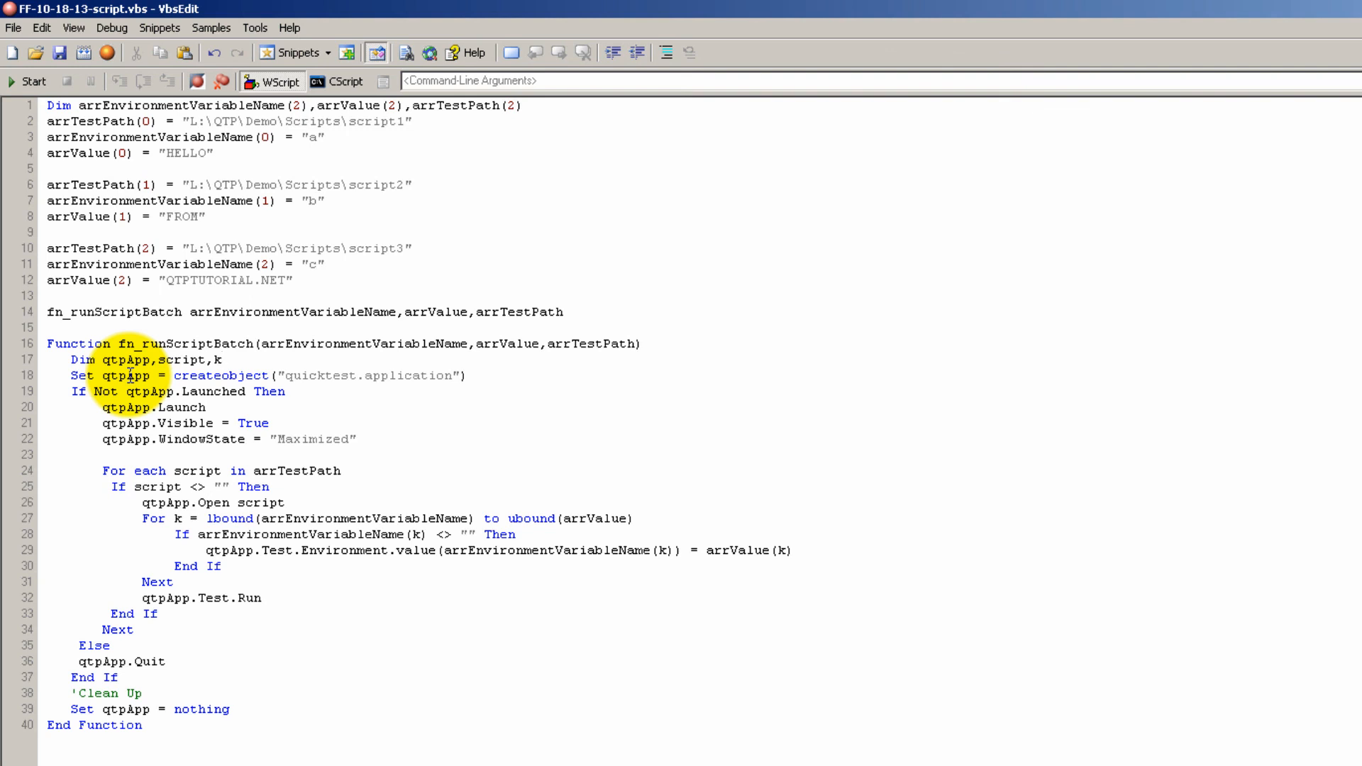
{"action": "mouse_move", "coordinate": [999, 226]}
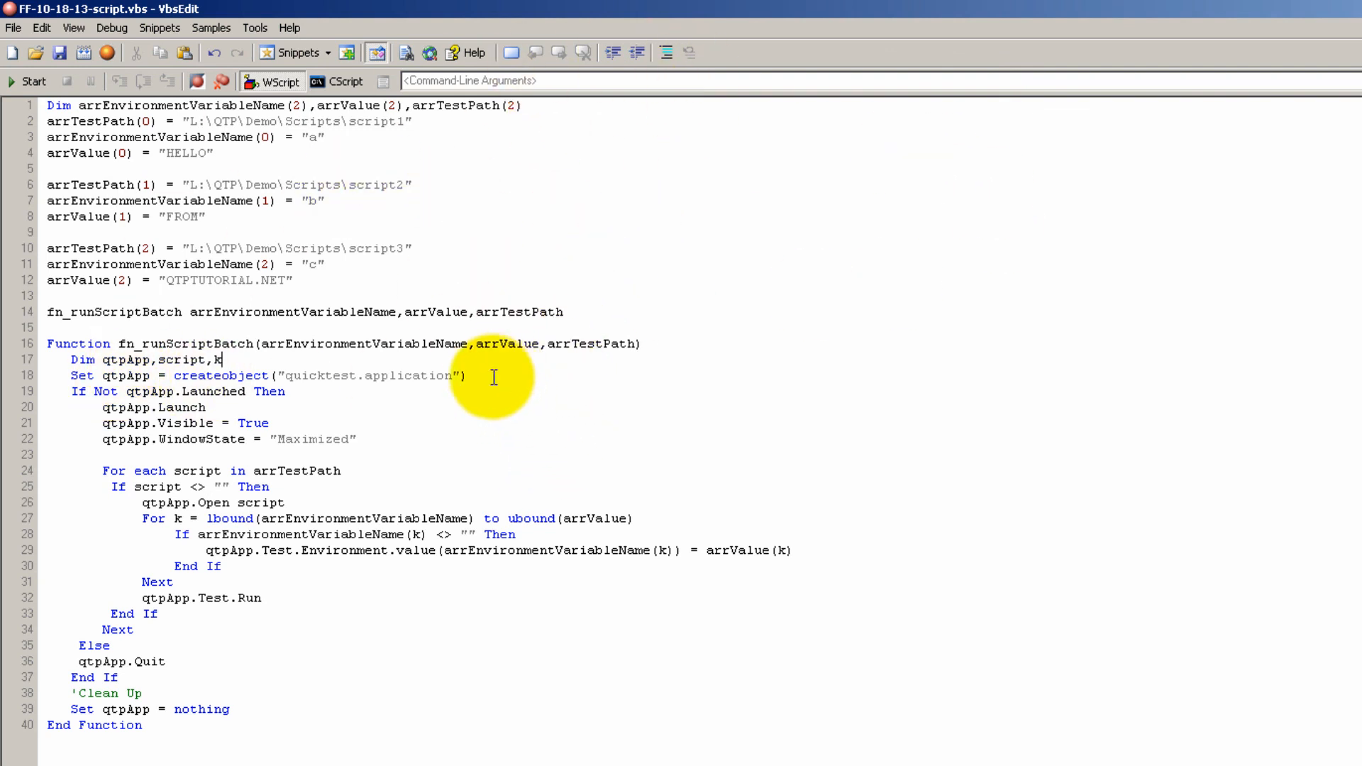
Write a comment explaining the function checks whether QTP is launched before proceeding
{"action": "type", "text": "'Check to see if QTP is launched, if not, then w"}
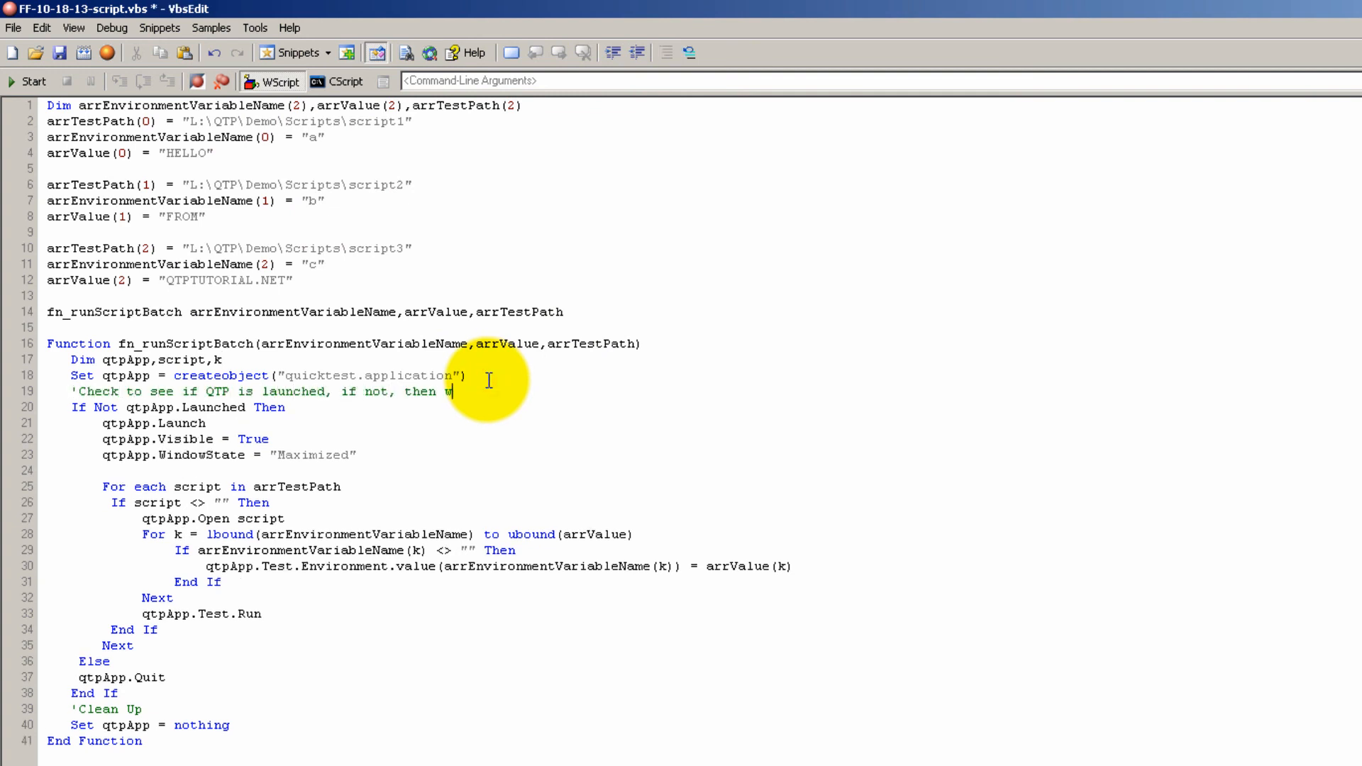
{"action": "type", "text": "e can proceed with the rest of the actions"}
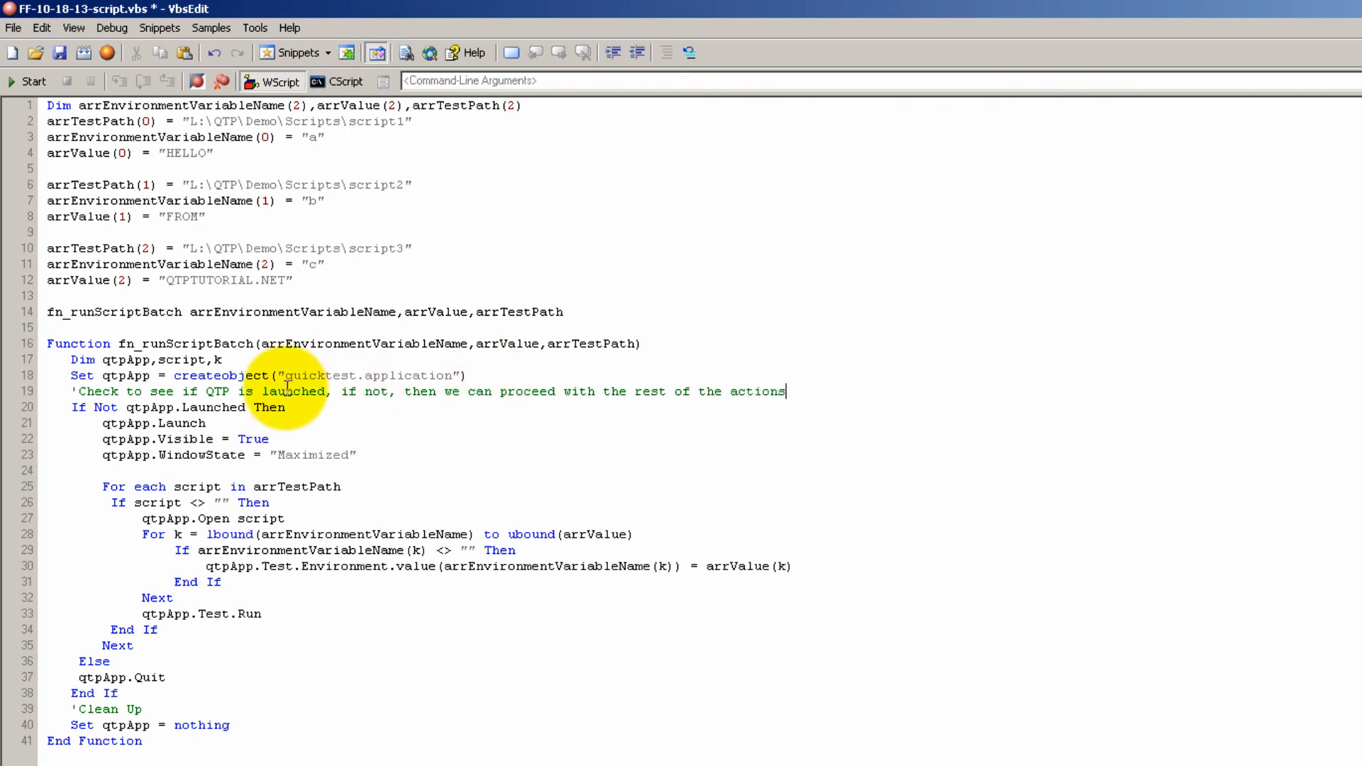
{"action": "mouse_move", "coordinate": [439, 400]}
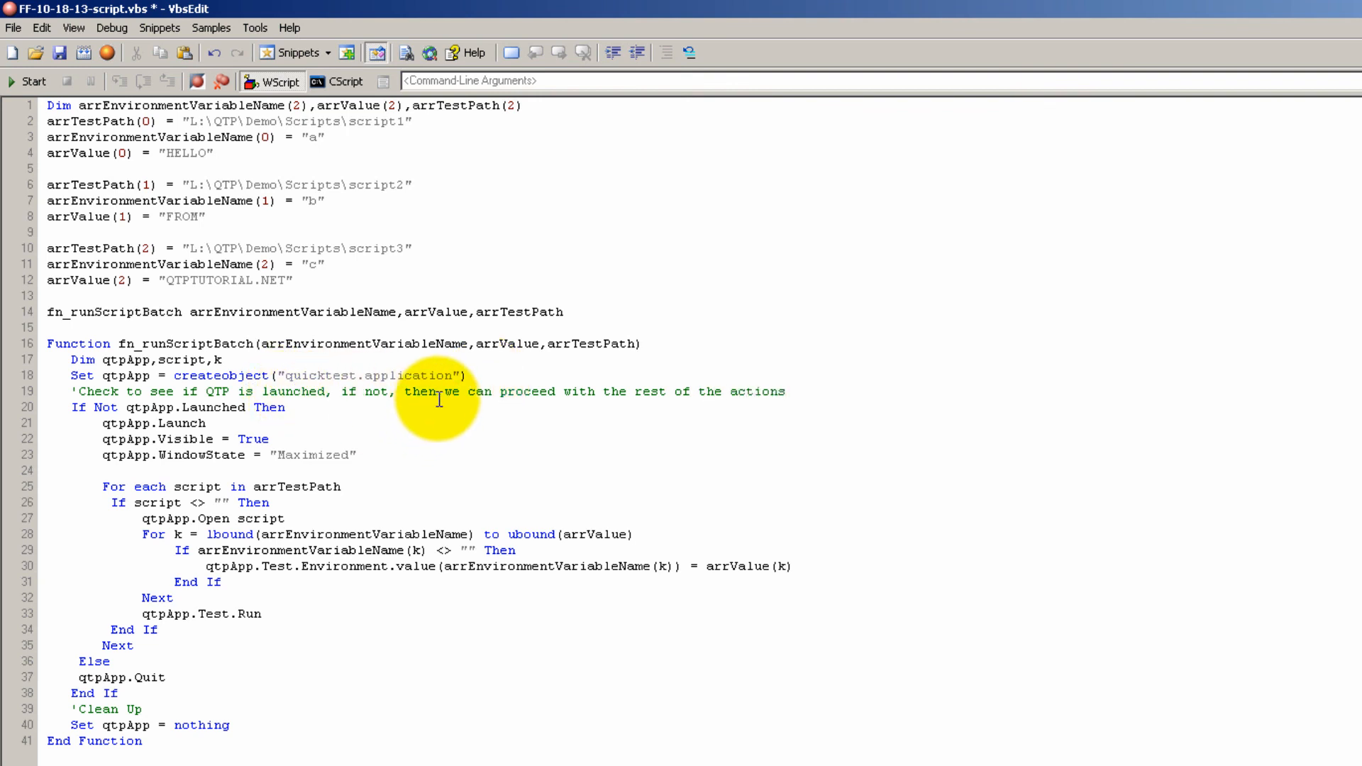
{"action": "mouse_move", "coordinate": [351, 411]}
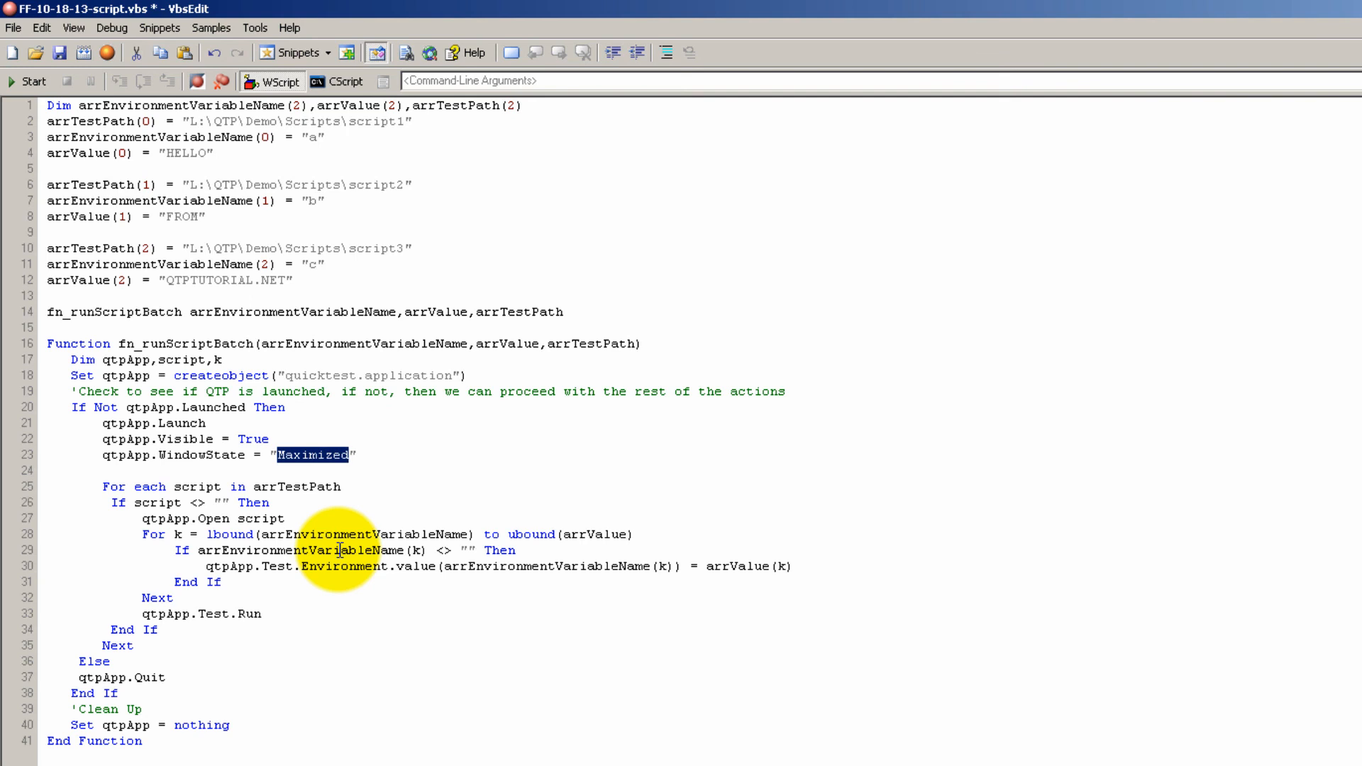
{"action": "mouse_move", "coordinate": [365, 548]}
{"action": "type", "text": "'"}
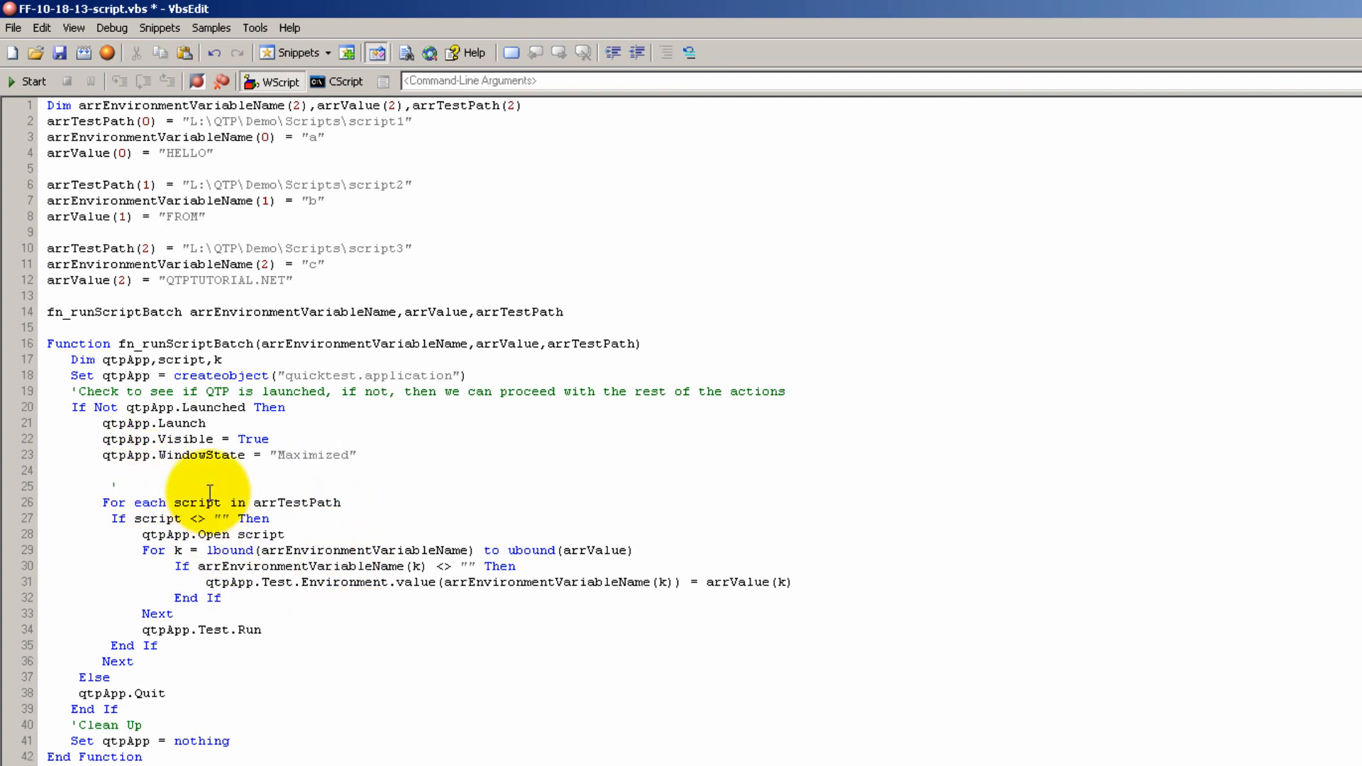
{"action": "mouse_move", "coordinate": [292, 502]}
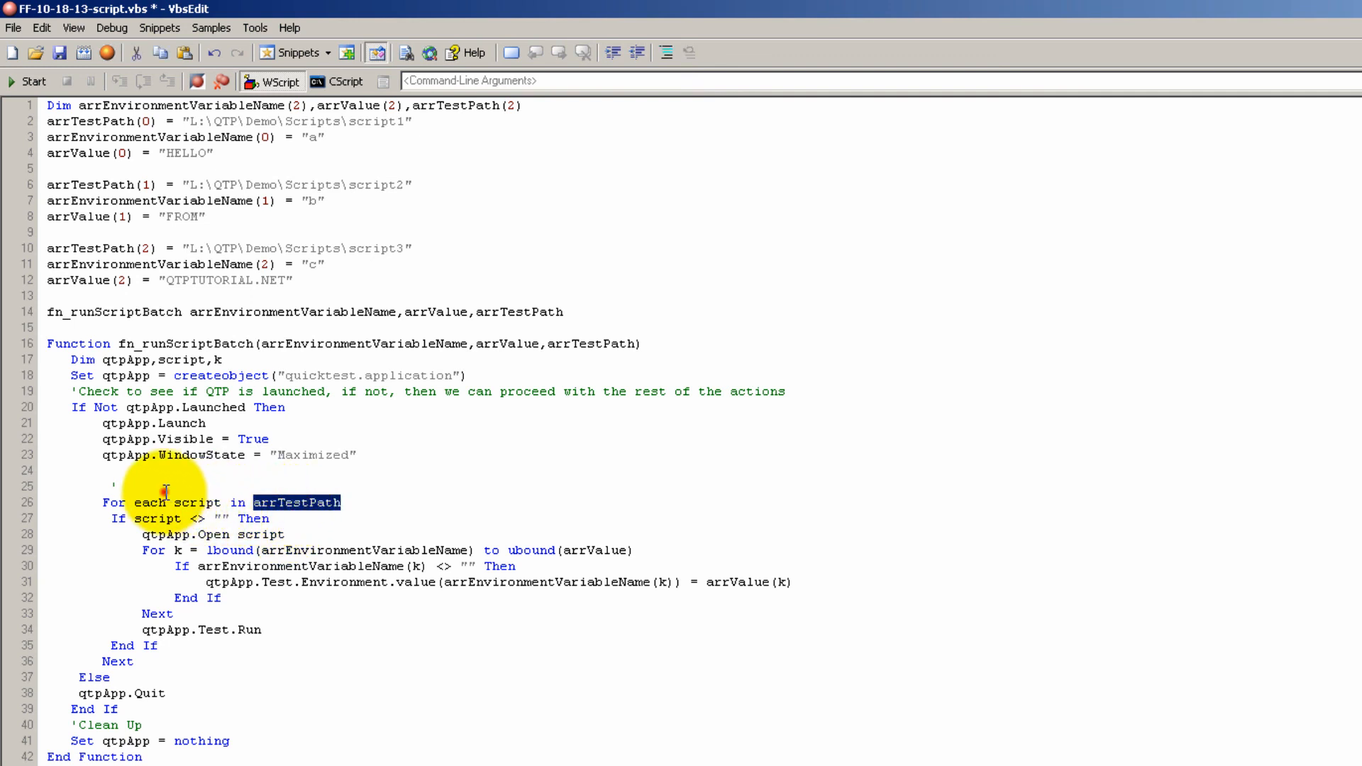
Comment the loop lines: run through every script, check it isn't empty, open the script
{"action": "type", "text": "Run through every single script that is in the array"}
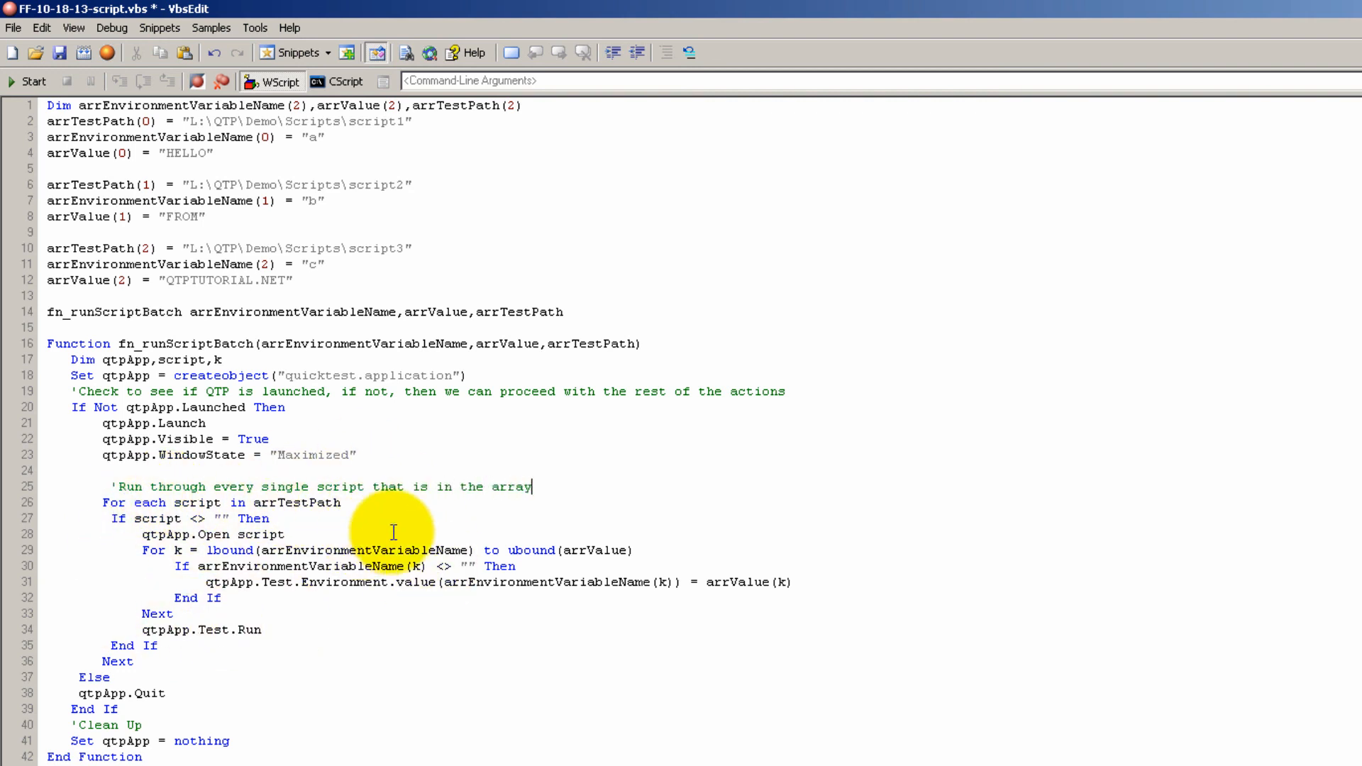
{"action": "mouse_move", "coordinate": [426, 505]}
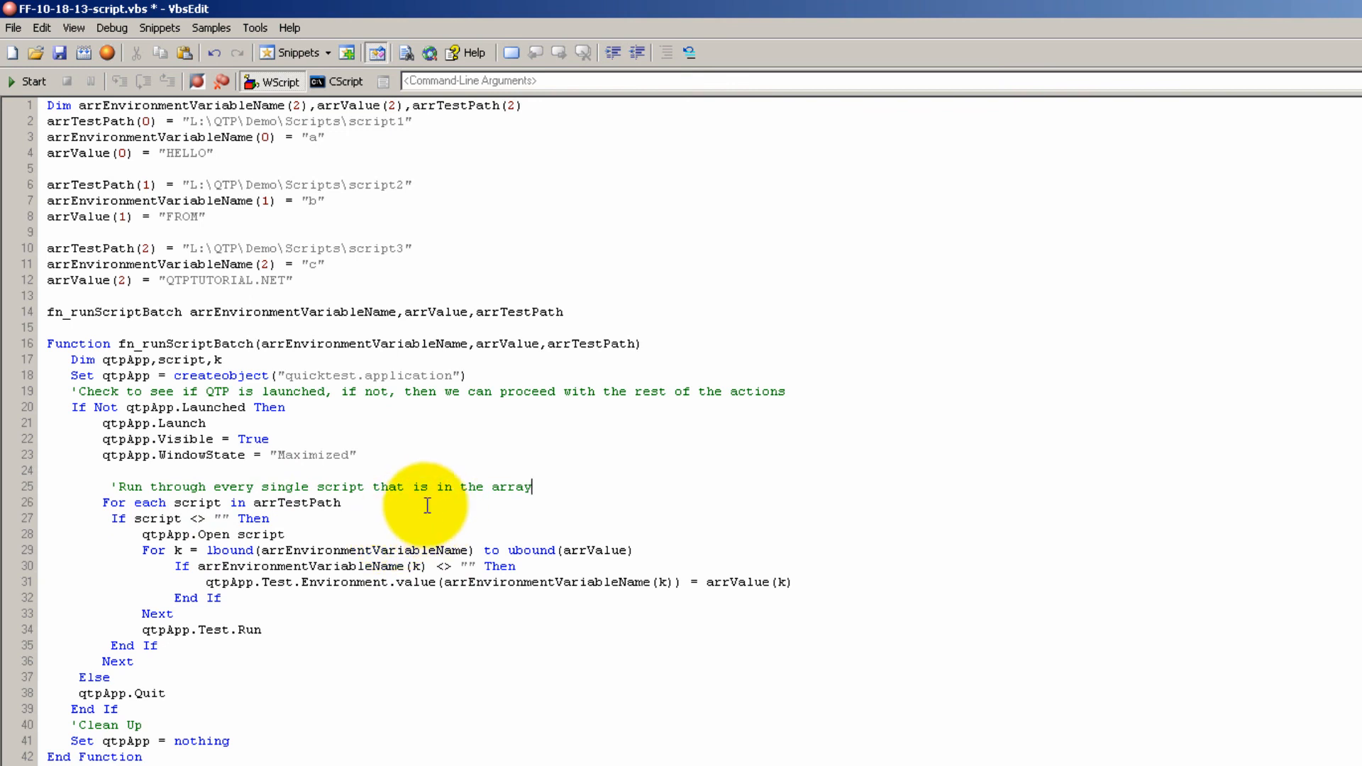
{"action": "mouse_move", "coordinate": [302, 517]}
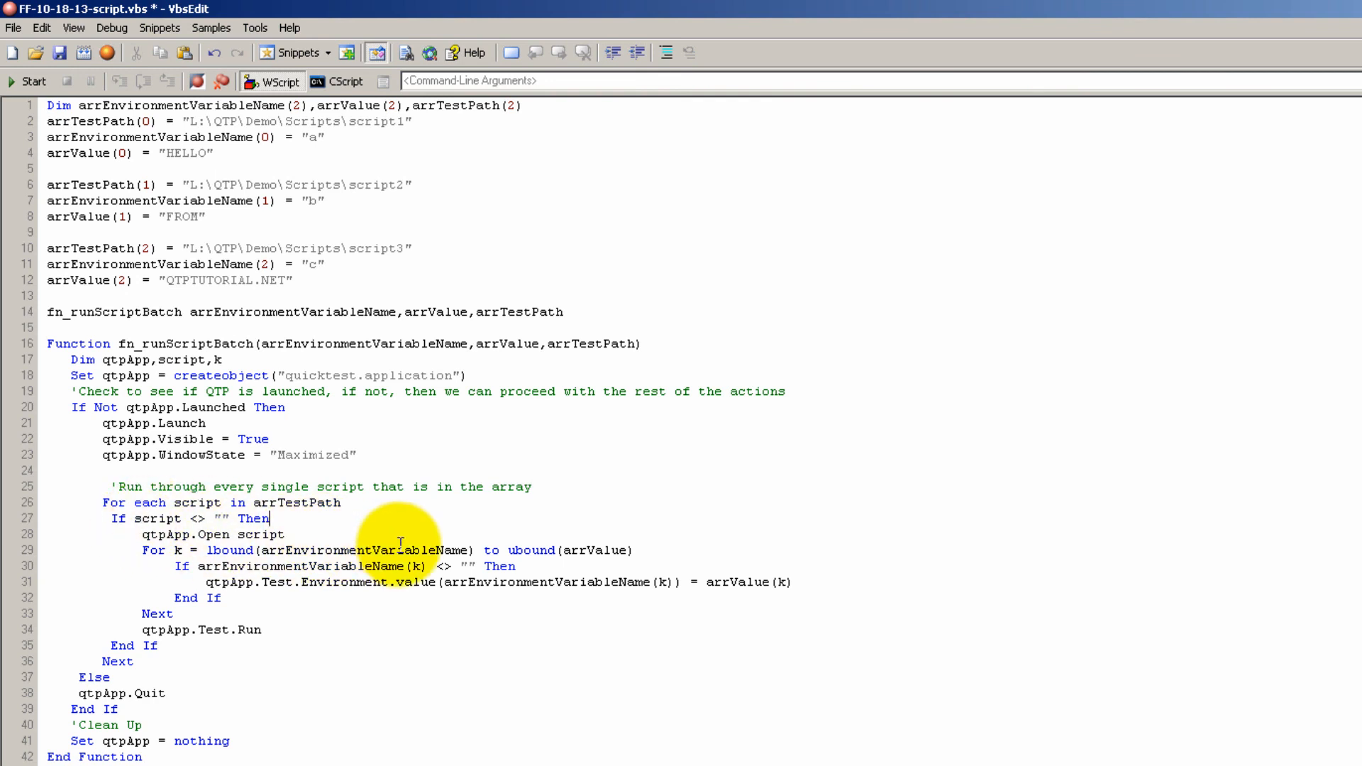
{"action": "type", "text": "'Check to make sure that the script is not empty"}
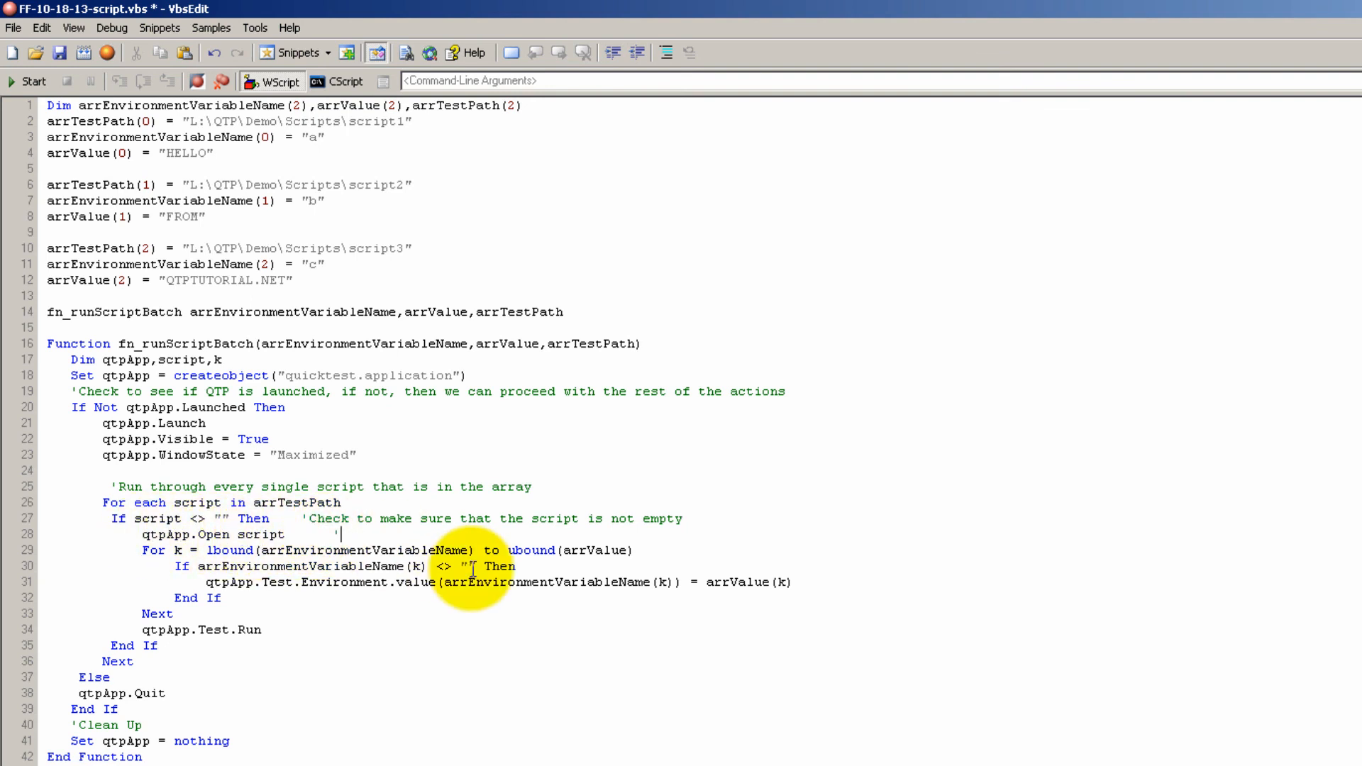
{"action": "type", "text": "Open the script"}
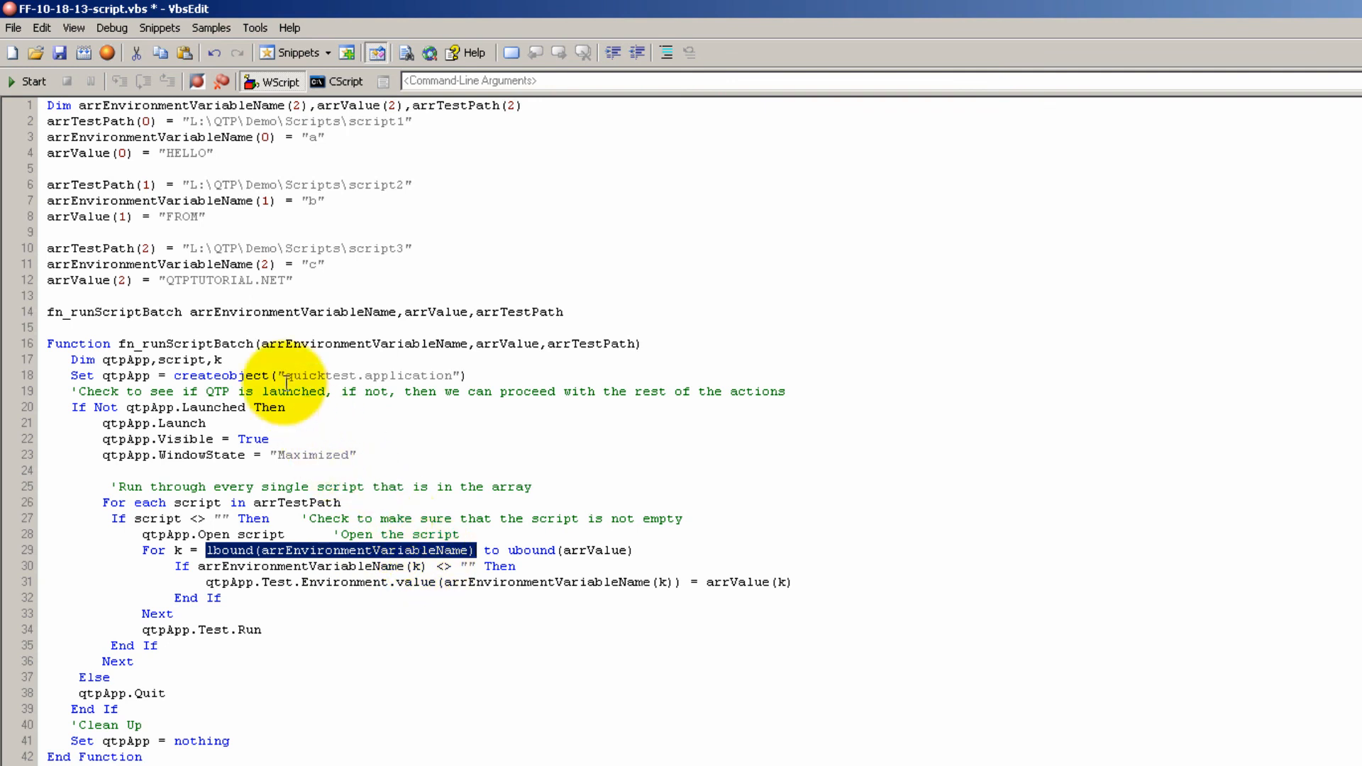
{"action": "left_click", "coordinate": [122, 153]}
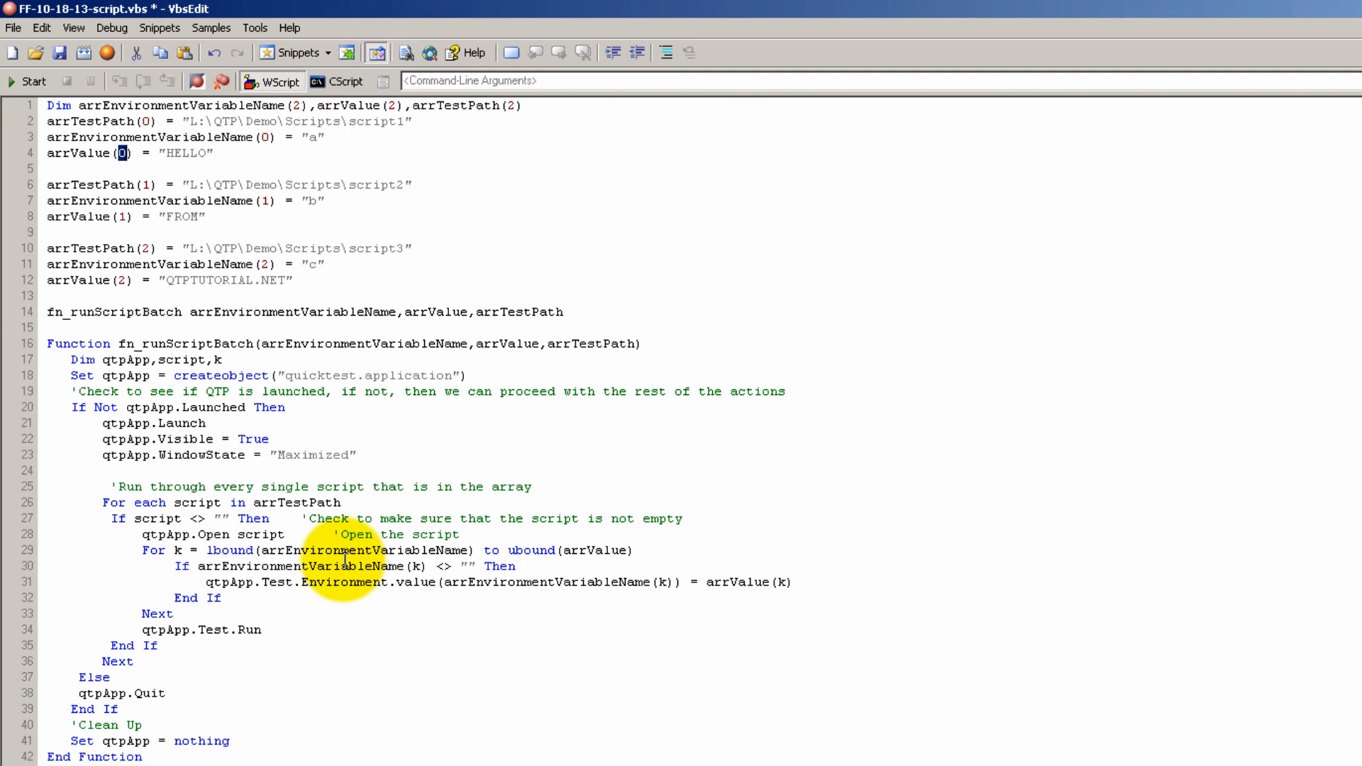
Comment the For k line as running from the array's lowest to upper bound, and start the empty-name check comment
{"action": "left_click", "coordinate": [649, 551]}
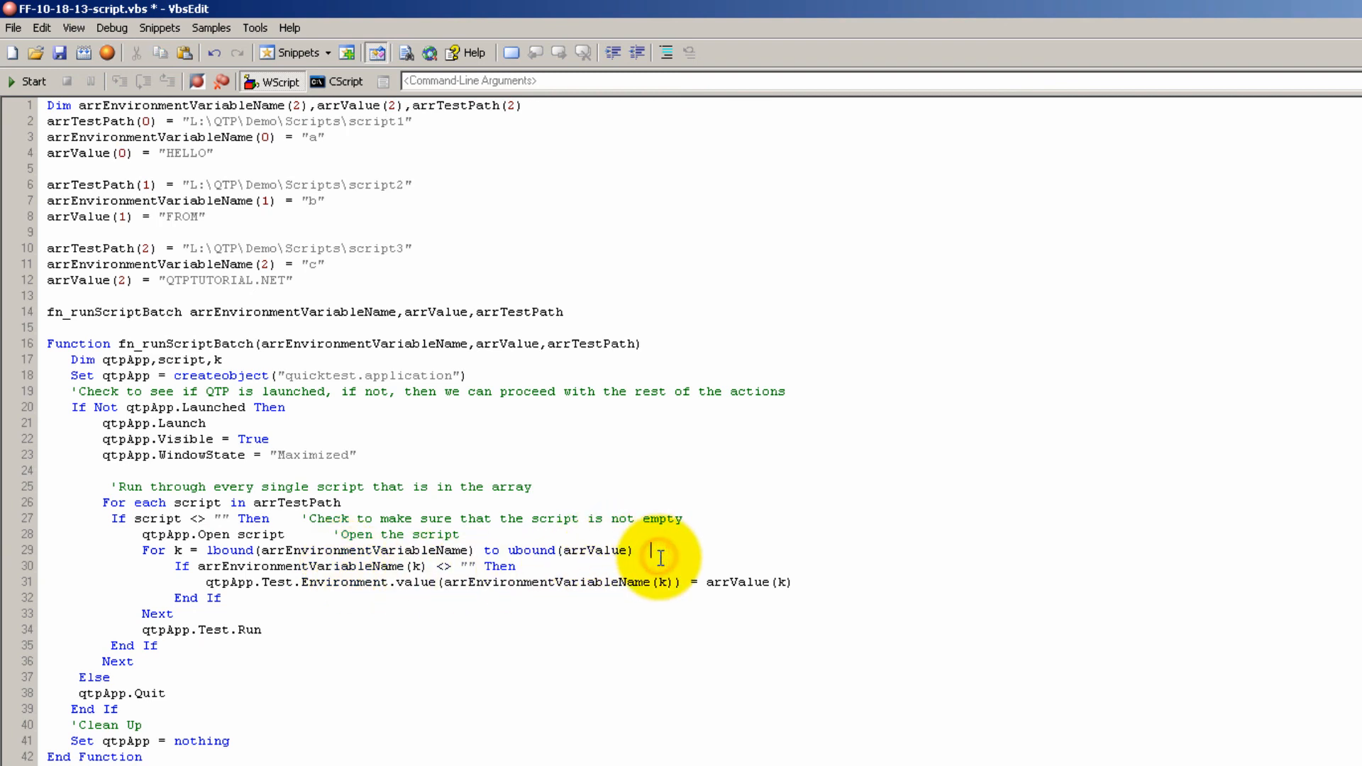
{"action": "type", "text": "'Run from the lowest bounds"}
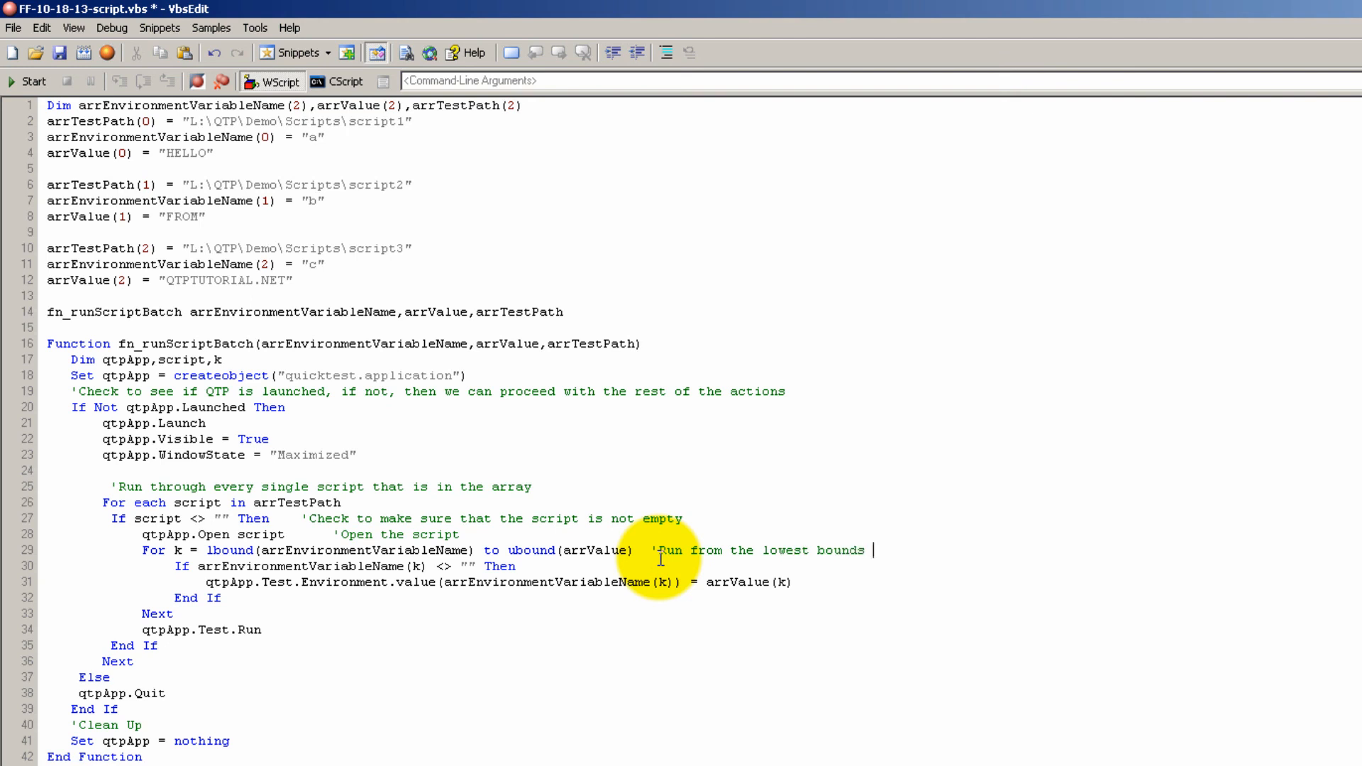
{"action": "type", "text": "of the array to the upper bounds of the array"}
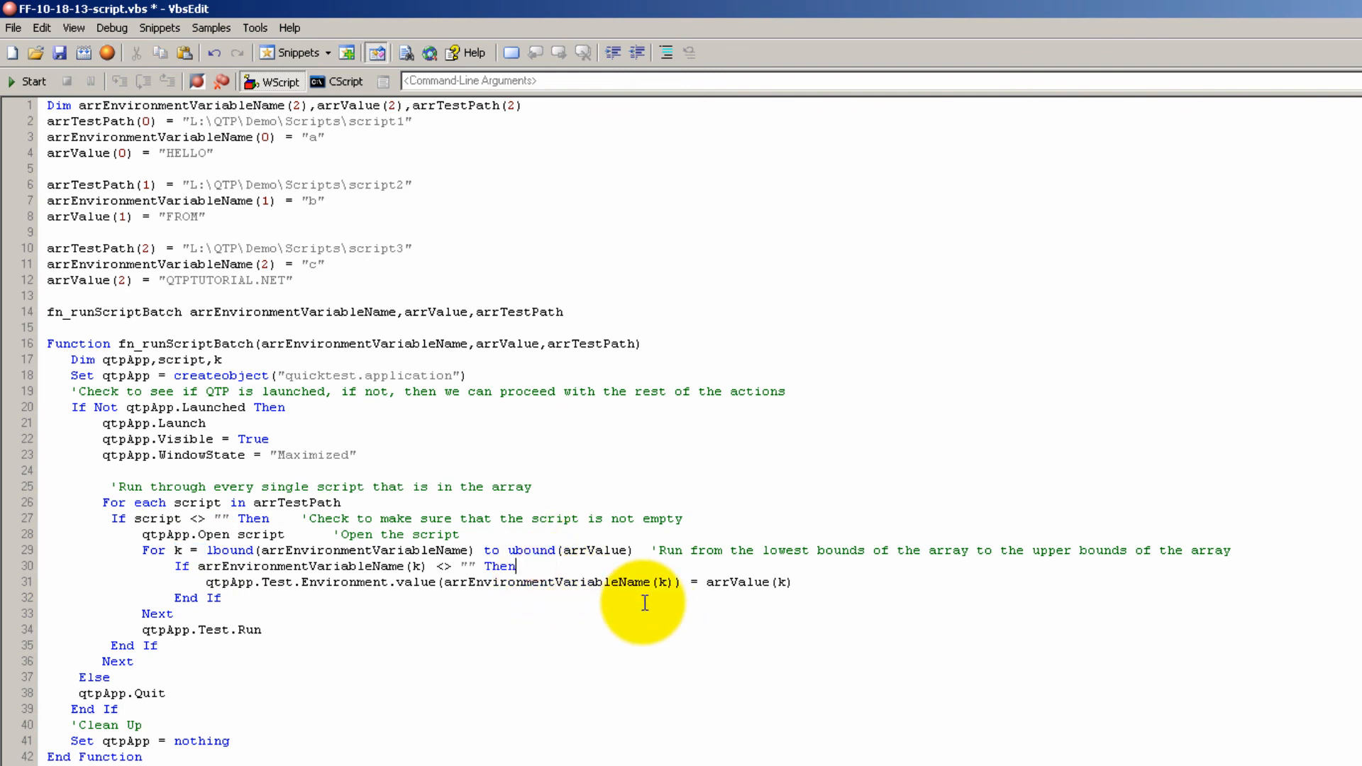
{"action": "type", "text": "'Check to make sure that the variable name is not empty"}
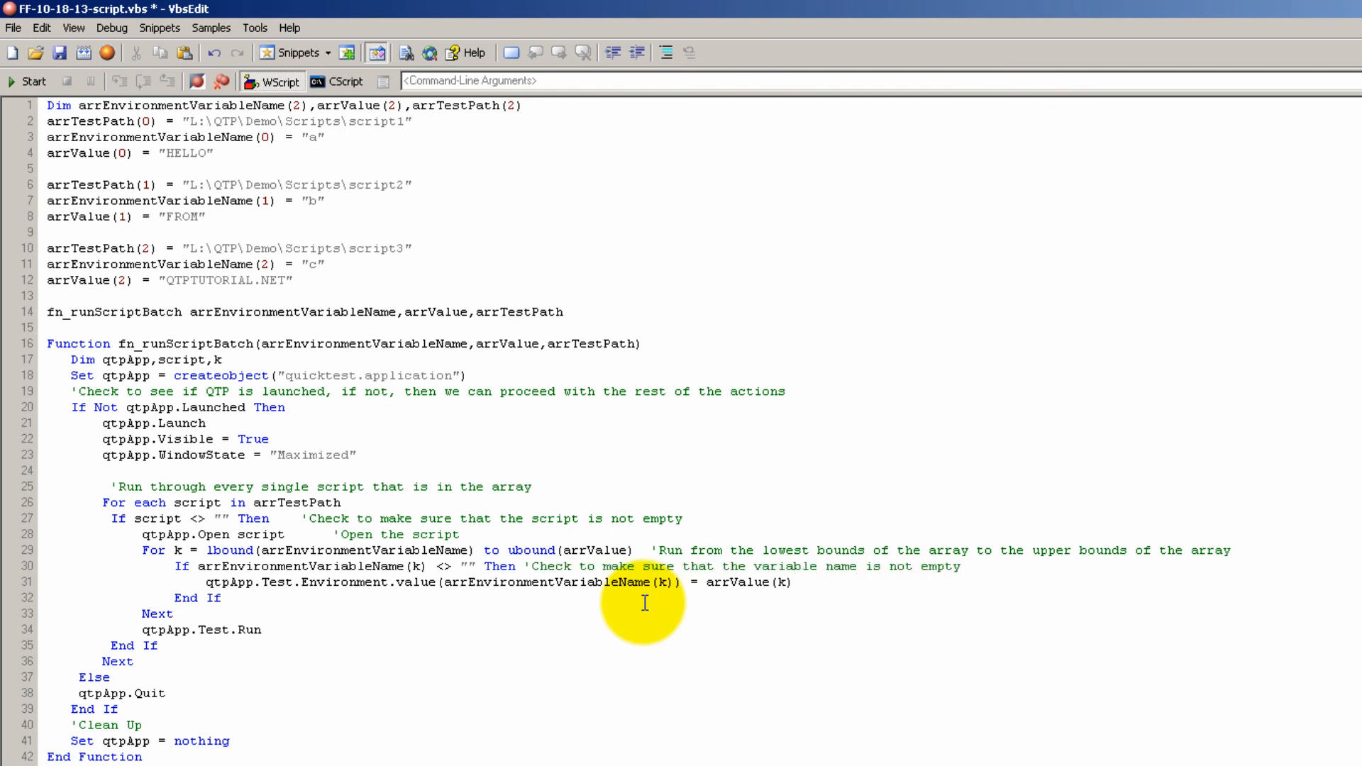
{"action": "mouse_move", "coordinate": [699, 620]}
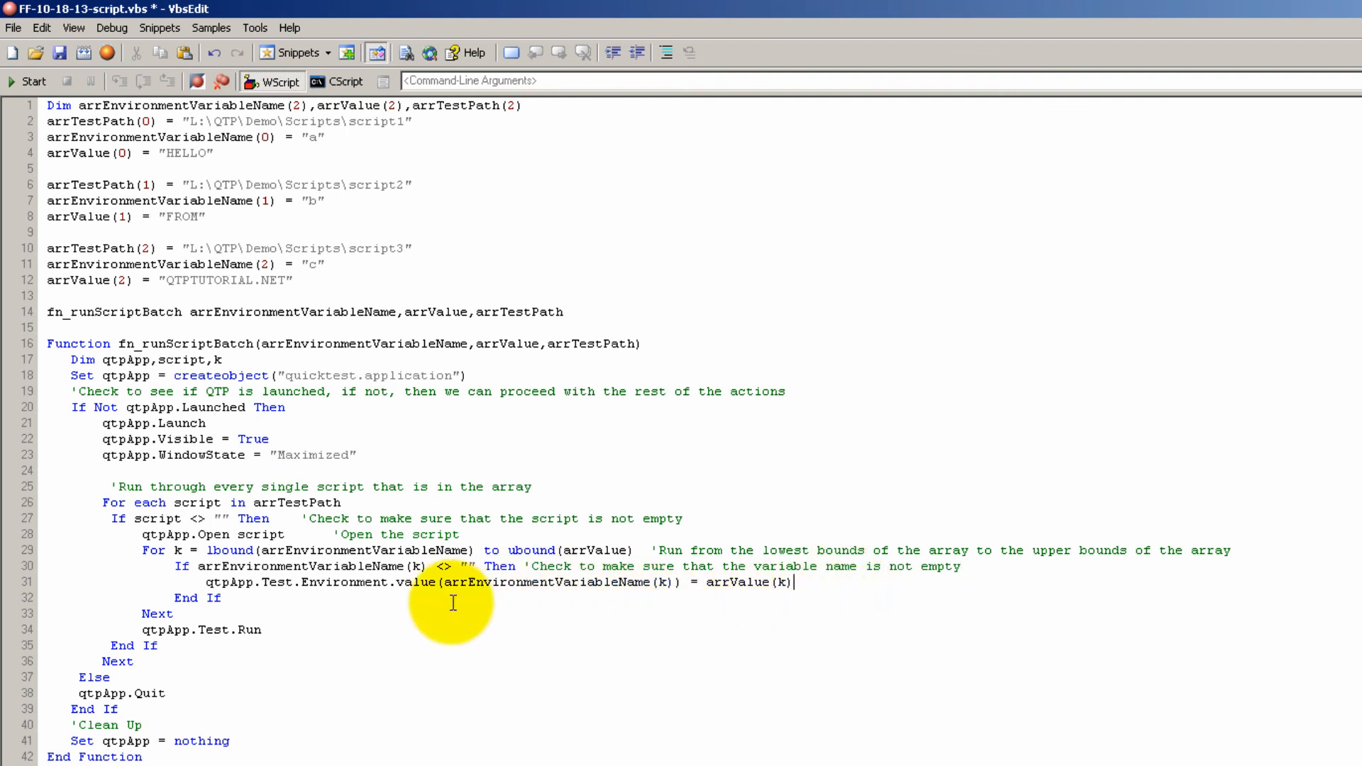
{"action": "mouse_move", "coordinate": [557, 613]}
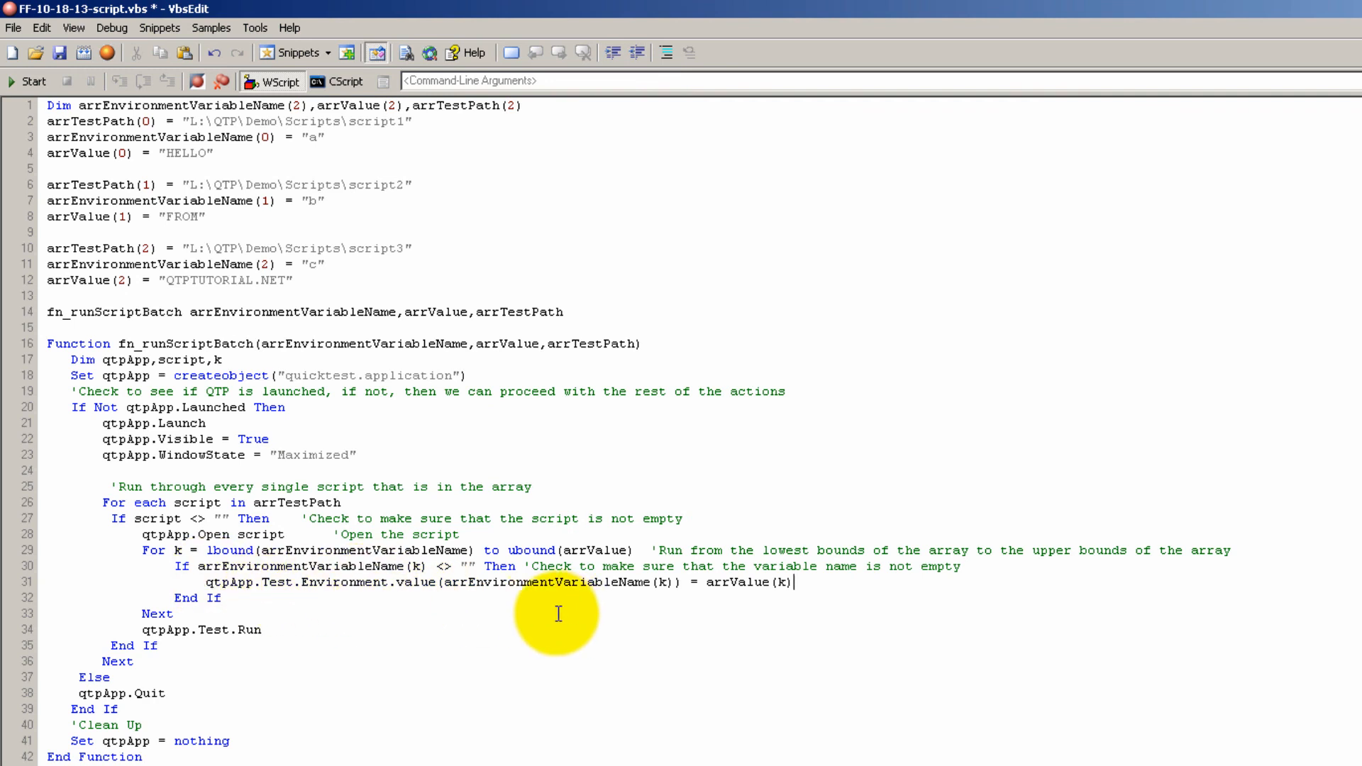
Comment setting the environment value, running the test, and the Else branch quitting QTP if open
{"action": "type", "text": "'S"}
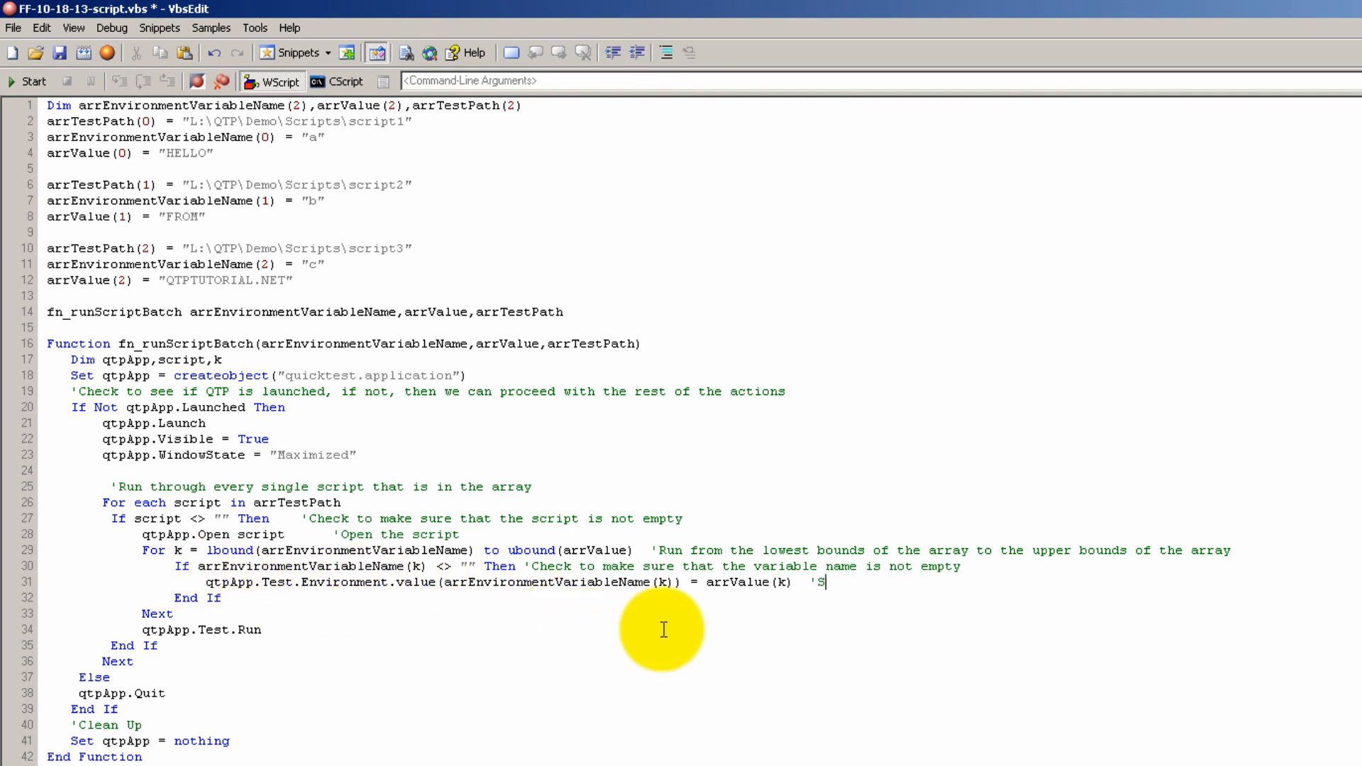
{"action": "type", "text": "et that value to a specific environmental variable name"}
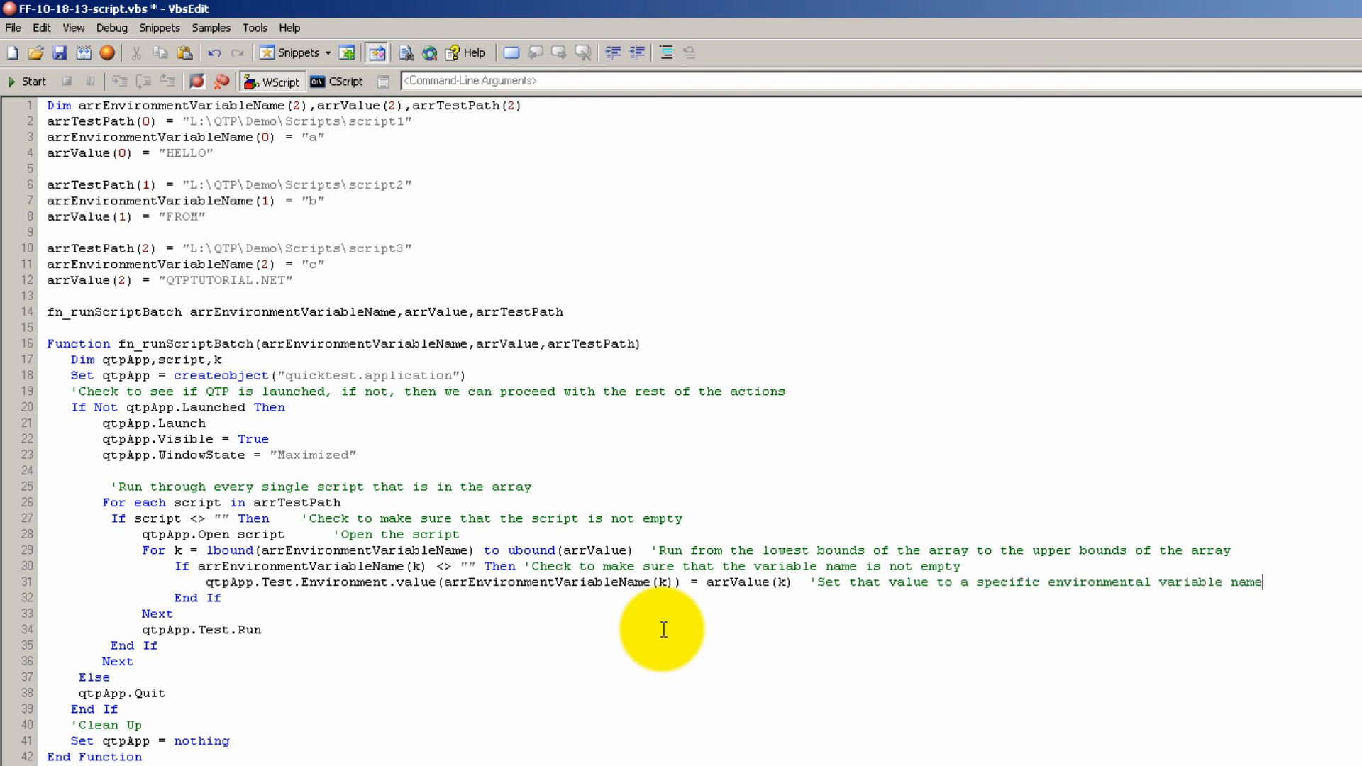
{"action": "mouse_move", "coordinate": [234, 574]}
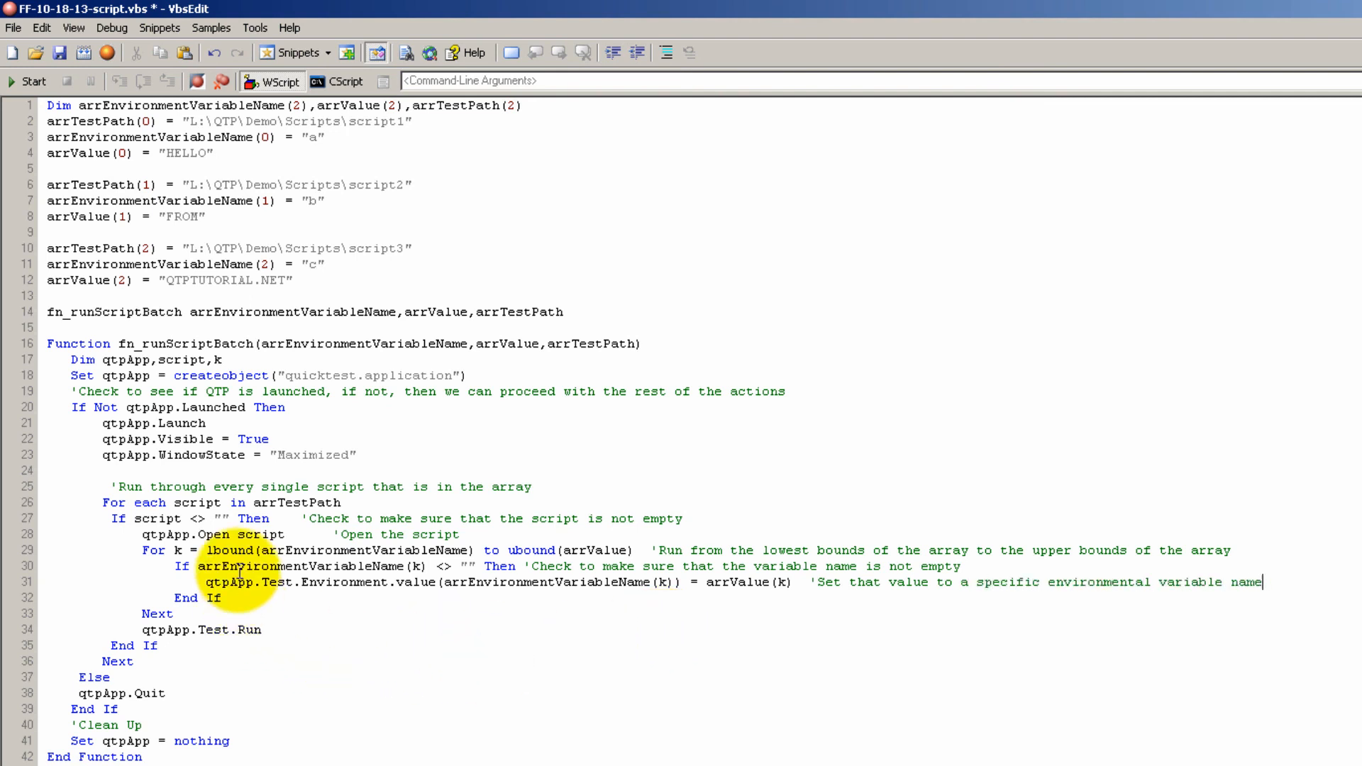
{"action": "mouse_move", "coordinate": [303, 590]}
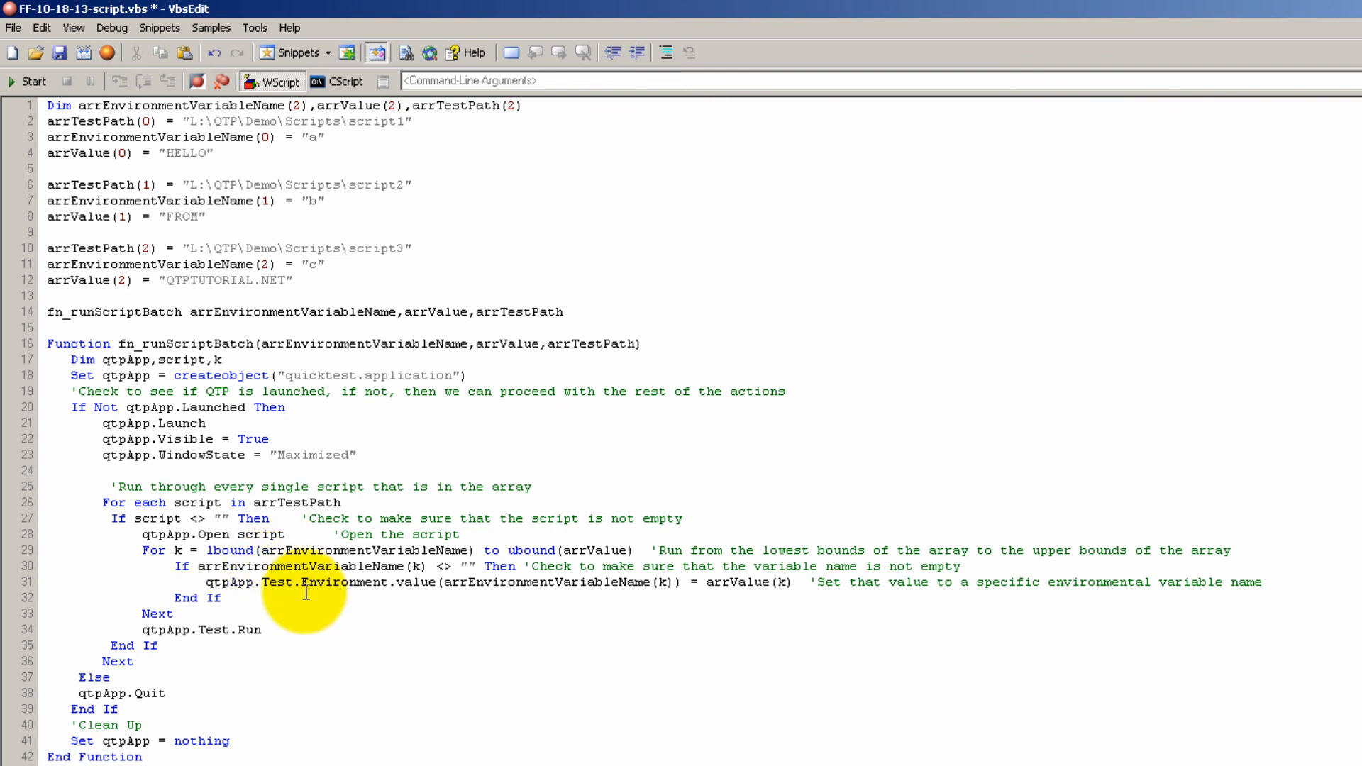
{"action": "mouse_move", "coordinate": [252, 539]}
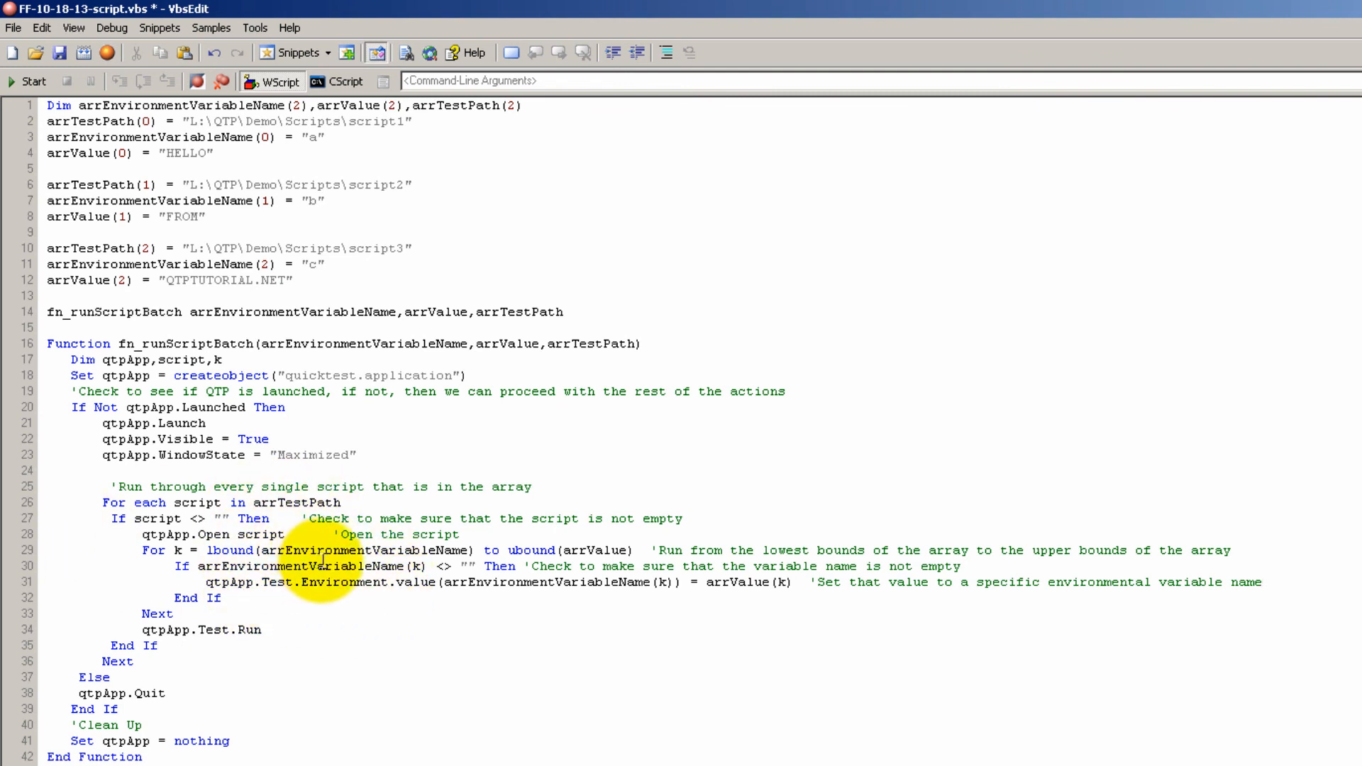
{"action": "mouse_move", "coordinate": [300, 610]}
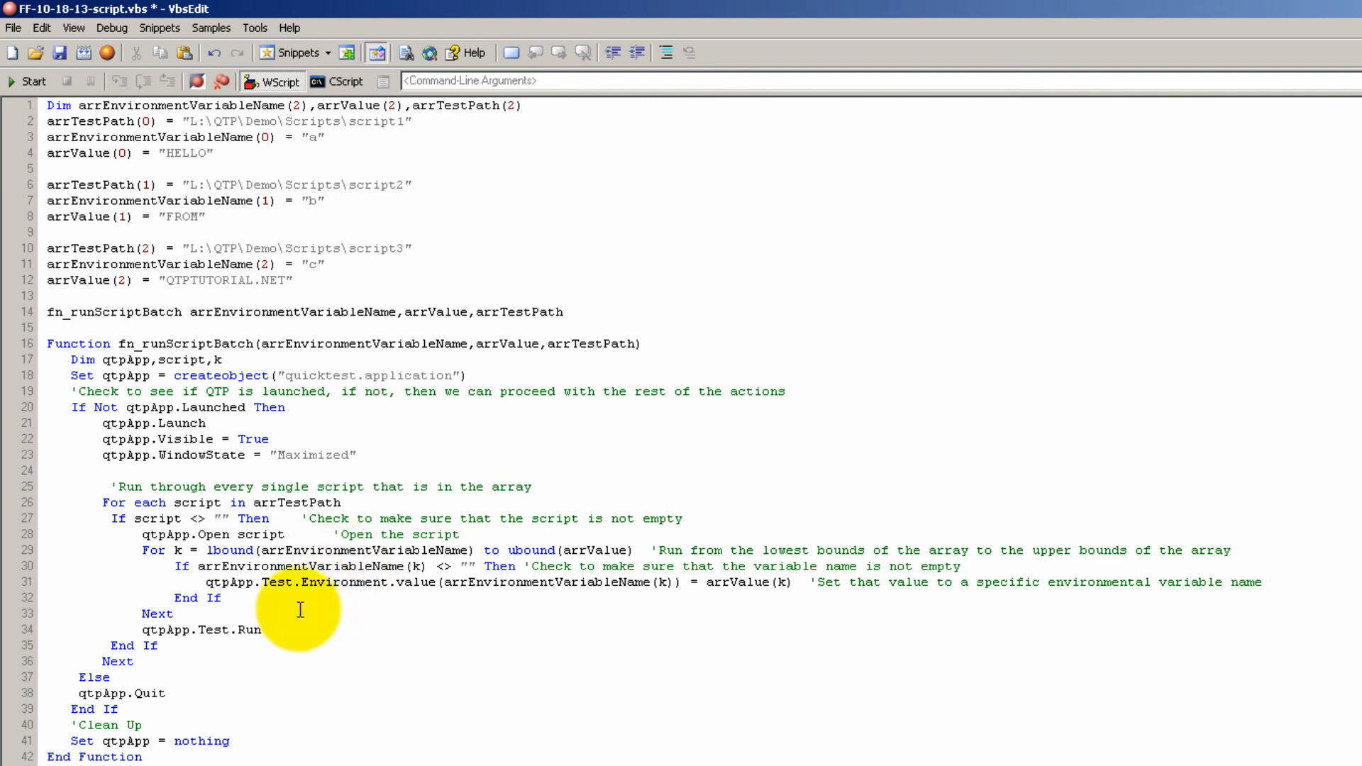
{"action": "mouse_move", "coordinate": [298, 644]}
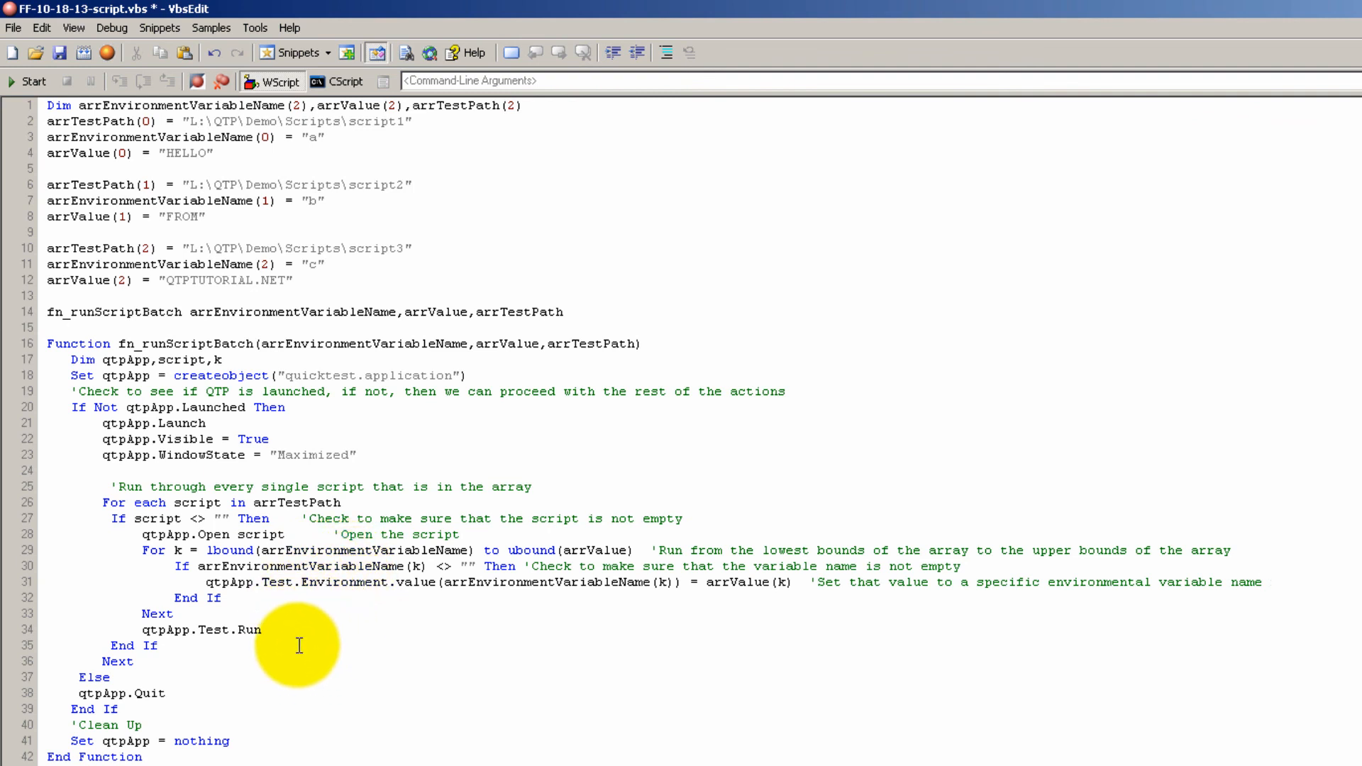
{"action": "mouse_move", "coordinate": [285, 634]}
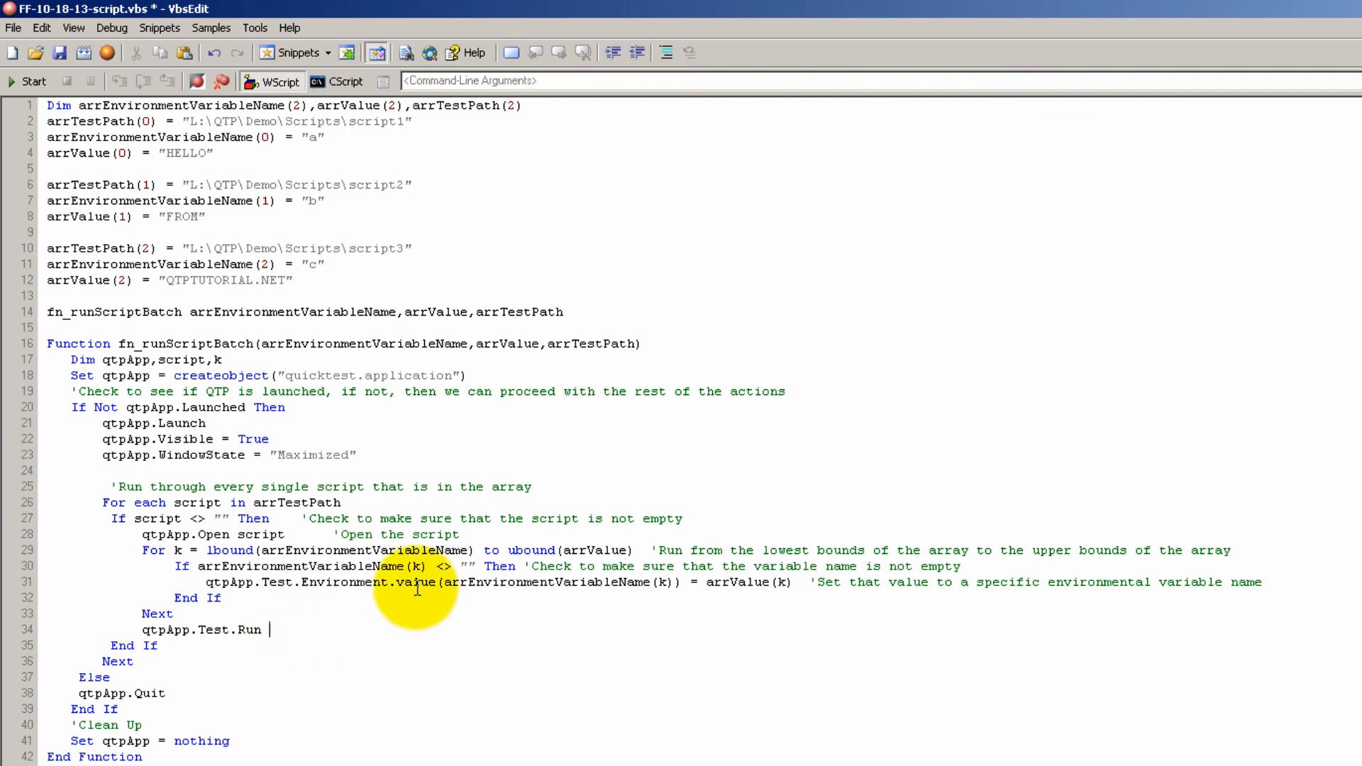
{"action": "type", "text": "'Run the"}
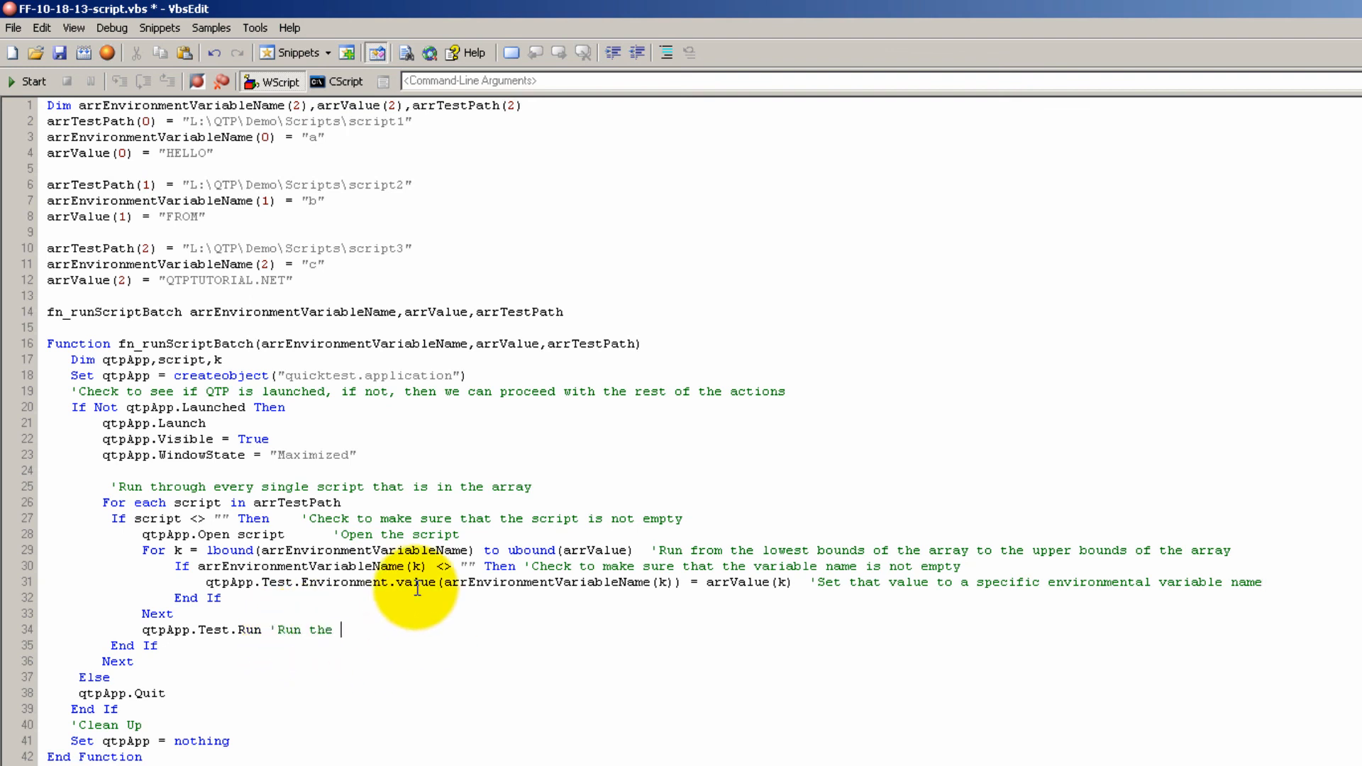
{"action": "type", "text": "test"}
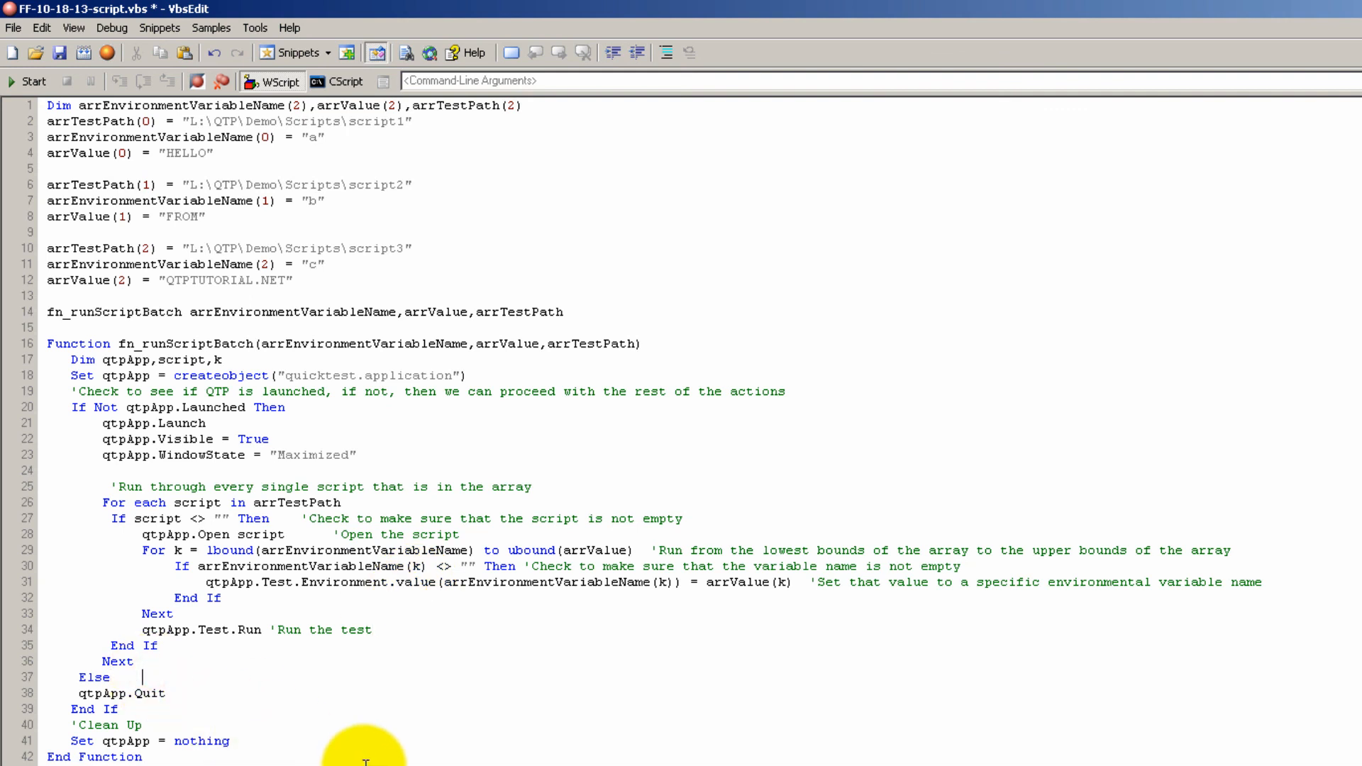
{"action": "type", "text": "'If qtp is open, then quit it"}
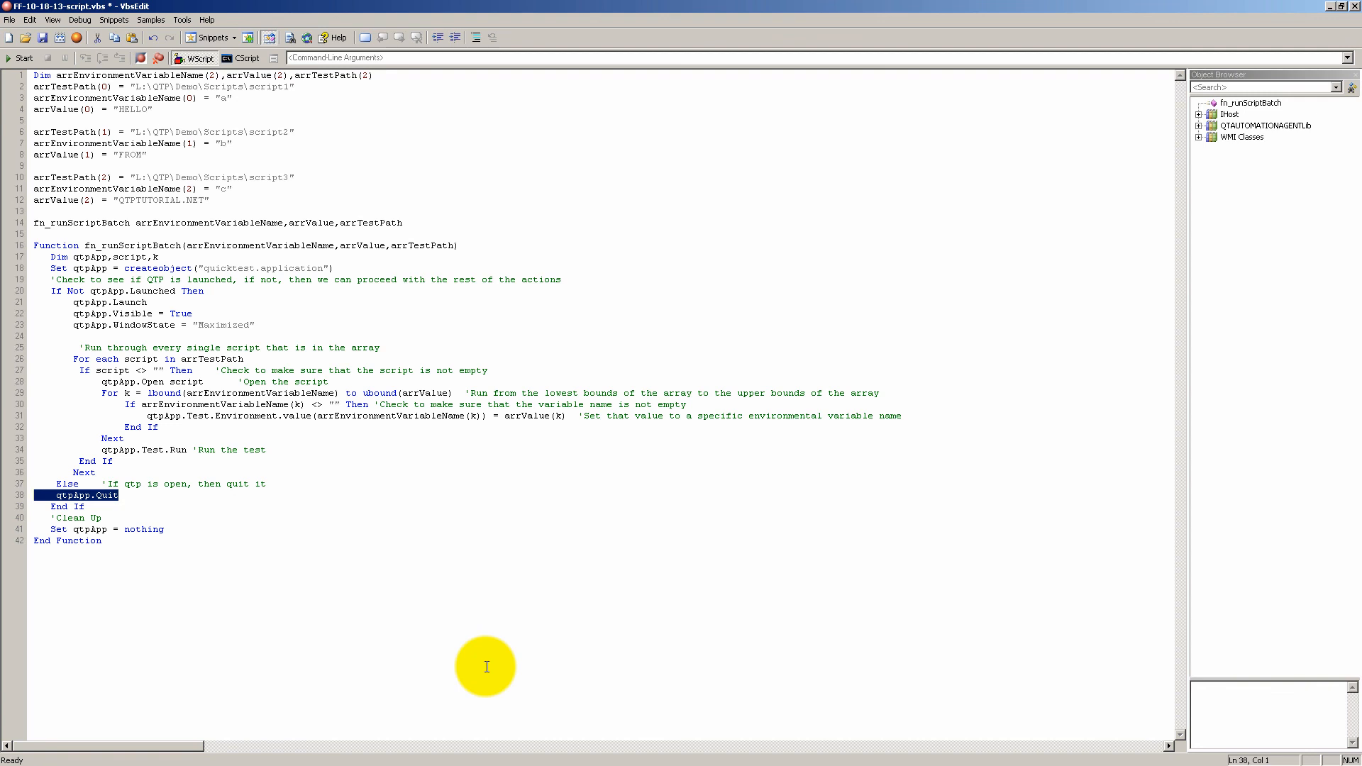
{"action": "mouse_move", "coordinate": [470, 650]}
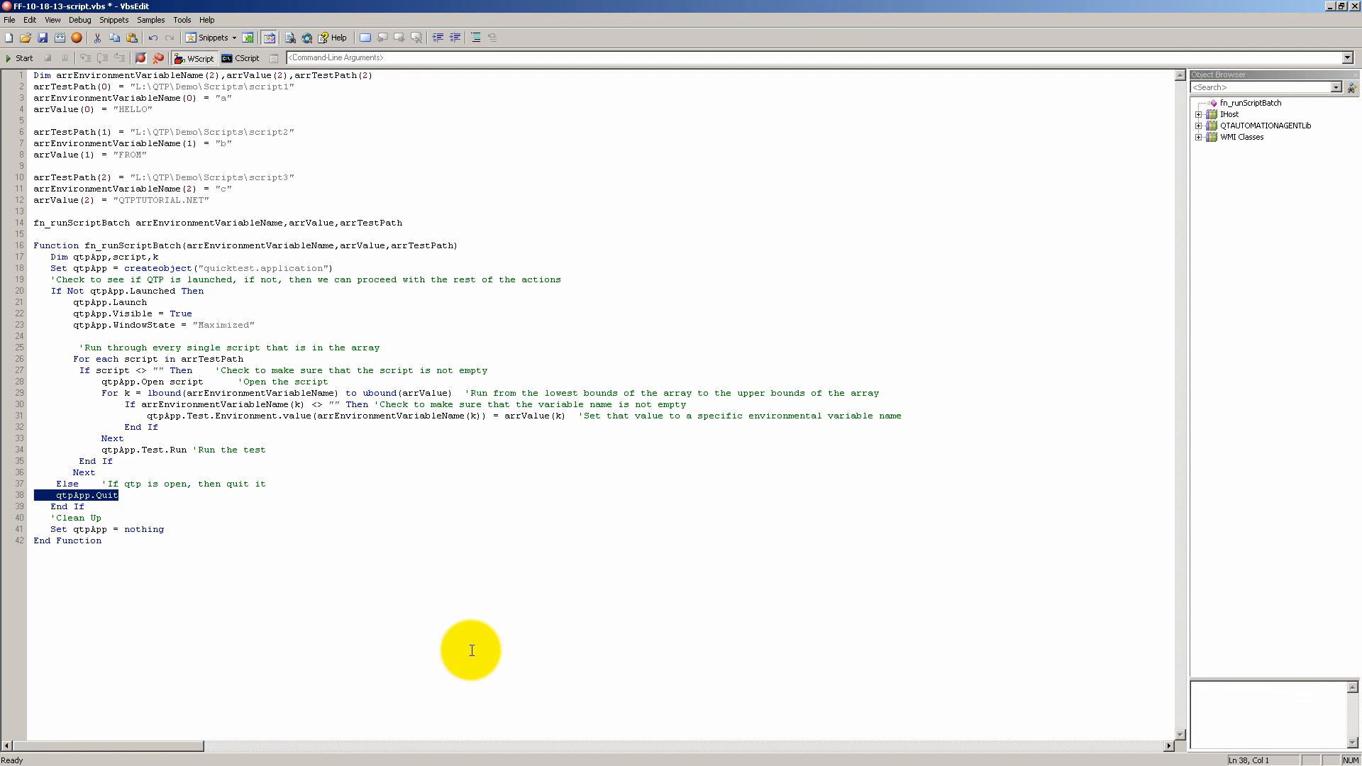
{"action": "mouse_move", "coordinate": [431, 613]}
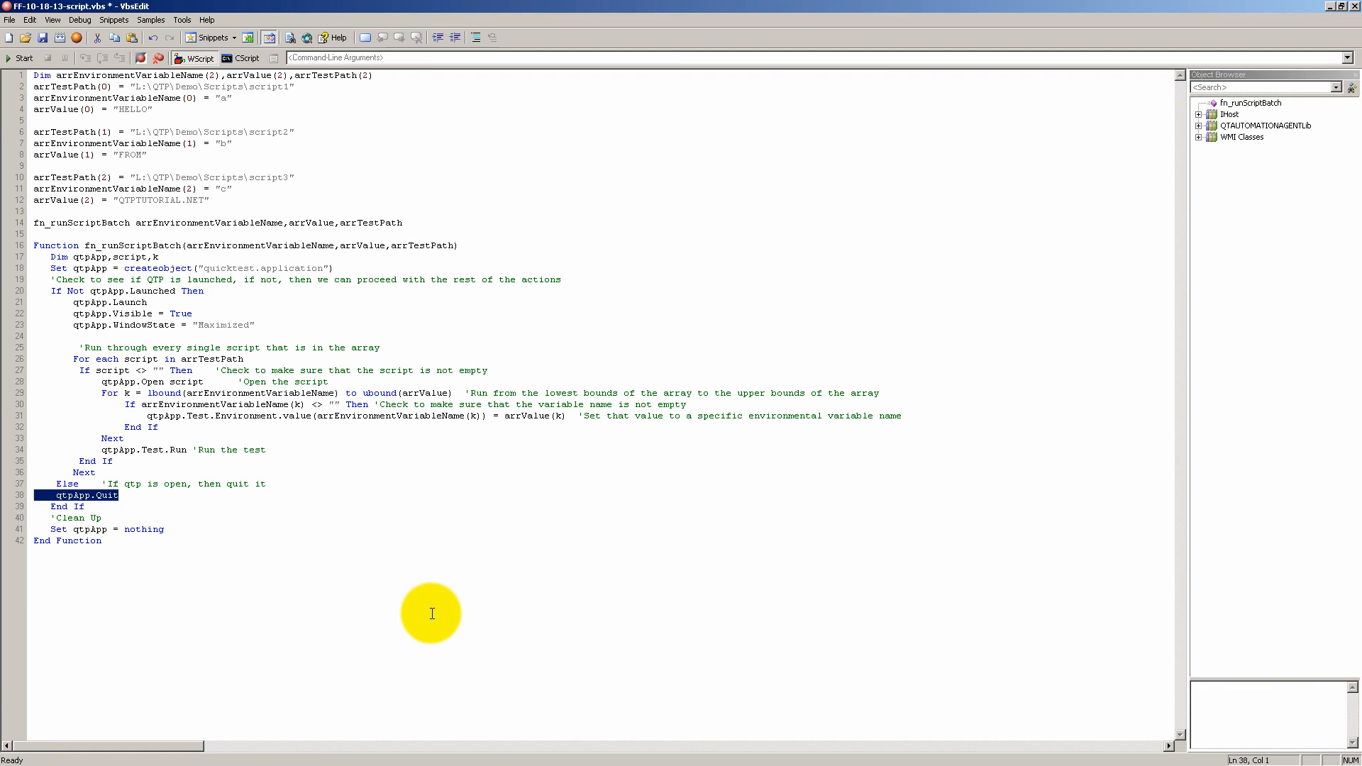
{"action": "mouse_move", "coordinate": [219, 607]}
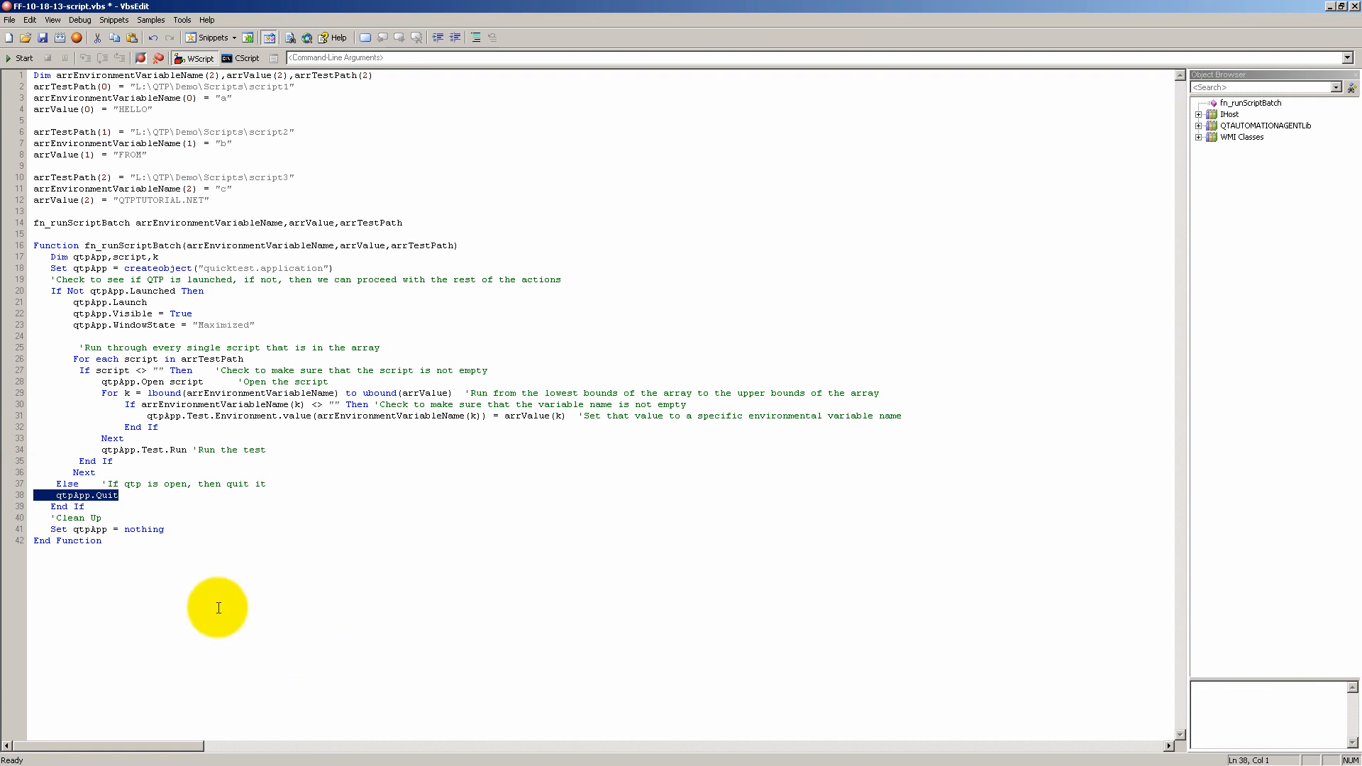